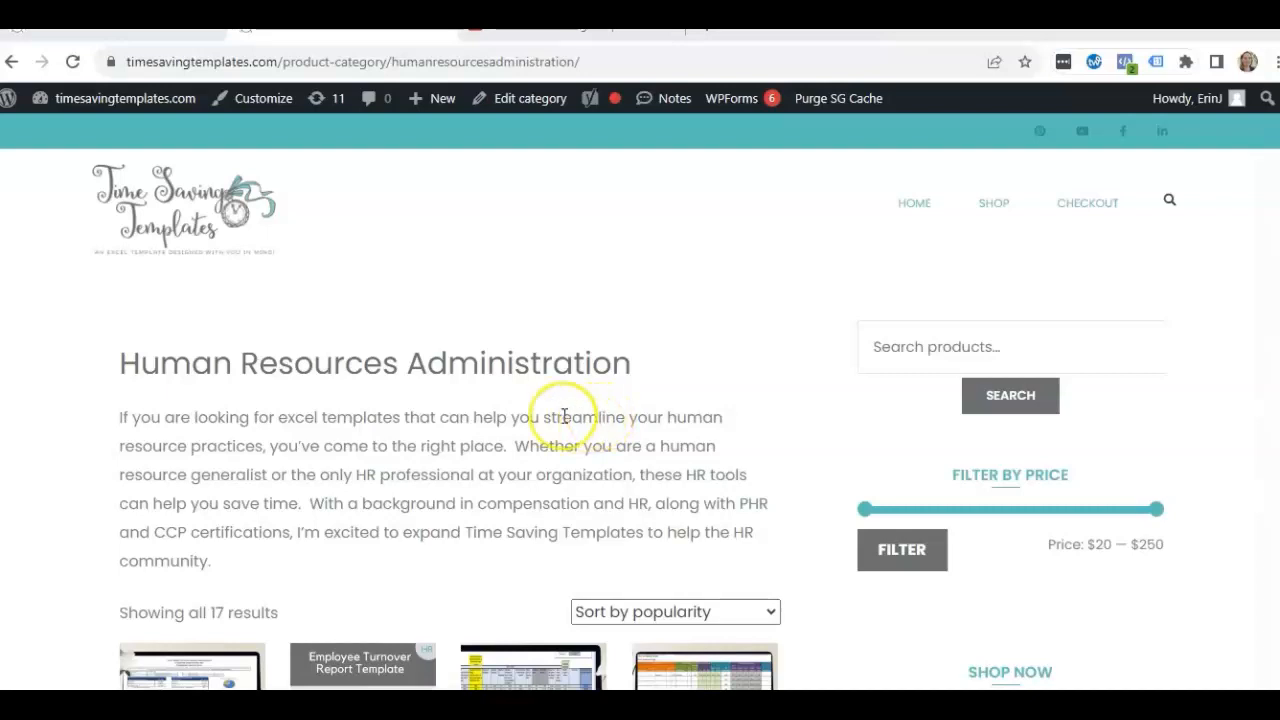
mouse_move(620, 400)
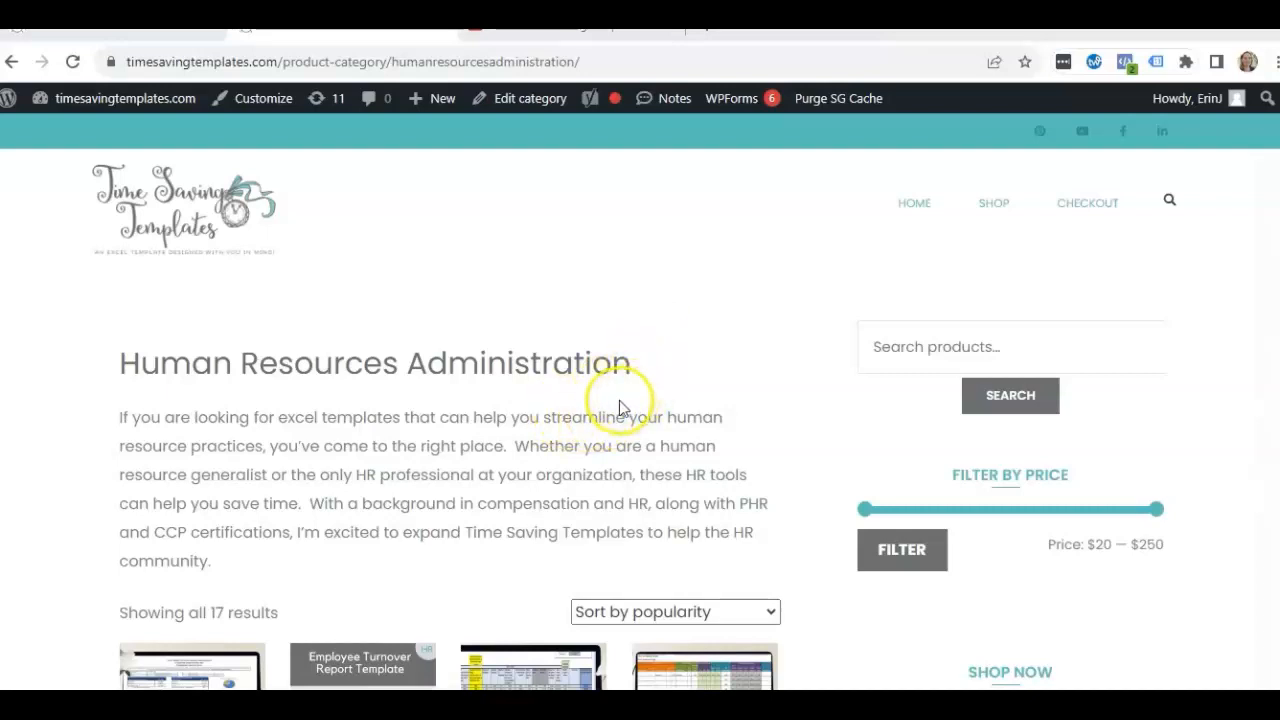
mouse_move(620, 404)
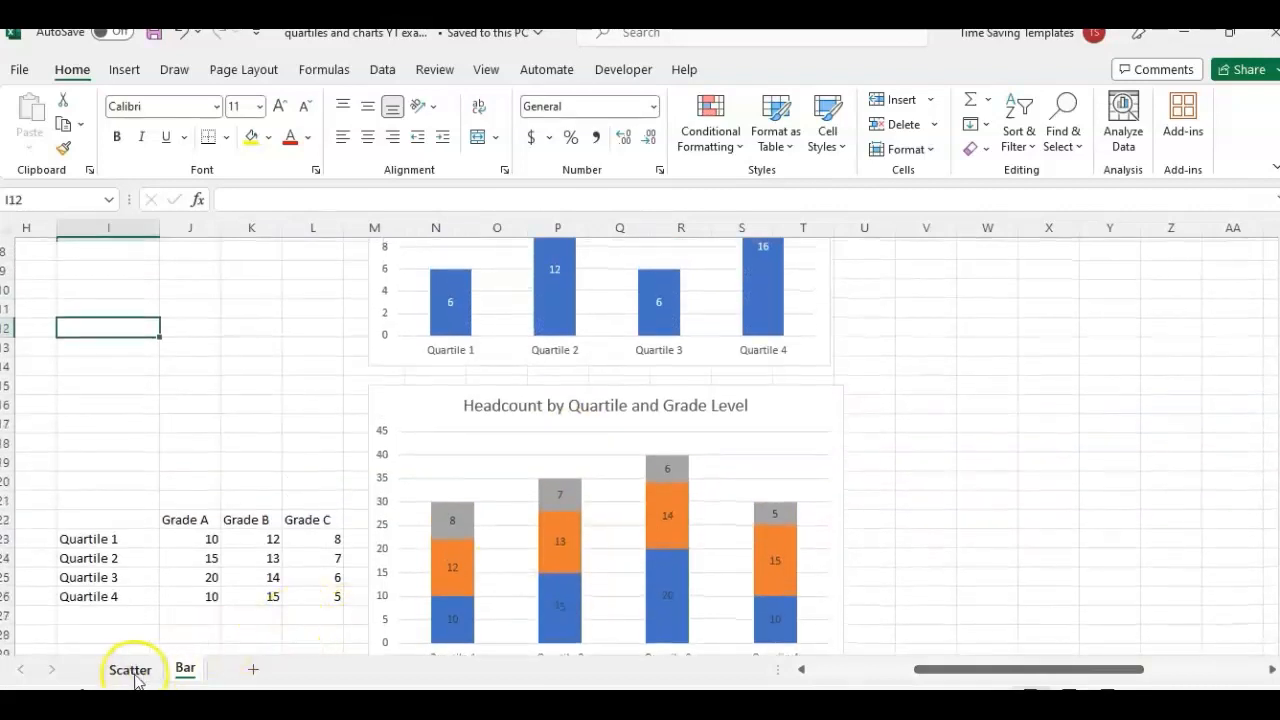
- Scroll the Scatter sheet down to the Quartile and Performance Rating scatter chart
scroll("up", 3)
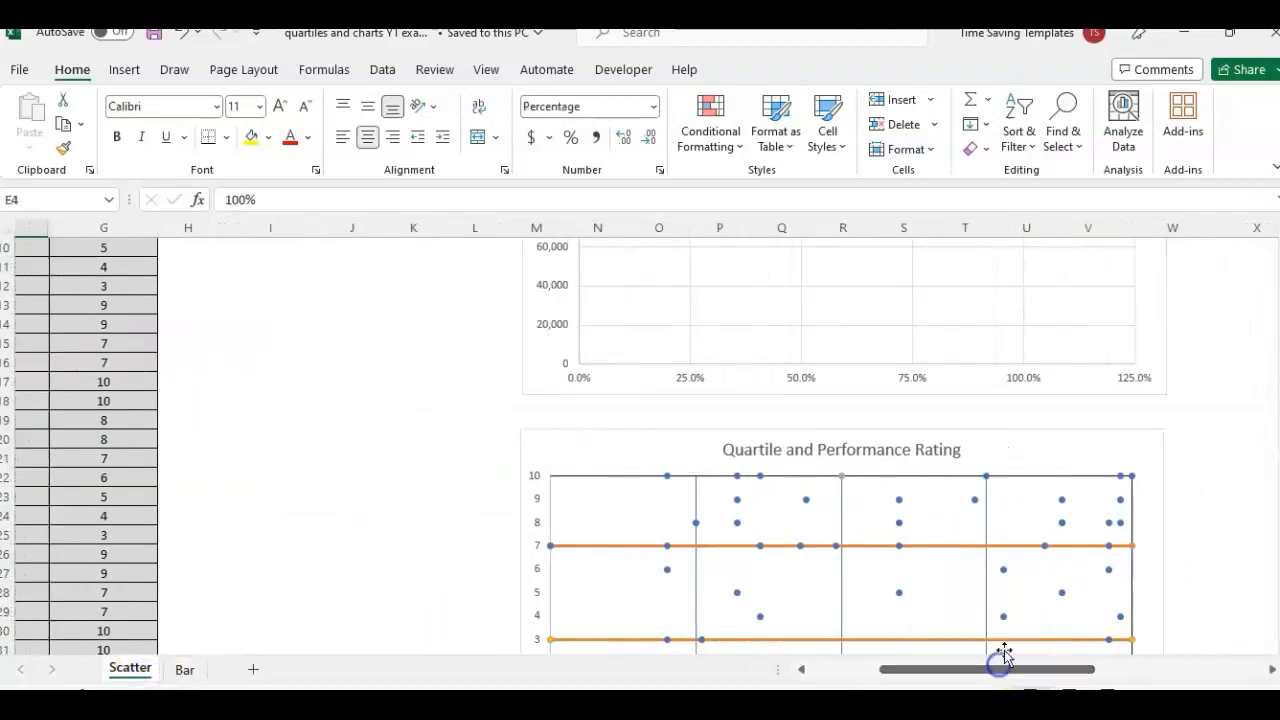
scroll("down", 3)
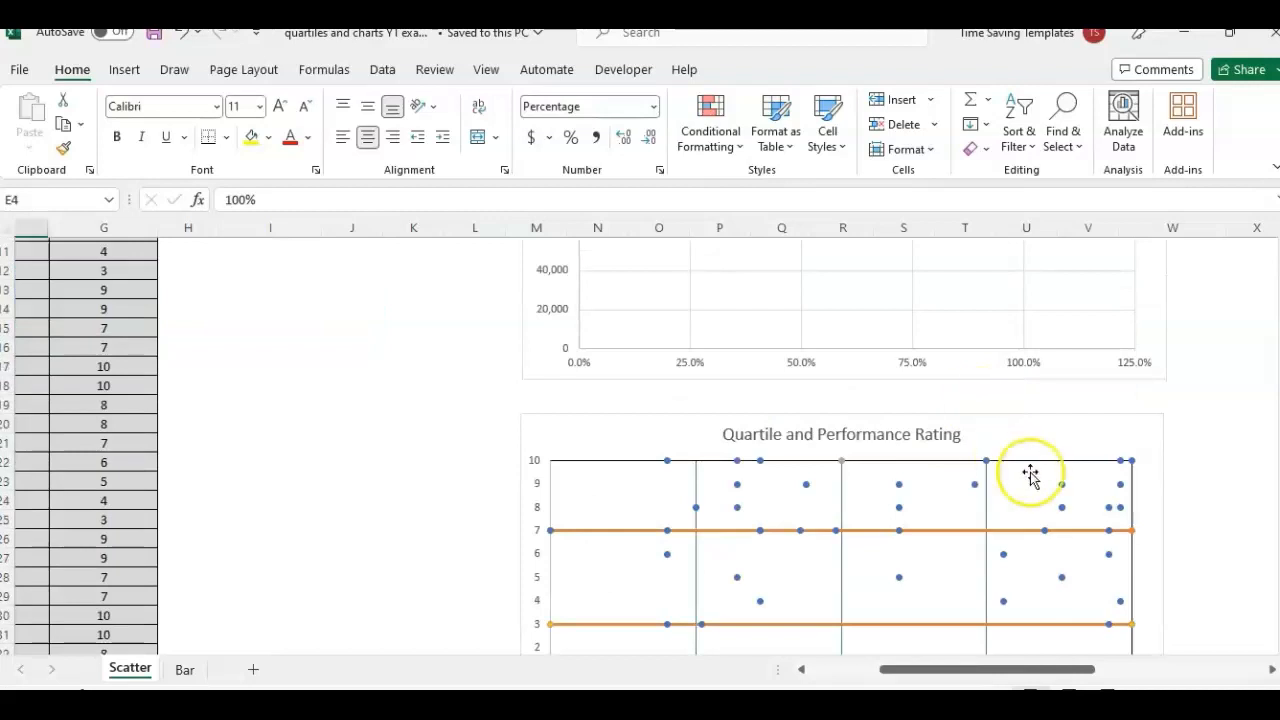
scroll("down", 3)
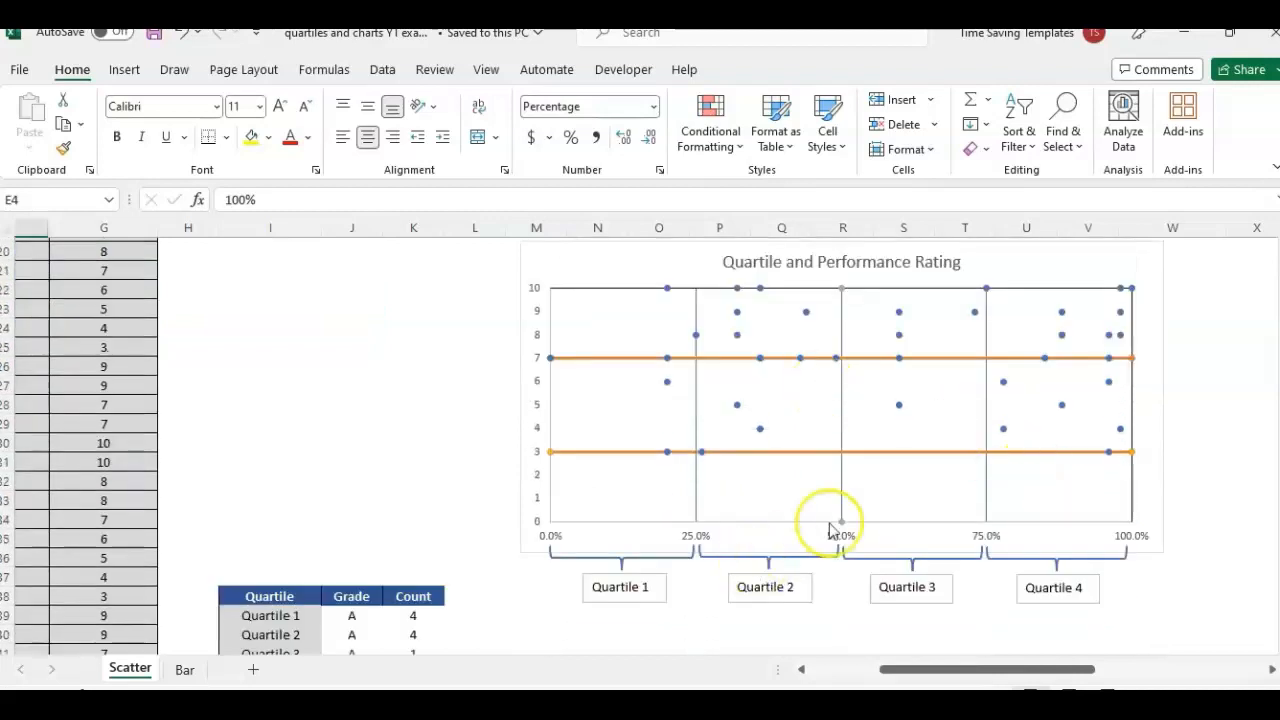
scroll("down", 3)
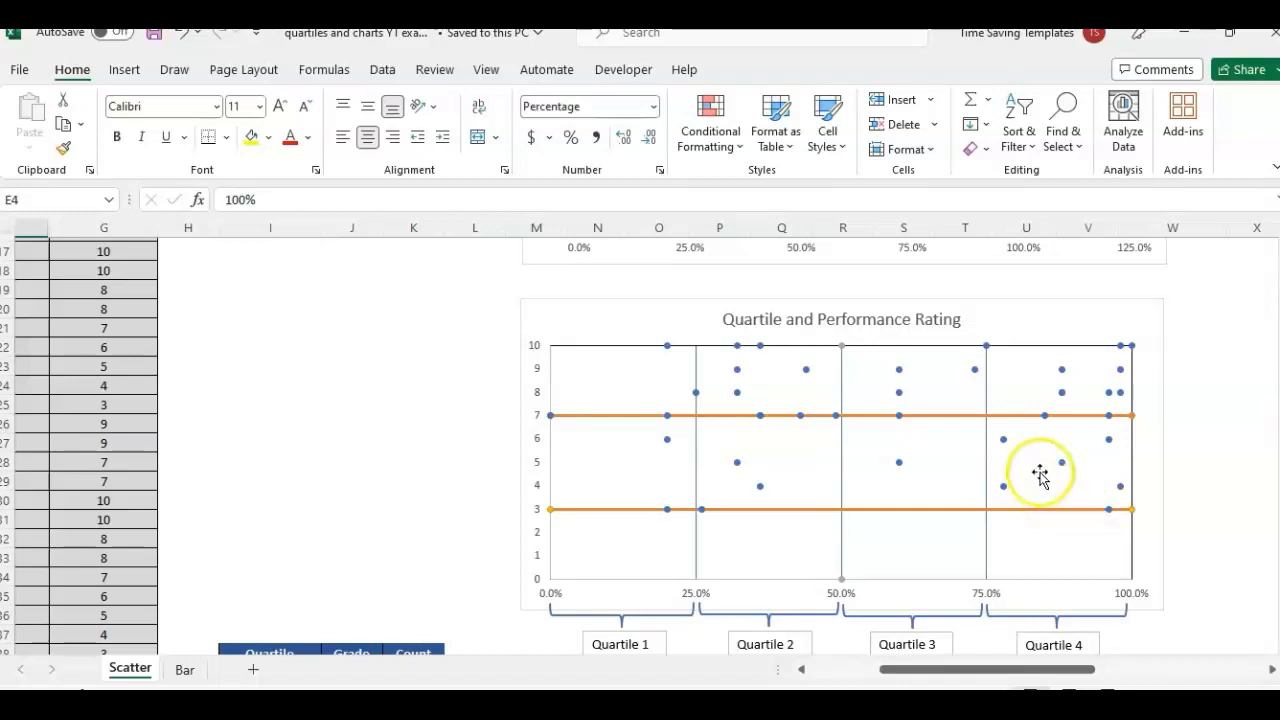
mouse_move(610, 610)
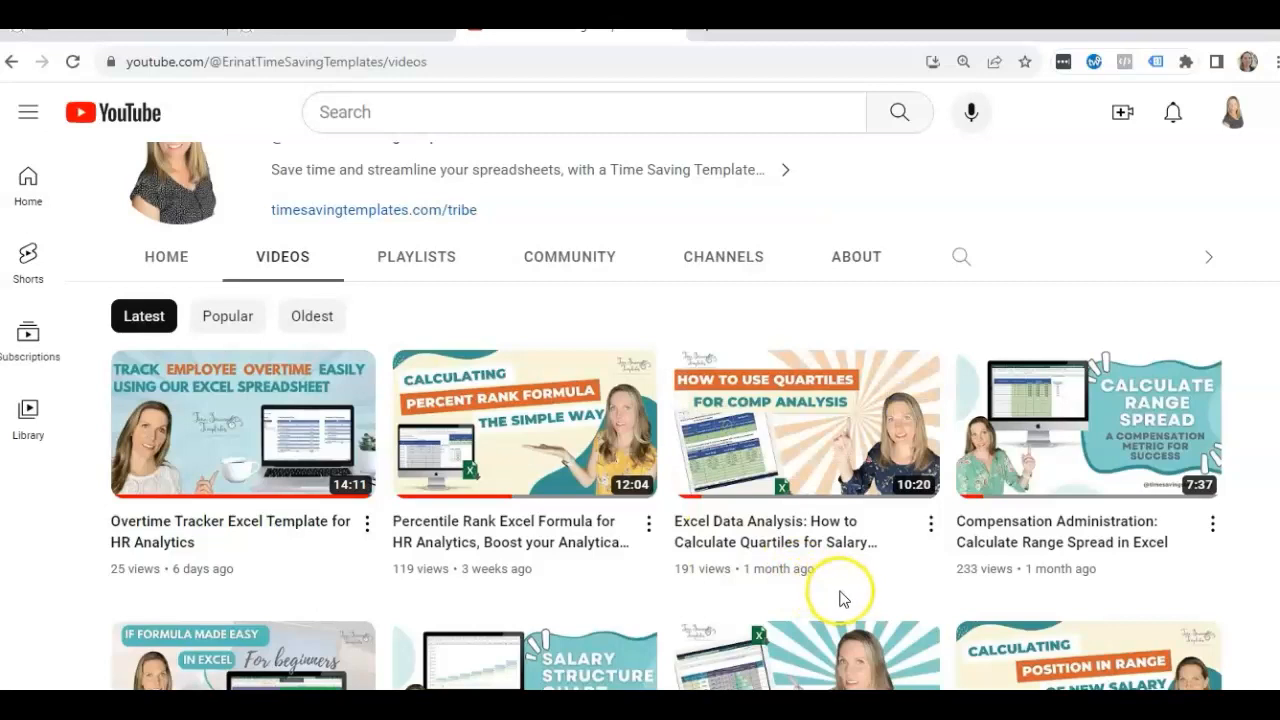
mouse_move(848, 604)
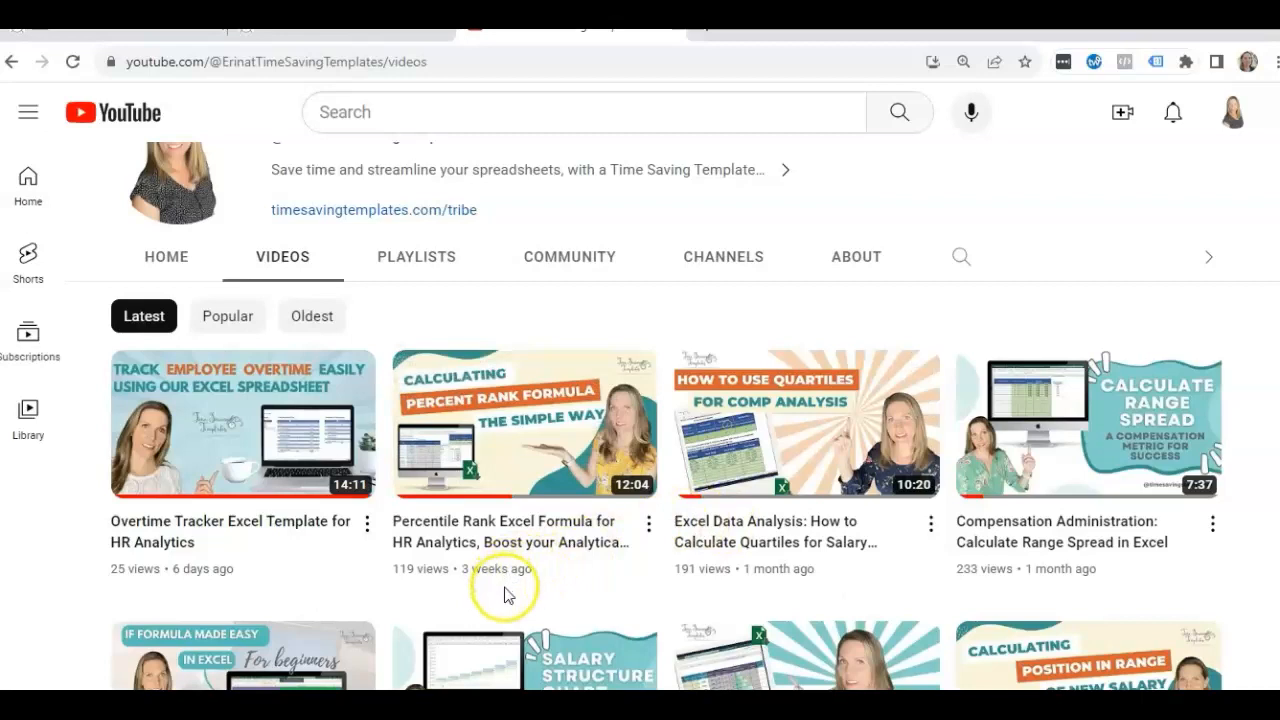
mouse_move(504, 598)
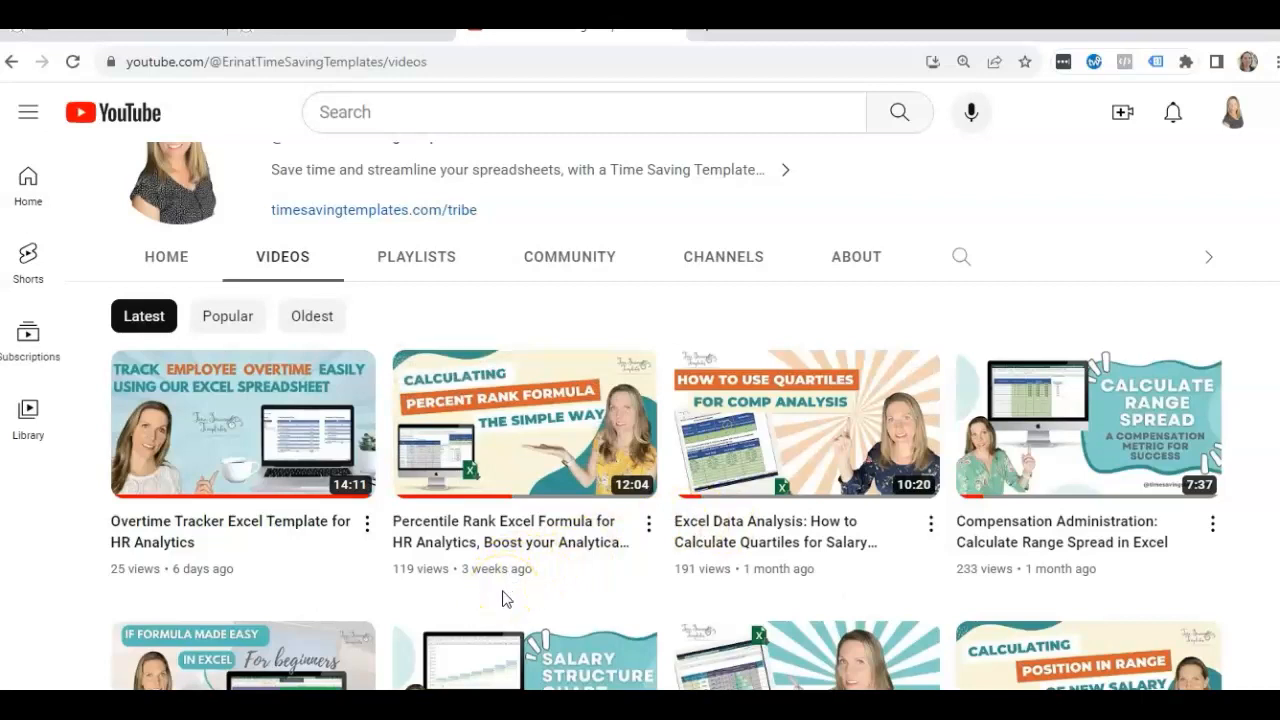
mouse_move(504, 616)
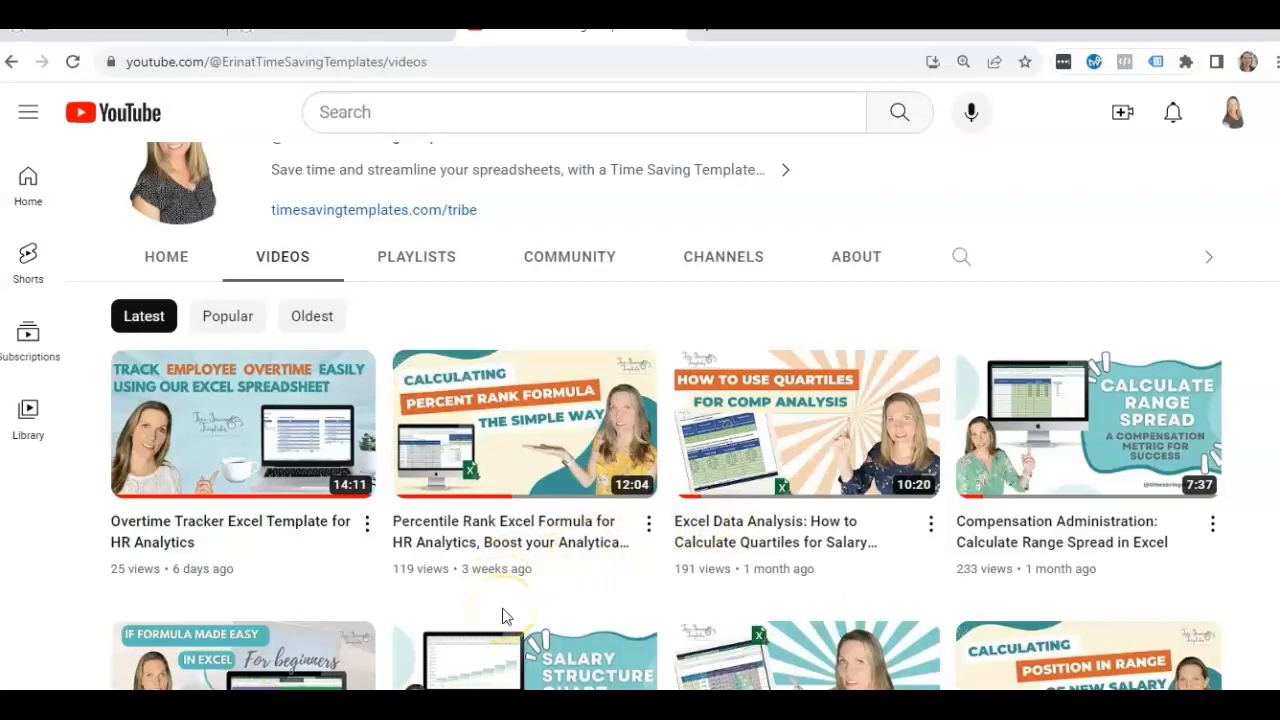
scroll("down", 3)
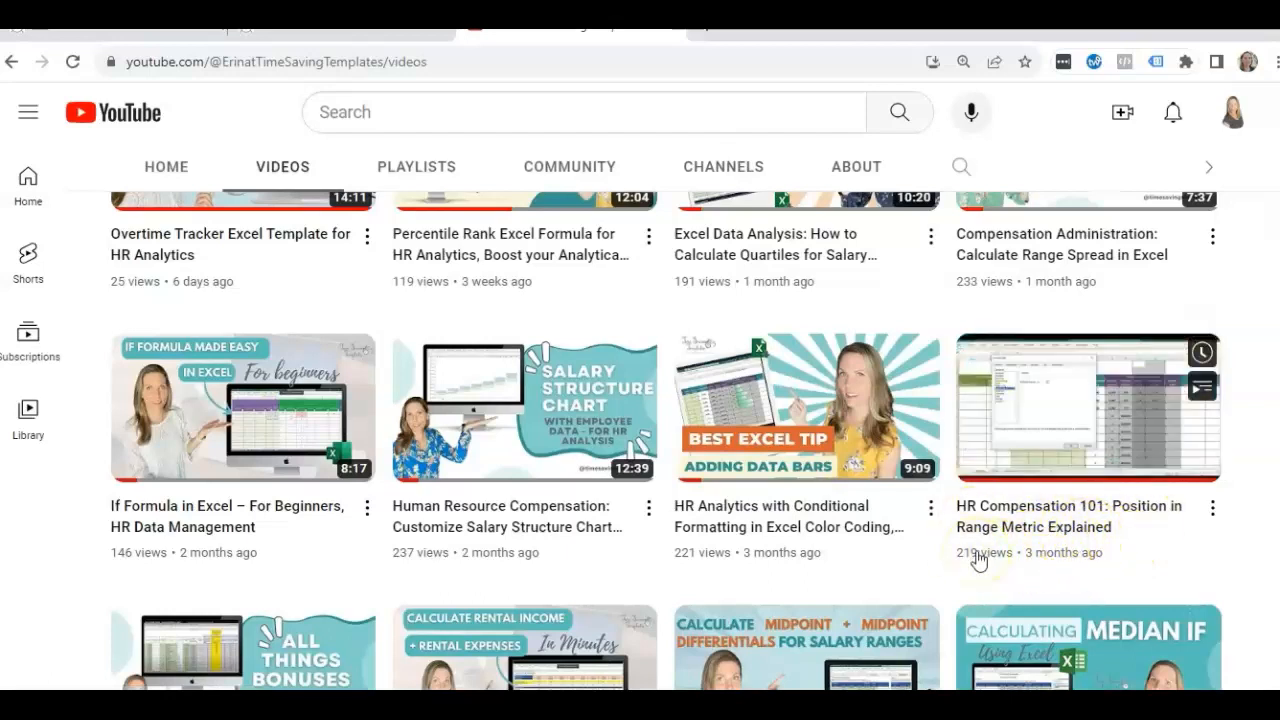
scroll("up", 3)
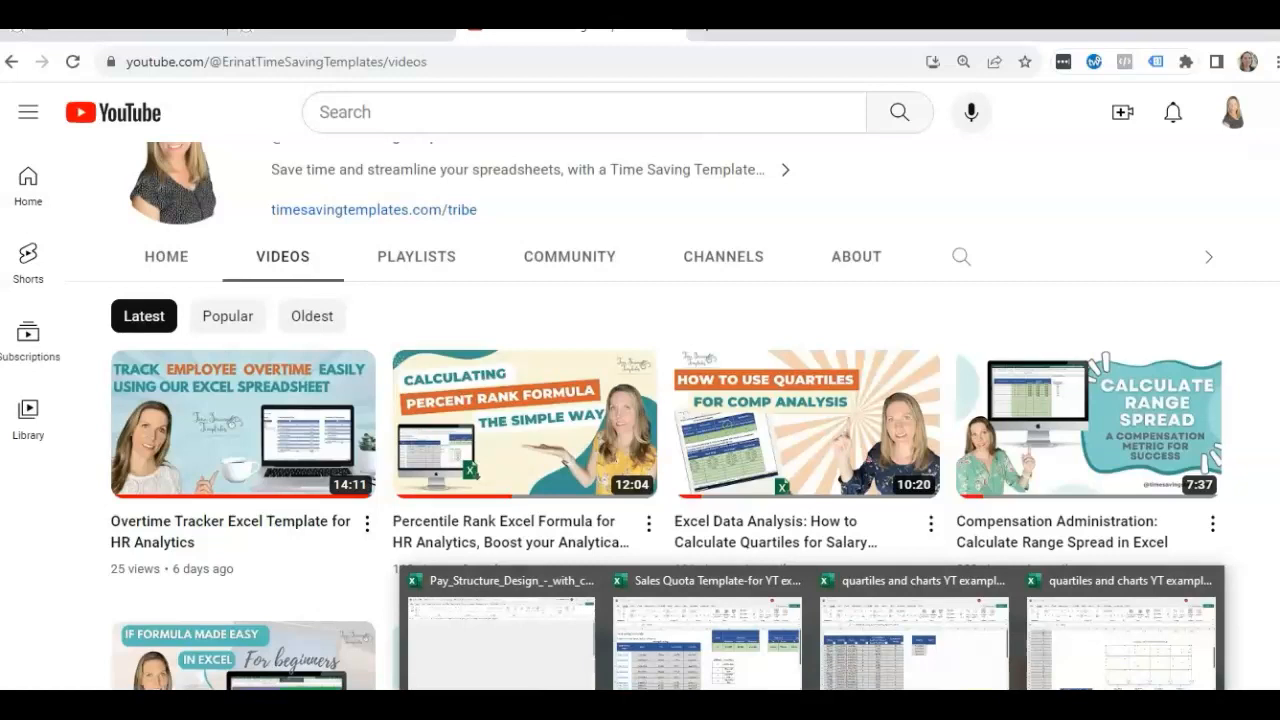
- Review the sales commission Summary sheet: first TTC value, PercentRank heading, 0-25th %ile label and quartile 1
left_click(706, 640)
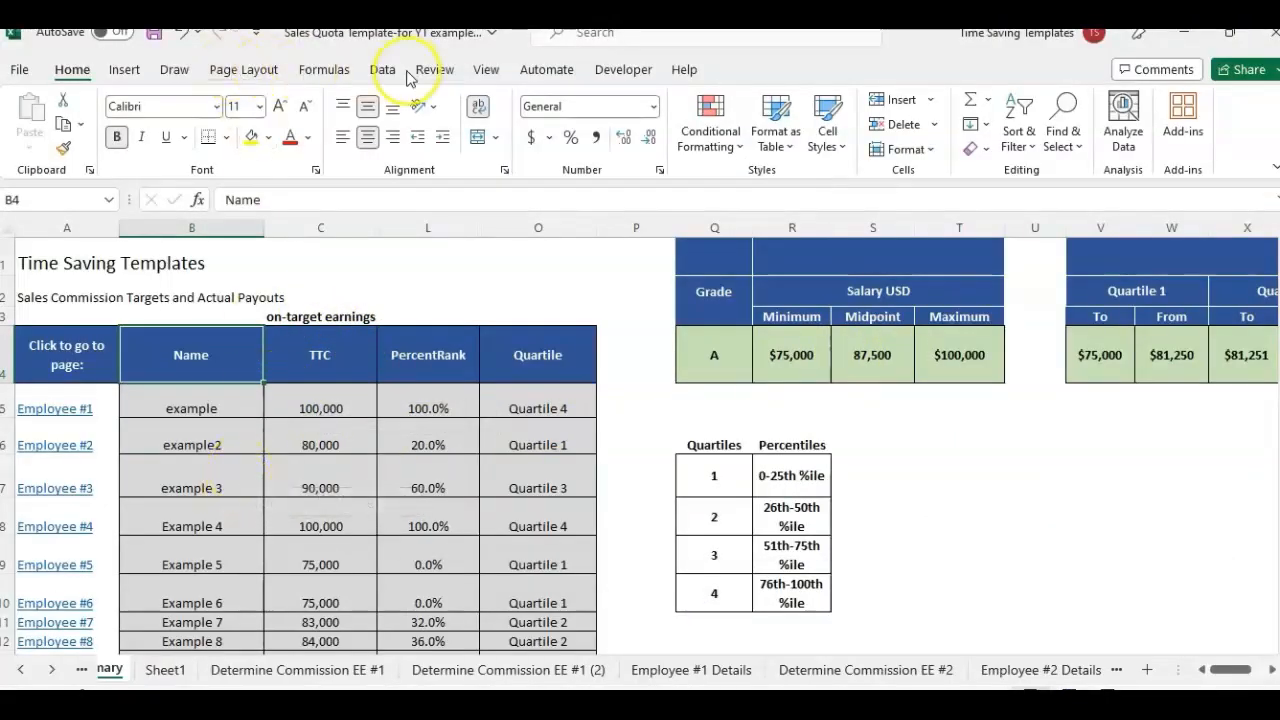
mouse_move(170, 408)
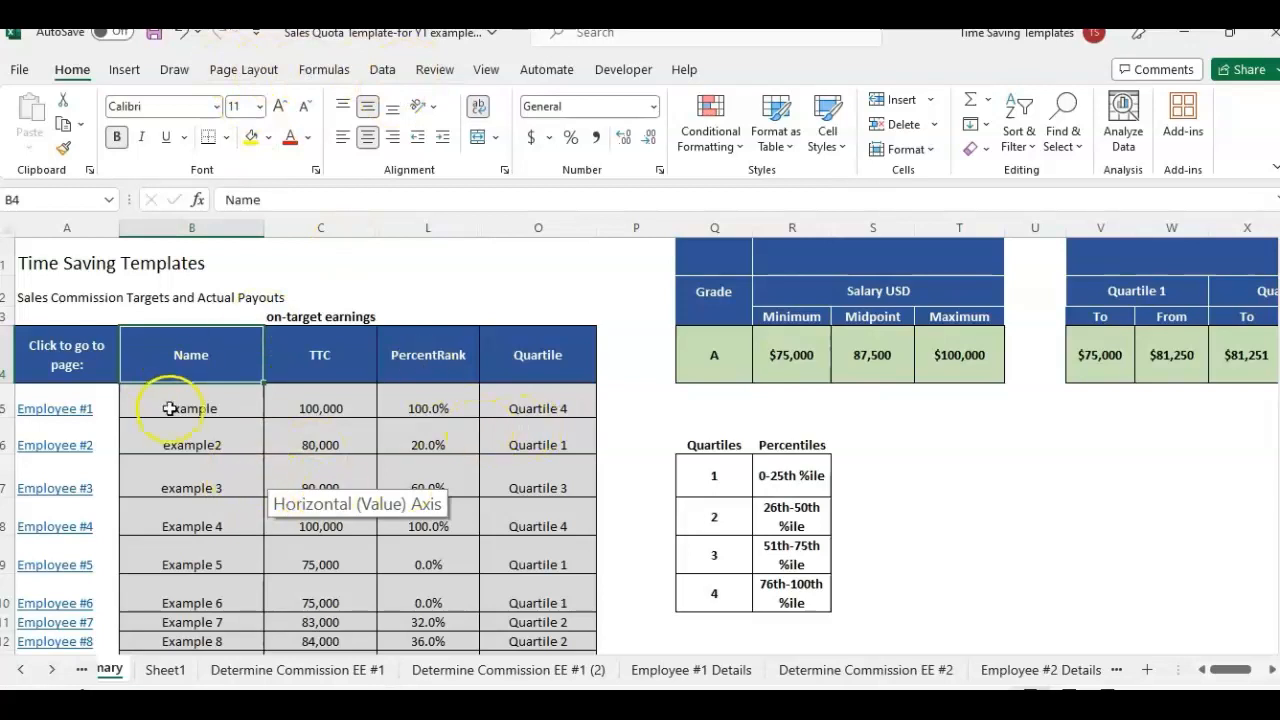
left_click(320, 408)
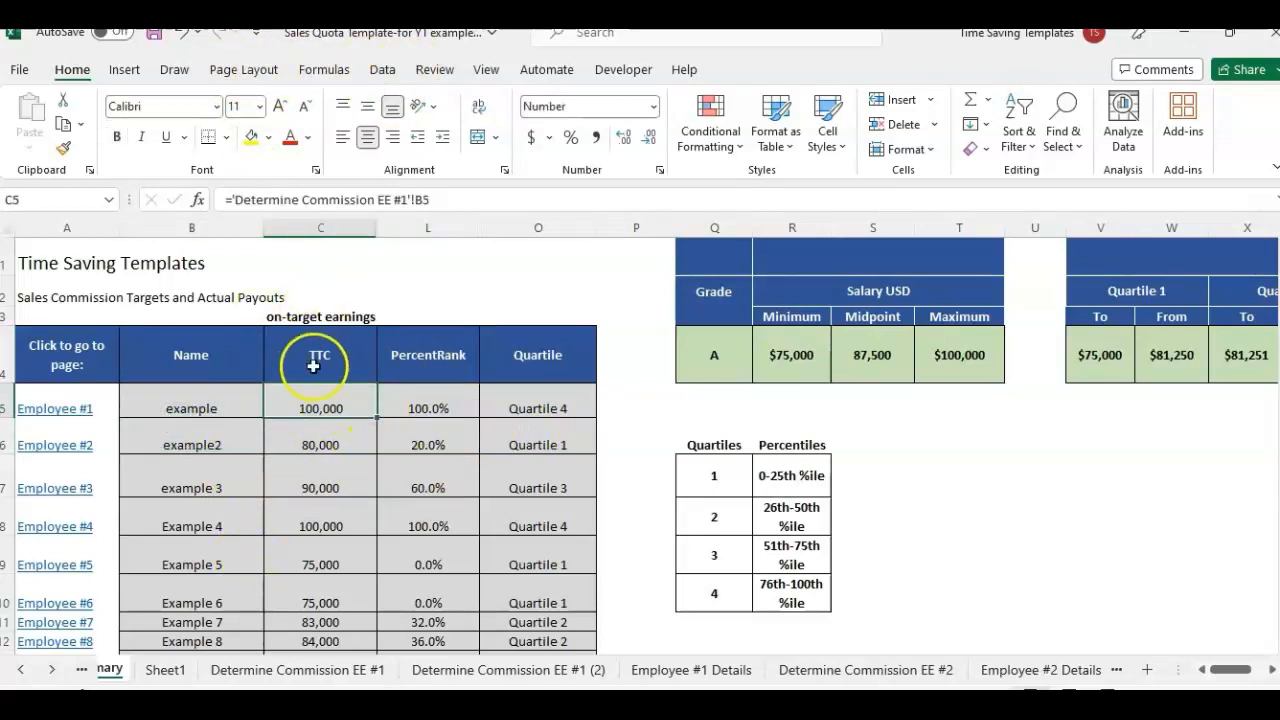
mouse_move(428, 348)
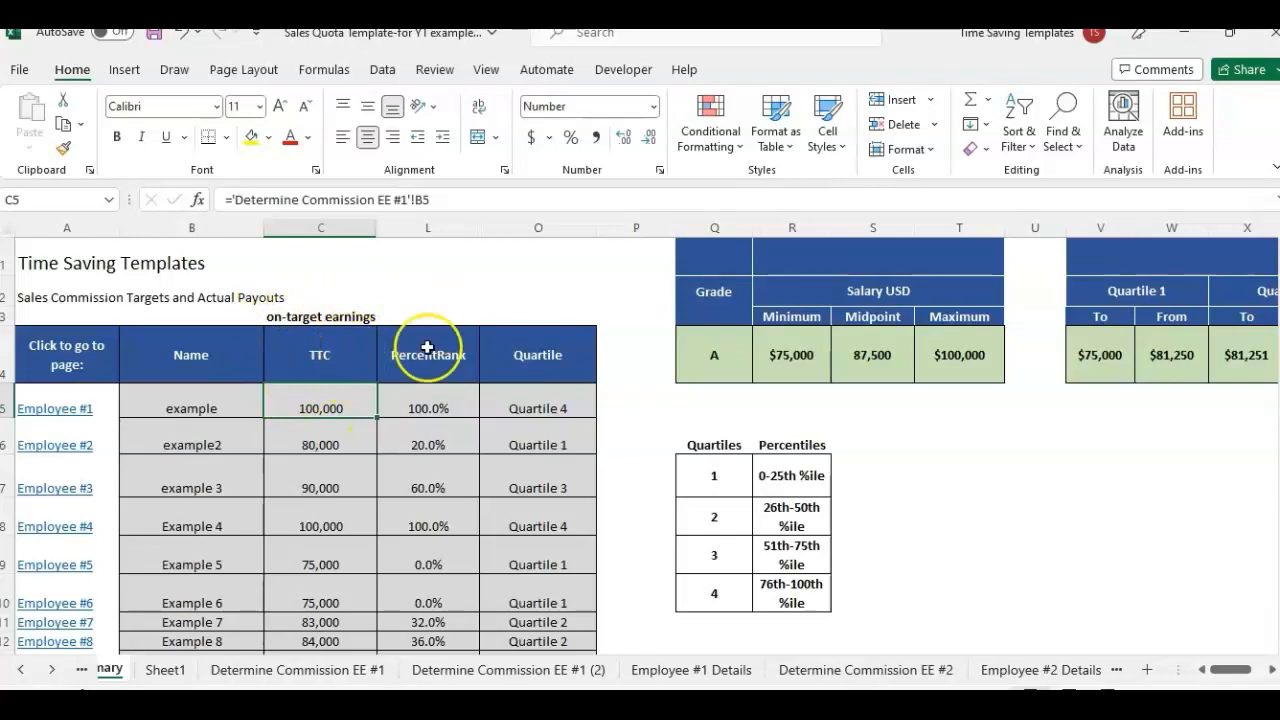
mouse_move(1136, 344)
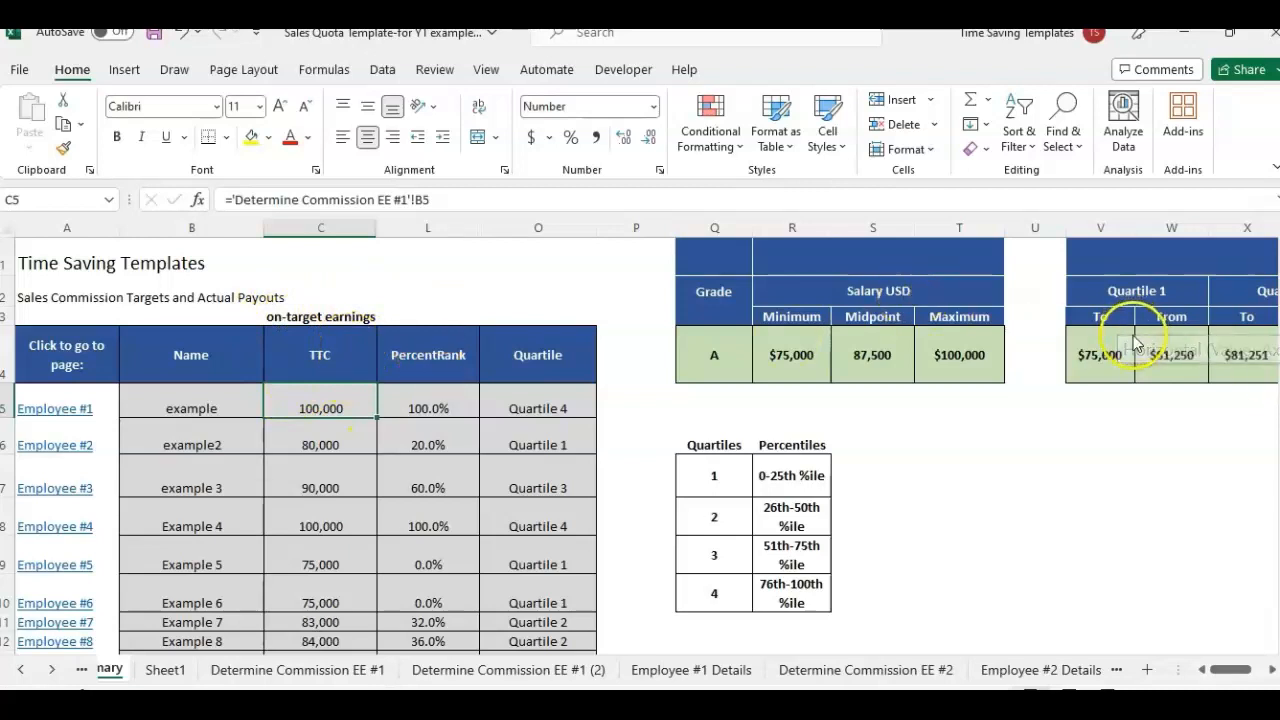
mouse_move(576, 408)
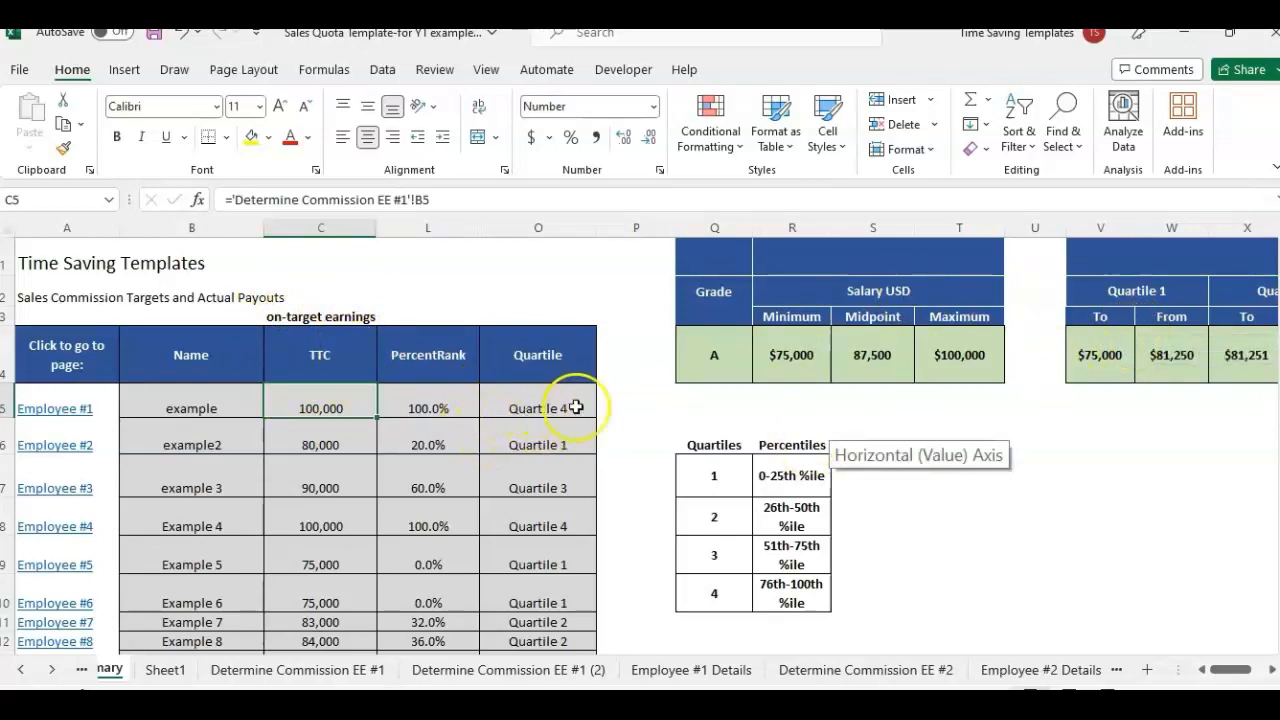
left_click(428, 356)
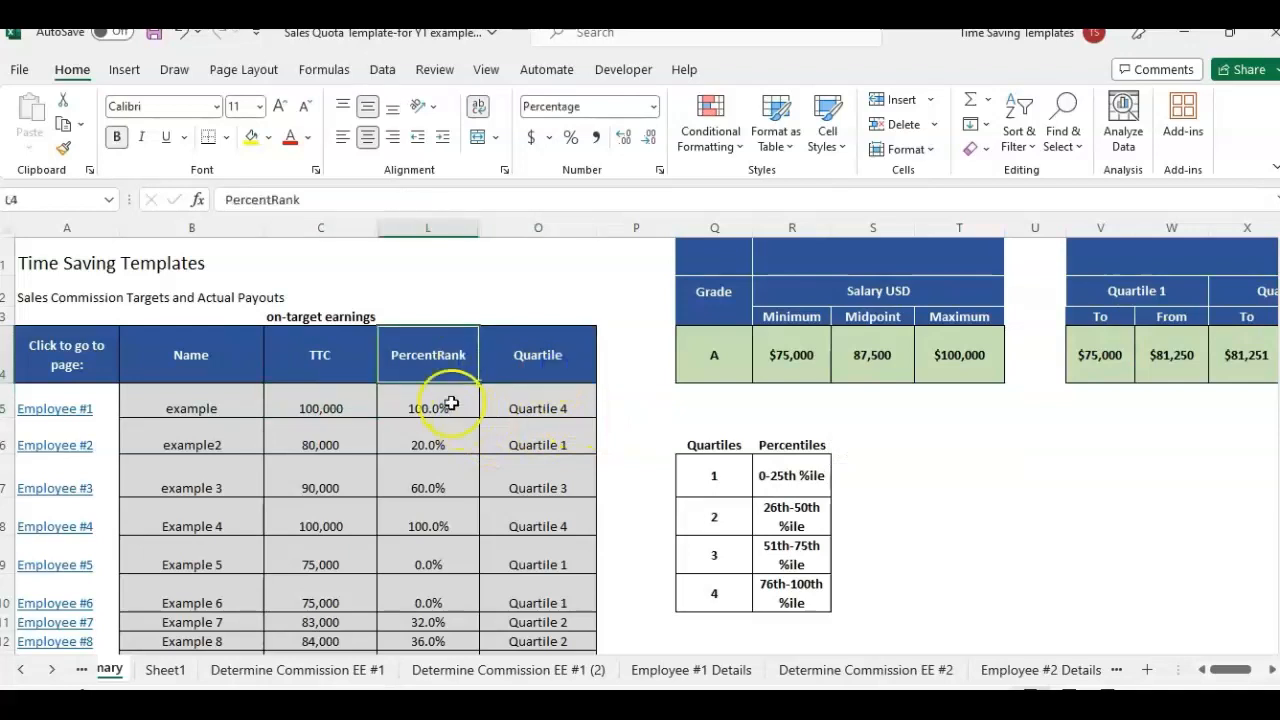
mouse_move(648, 572)
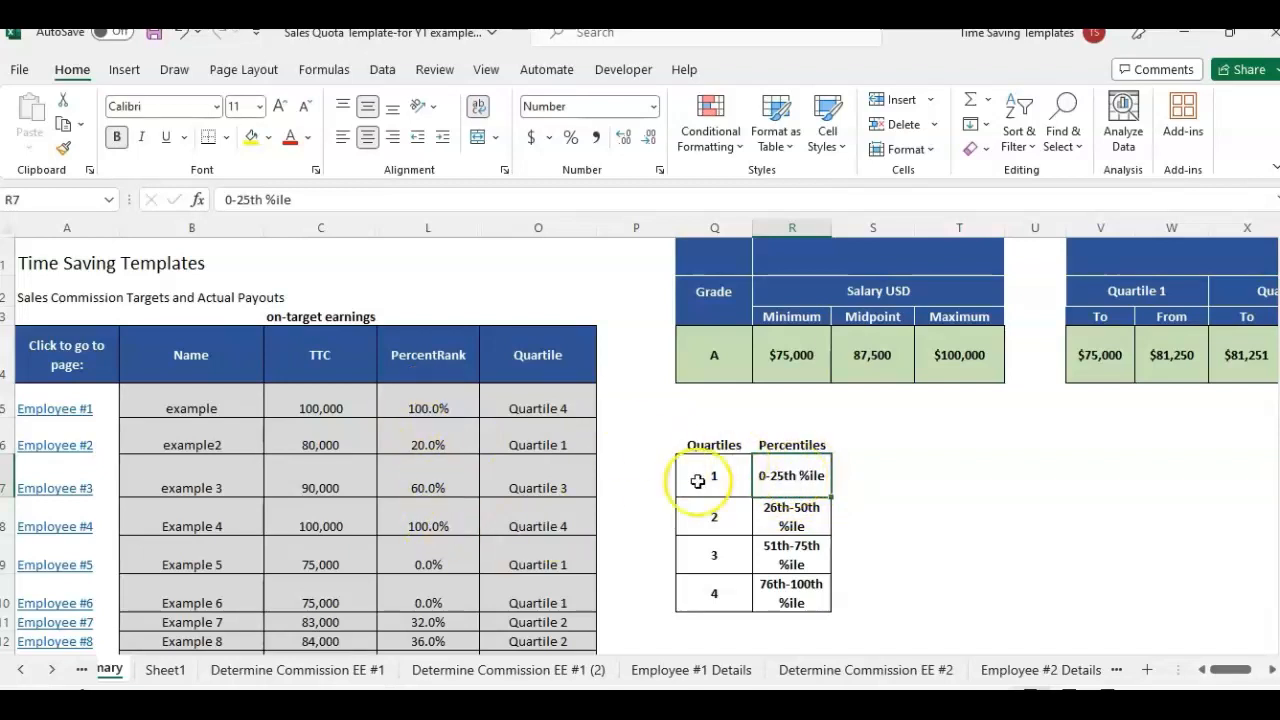
left_click(714, 476)
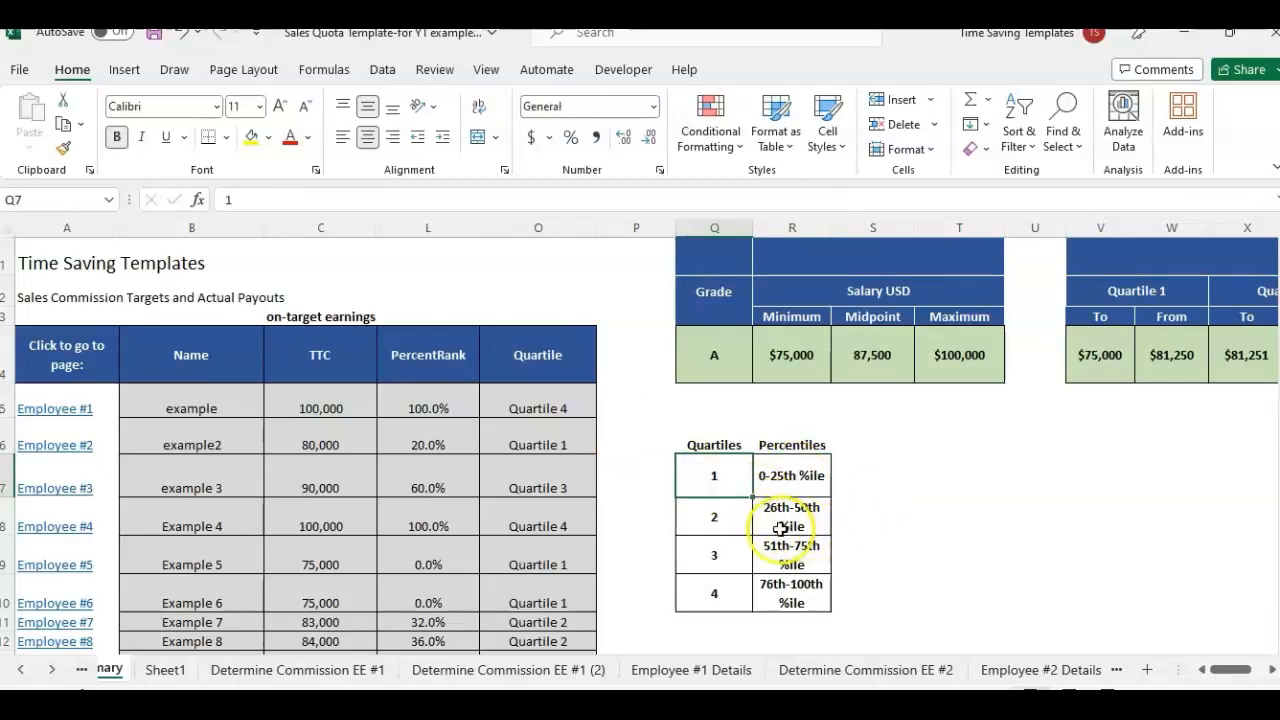
left_click(792, 516)
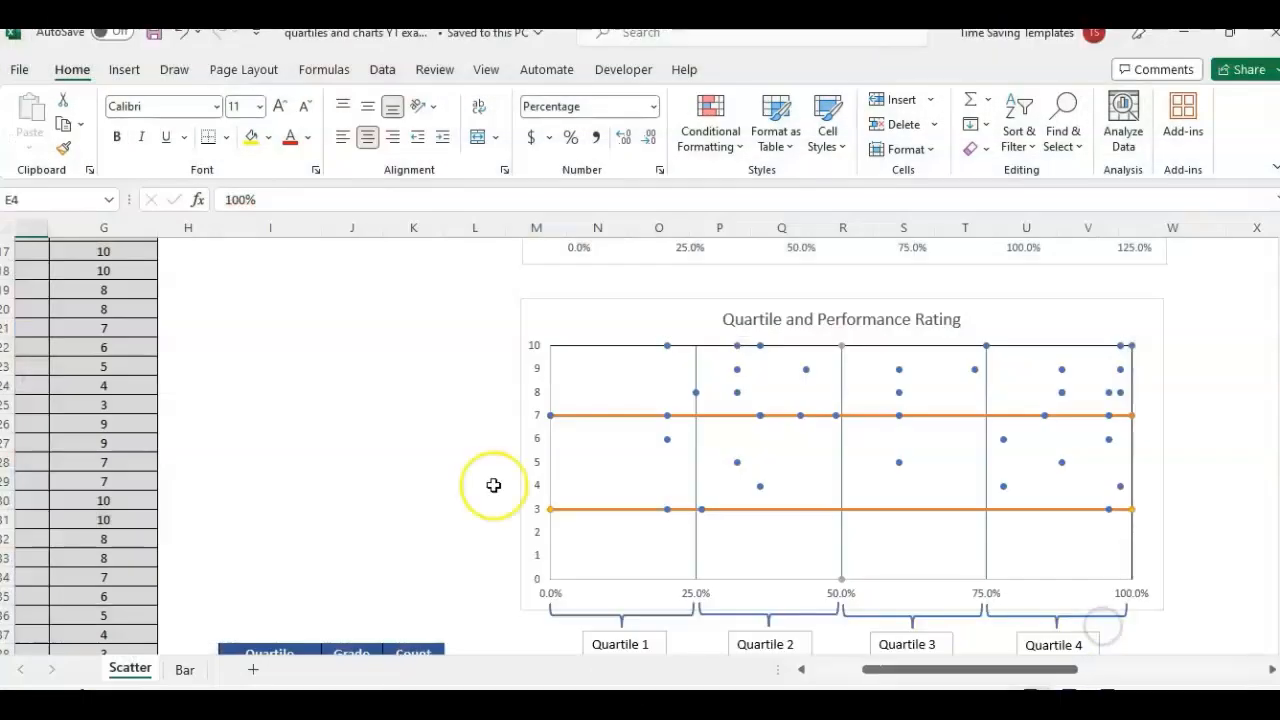
- Select the curly brace shapes under Quartile 1 below the scatter chart
left_click(184, 668)
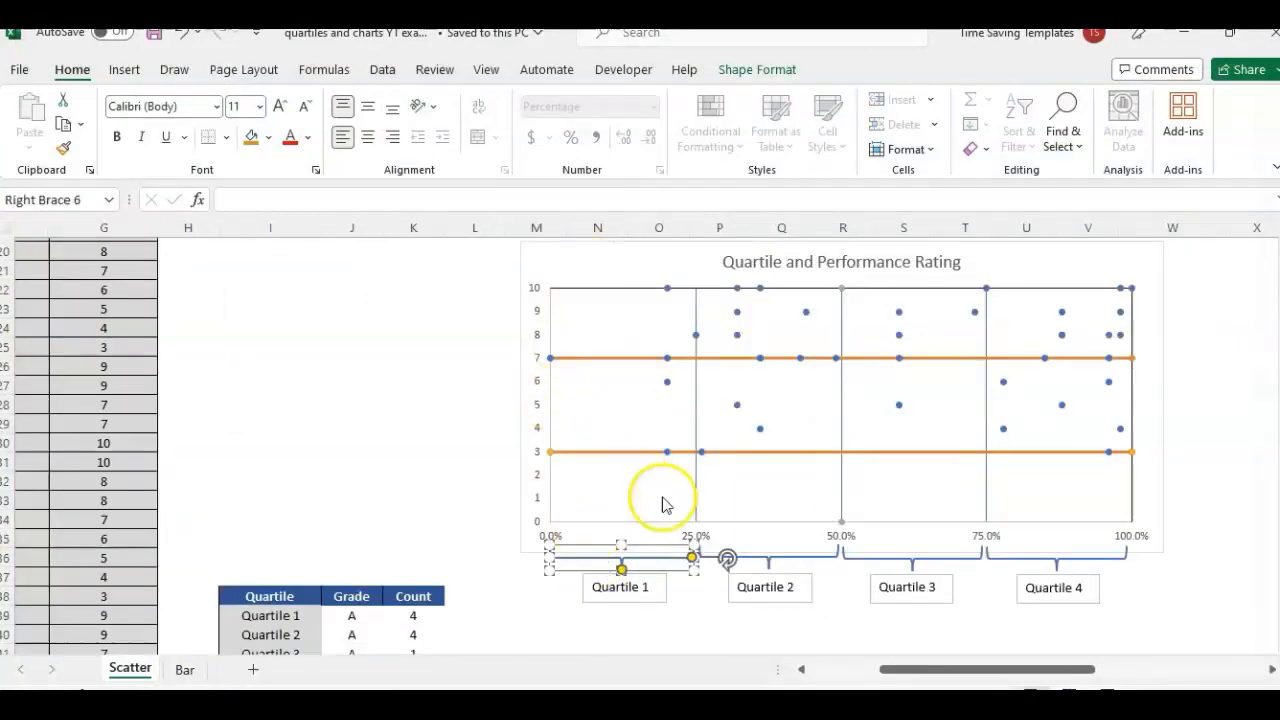
left_click(784, 540)
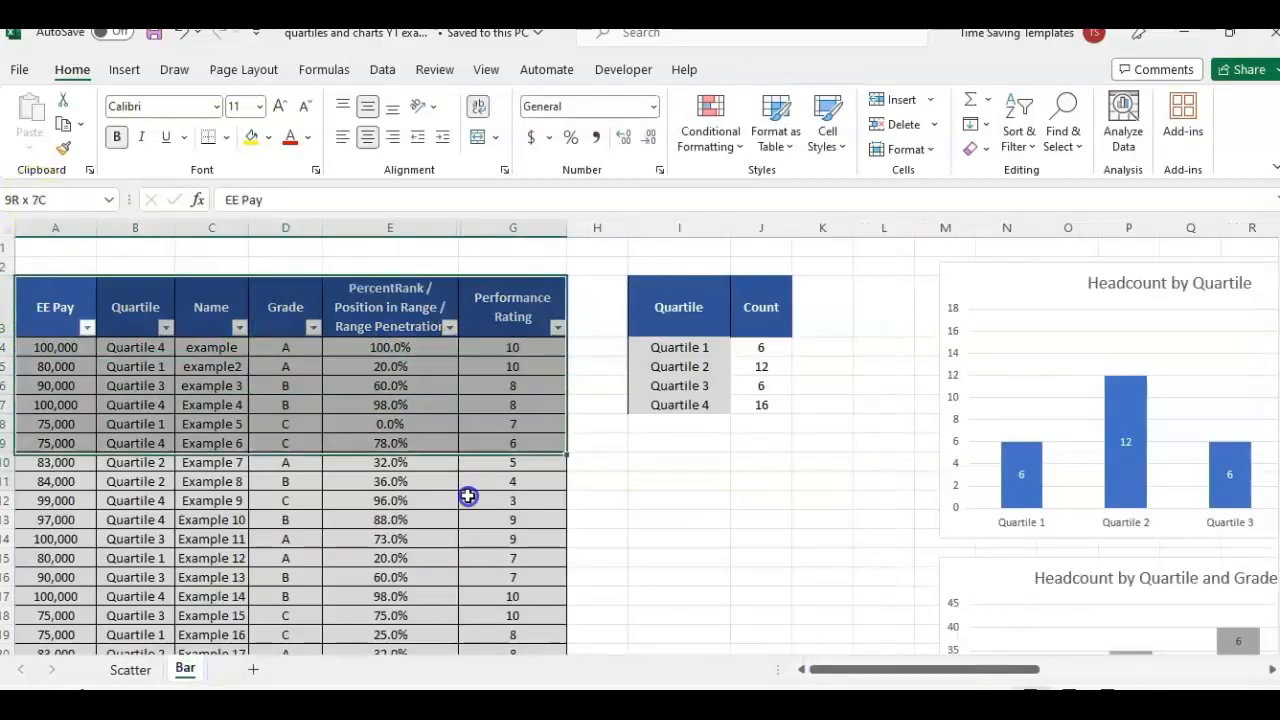
scroll("down", 3)
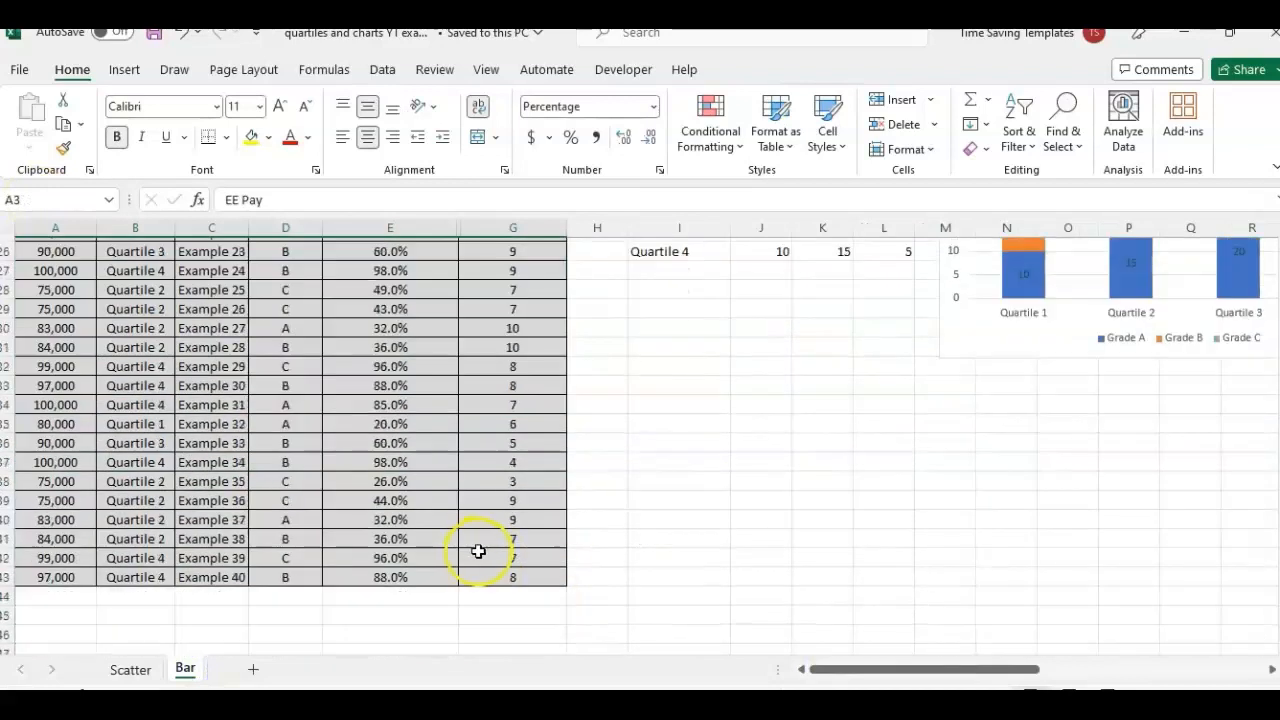
scroll("up", 3)
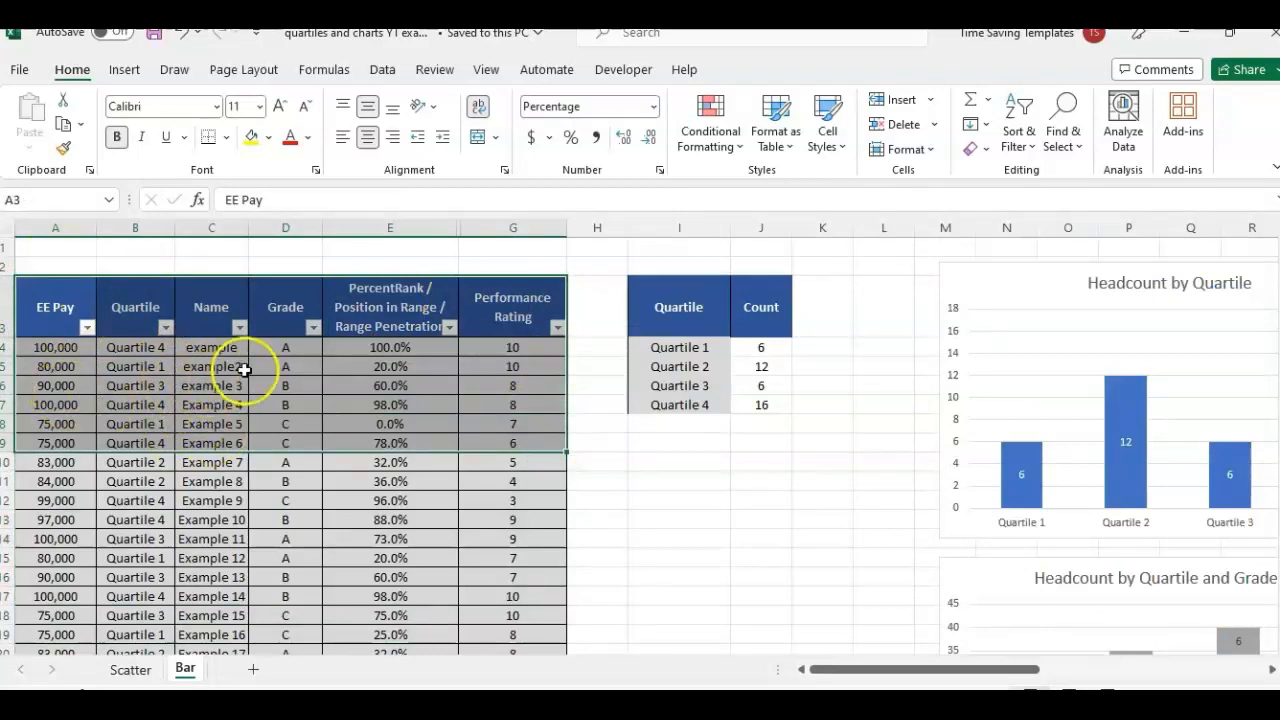
mouse_move(232, 290)
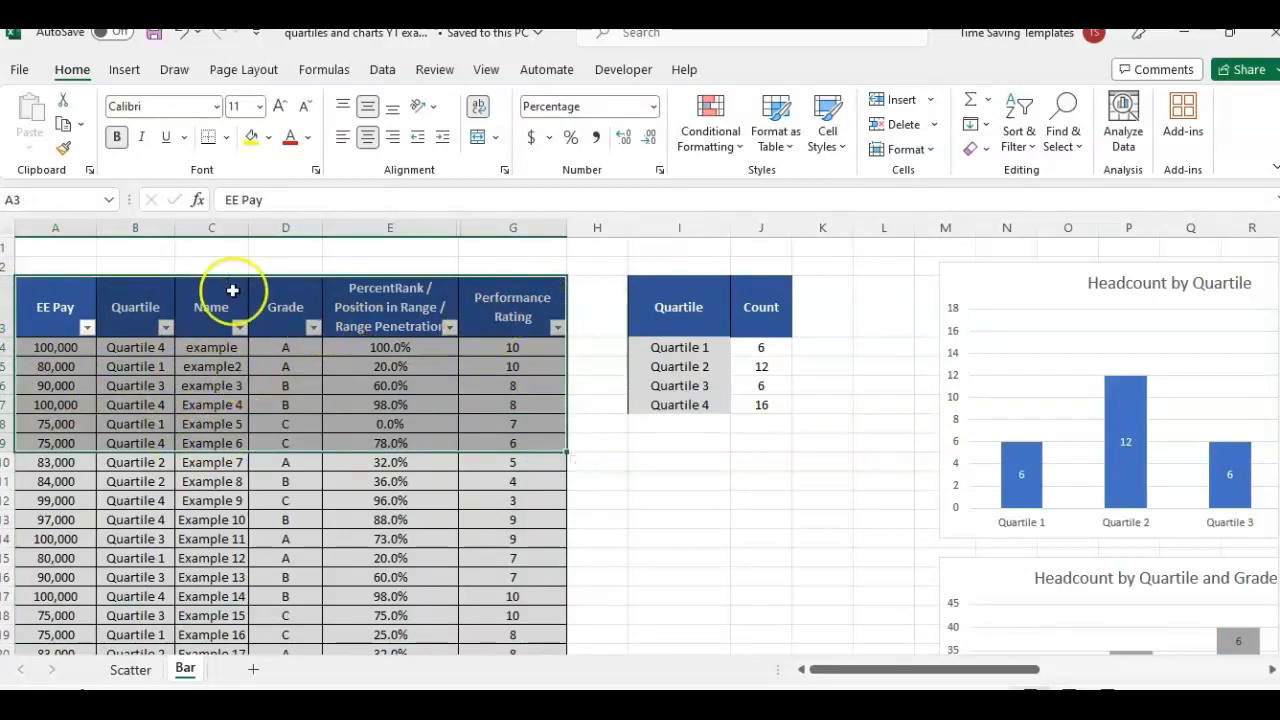
left_click(136, 308)
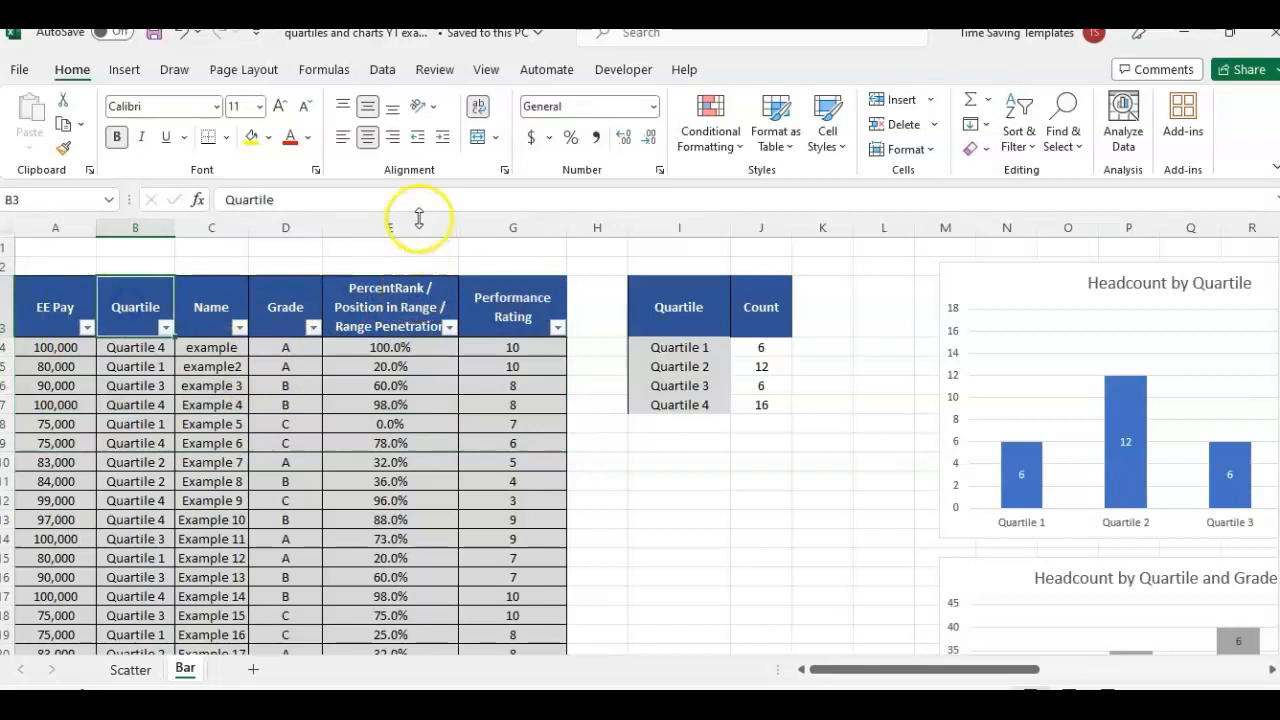
left_click(388, 228)
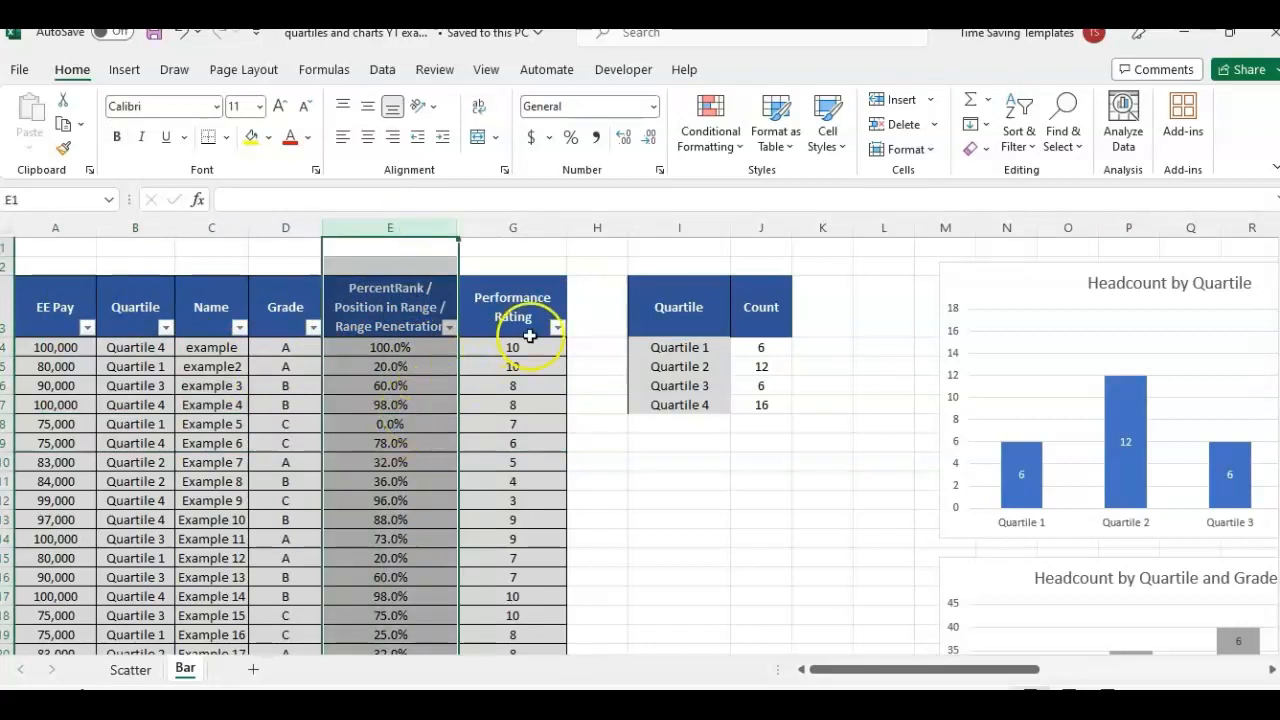
left_click(512, 308)
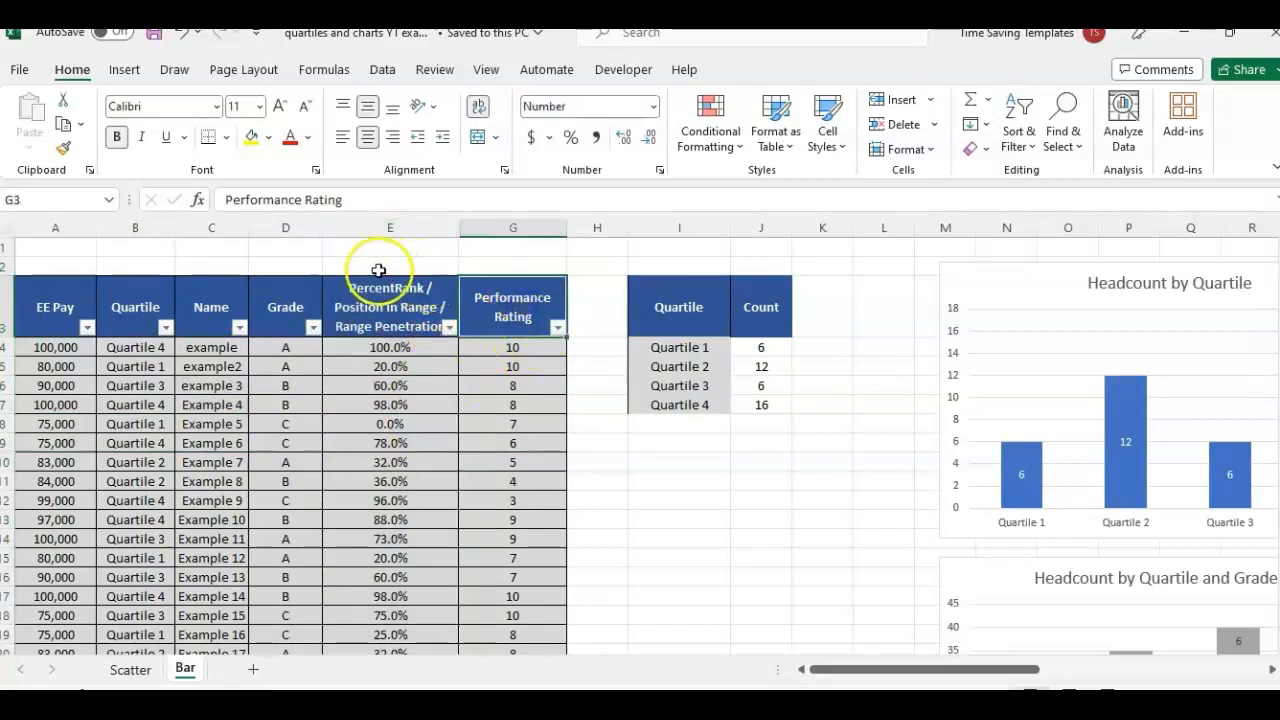
mouse_move(430, 244)
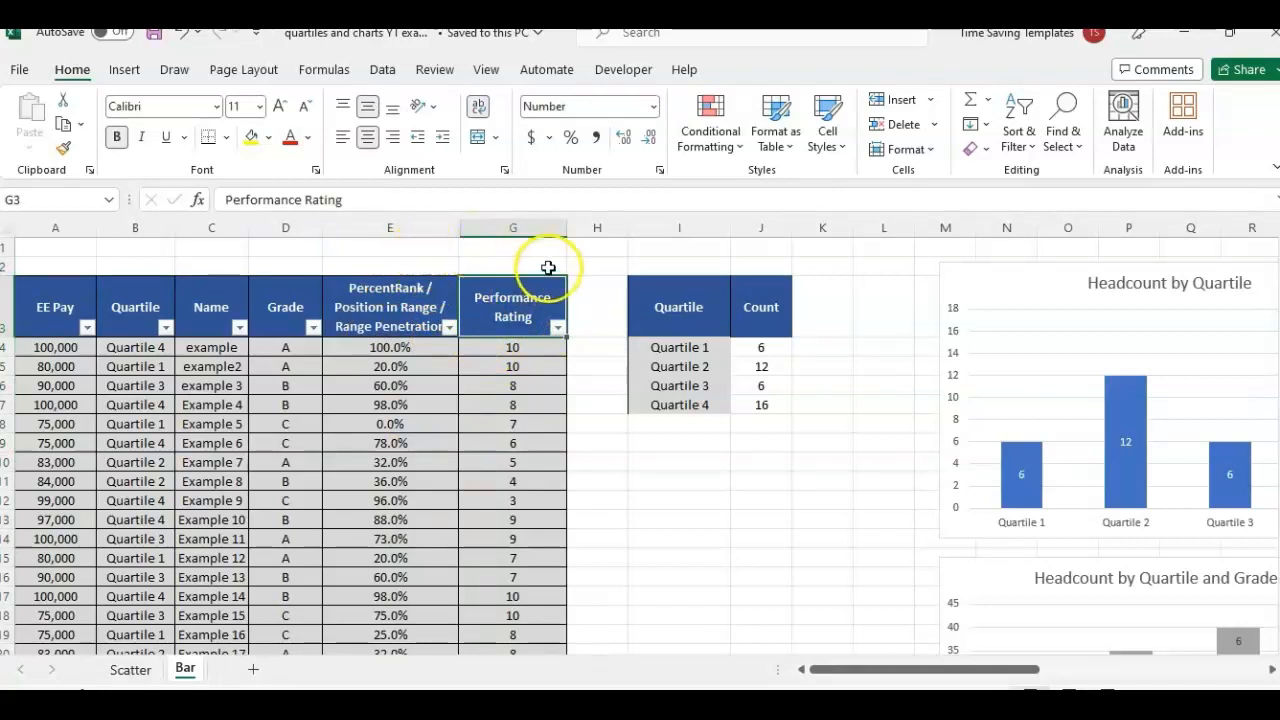
mouse_move(952, 412)
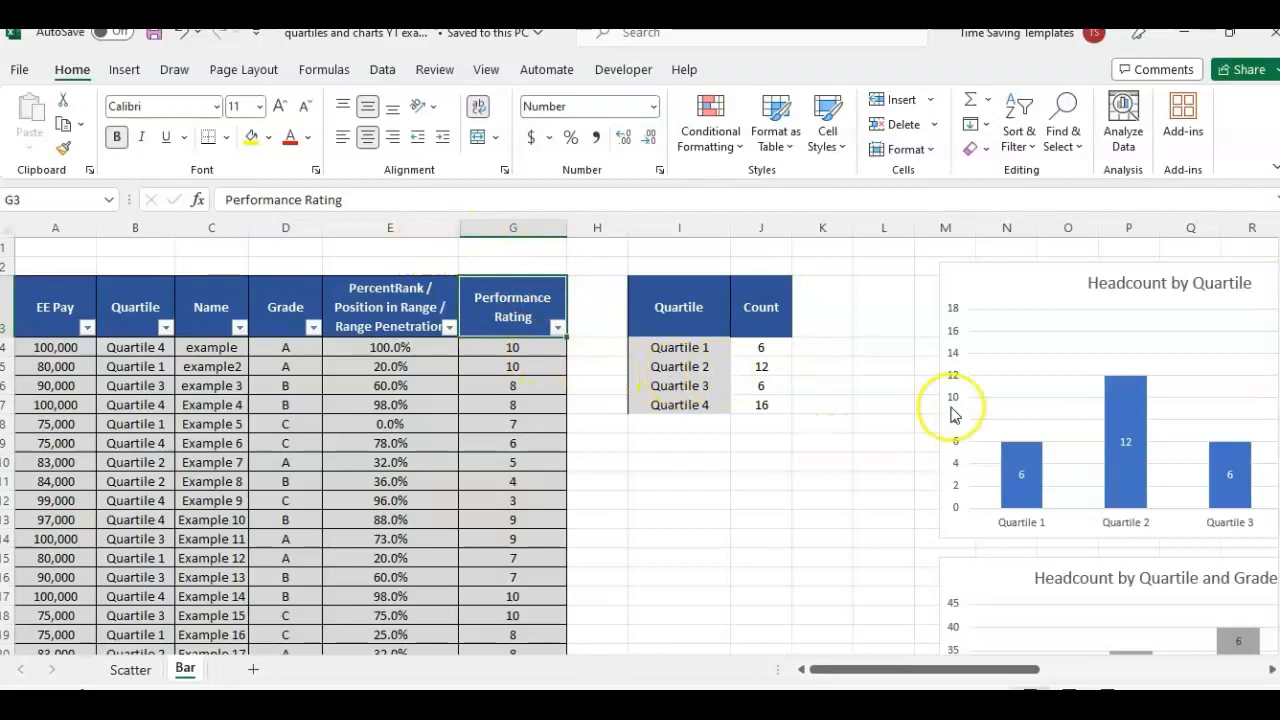
mouse_move(1088, 508)
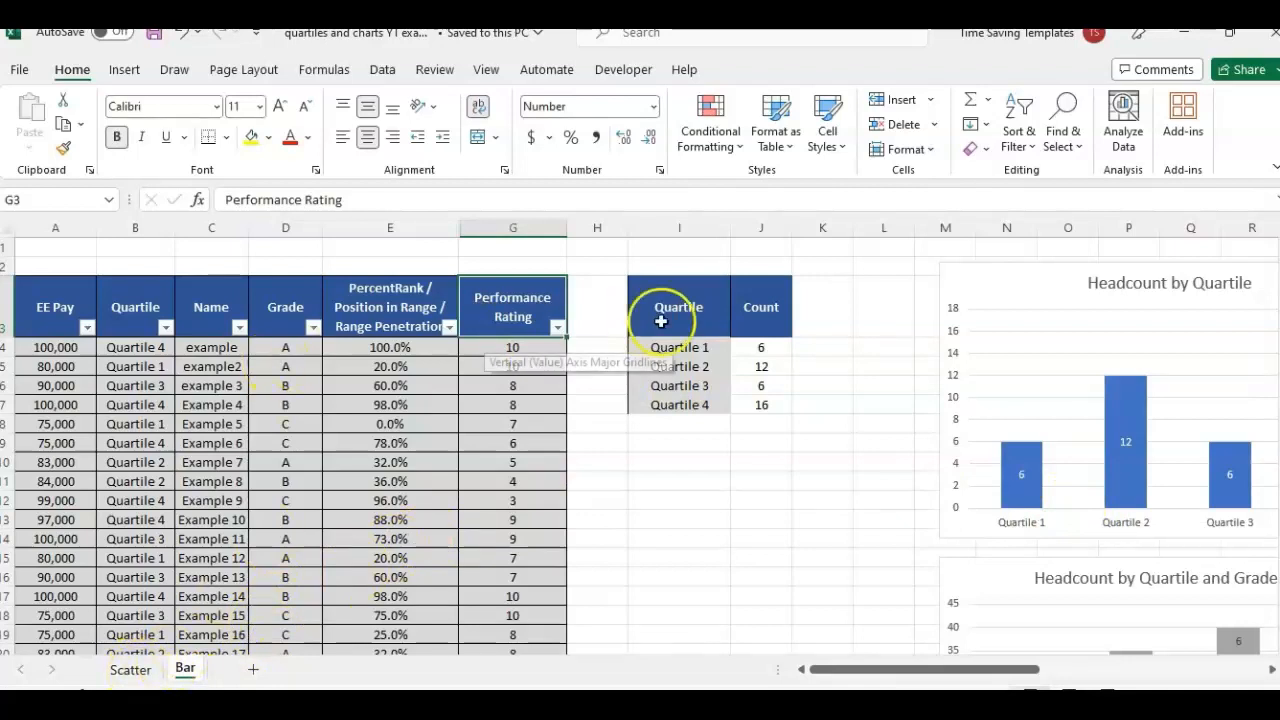
left_click(760, 308)
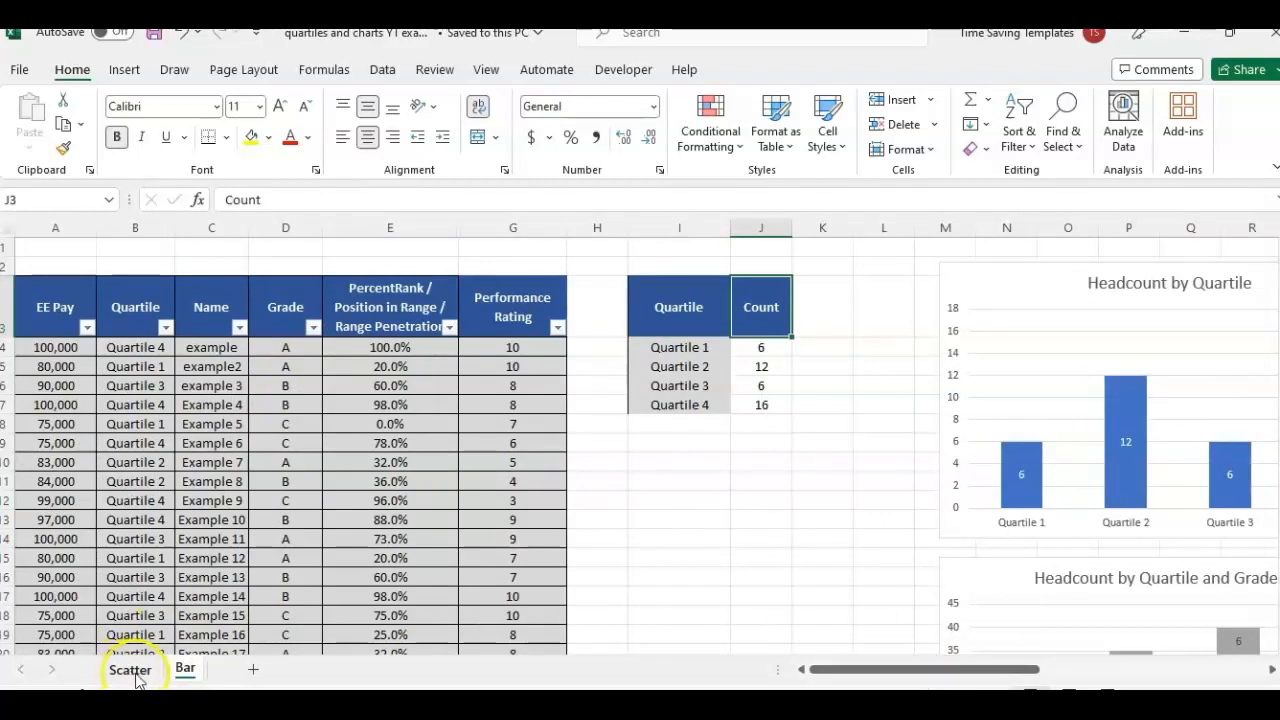
left_click(128, 668)
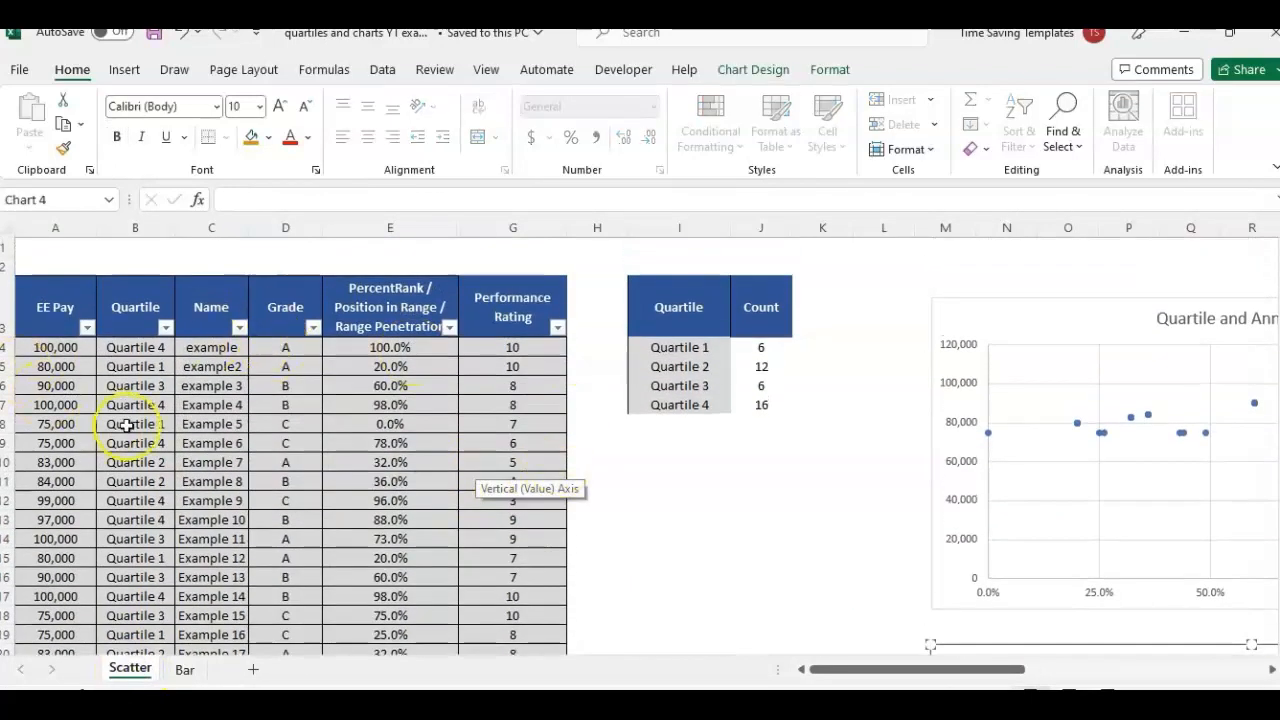
left_click(210, 218)
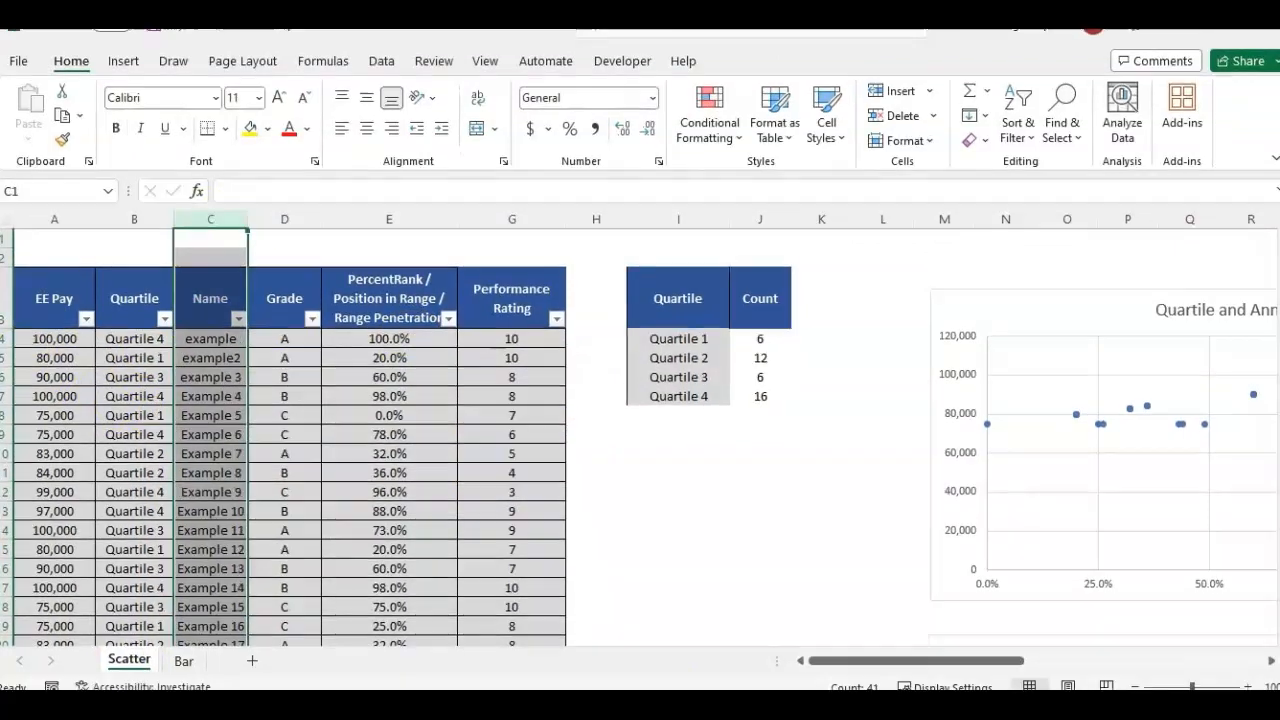
mouse_move(1024, 336)
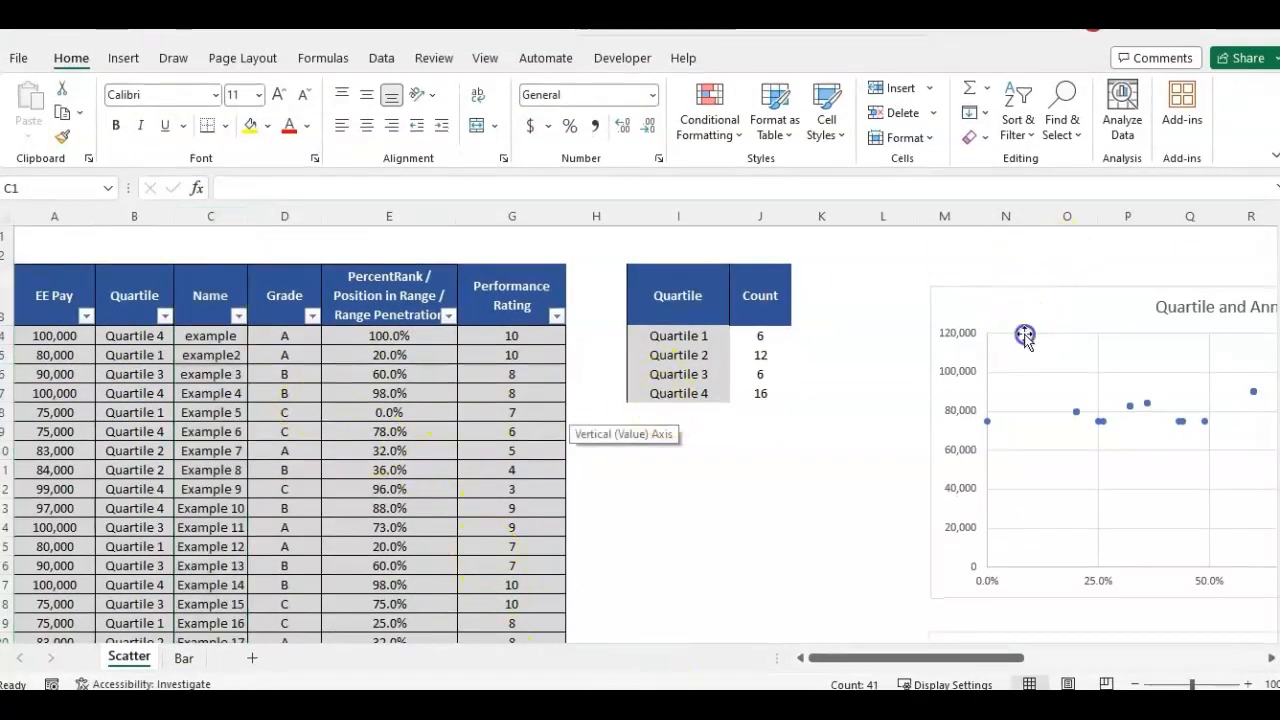
left_click(1084, 414)
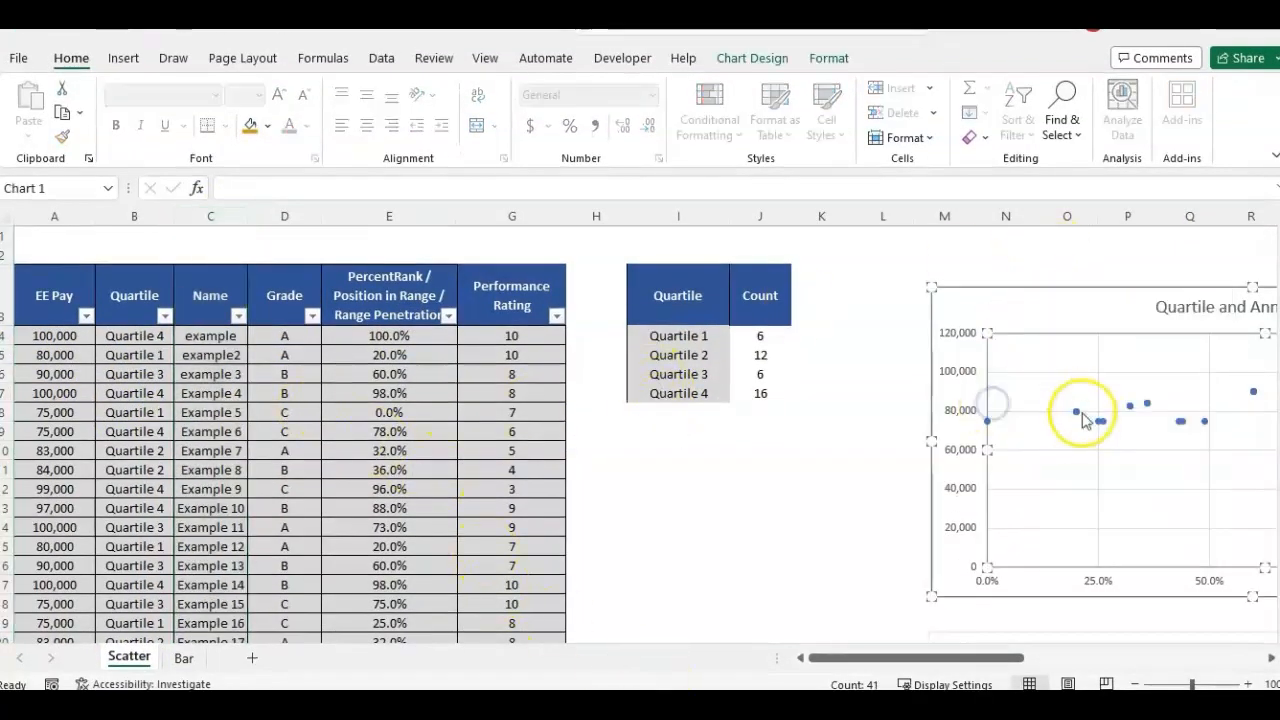
left_click(1128, 404)
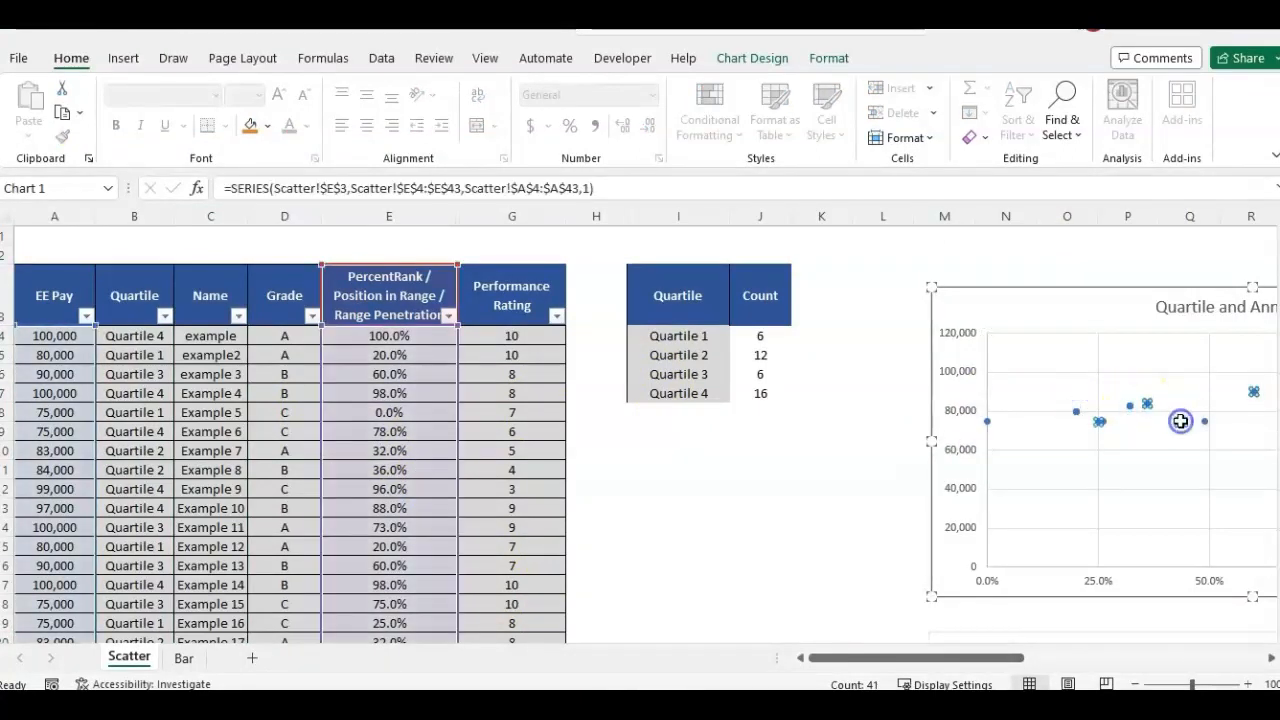
mouse_move(430, 490)
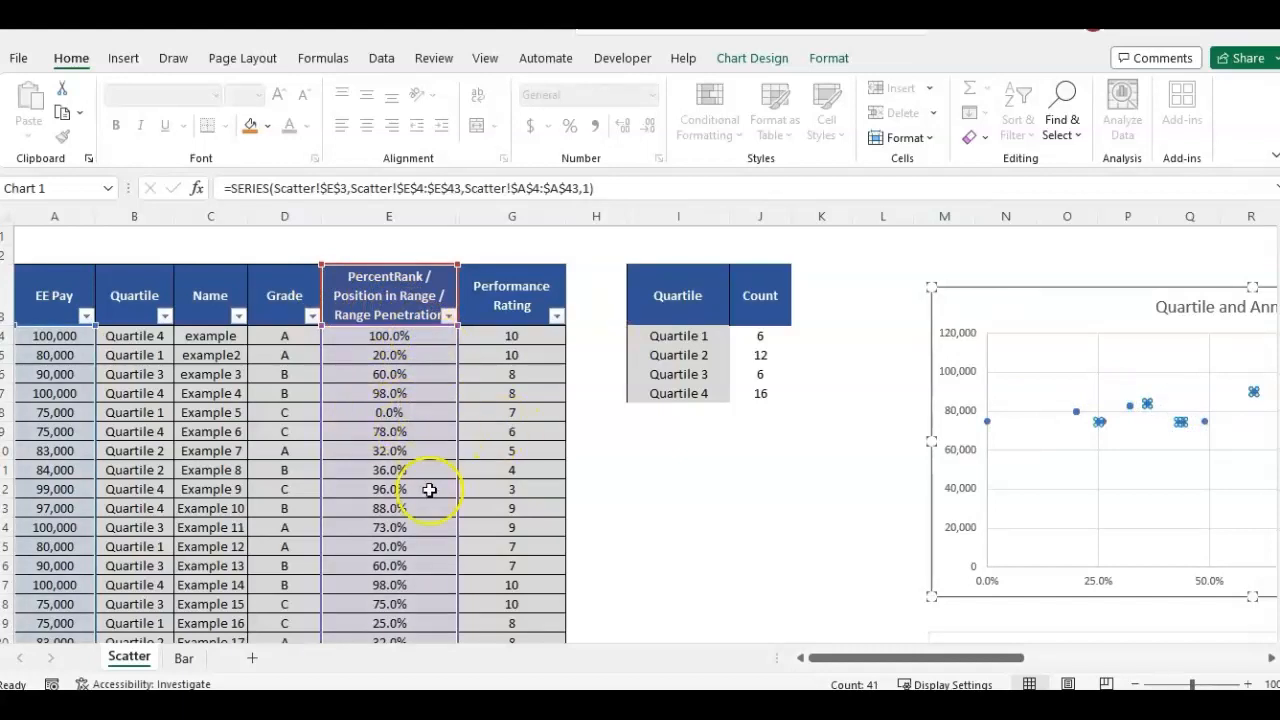
mouse_move(1092, 580)
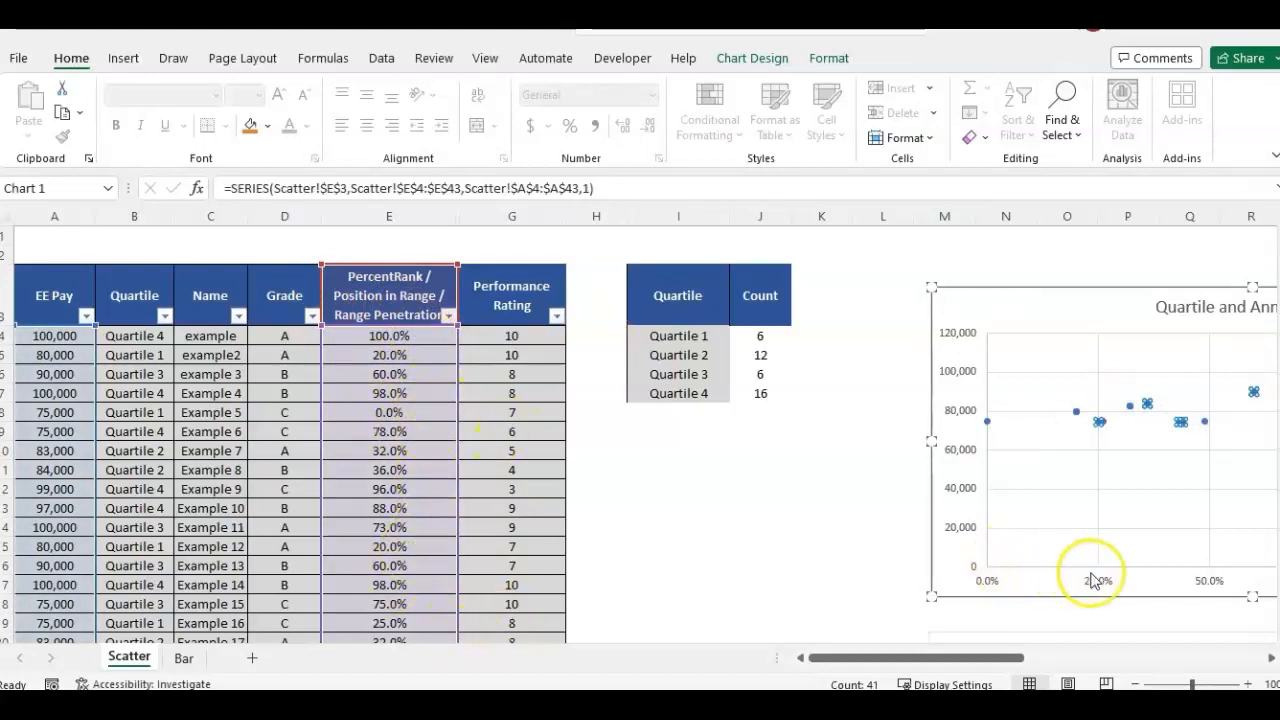
mouse_move(1116, 590)
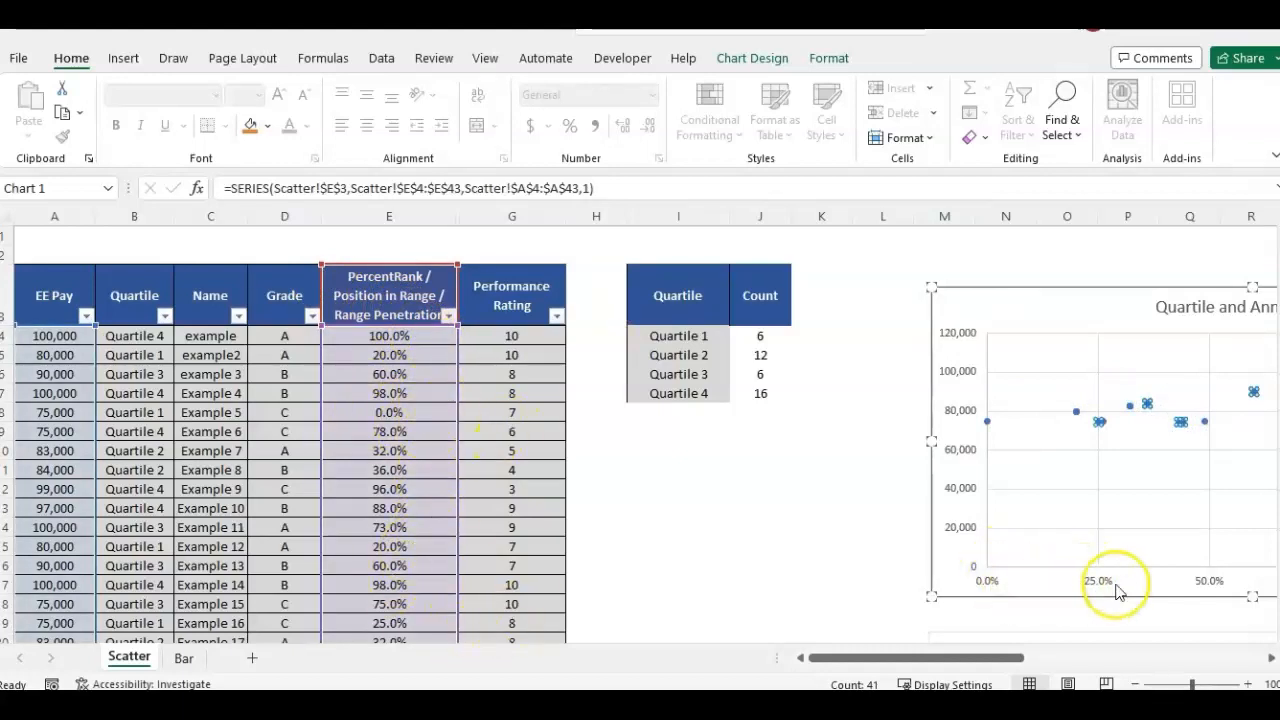
mouse_move(1104, 578)
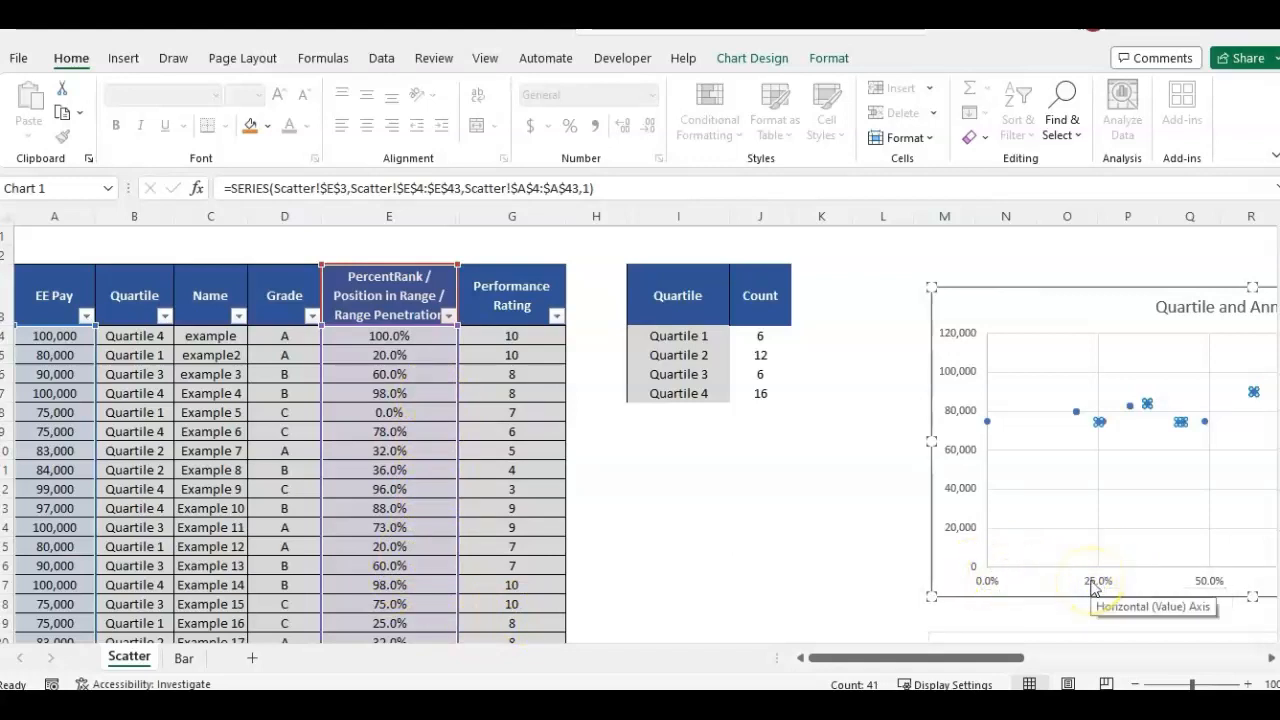
mouse_move(1188, 488)
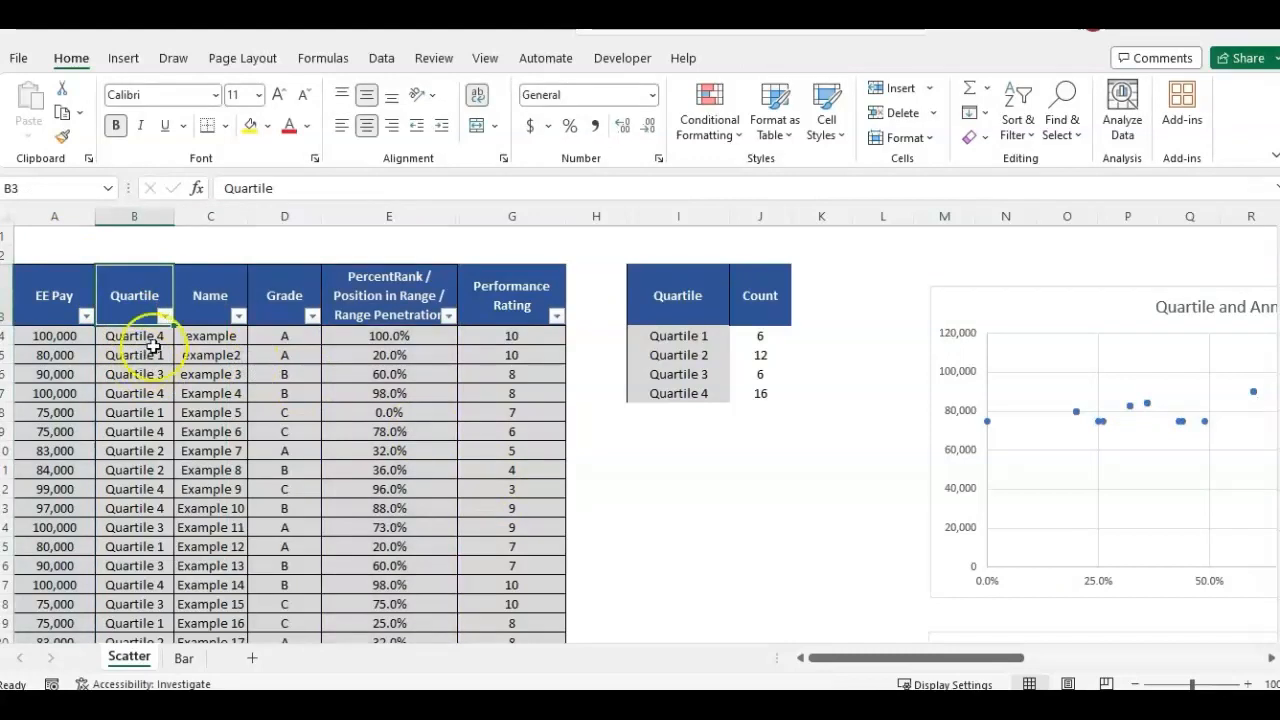
left_click(134, 354)
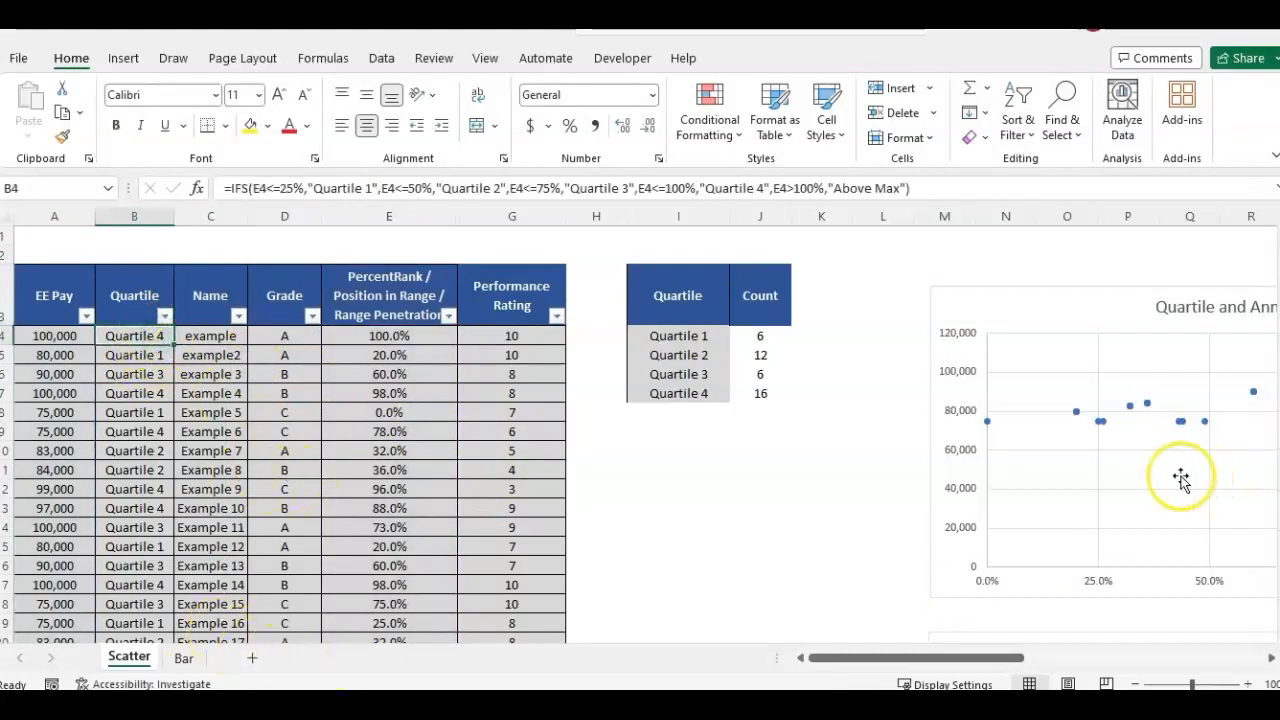
left_click(1180, 476)
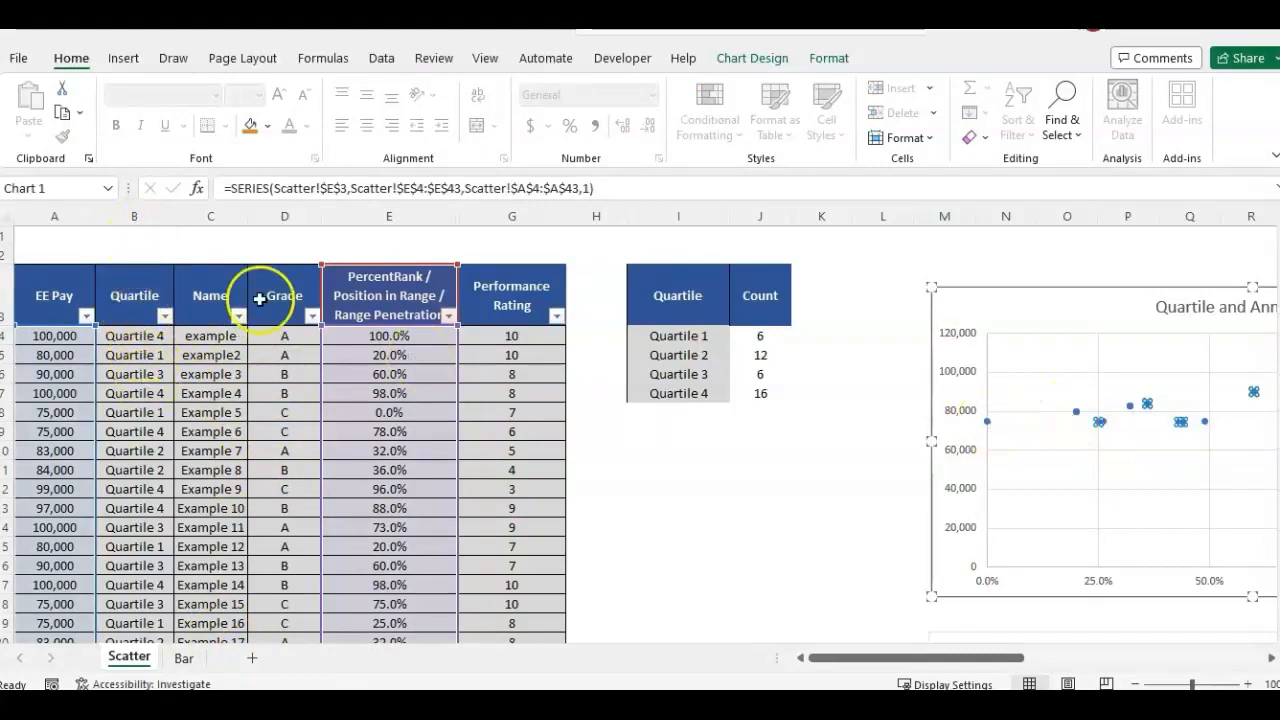
left_click(184, 658)
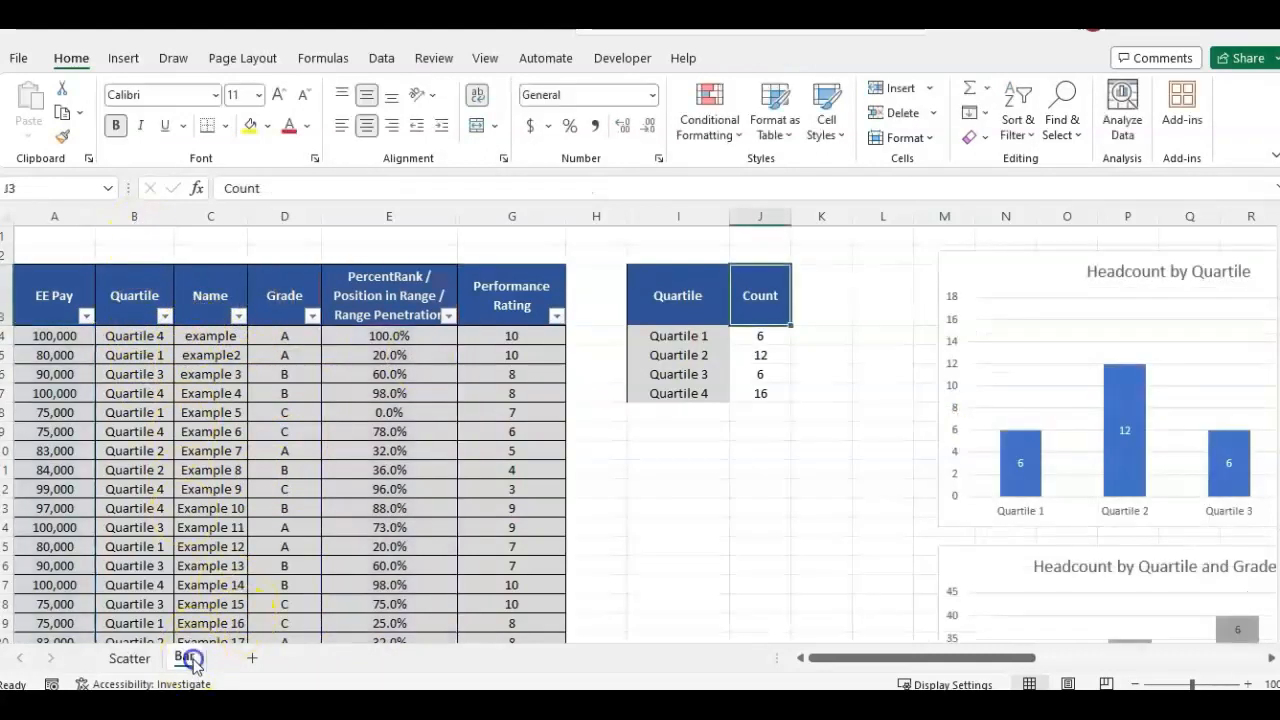
left_click(820, 412)
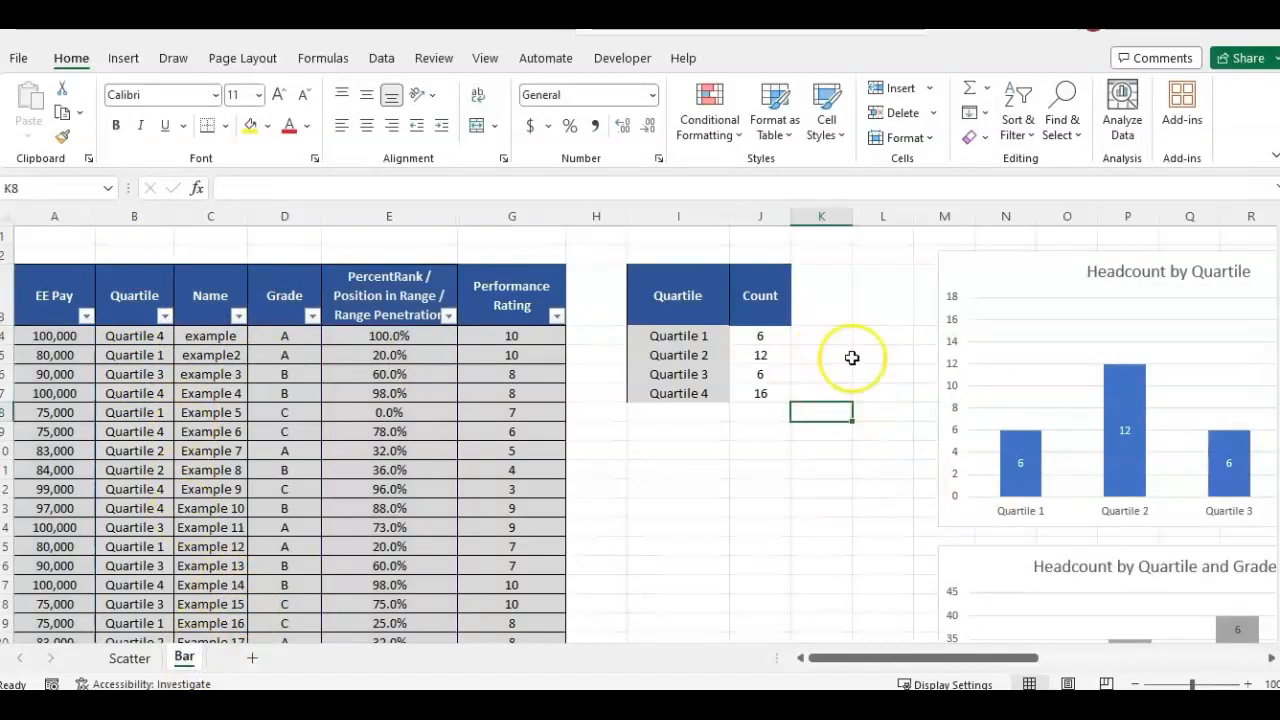
mouse_move(1040, 630)
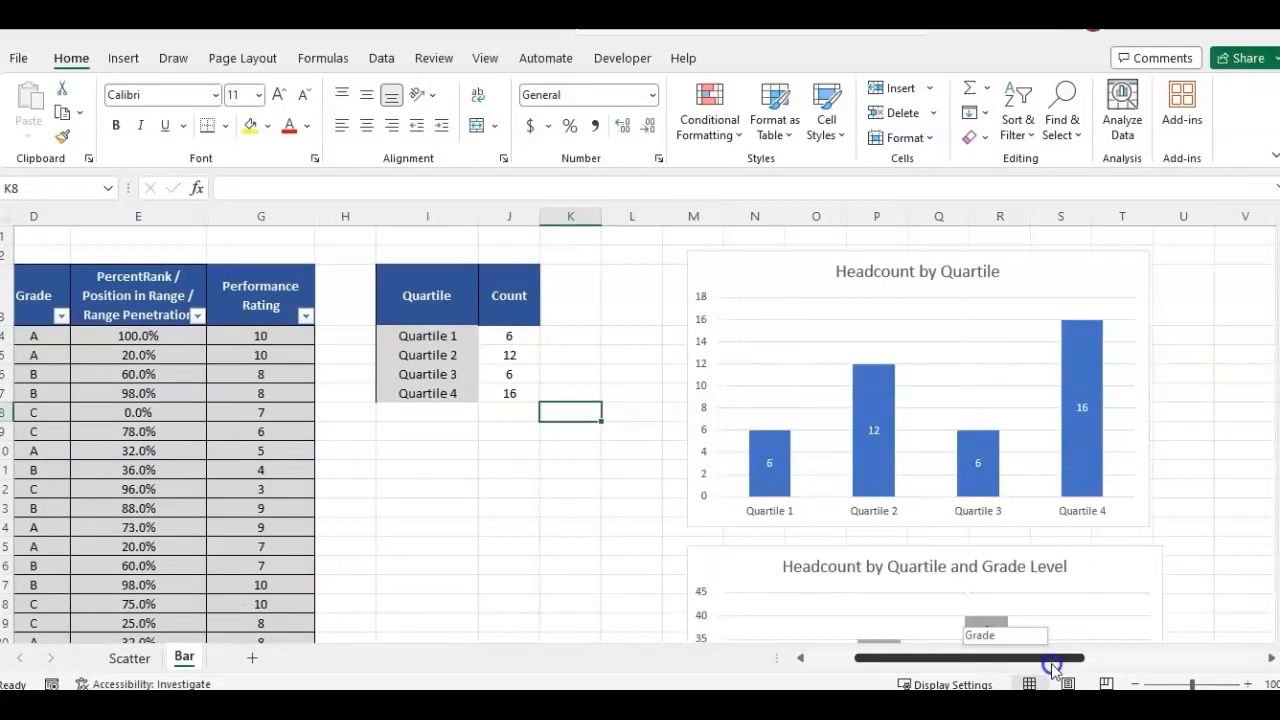
mouse_move(852, 520)
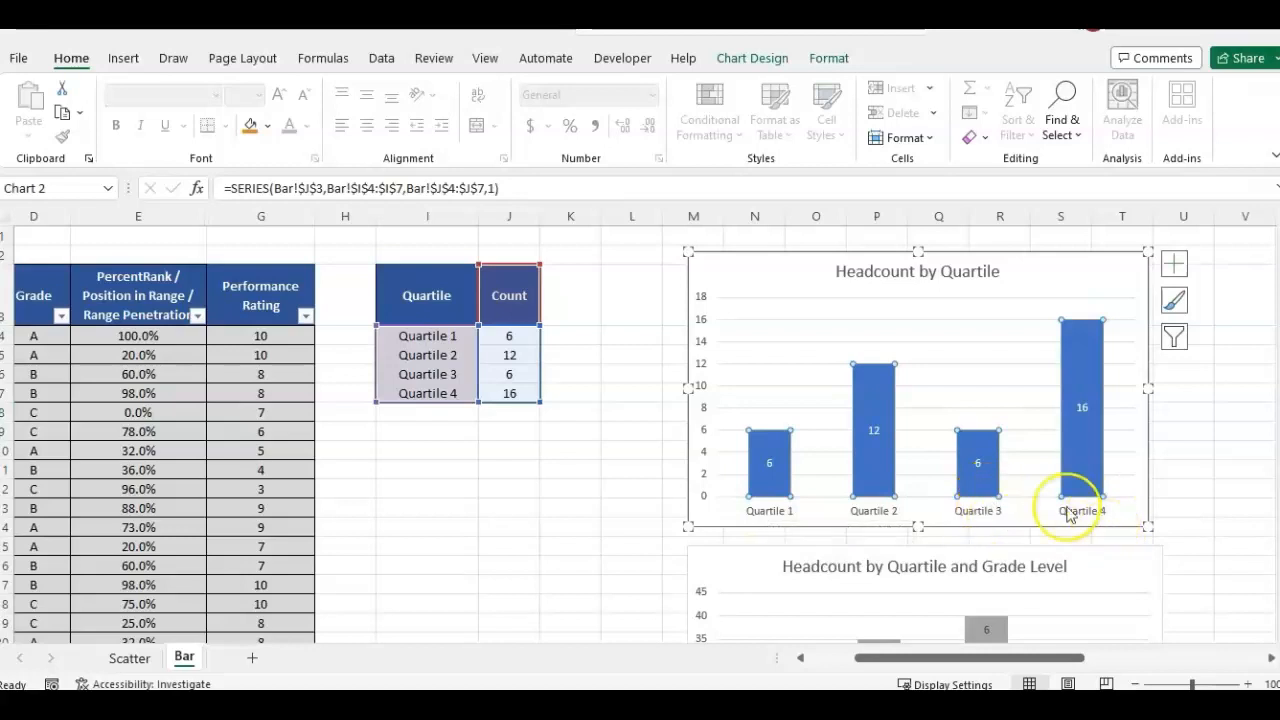
mouse_move(880, 486)
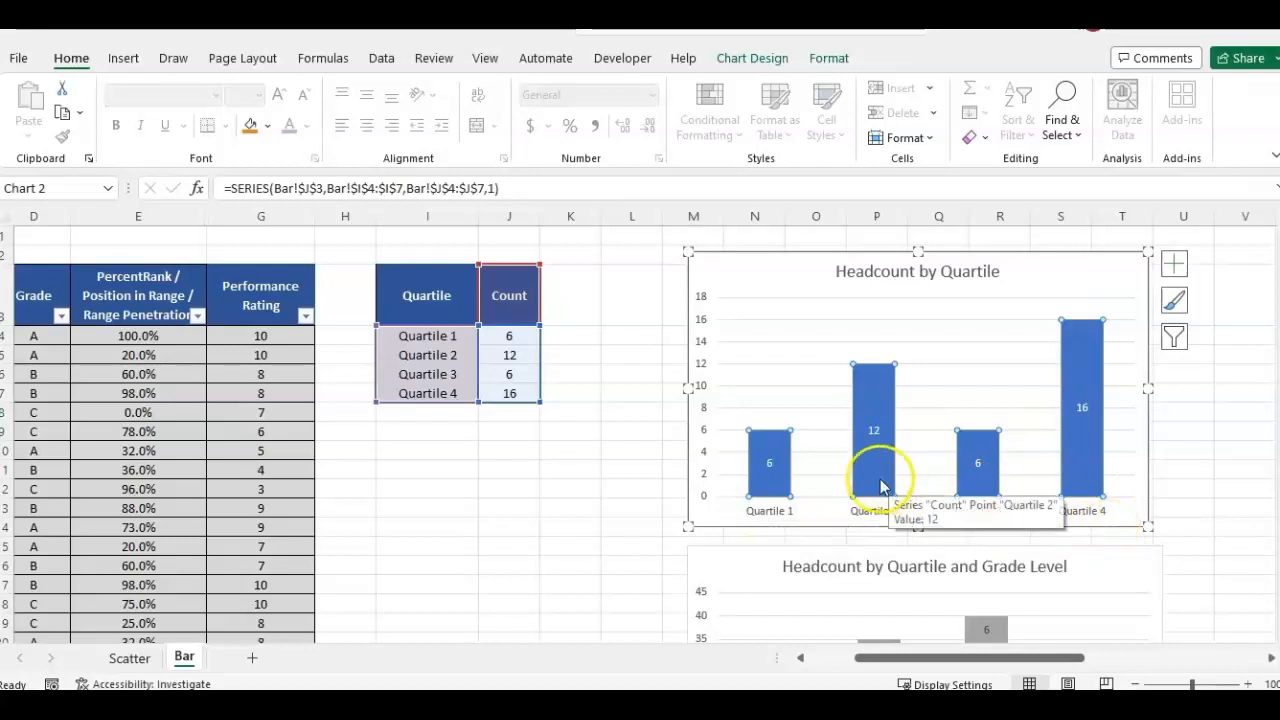
mouse_move(878, 462)
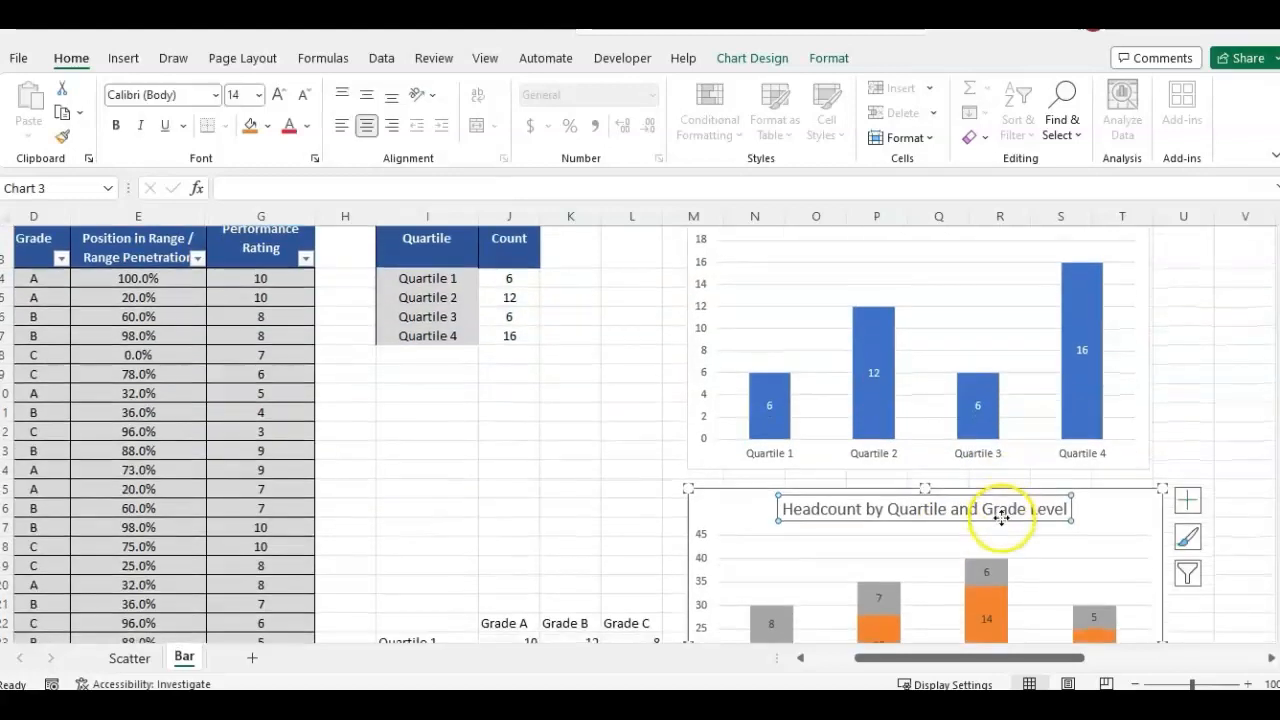
scroll("down", 3)
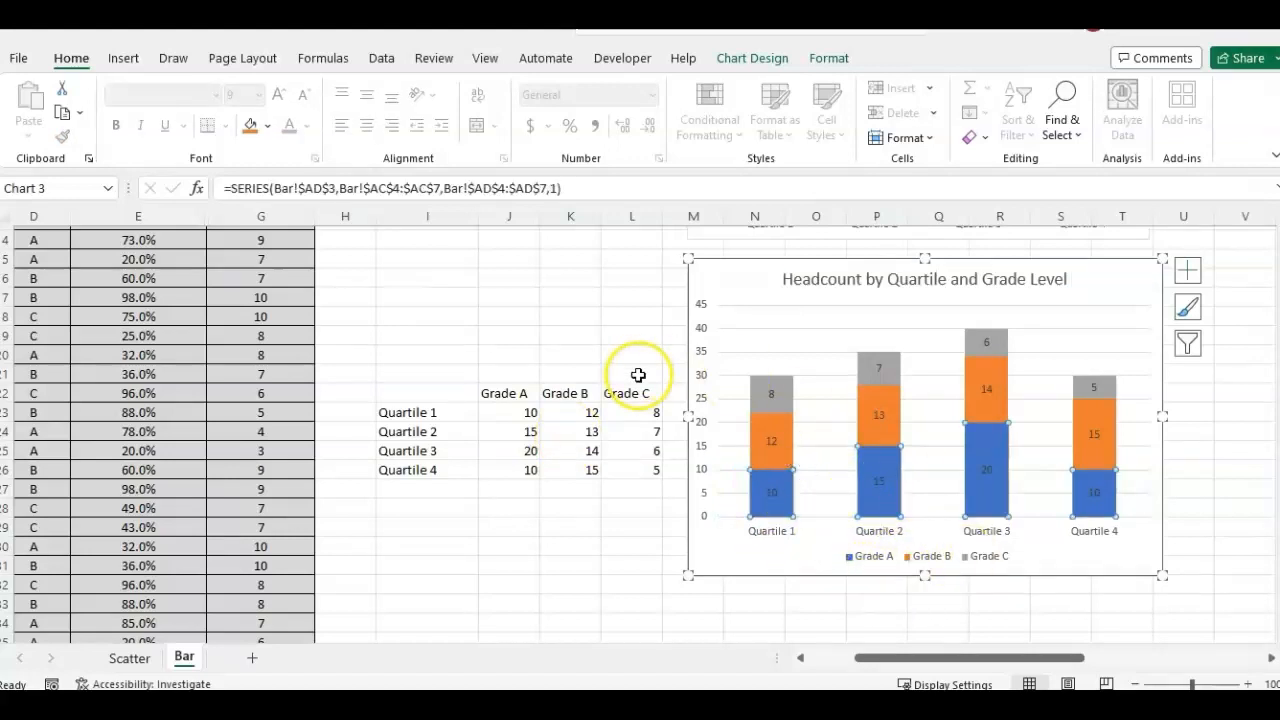
mouse_move(696, 382)
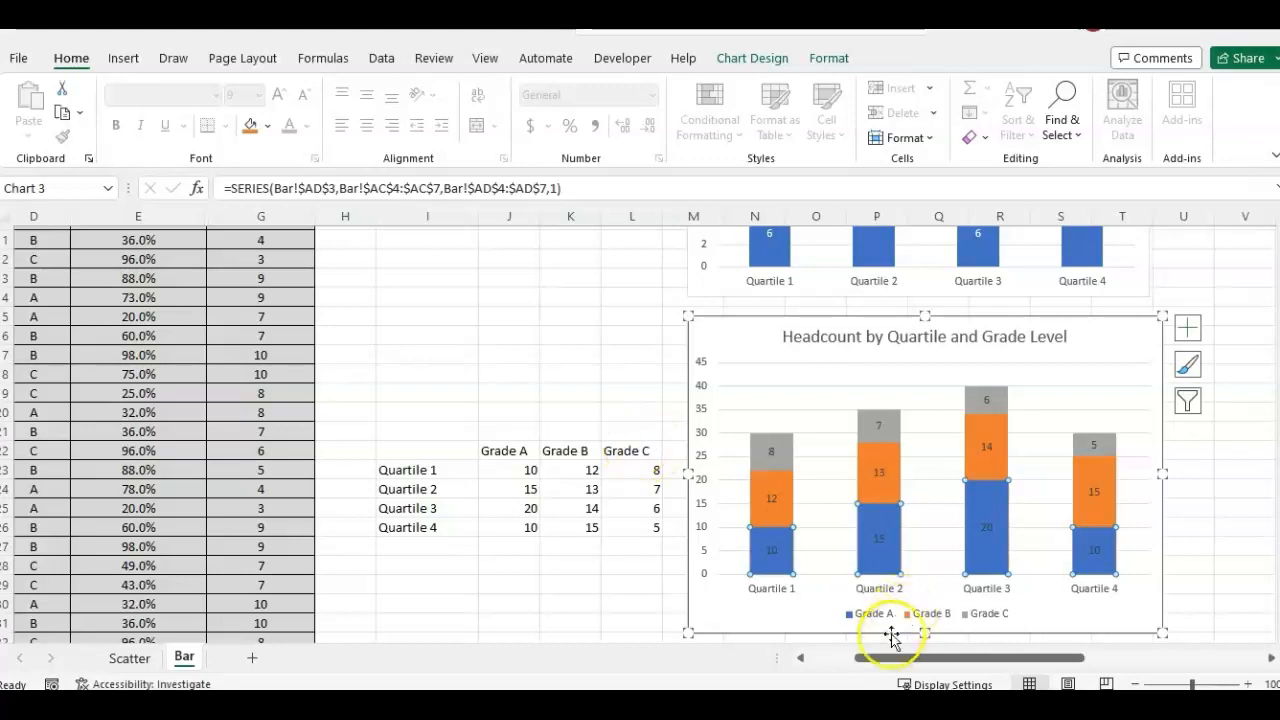
left_click(570, 528)
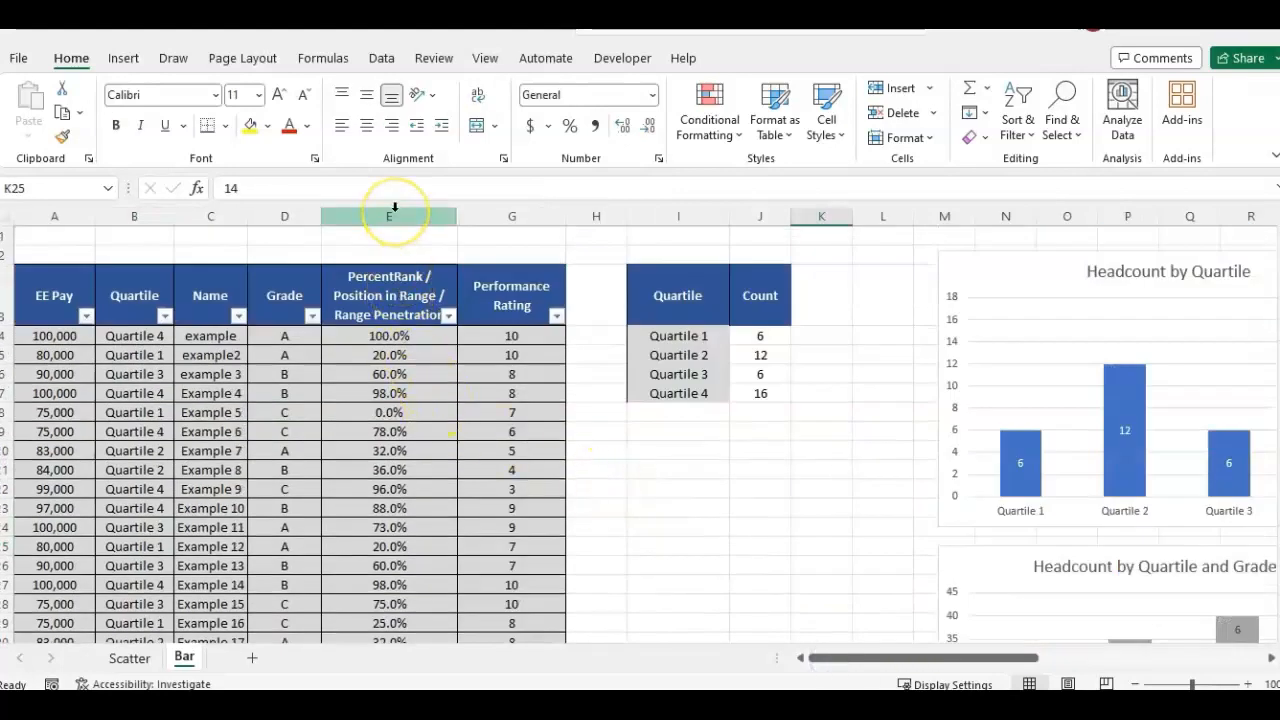
- Select the PercentRank column E on the Bar sheet
left_click(388, 216)
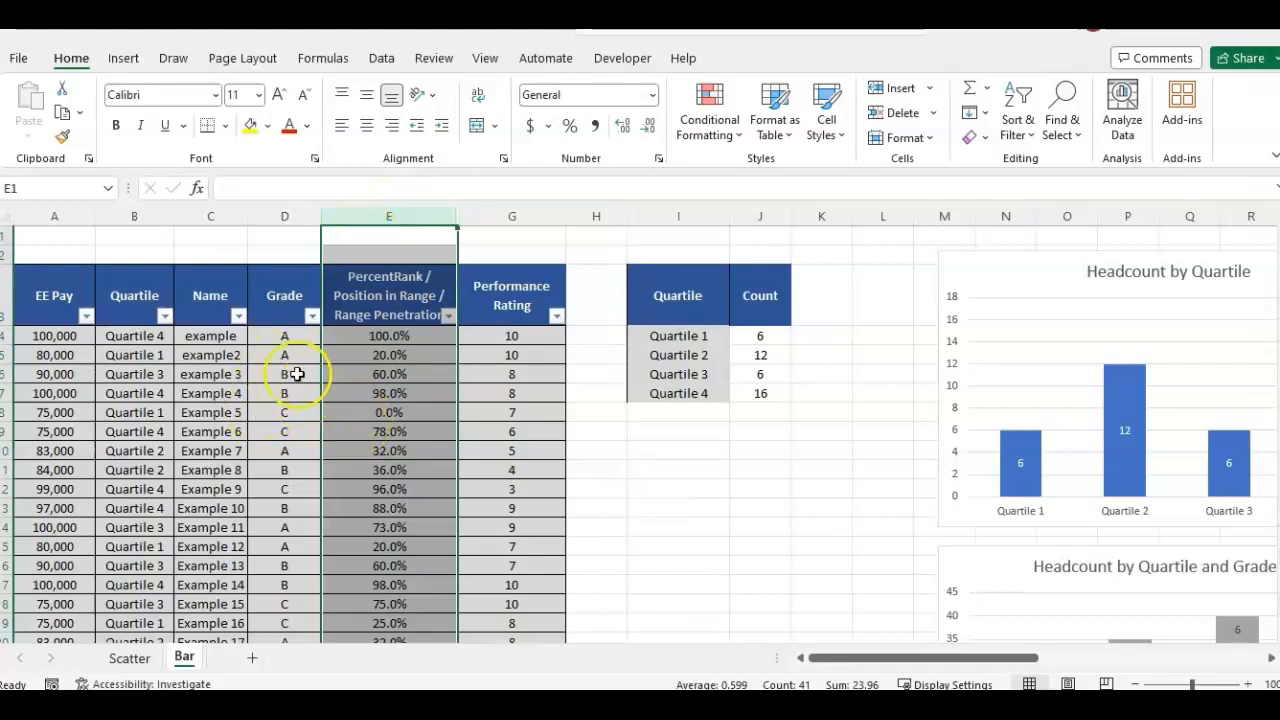
mouse_move(324, 402)
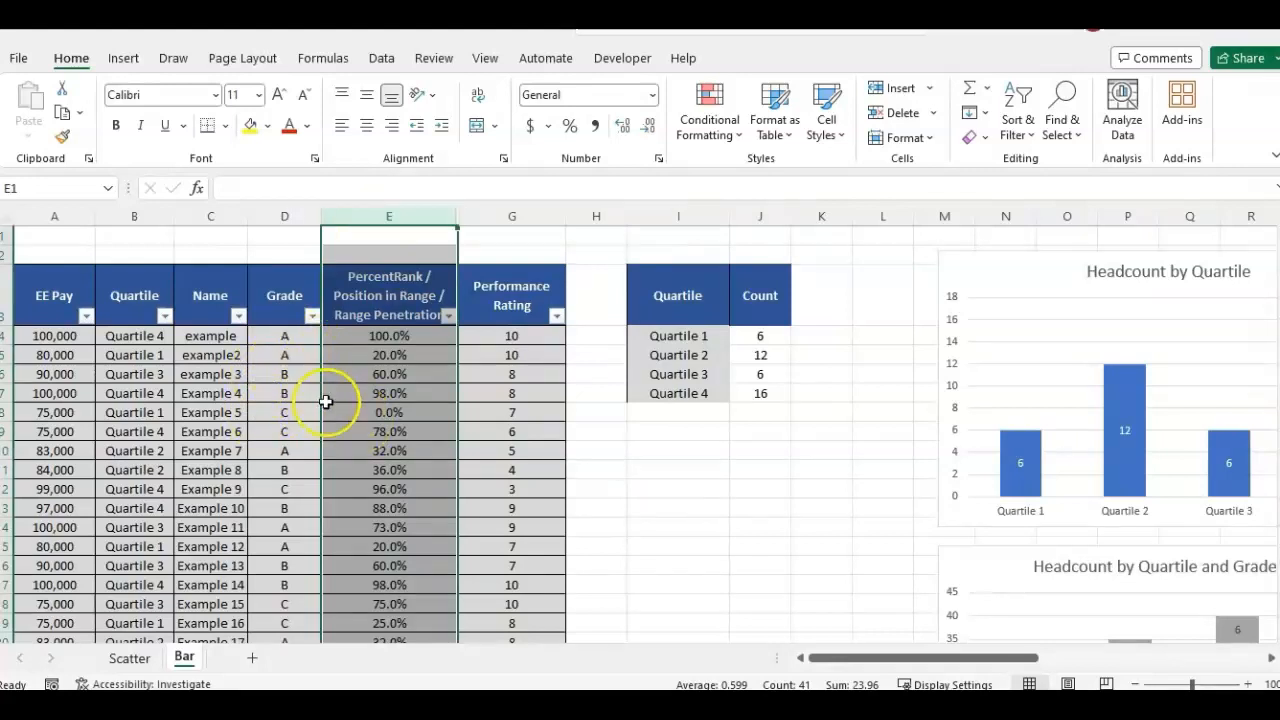
mouse_move(312, 536)
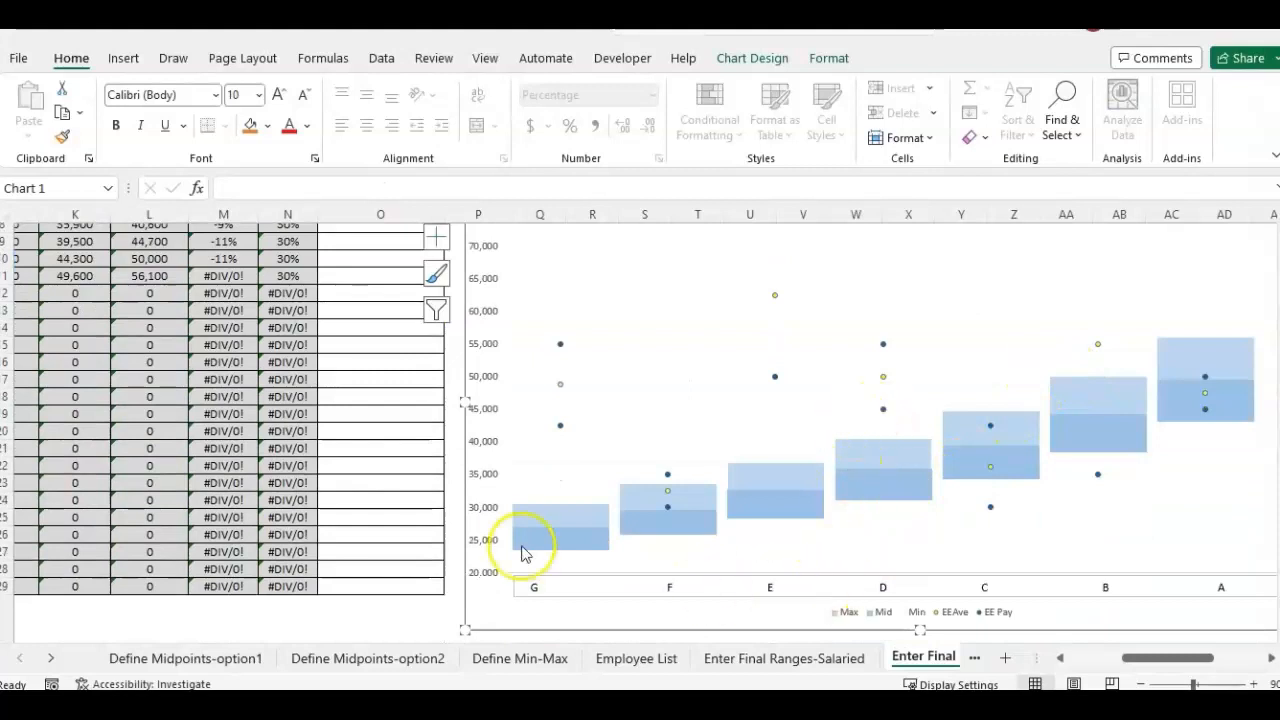
- Inspect the EE Pay series in the pay-range chart, then return to the Bar sheet
left_click(668, 476)
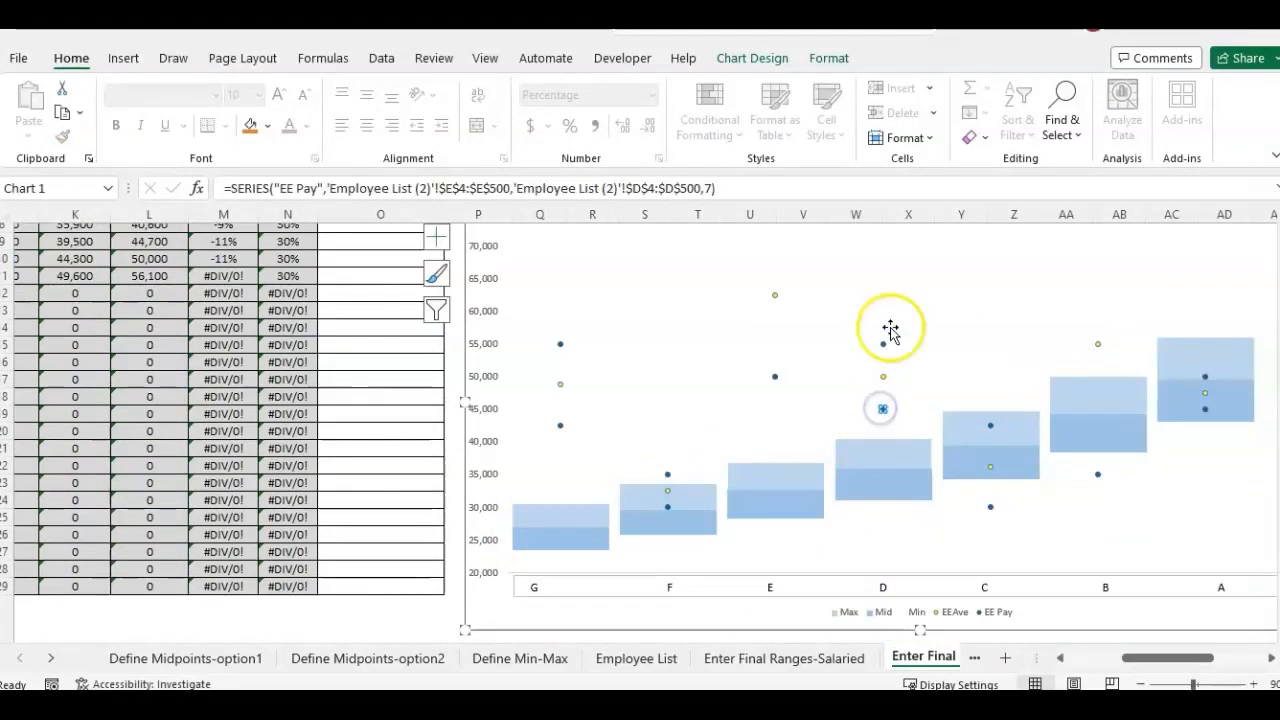
mouse_move(1108, 498)
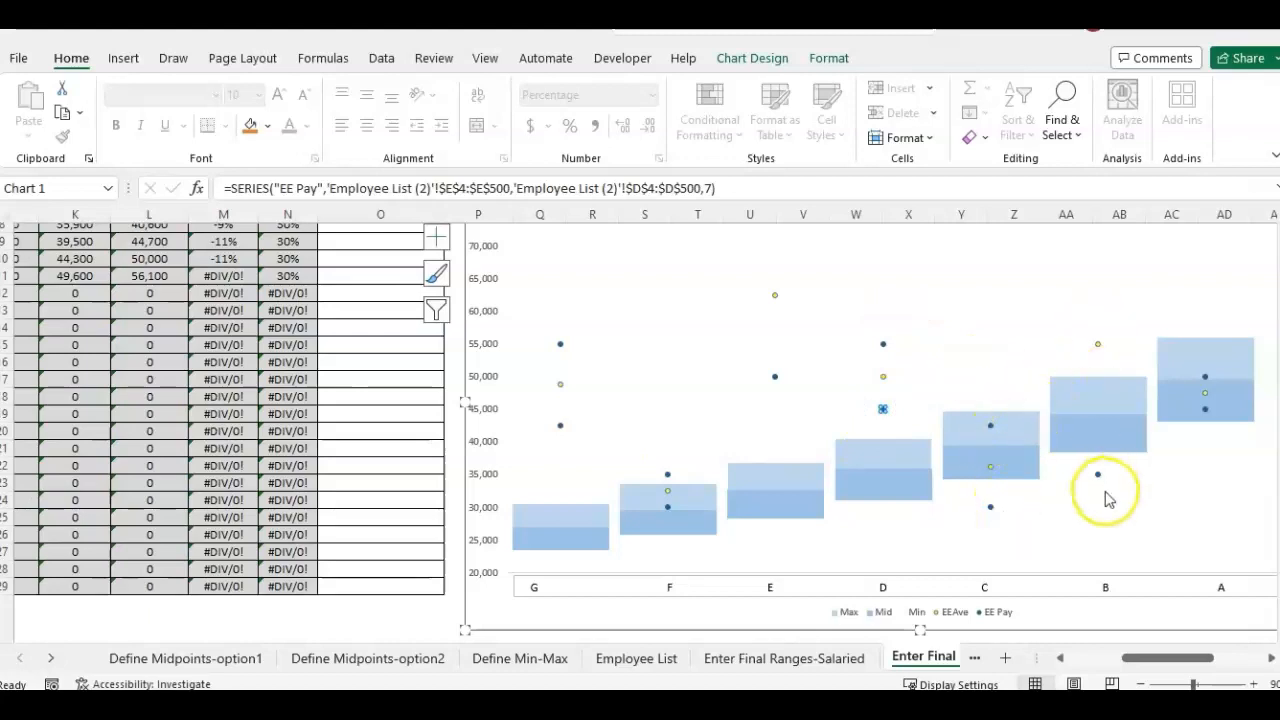
mouse_move(1098, 474)
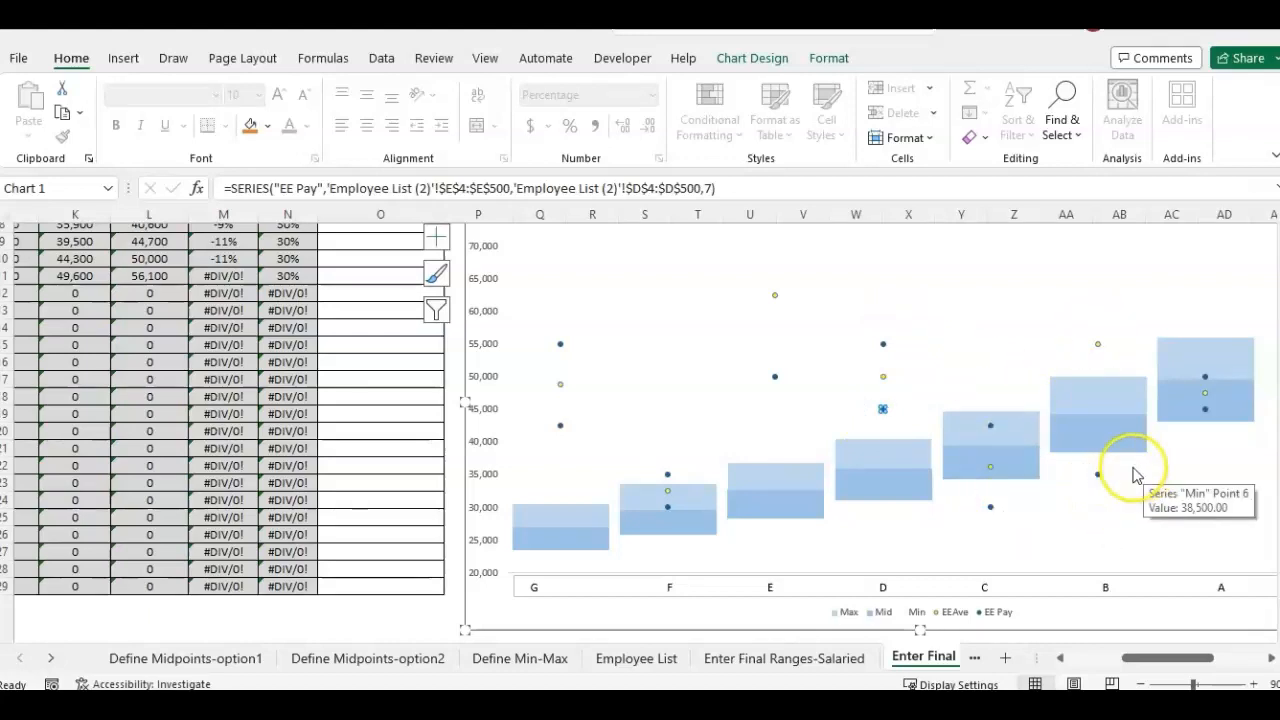
mouse_move(1204, 384)
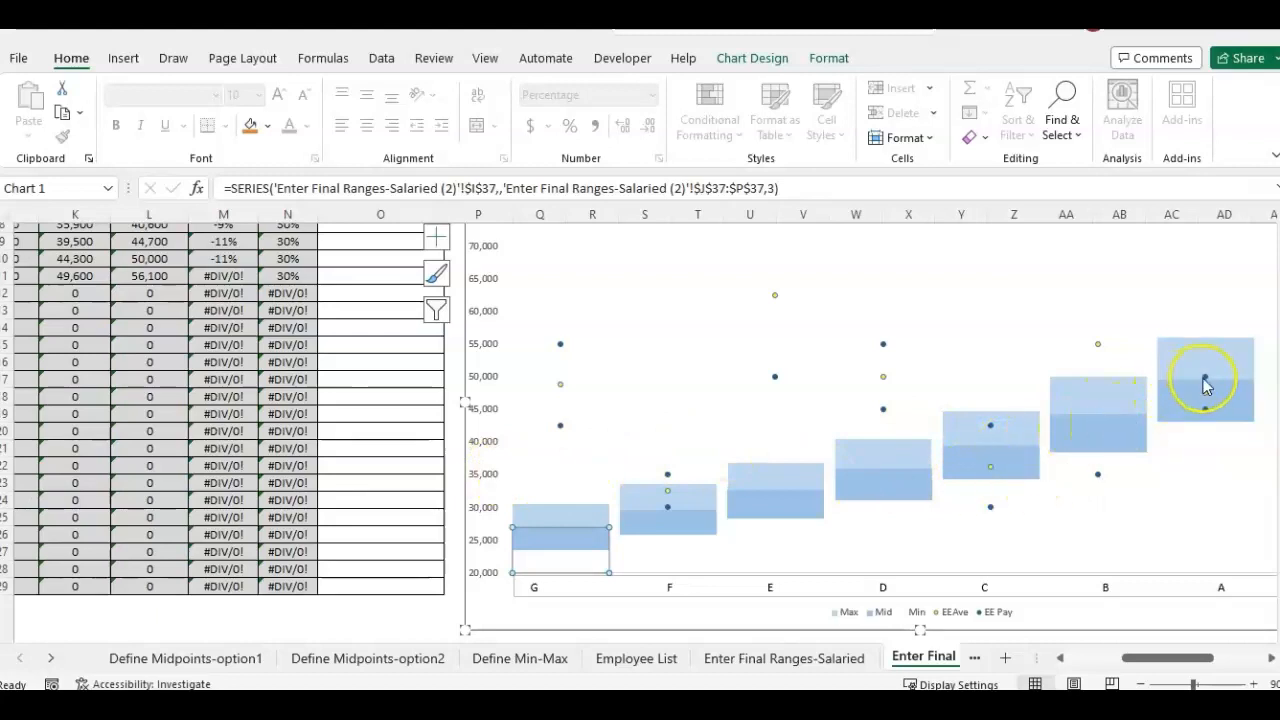
mouse_move(1016, 468)
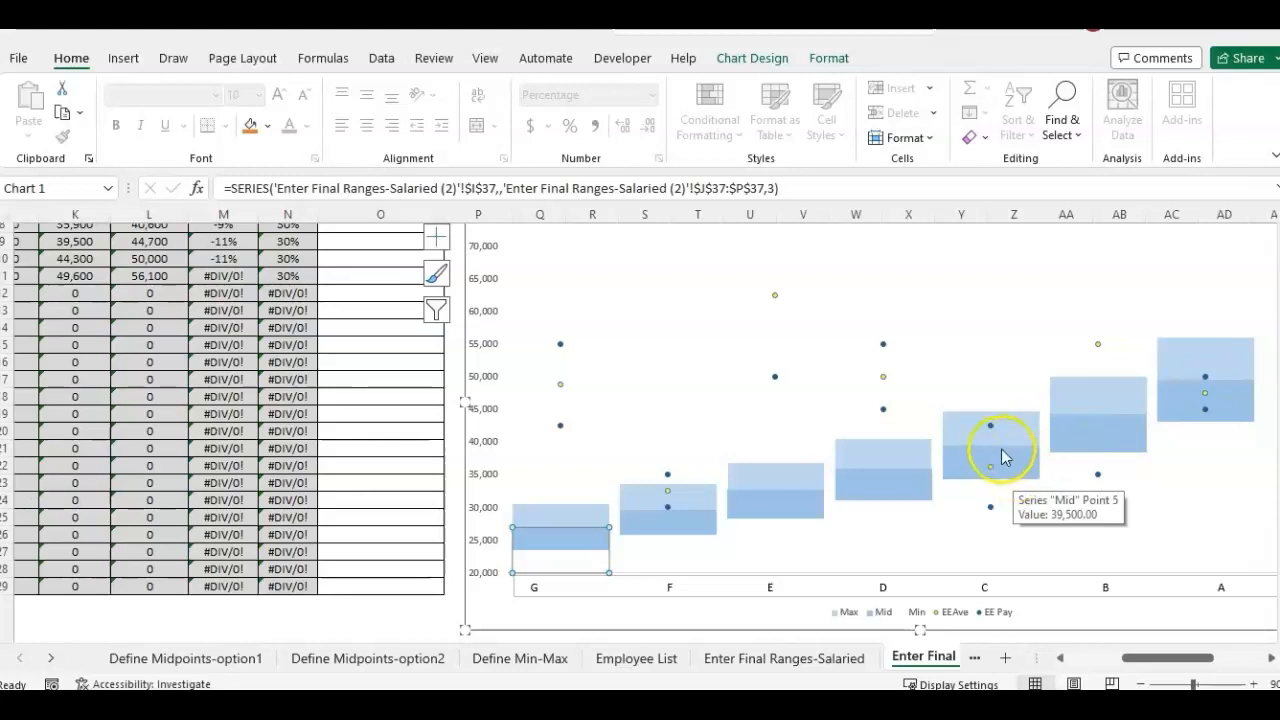
mouse_move(1240, 384)
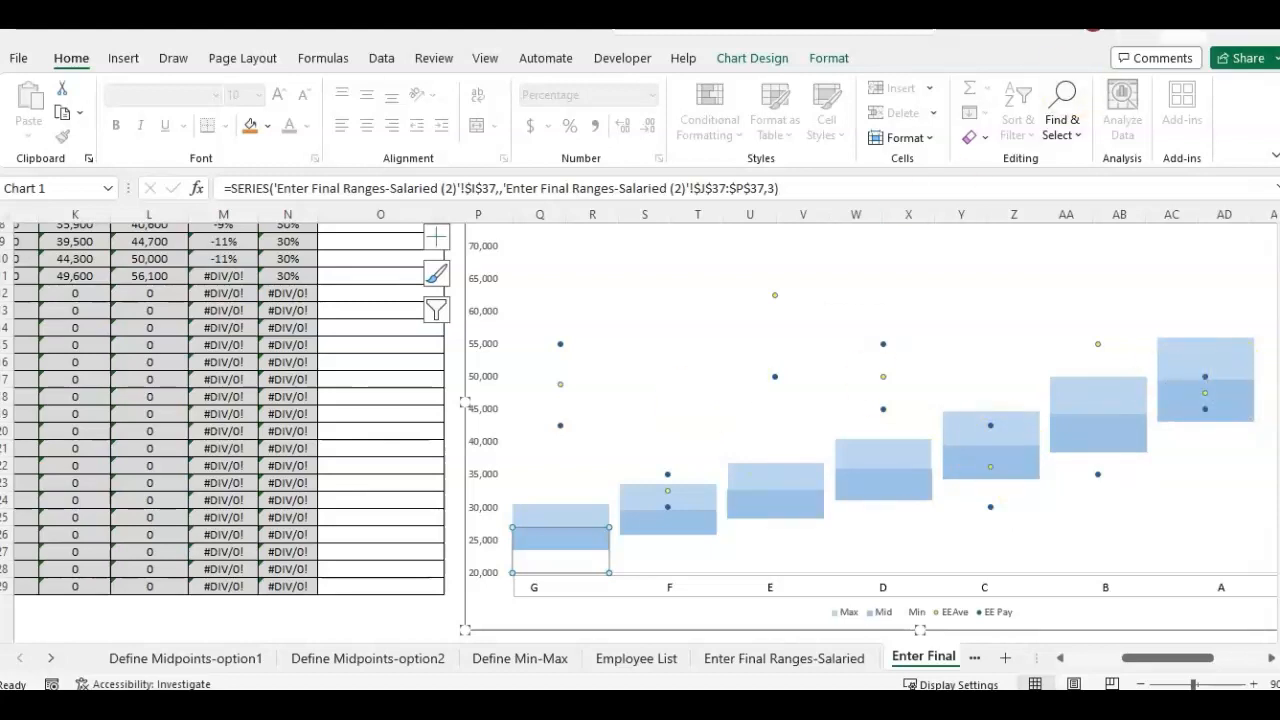
mouse_move(1210, 32)
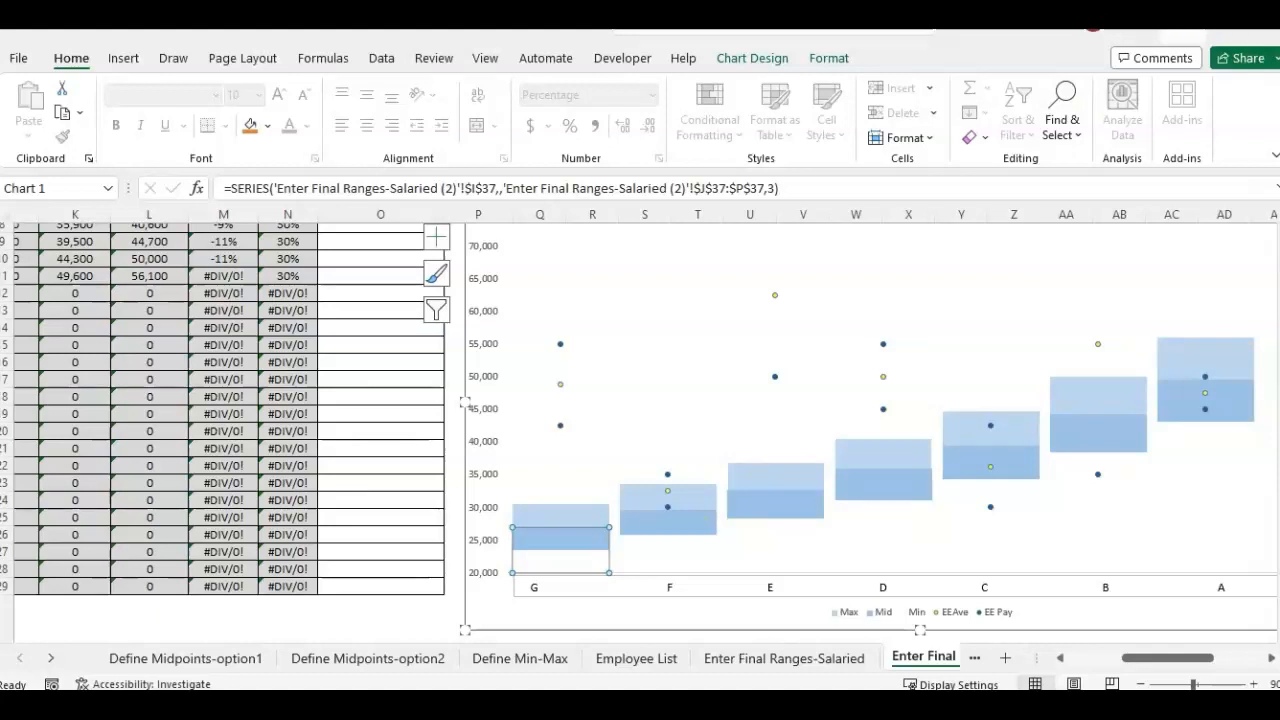
left_click(184, 658)
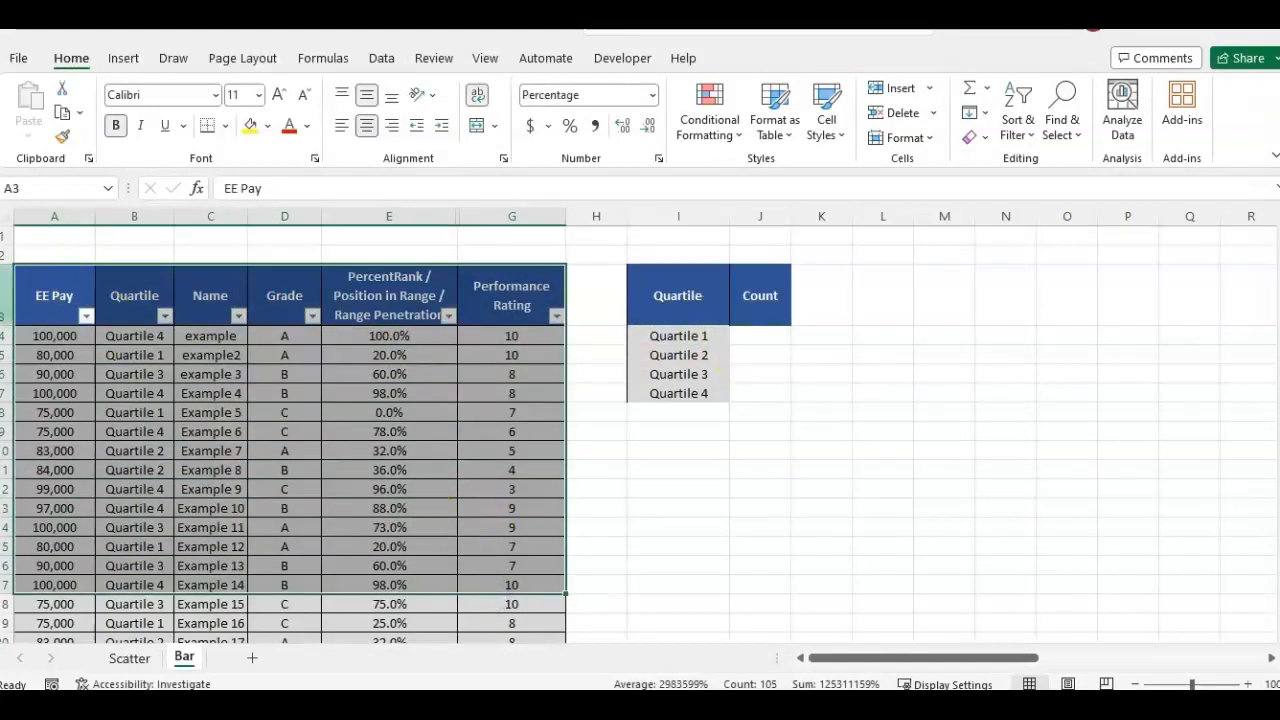
- Select the Quartile 1 Count cell J4 and start inserting a function
left_click(760, 296)
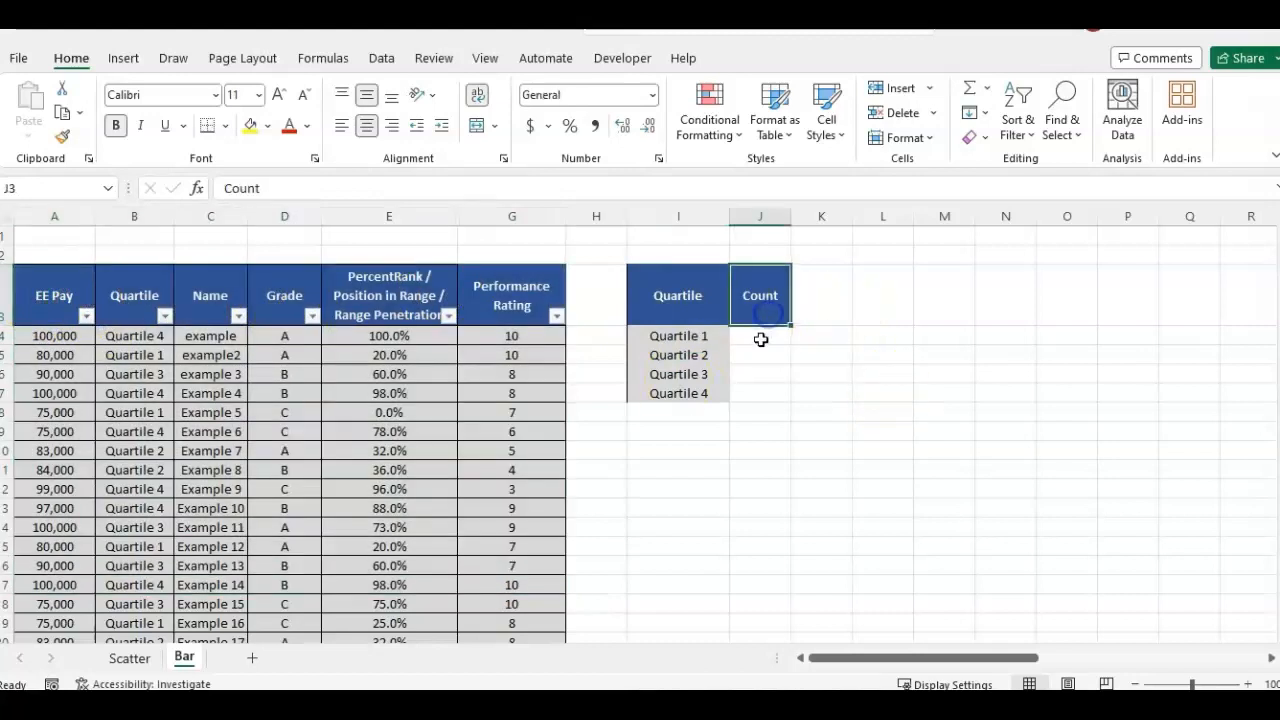
left_click(760, 336)
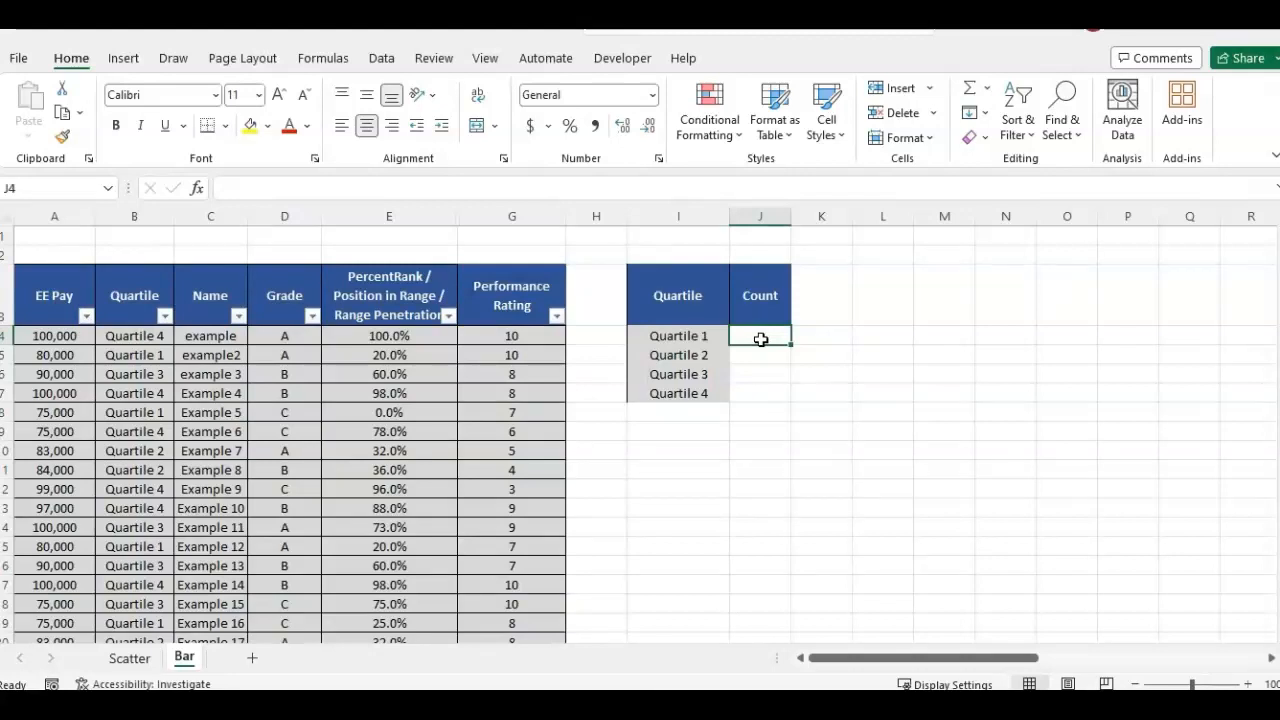
mouse_move(796, 330)
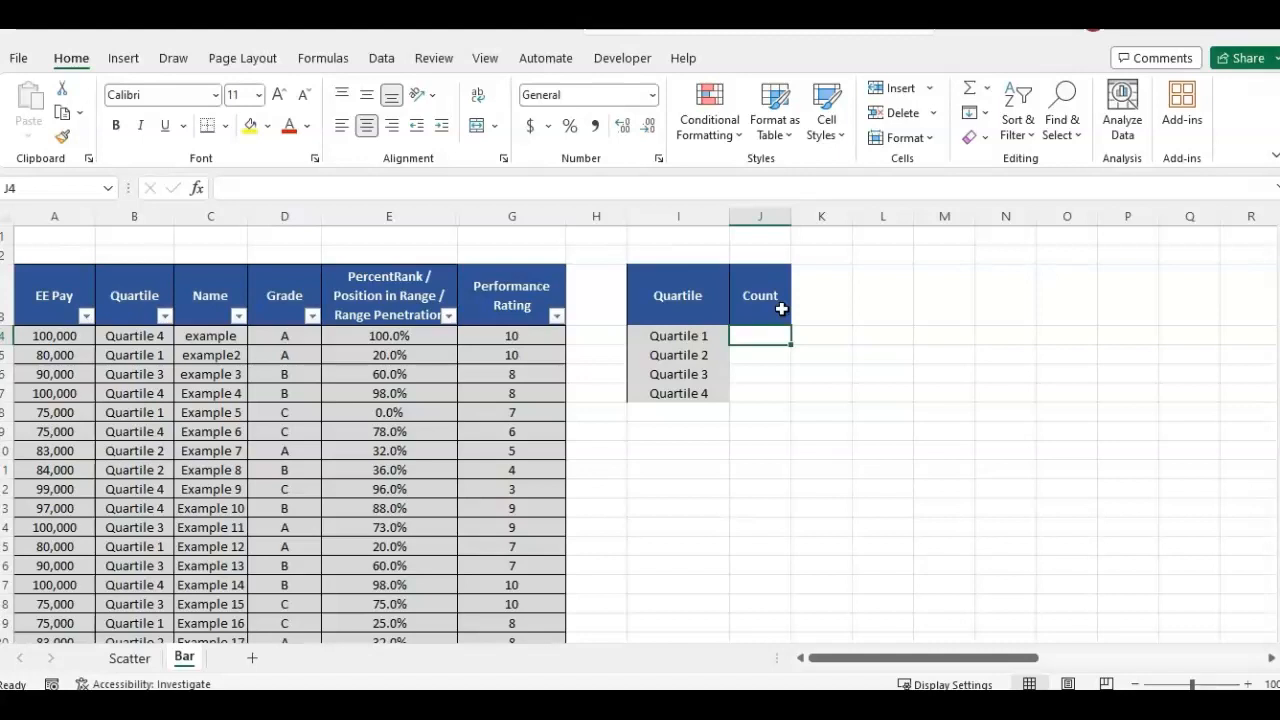
left_click(196, 188)
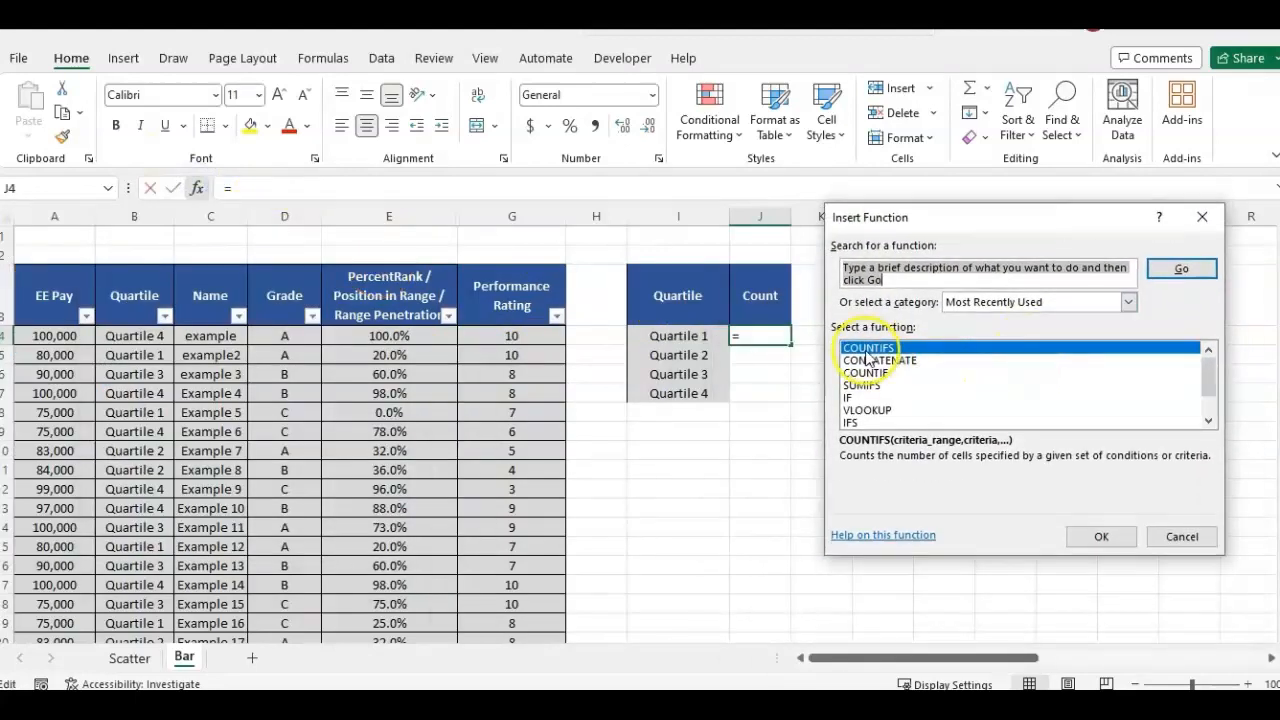
- Enter COUNTIF with Range B:B and Criteria I4, giving counts 6, 12, 6 and 16 per quartile
left_click(864, 374)
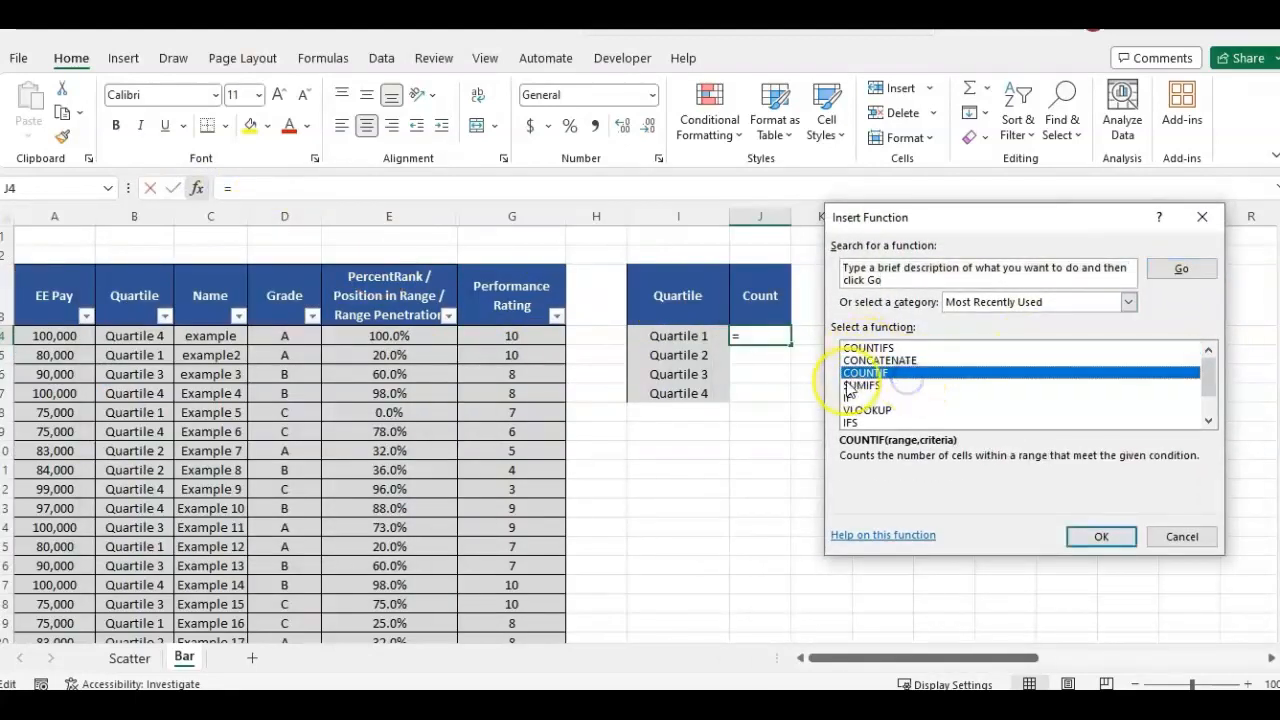
left_click(868, 348)
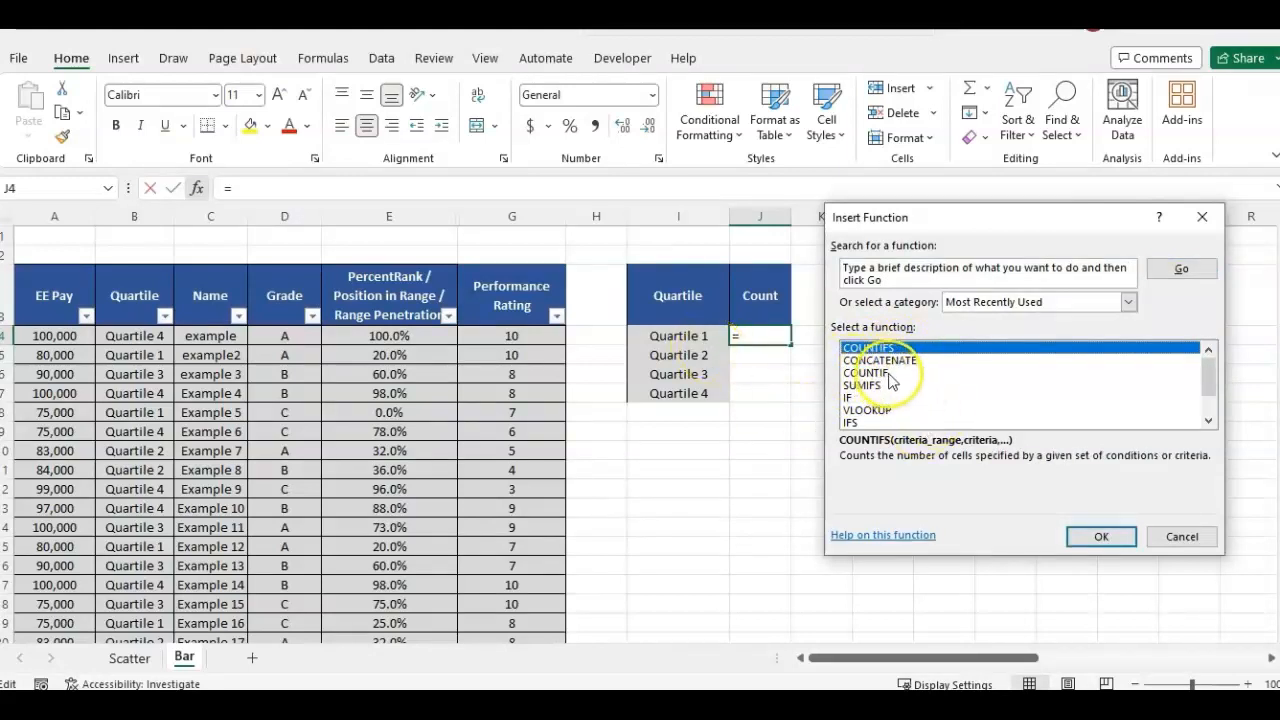
left_click(868, 372)
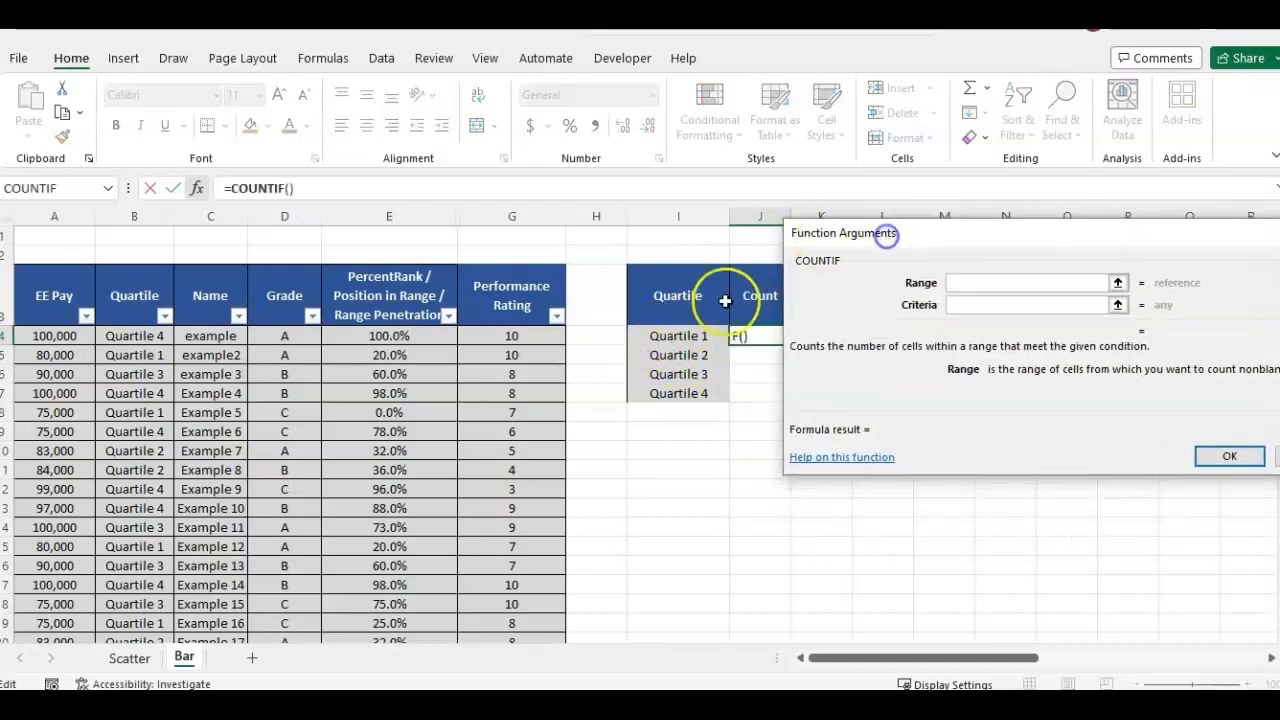
mouse_move(160, 344)
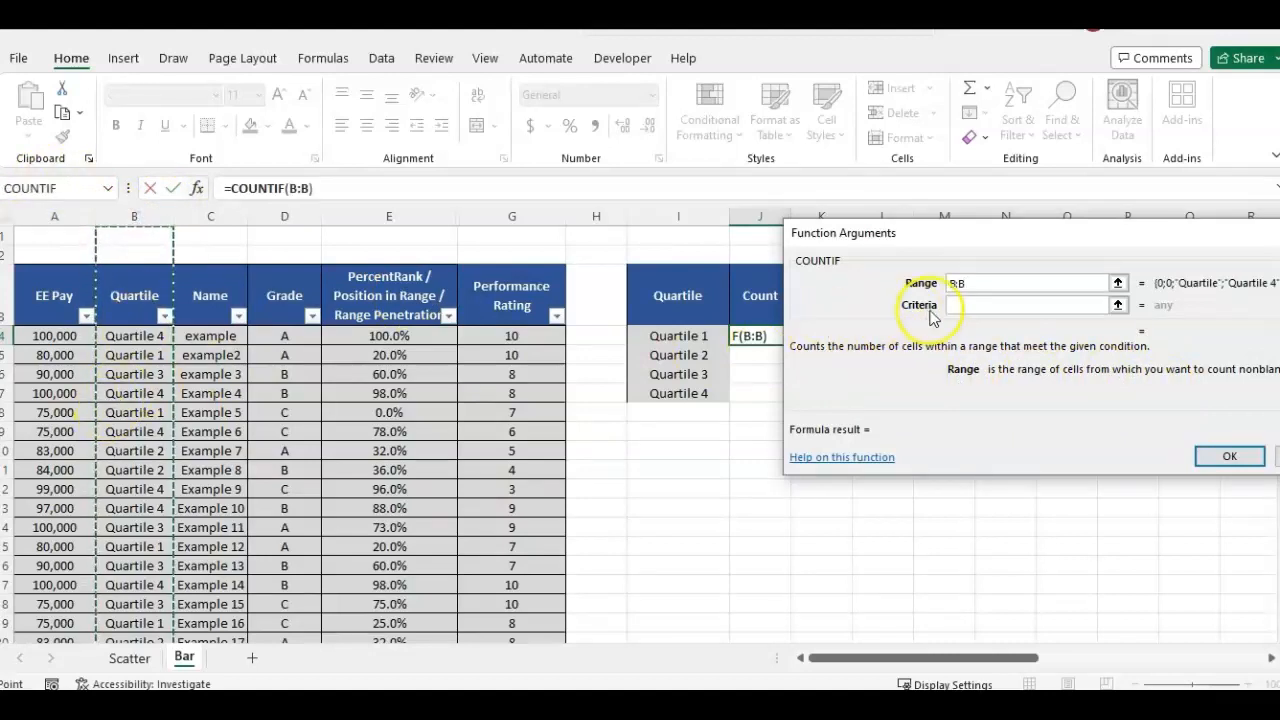
left_click(678, 336)
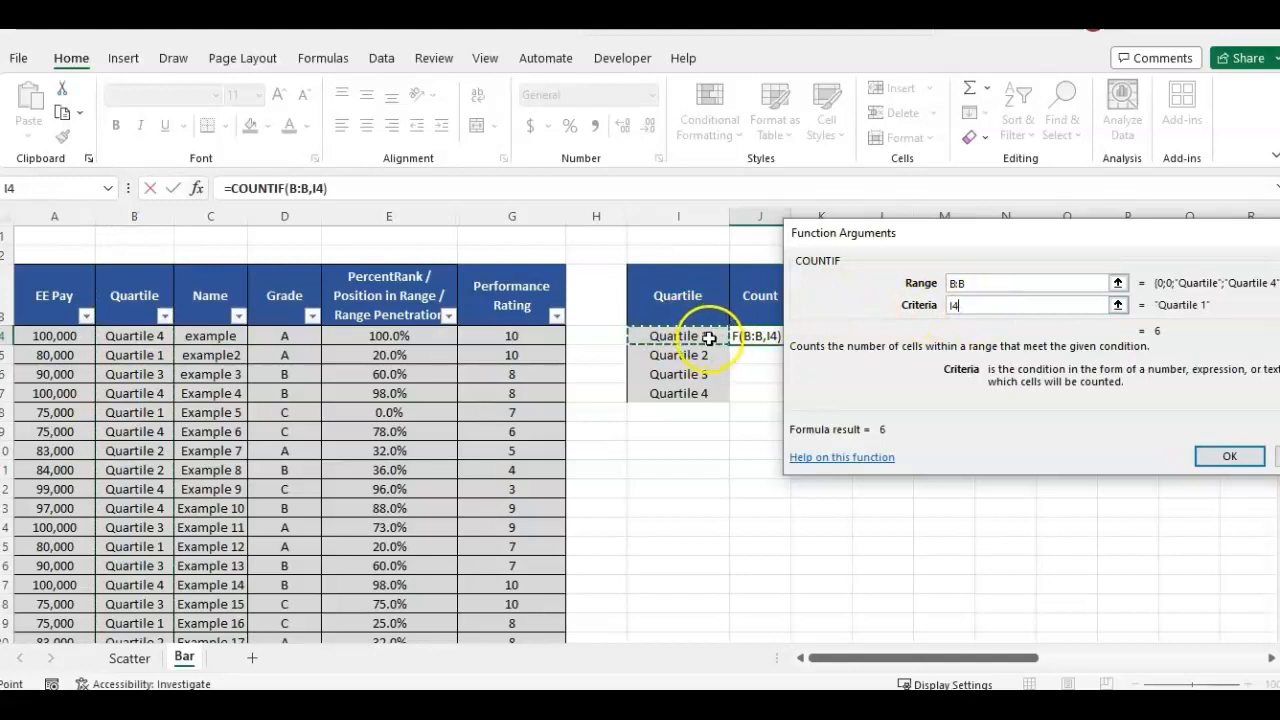
mouse_move(1228, 456)
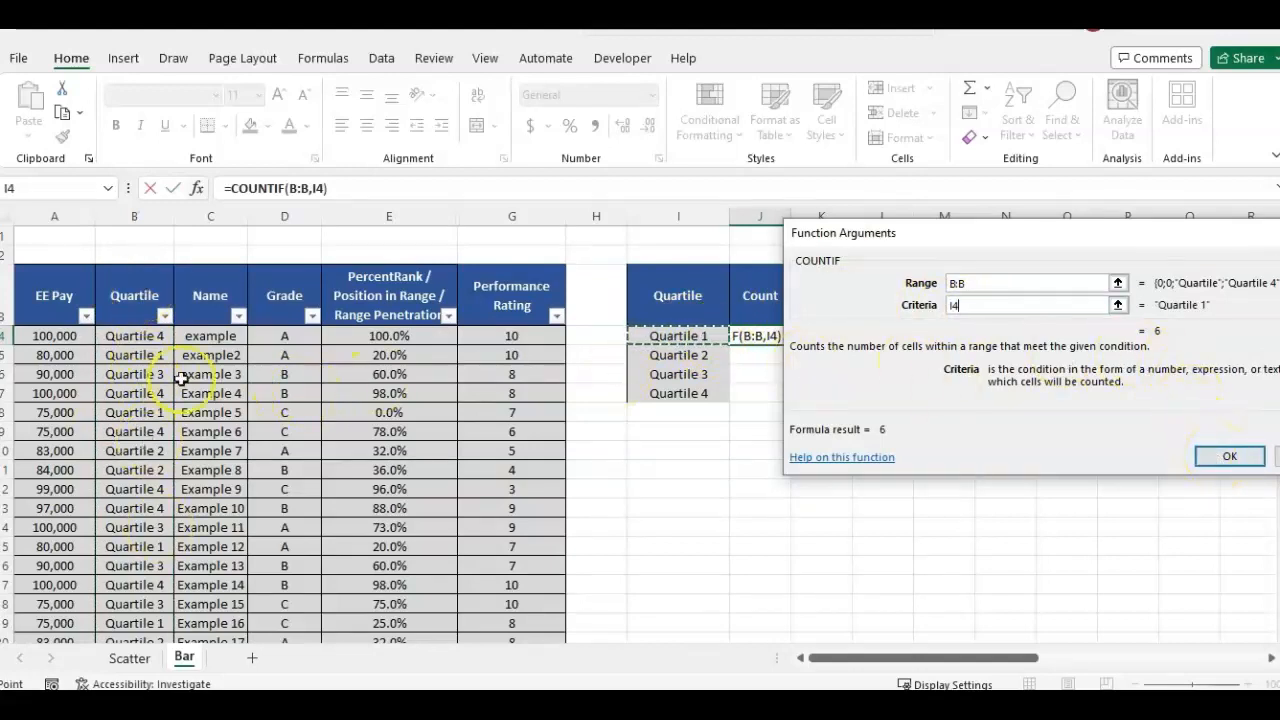
mouse_move(1210, 440)
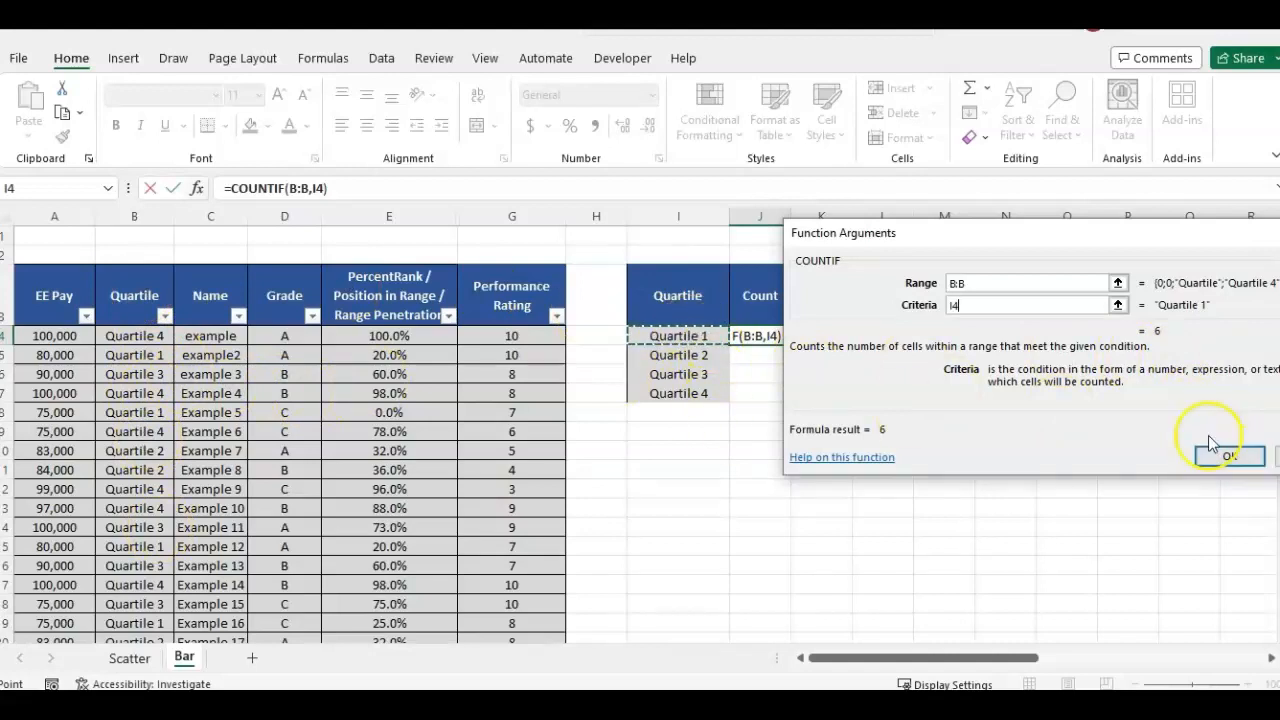
left_click(1228, 456)
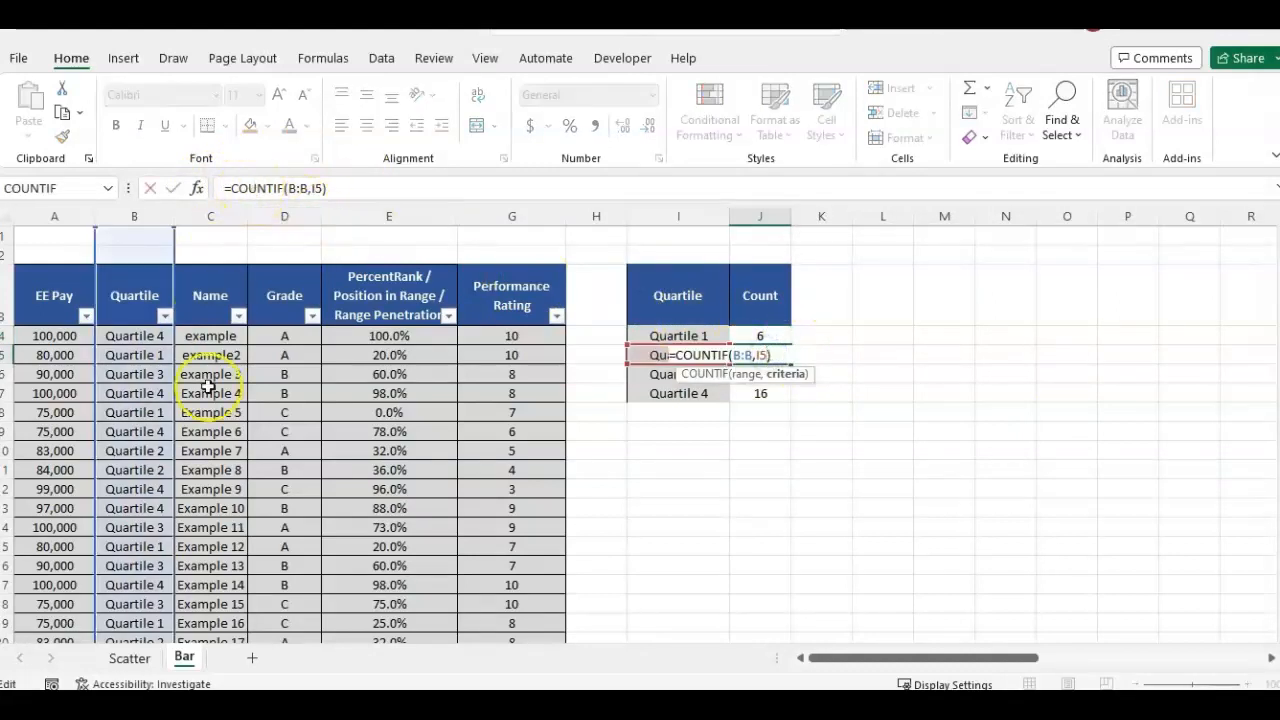
key("Return")
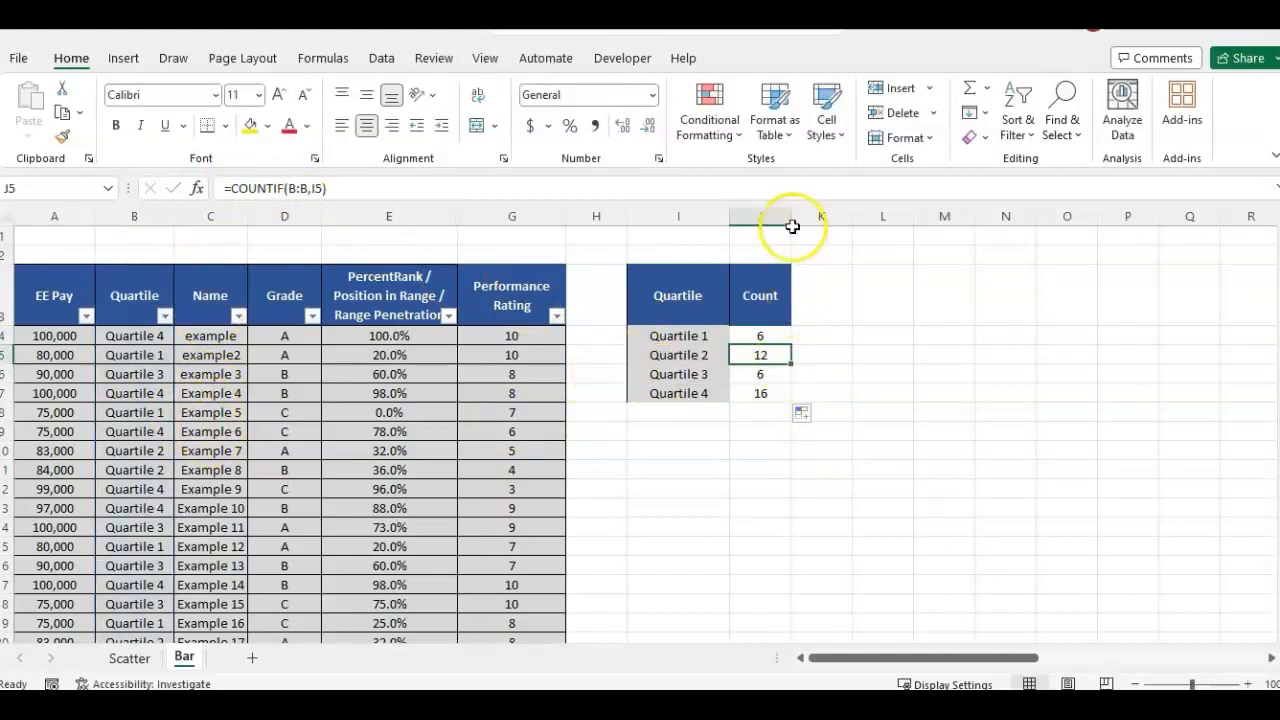
- Select the Quartile and Count summary I3:J7 and show the Insert chart options
left_click(678, 336)
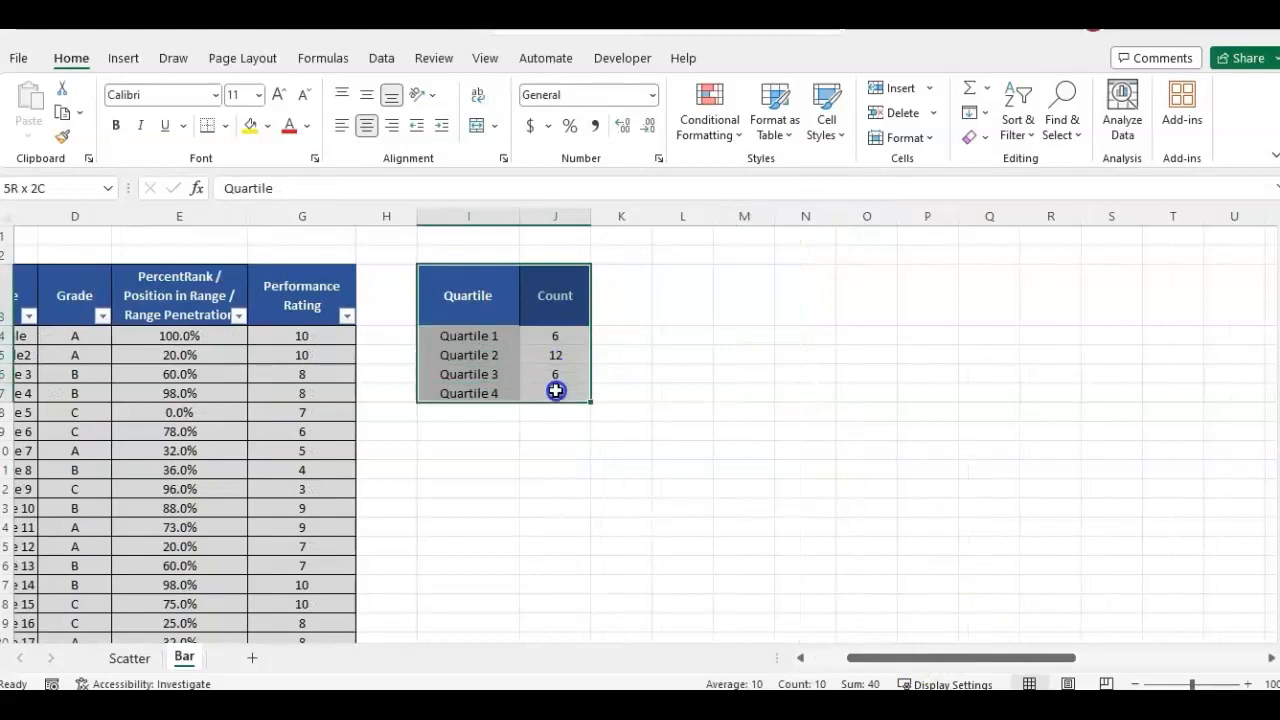
left_click(122, 56)
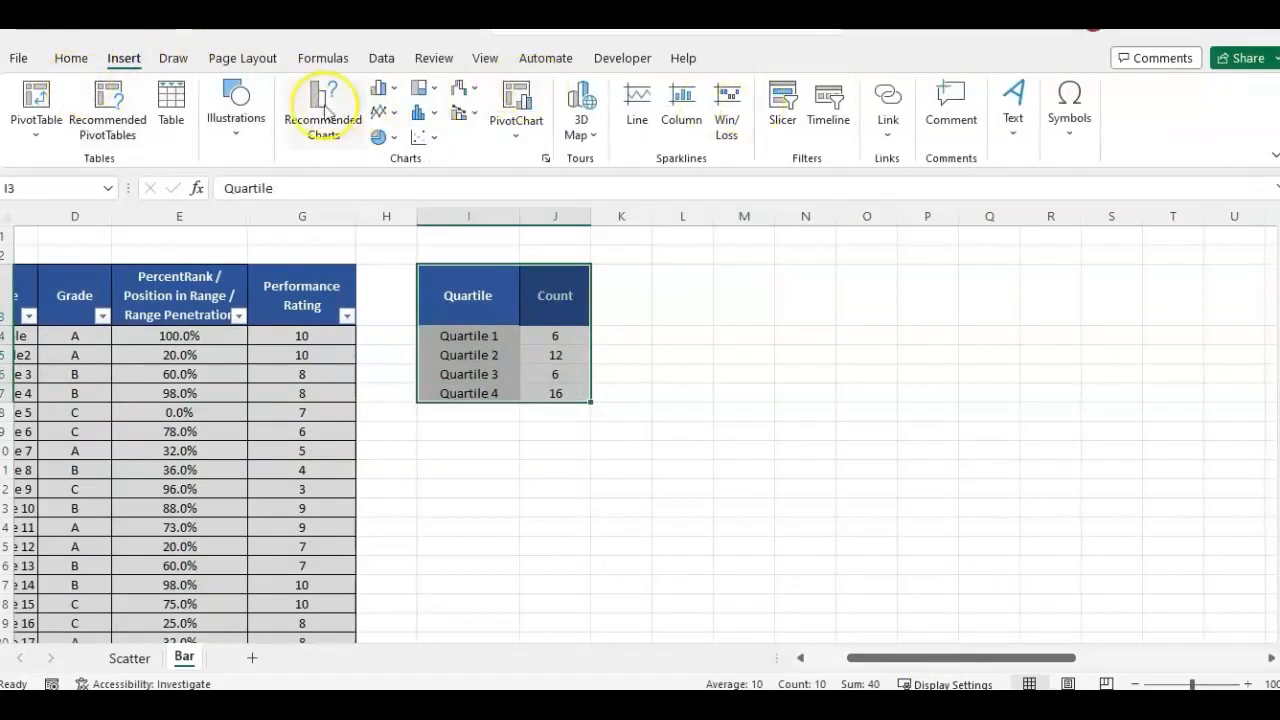
mouse_move(324, 108)
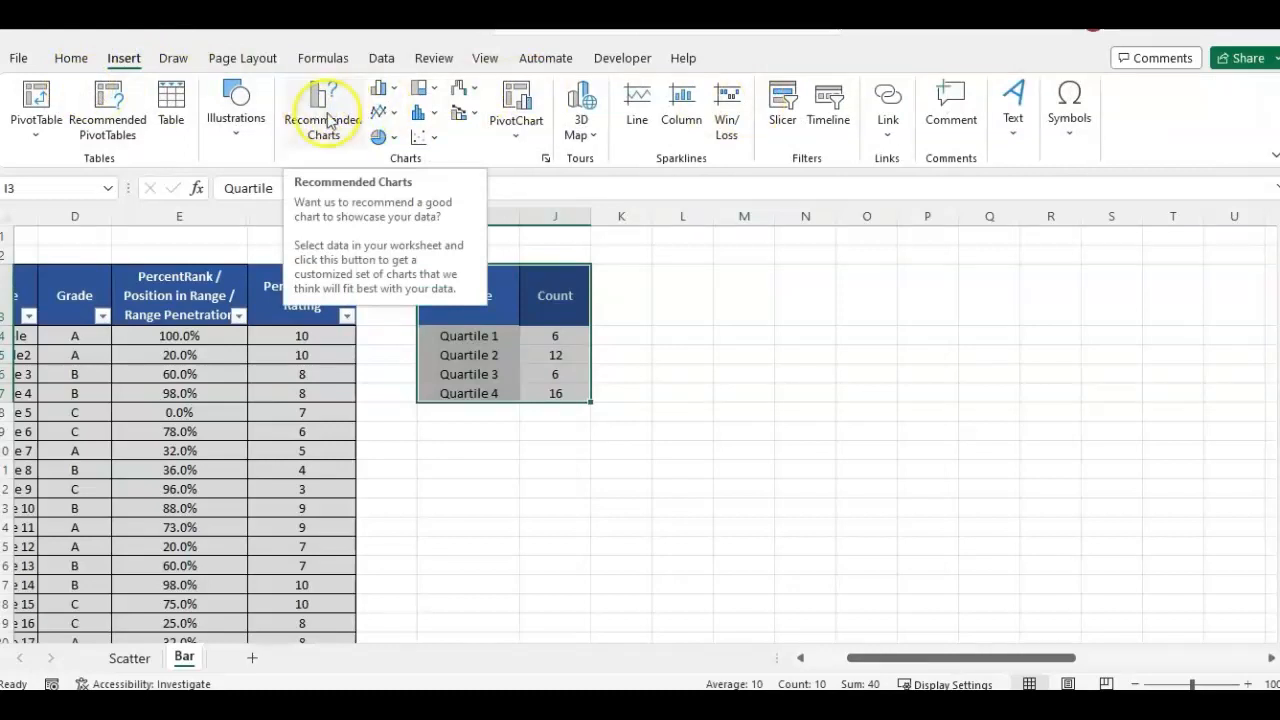
- Insert a Clustered Column chart of the counts and title it 'Head count by Quartile'
left_click(324, 104)
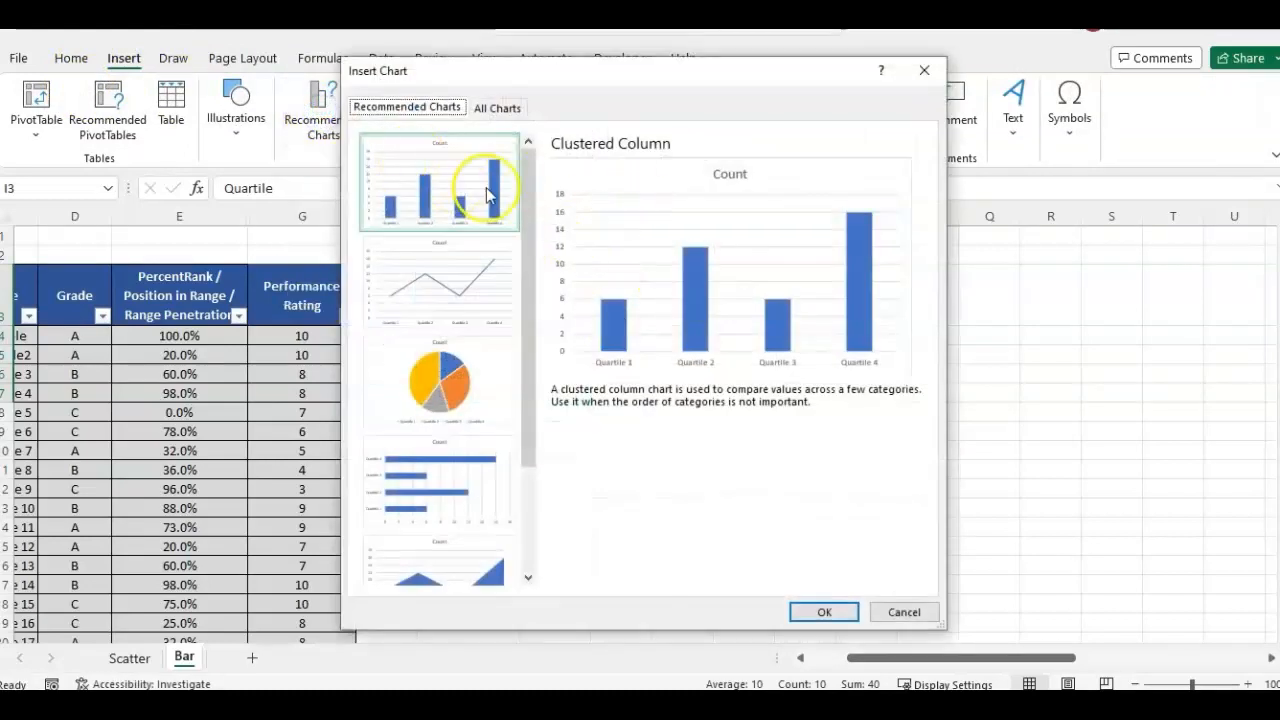
left_click(496, 108)
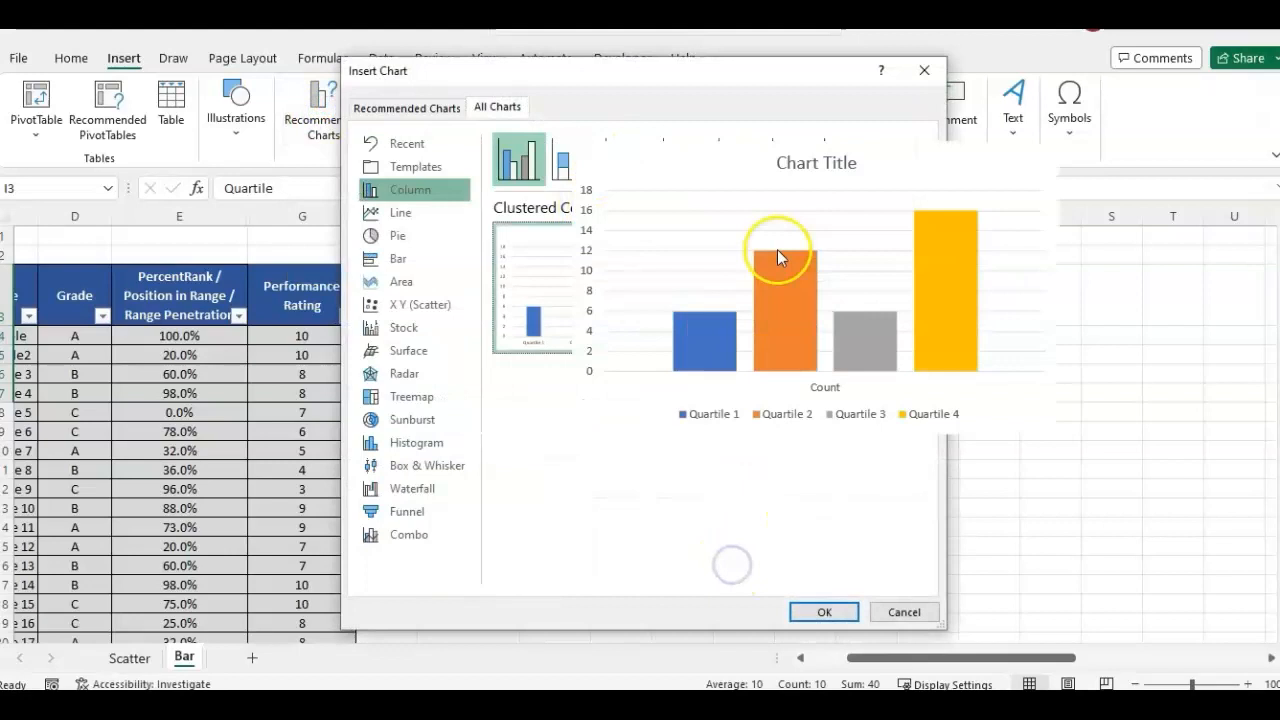
left_click(824, 612)
type("Head count")
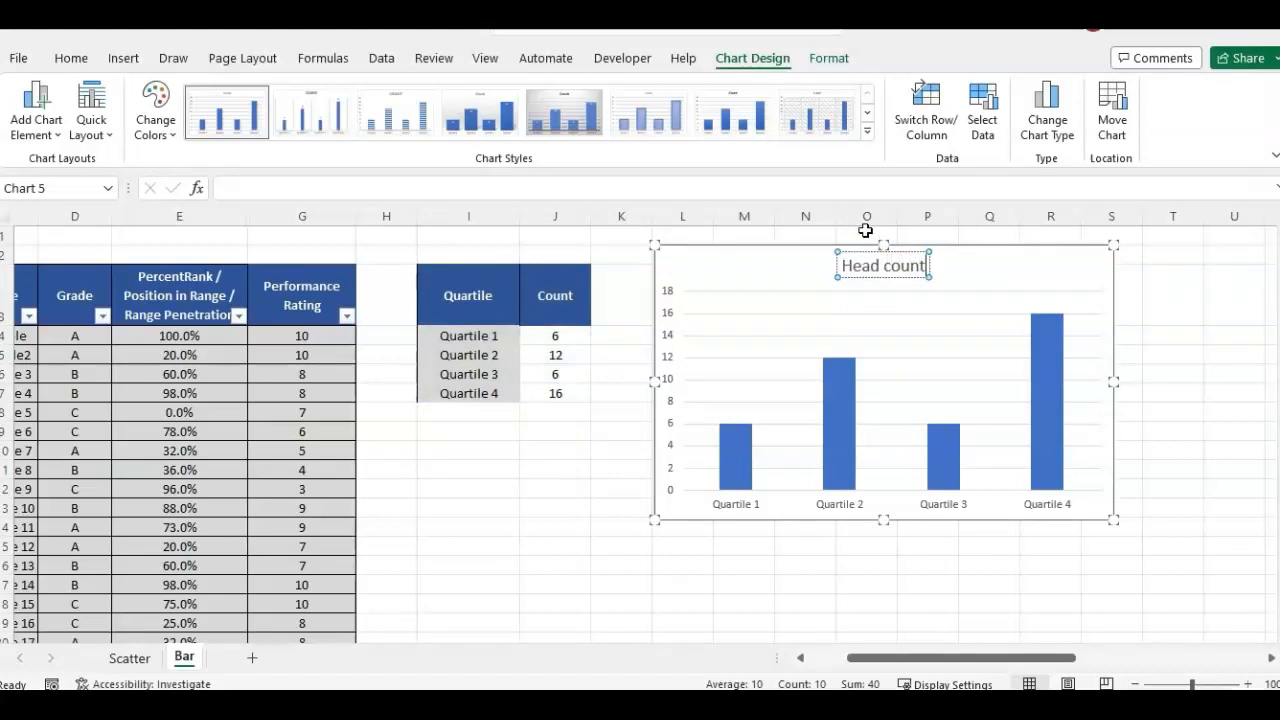
type("by Quartile")
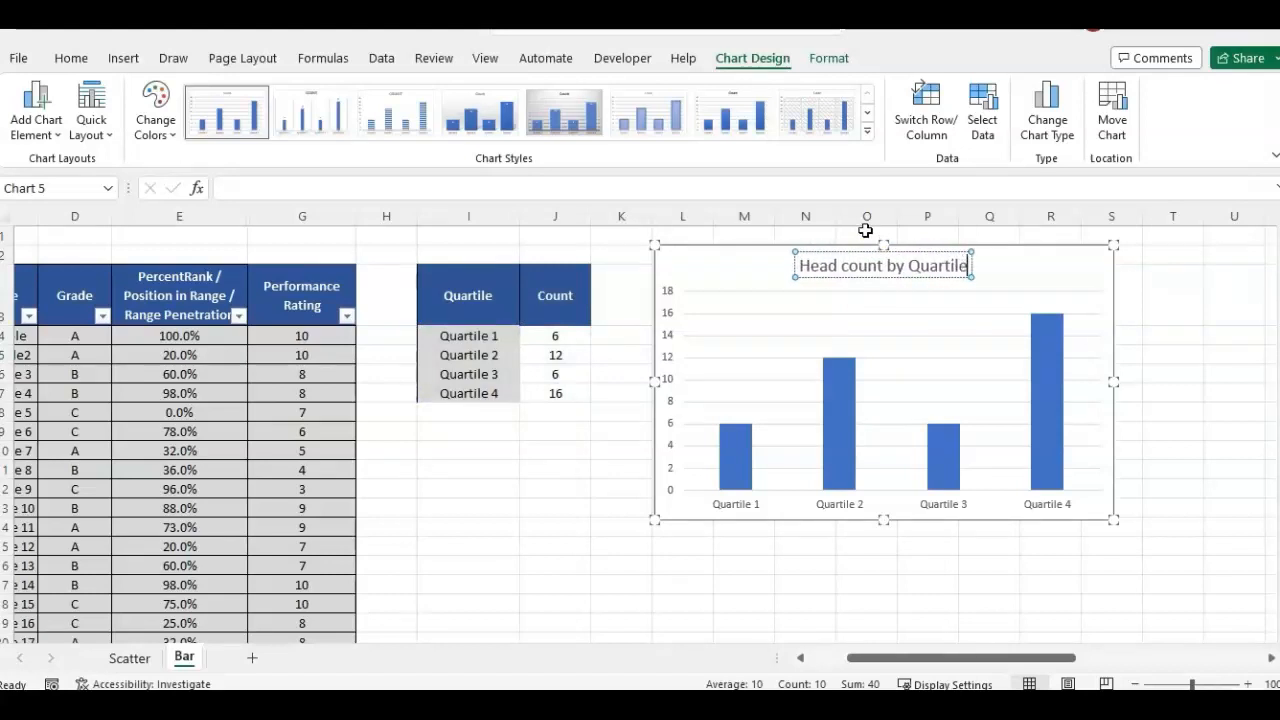
left_click(840, 444)
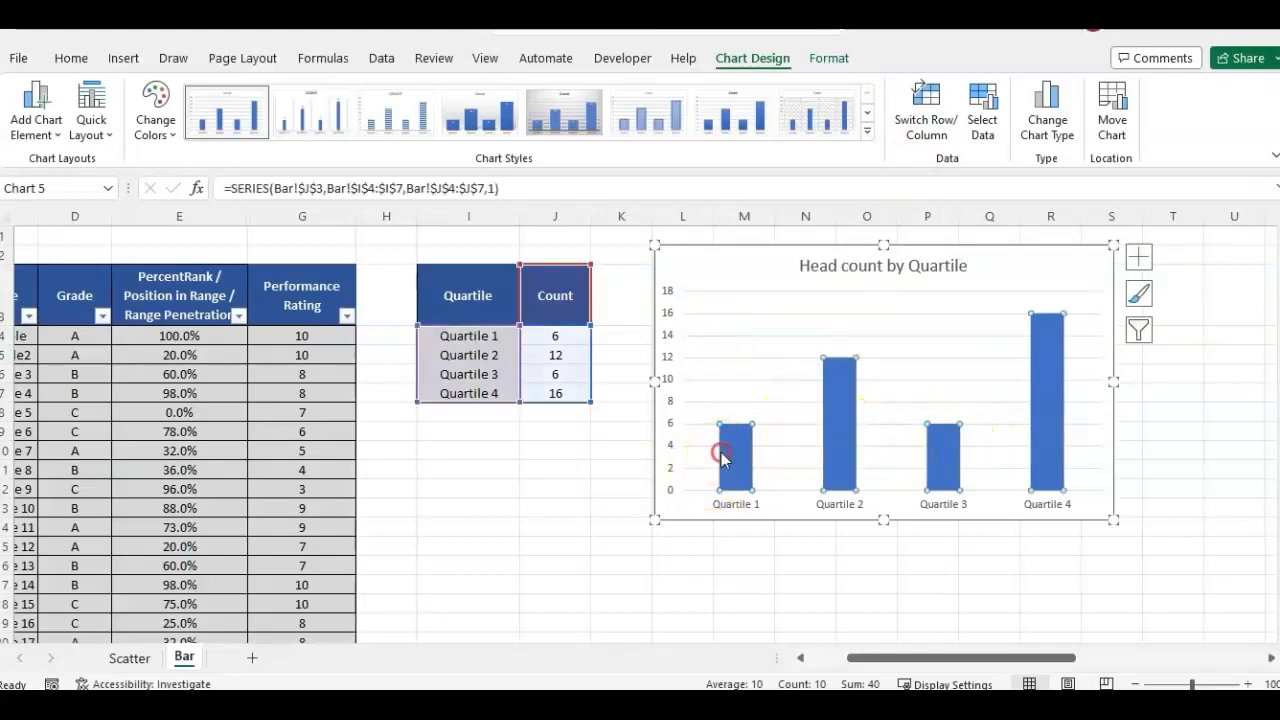
- Add data labels to the count bars and position them Inside End
right_click(736, 450)
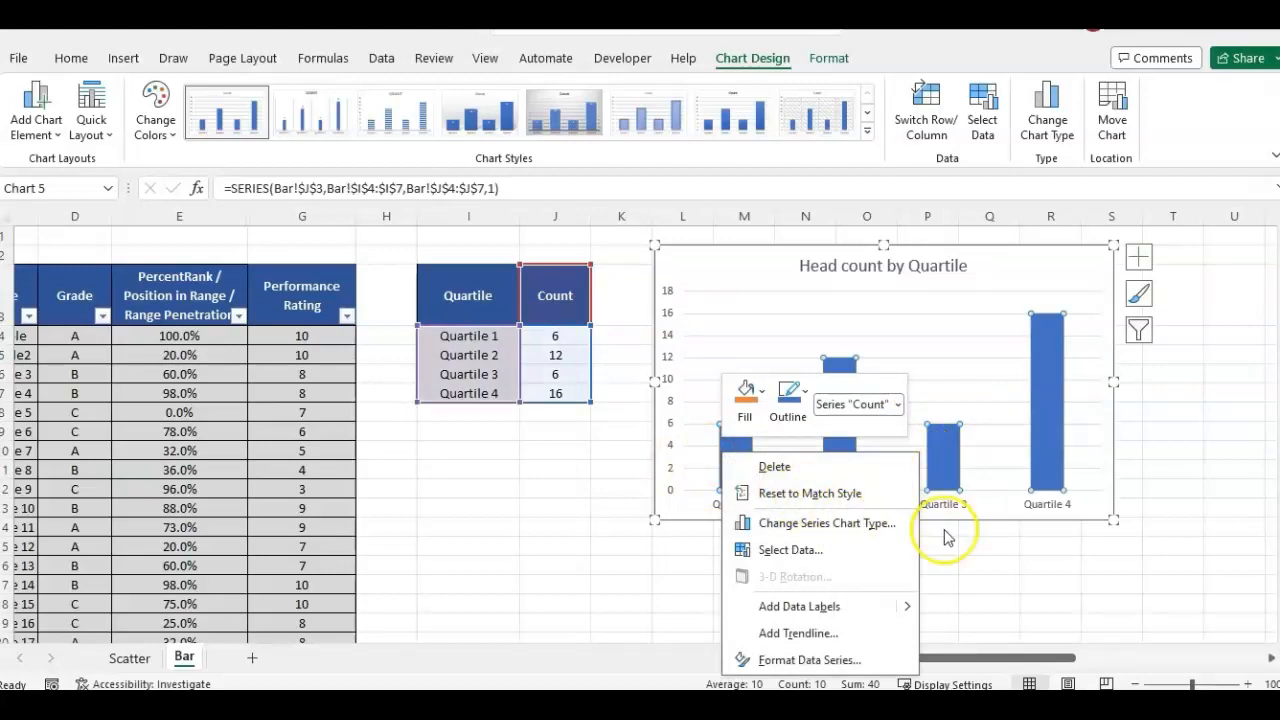
mouse_move(800, 606)
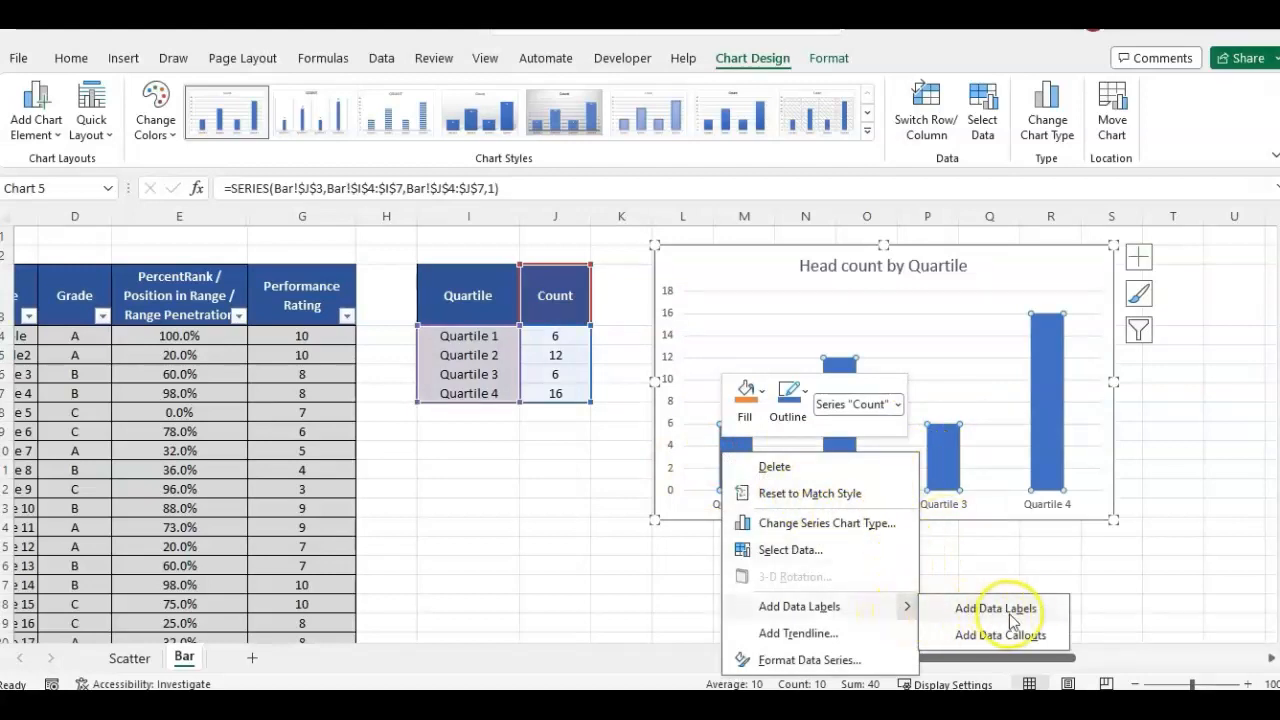
left_click(996, 608)
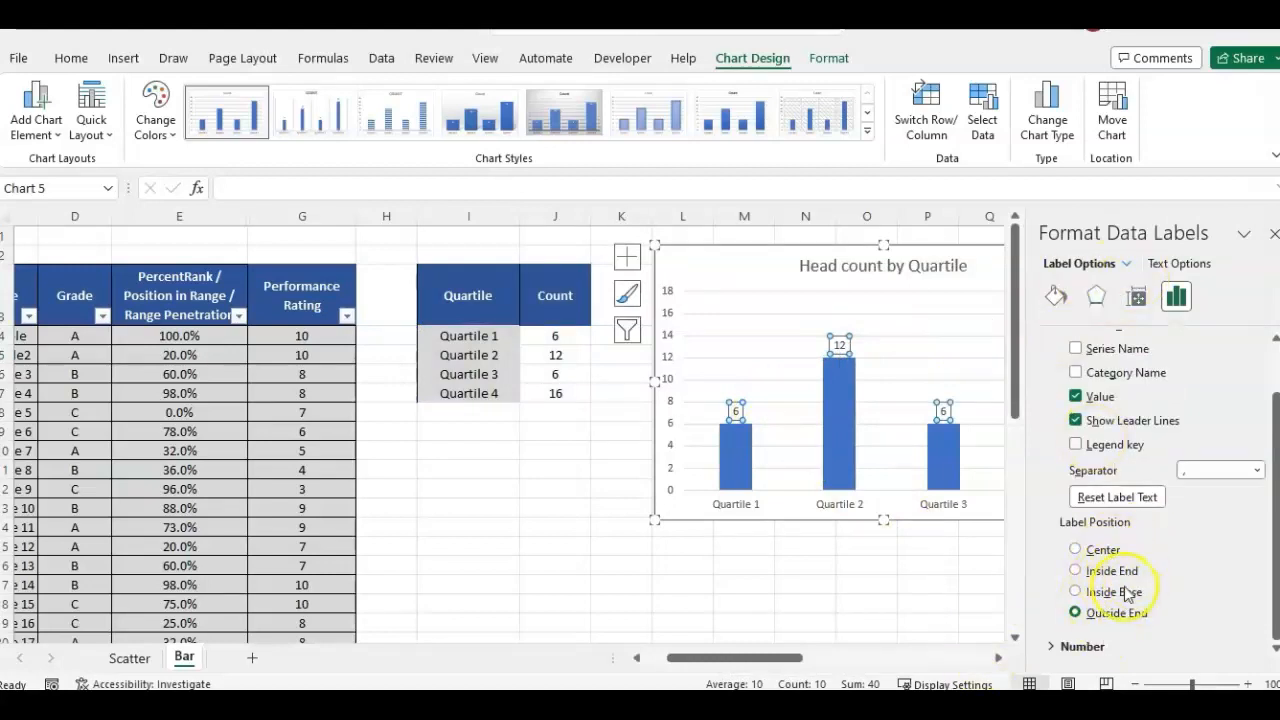
left_click(1076, 592)
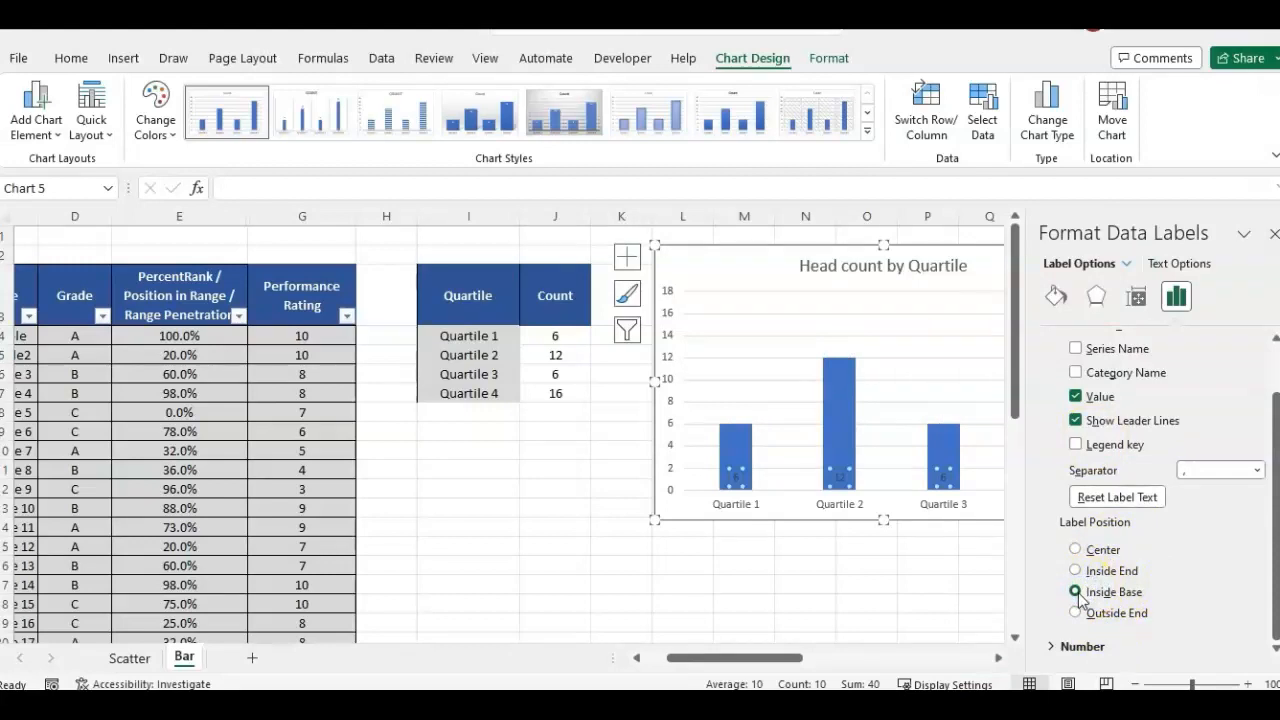
left_click(1076, 570)
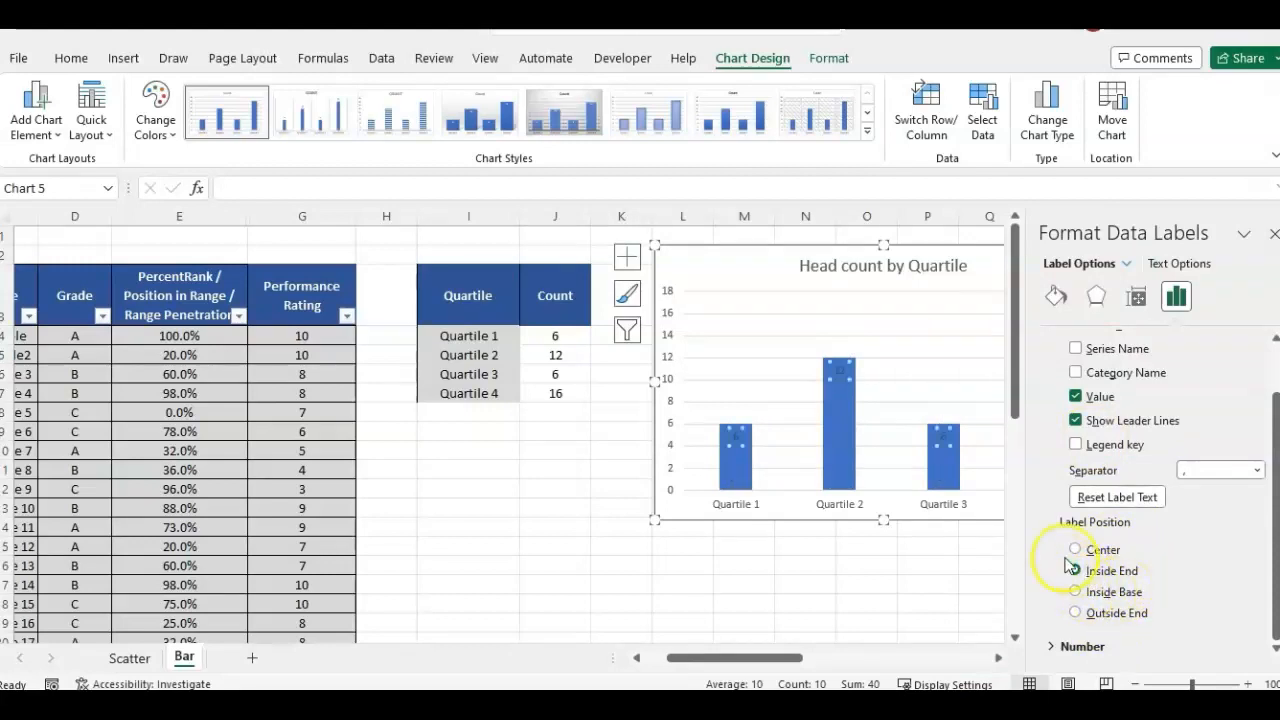
left_click(1074, 570)
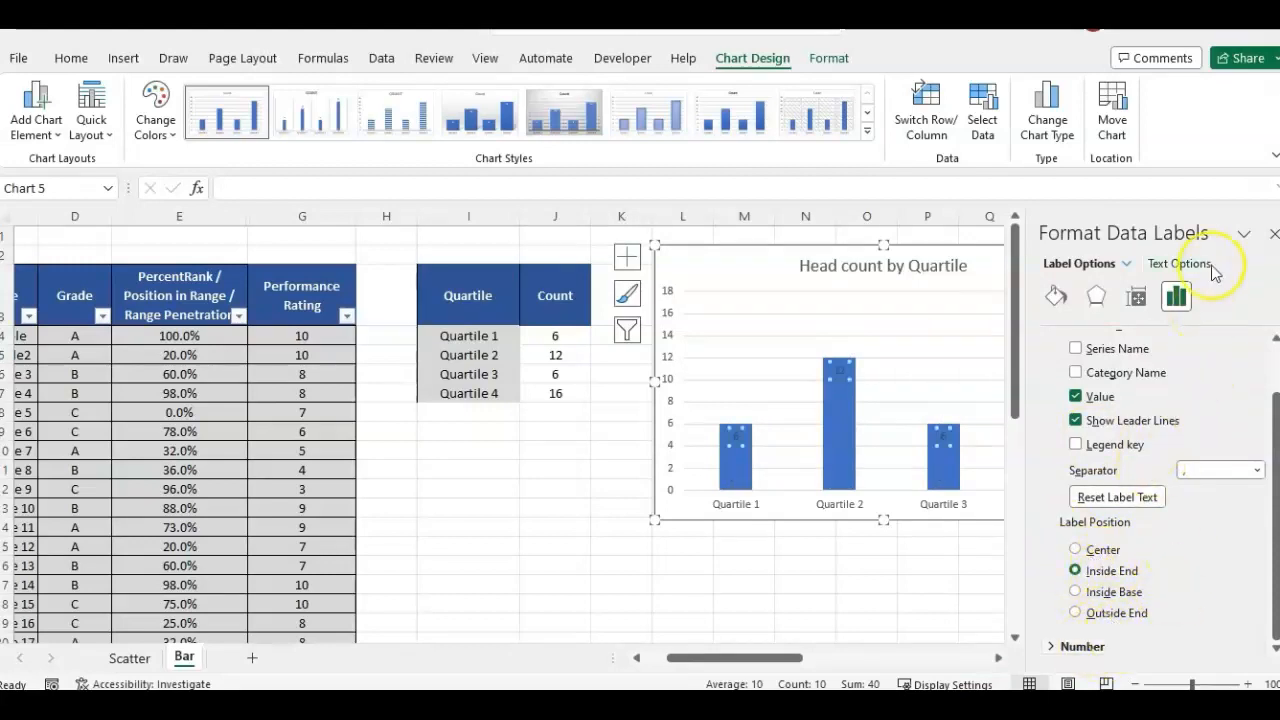
- Review the count labels' font settings and leave them unchanged
right_click(840, 364)
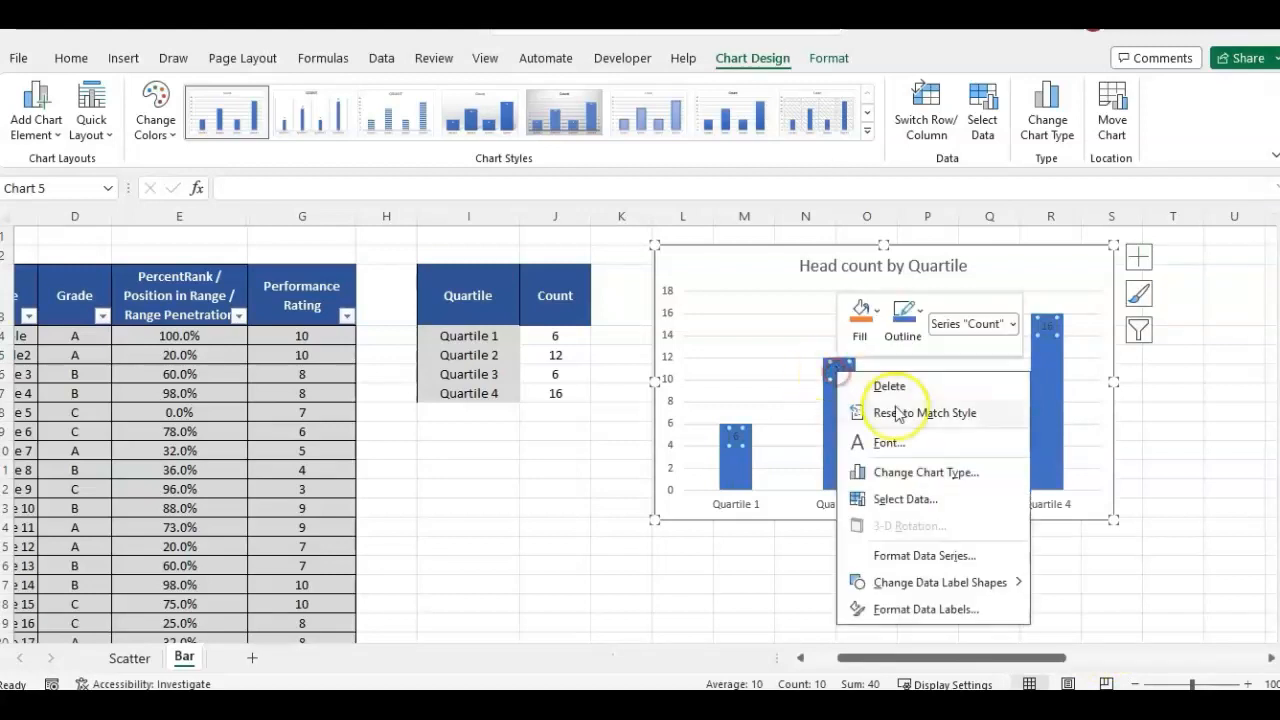
left_click(888, 442)
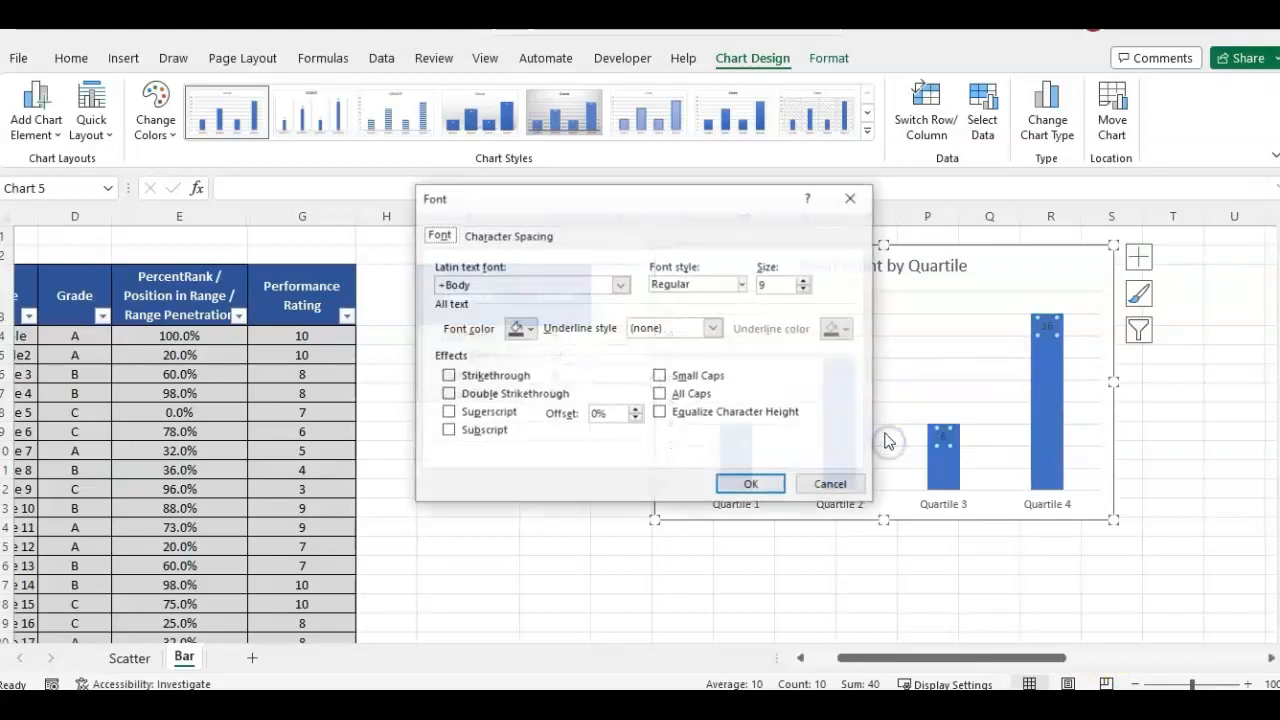
left_click(544, 328)
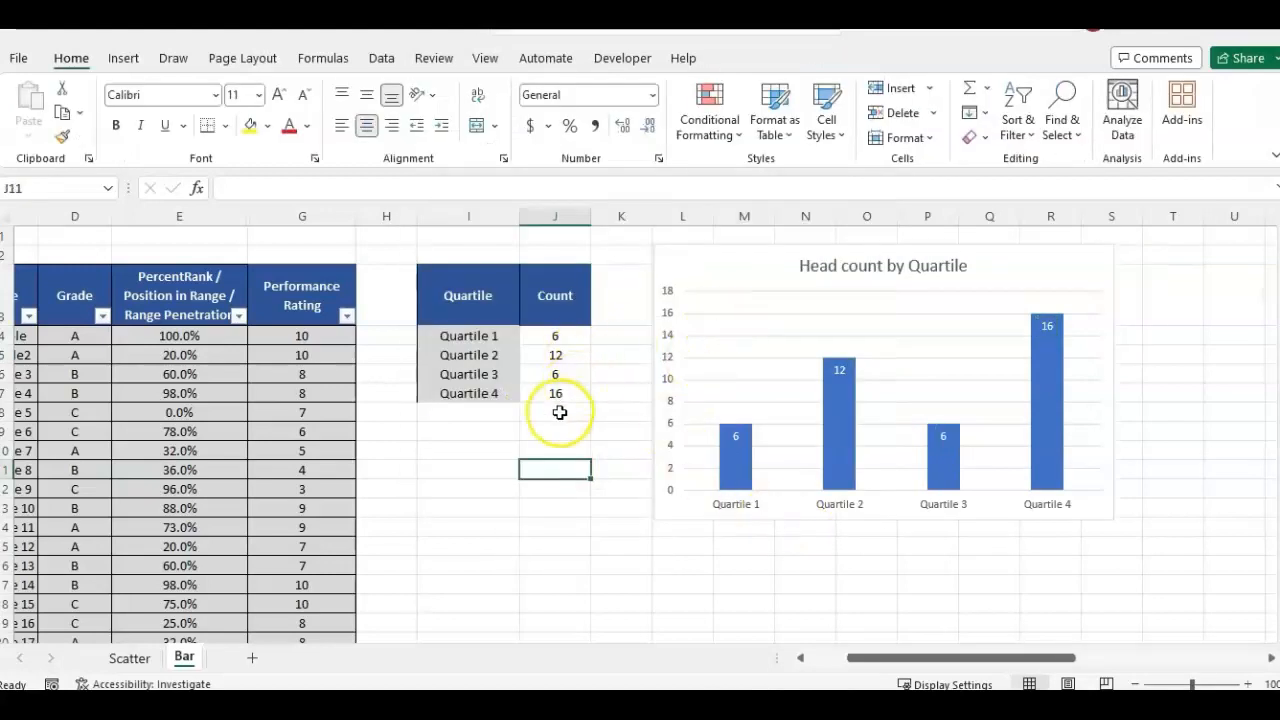
left_click(884, 400)
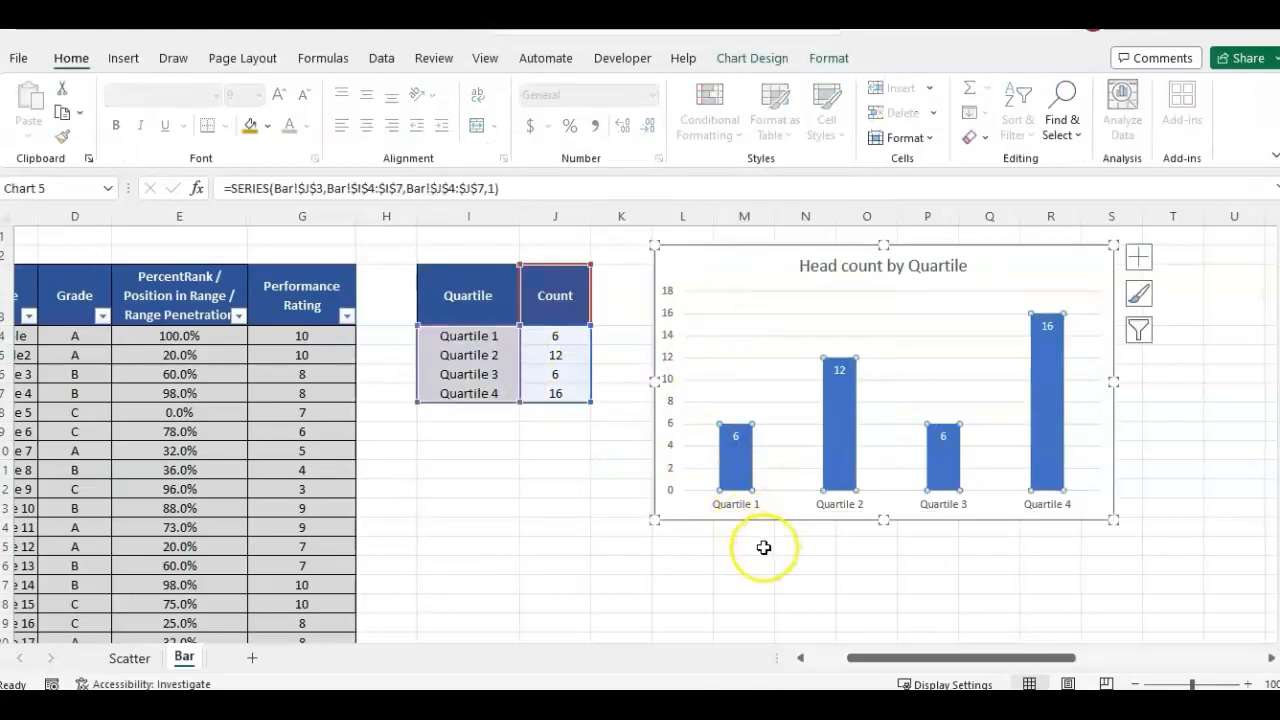
left_click(744, 546)
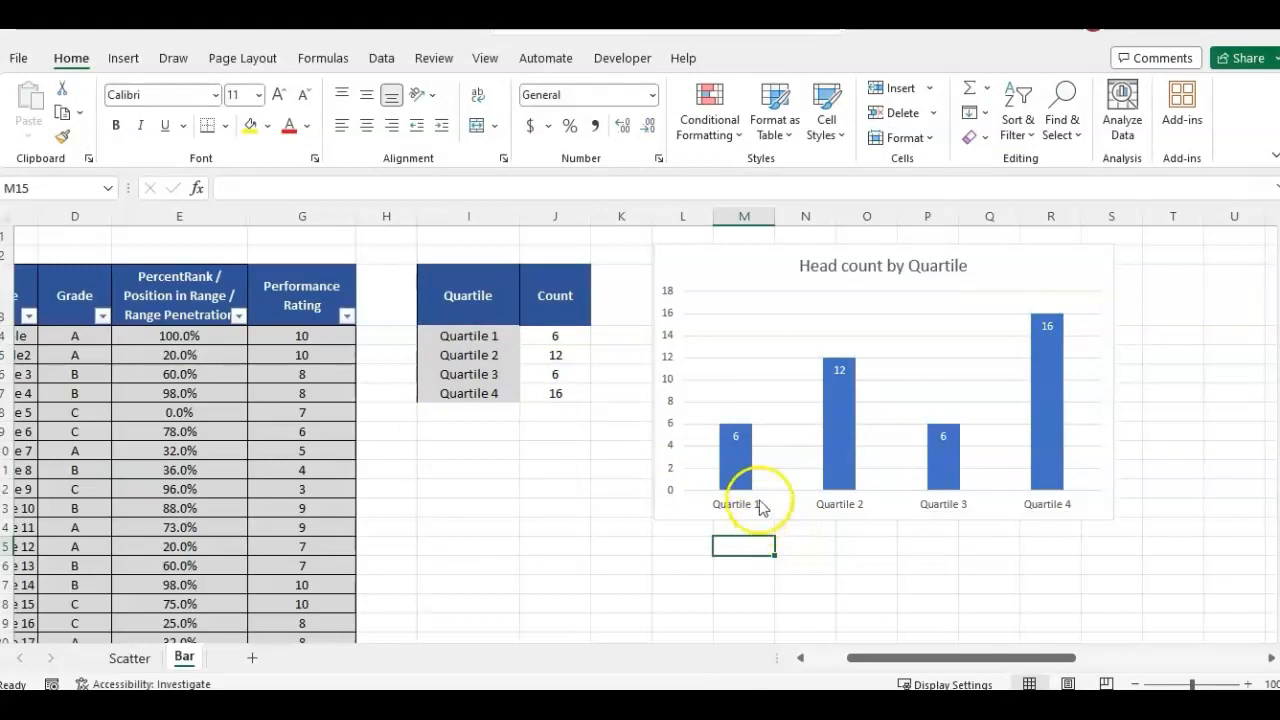
mouse_move(712, 450)
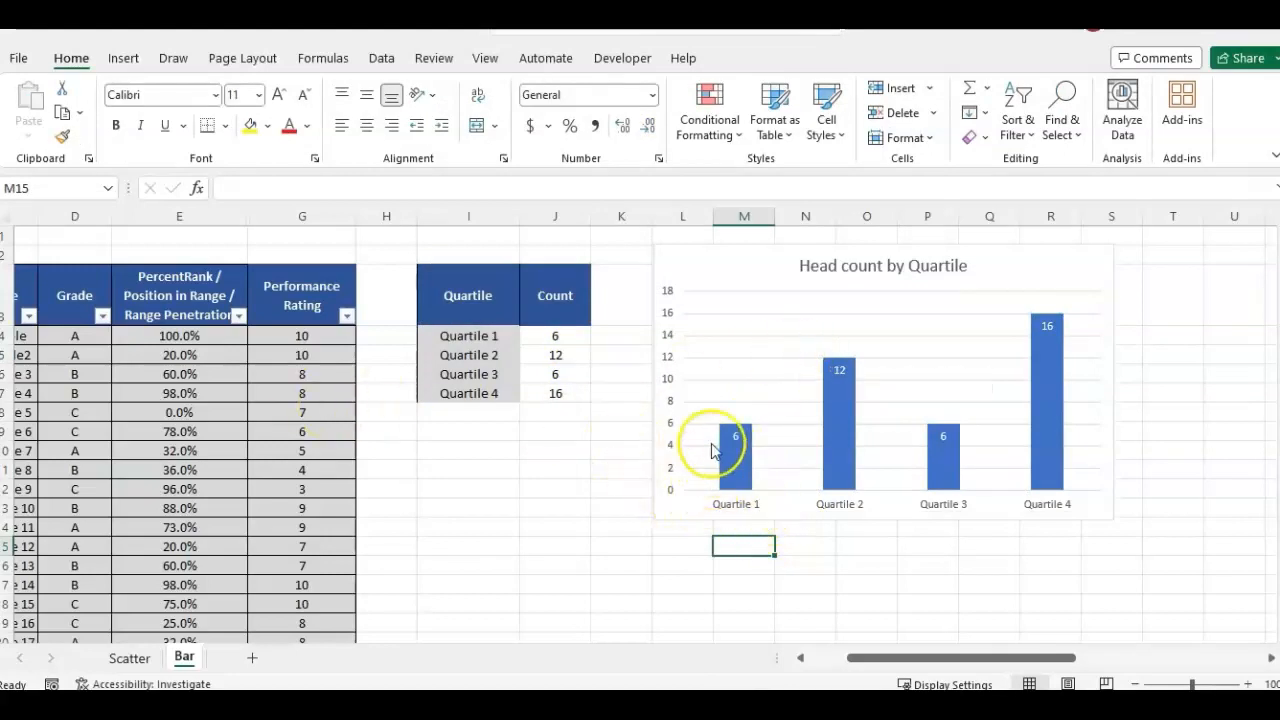
left_click(716, 450)
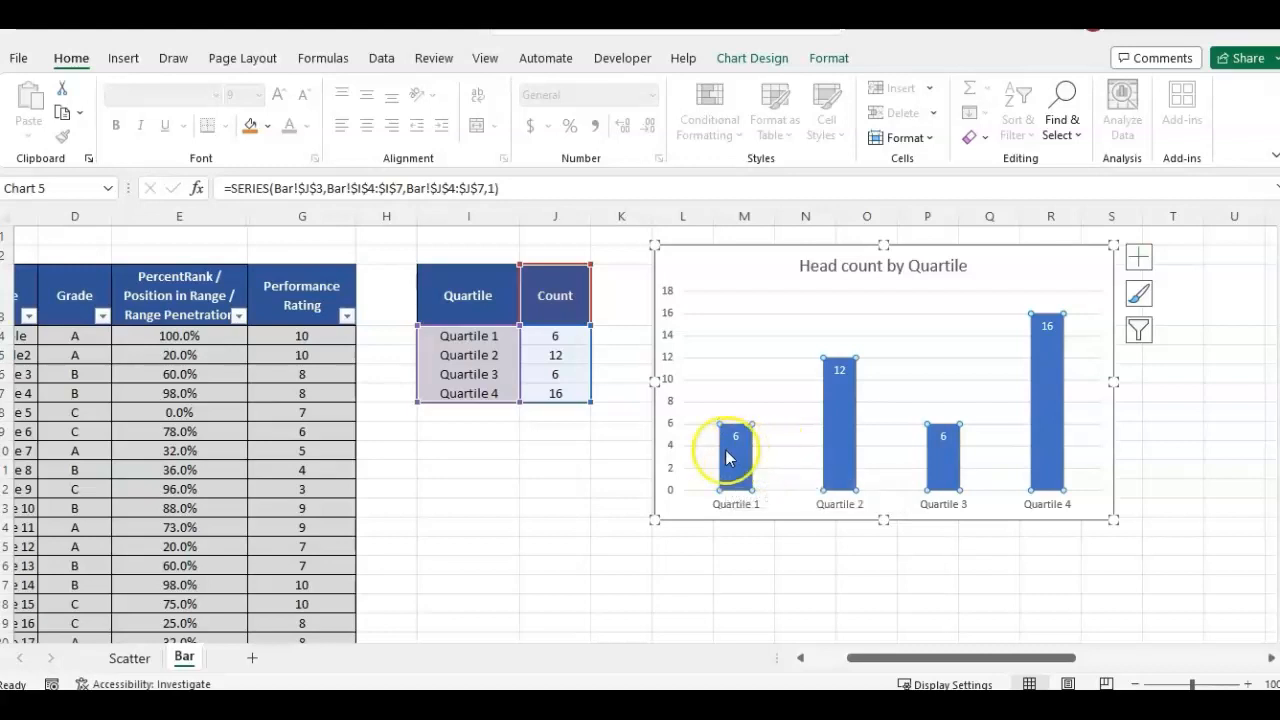
mouse_move(554, 474)
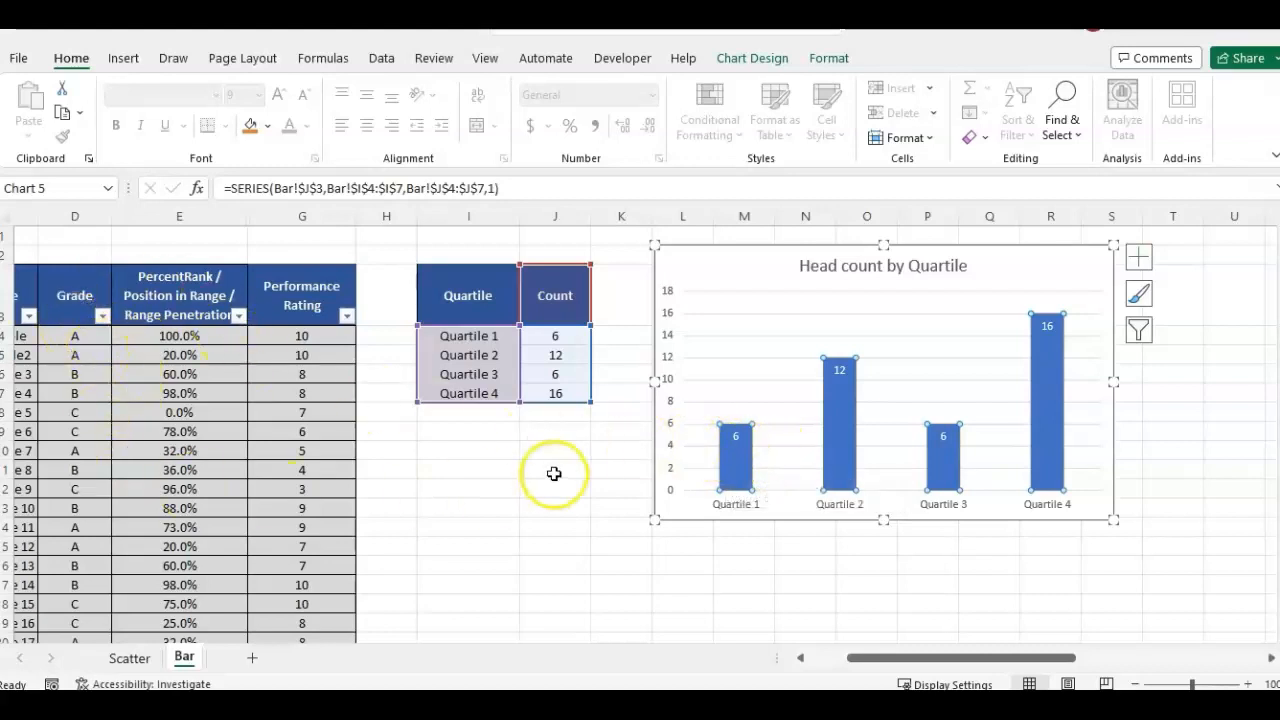
mouse_move(708, 498)
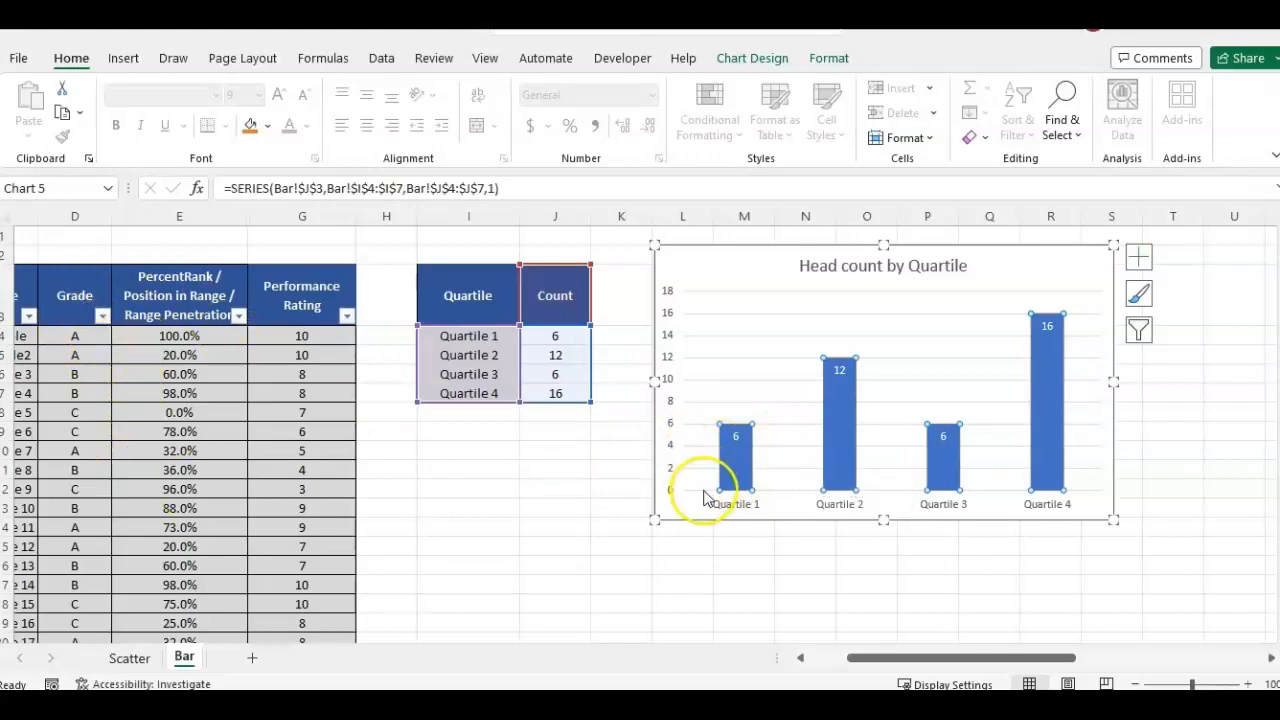
mouse_move(732, 548)
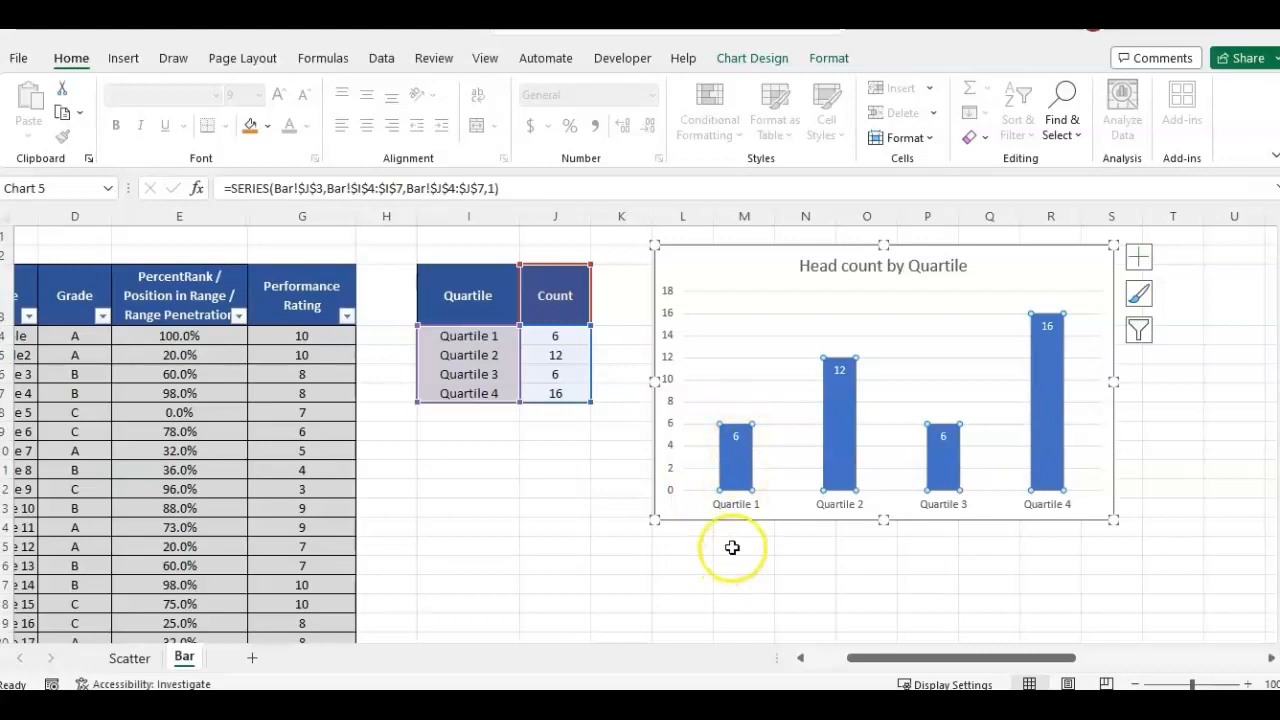
left_click(744, 580)
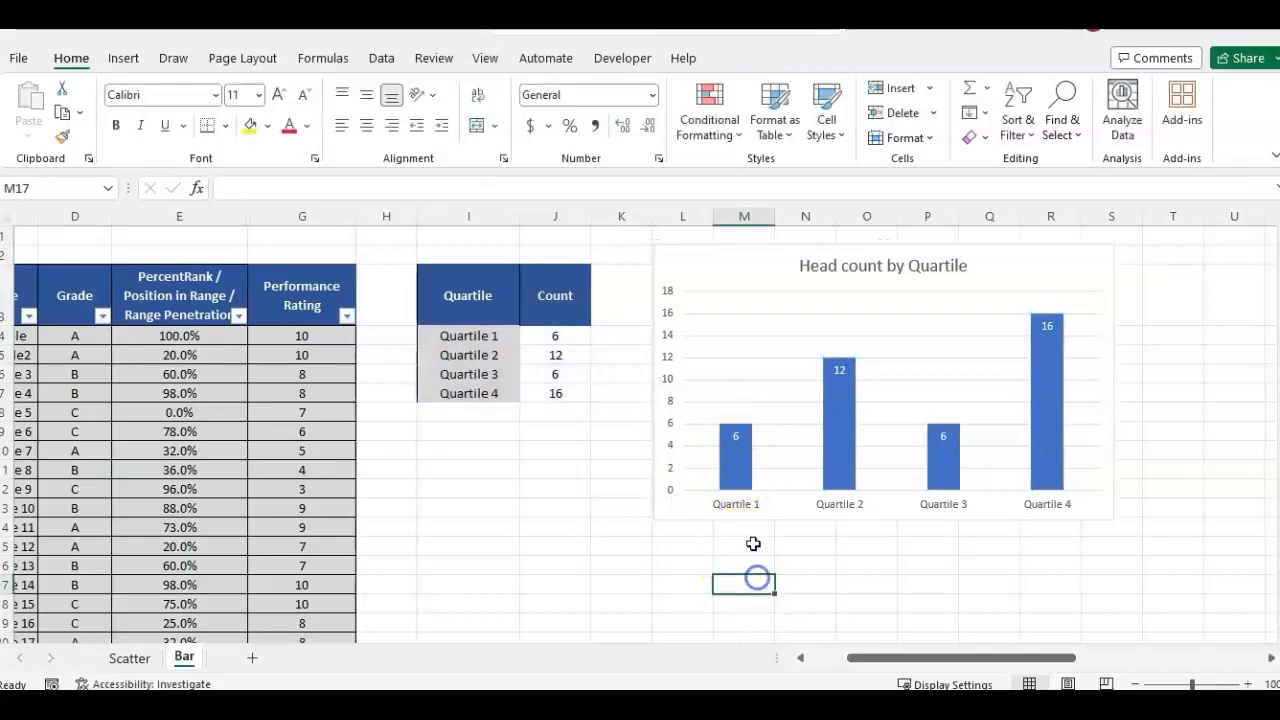
left_click(866, 564)
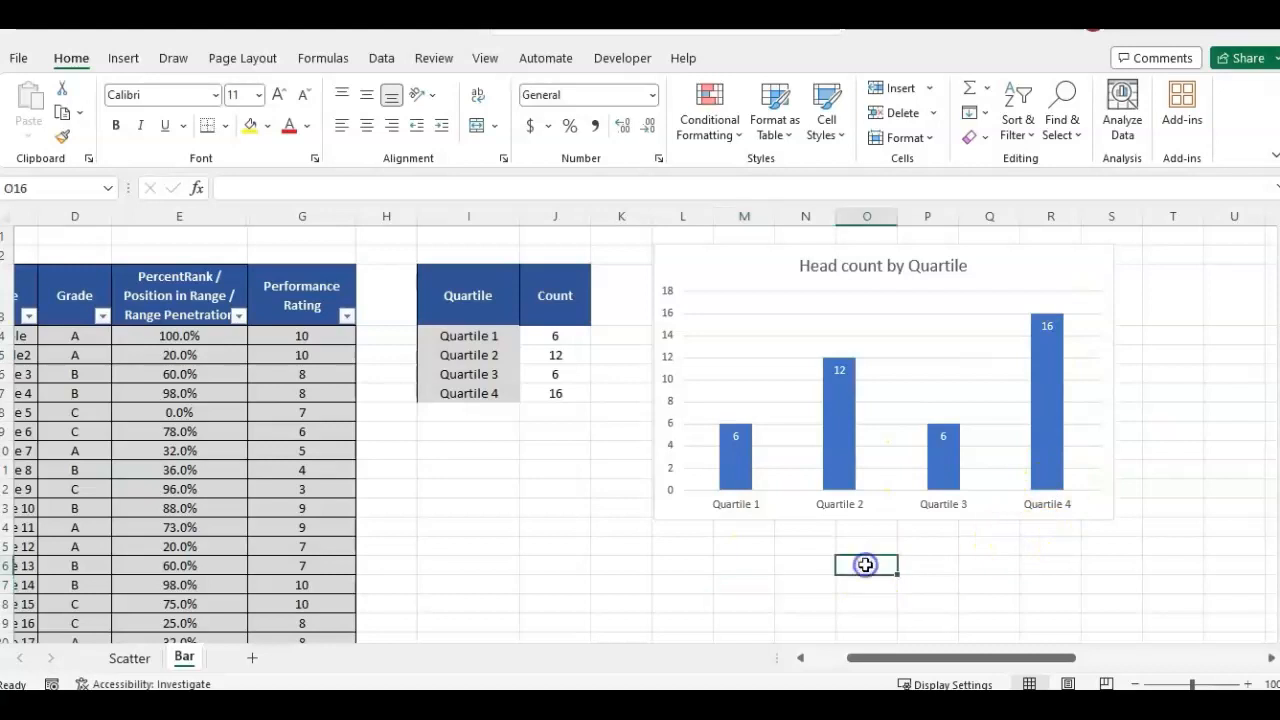
left_click(622, 492)
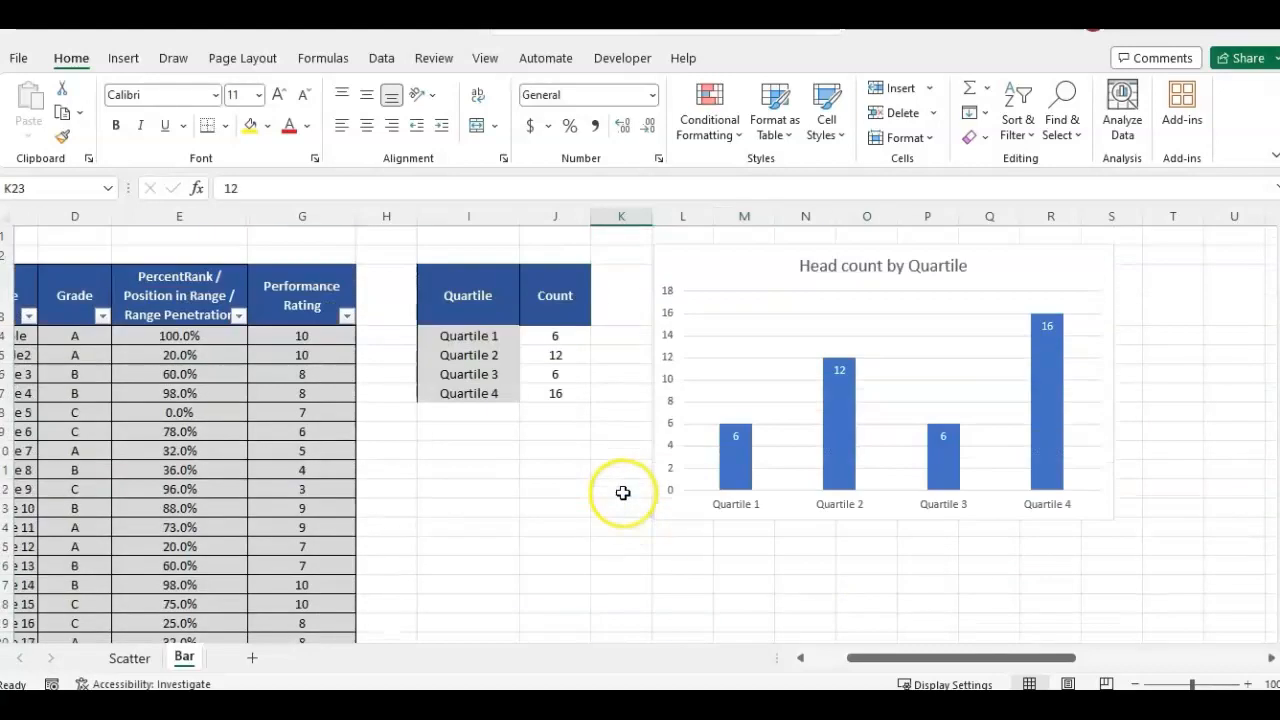
scroll("down", 3)
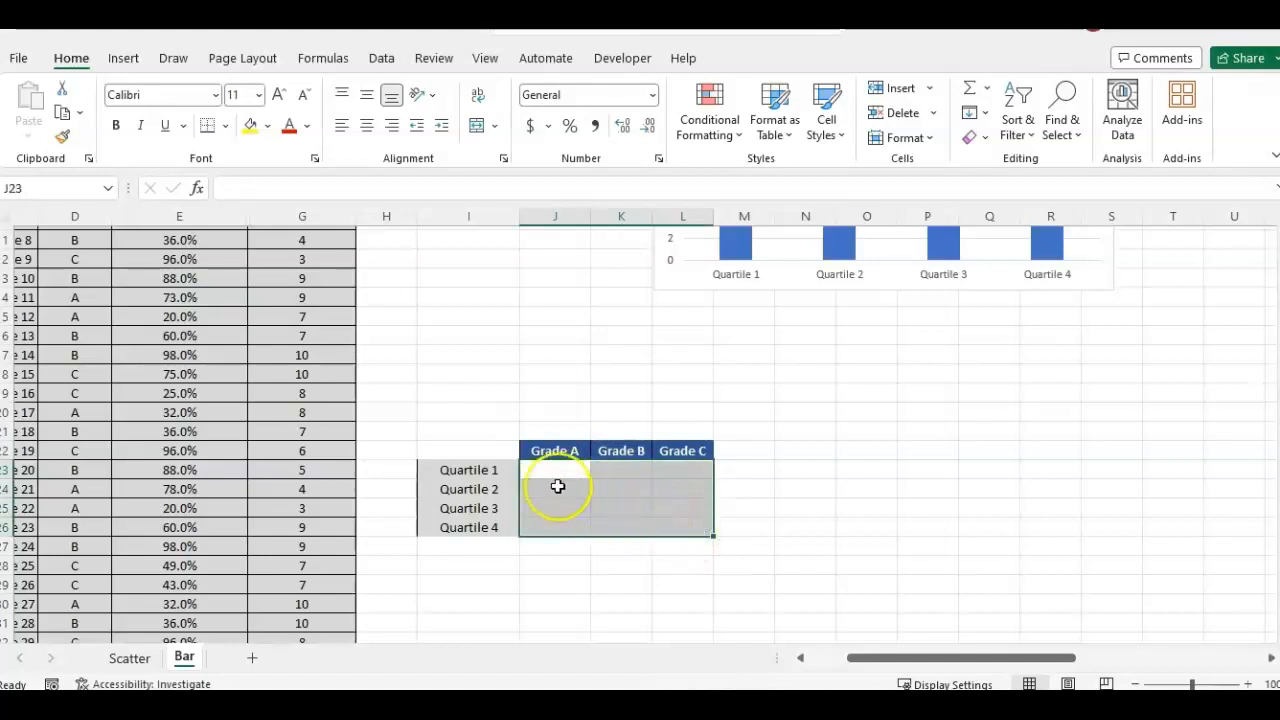
- Select the Quartile 1 Grade A cell J23 and start inserting a COUNTIFS function
left_click(554, 450)
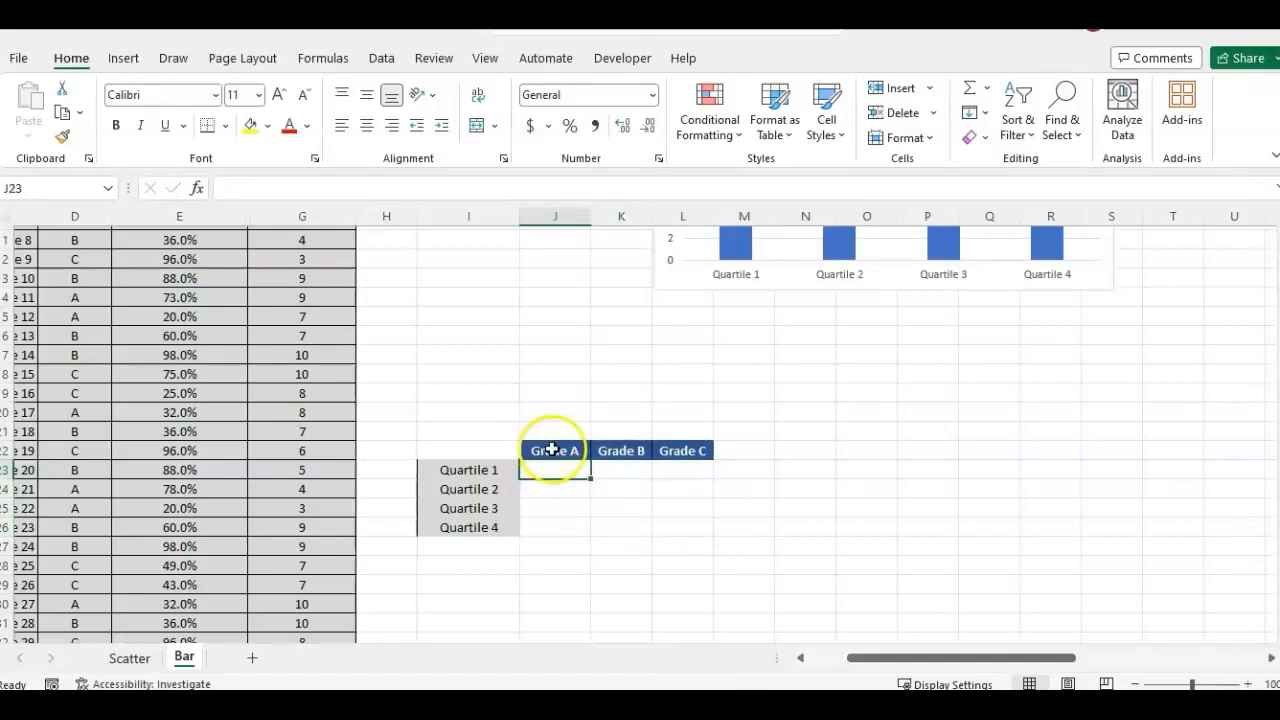
left_click(468, 450)
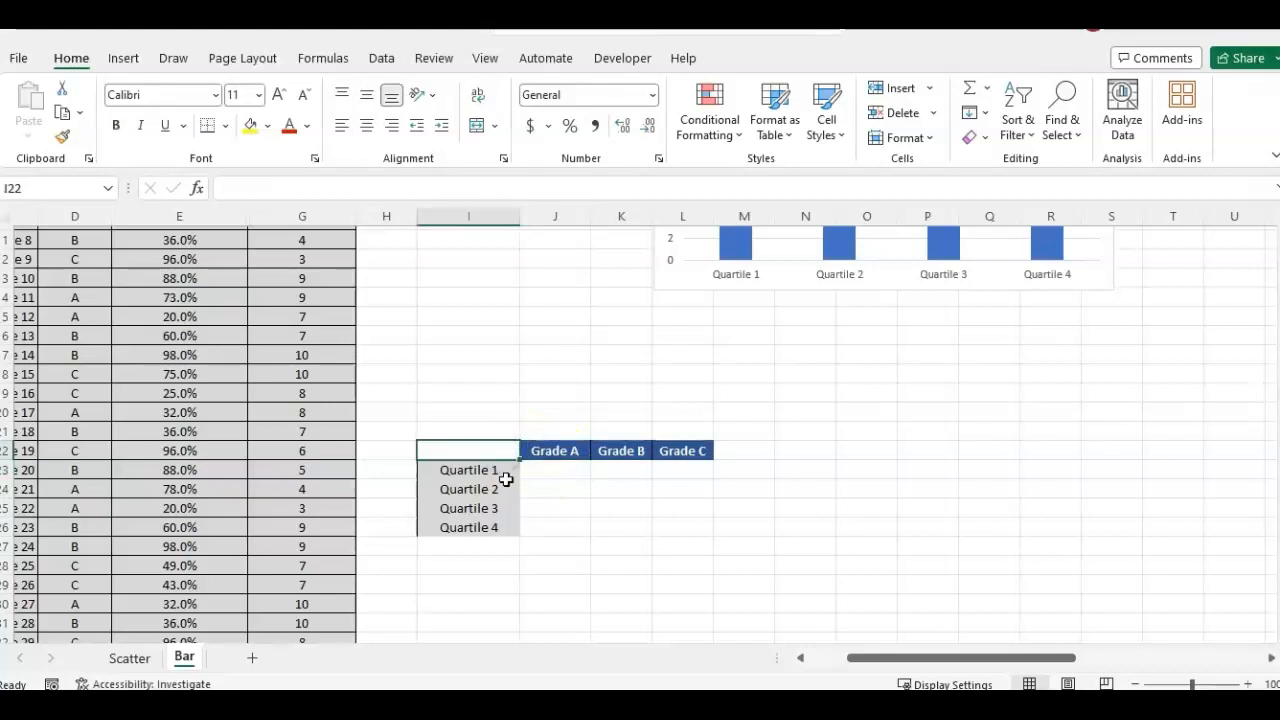
left_click(556, 450)
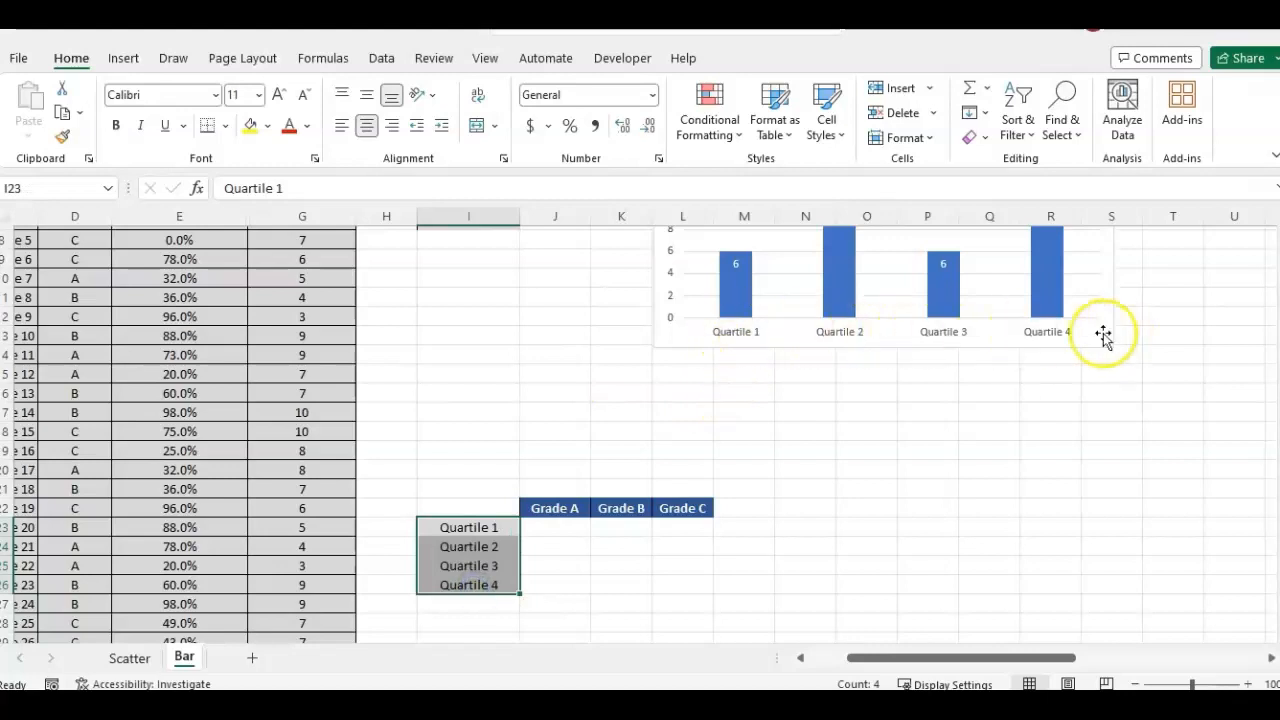
left_click(556, 532)
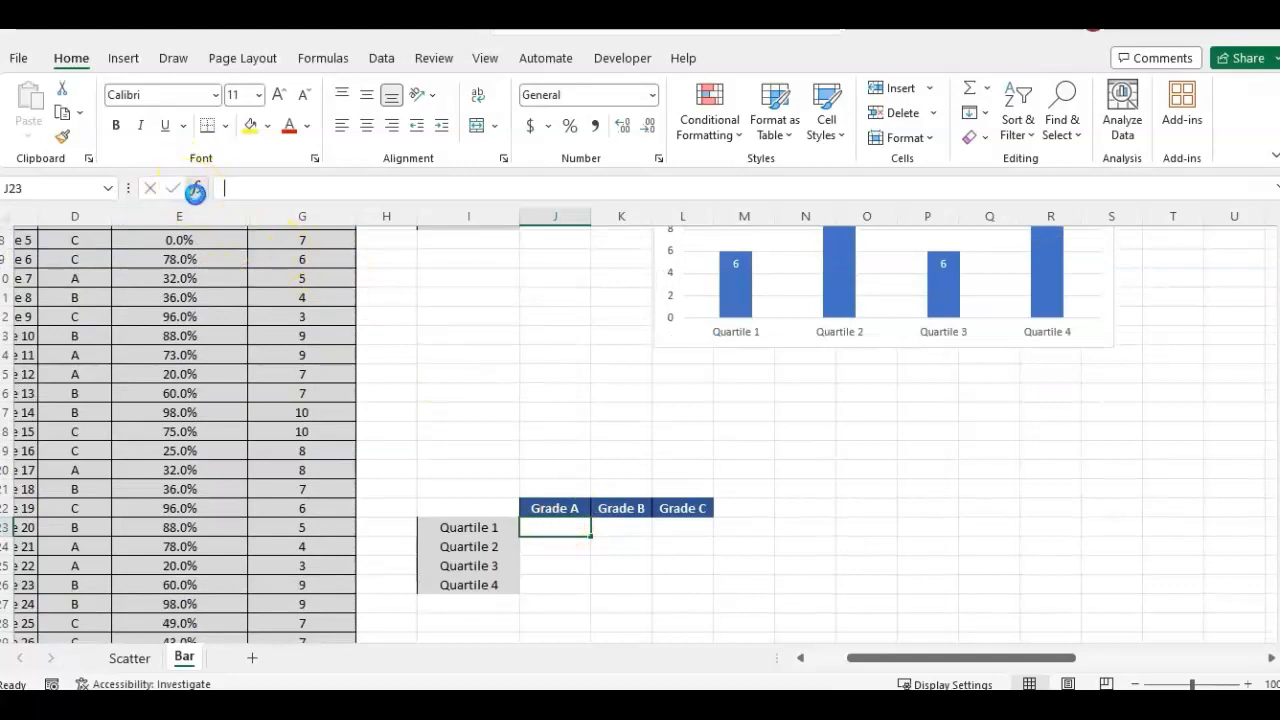
left_click(196, 192)
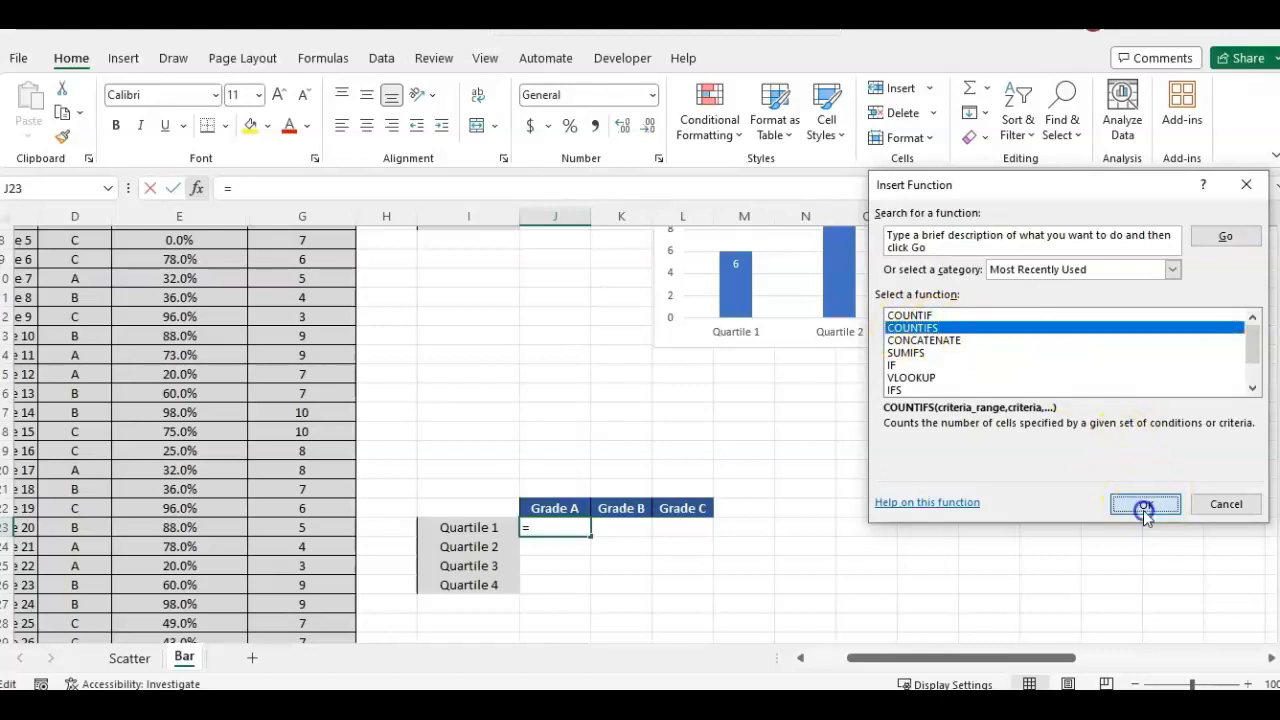
- Insert COUNTIFS with the Quartile column B:B as the first criteria range
left_click(1144, 504)
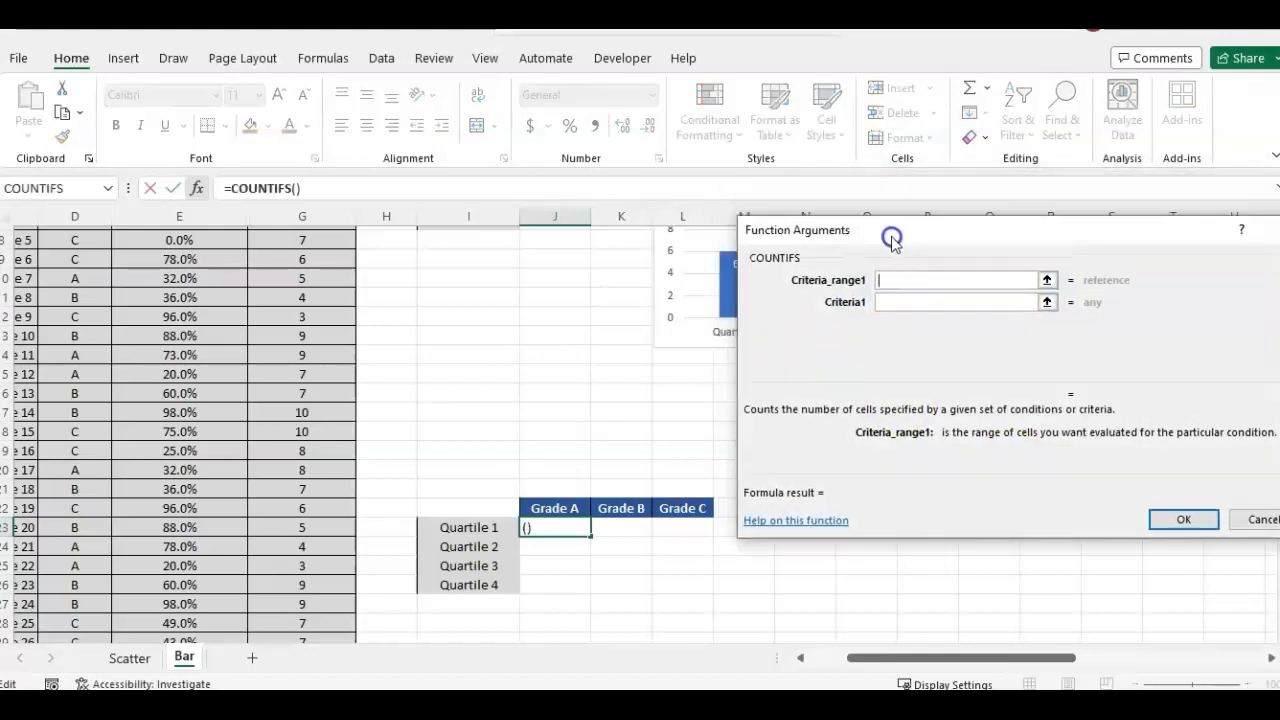
scroll("left", 3)
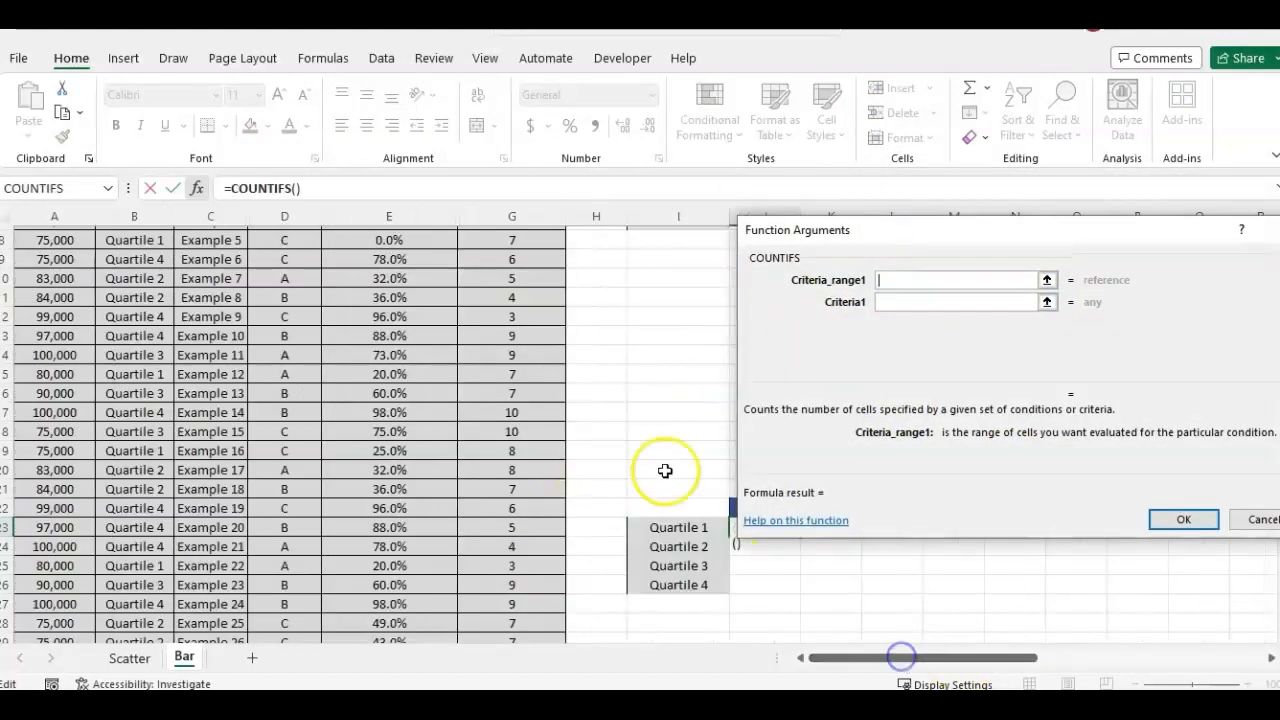
mouse_move(924, 320)
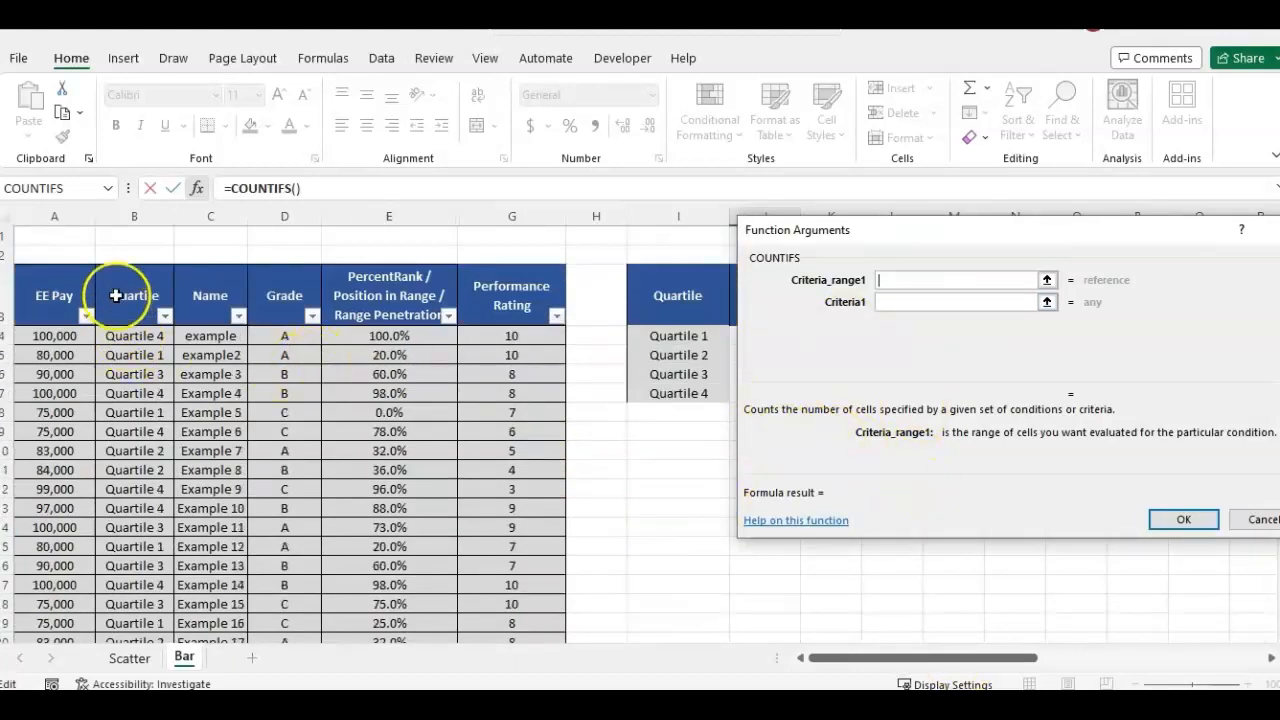
left_click(134, 216)
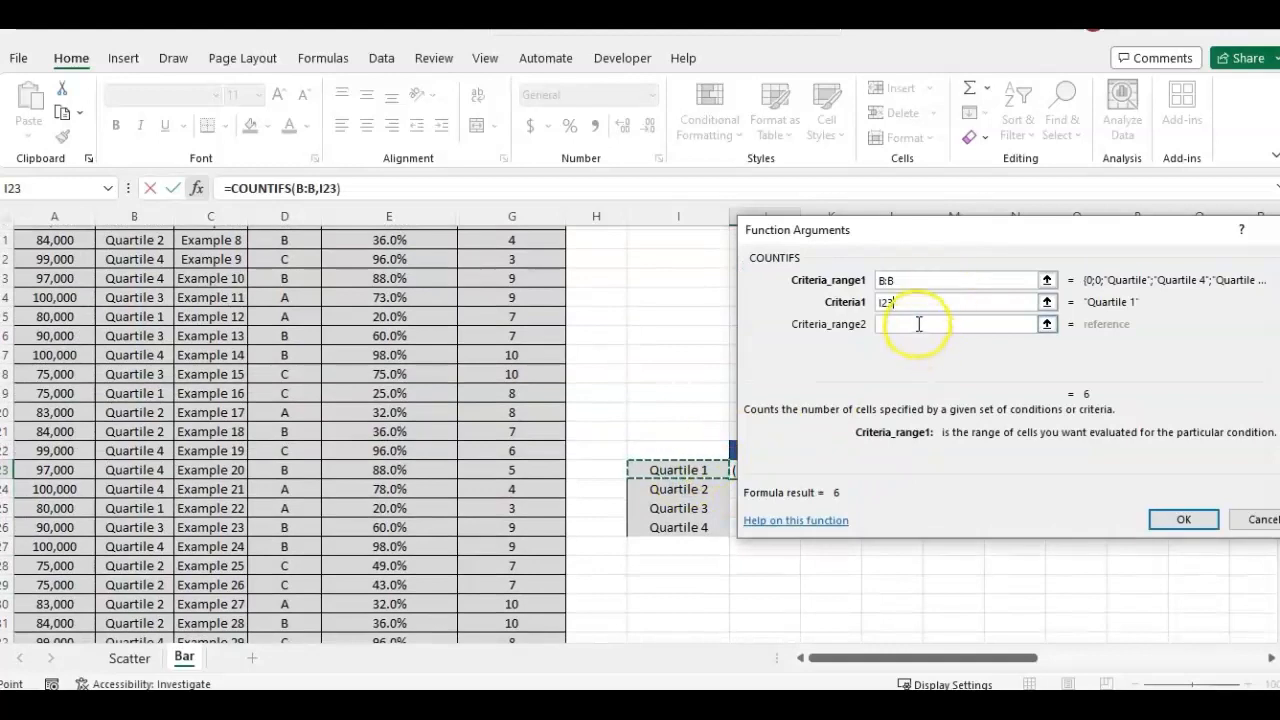
left_click(918, 324)
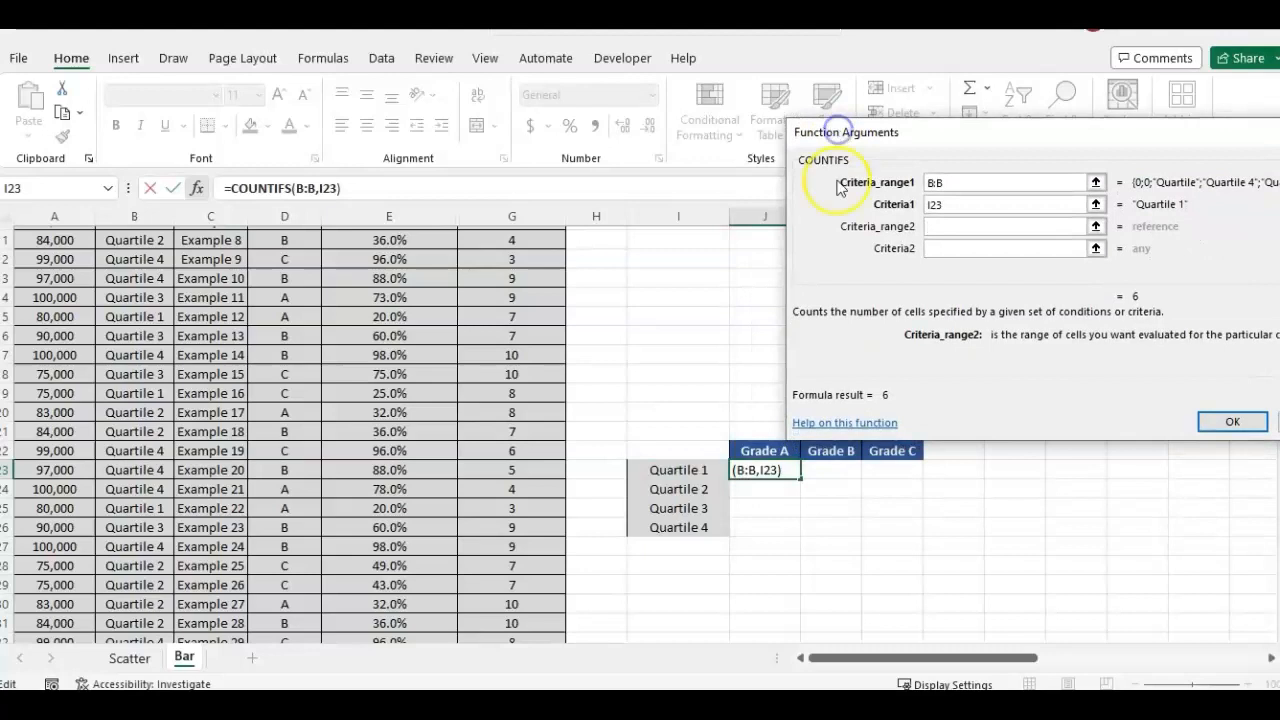
mouse_move(676, 432)
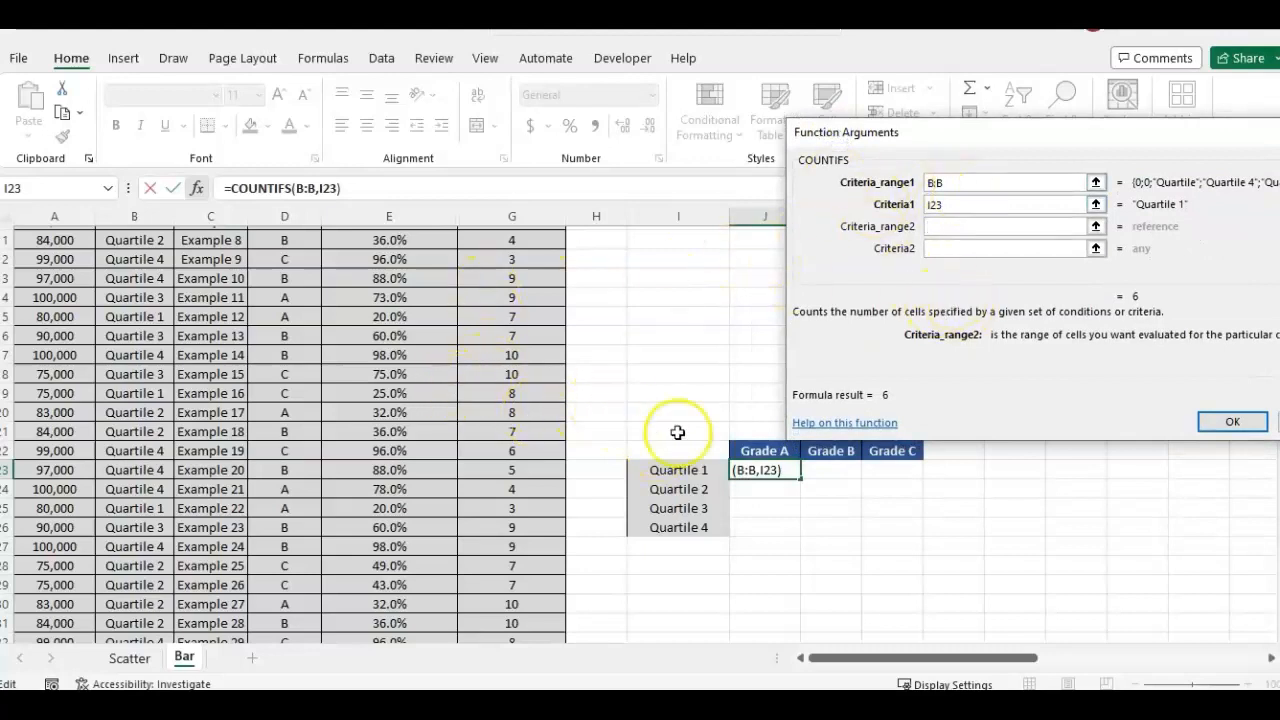
- Use the Grade column D:D as the second range with criterion "A", previewing a count of 4
scroll("up", 3)
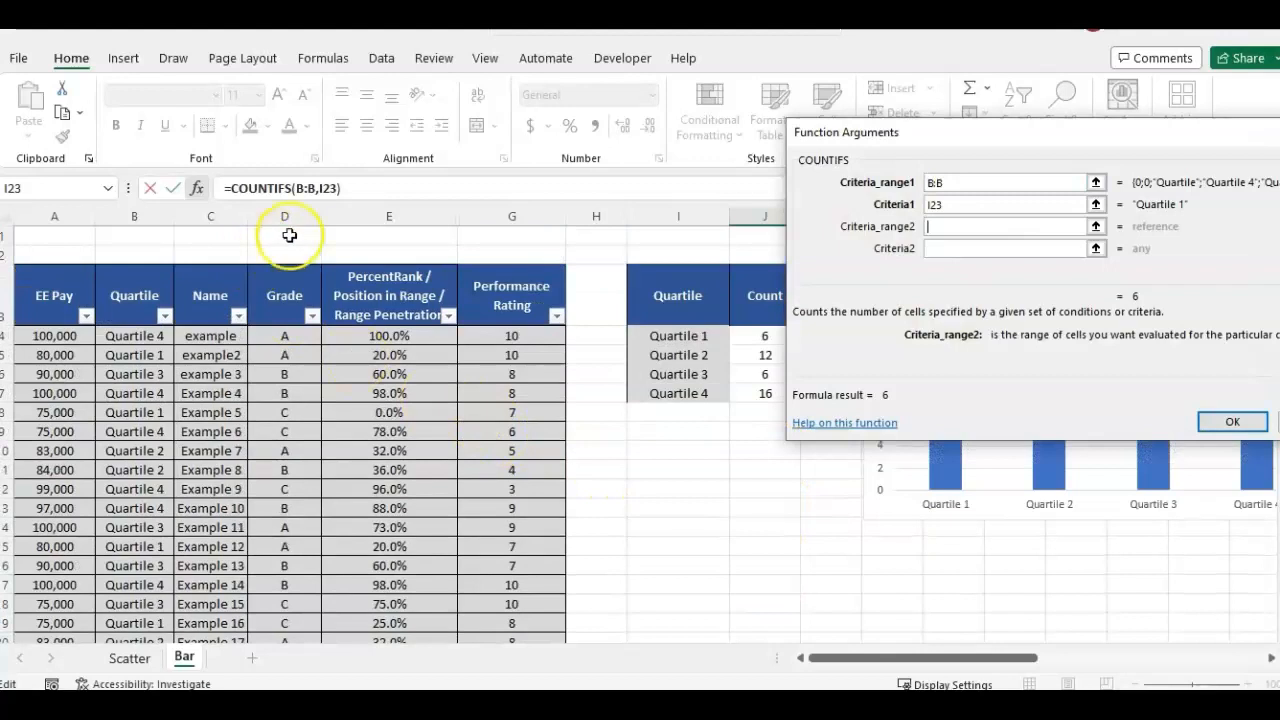
left_click(284, 216)
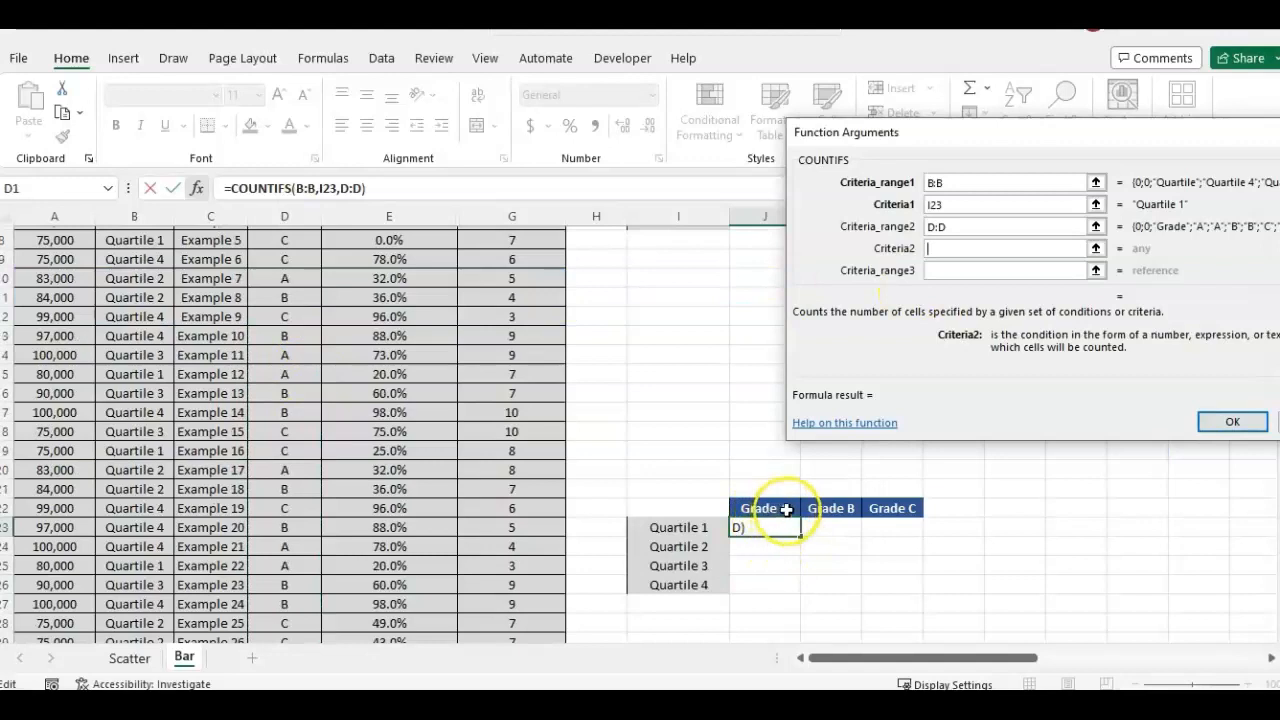
left_click(764, 508)
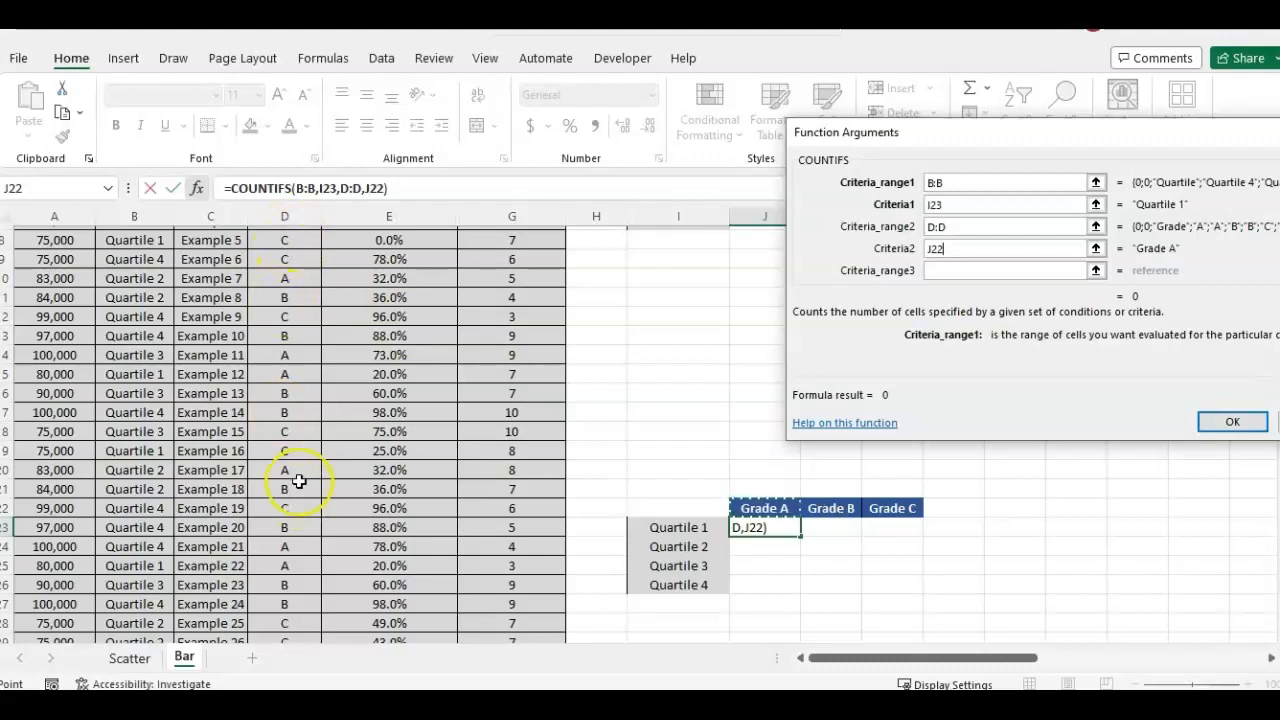
mouse_move(342, 488)
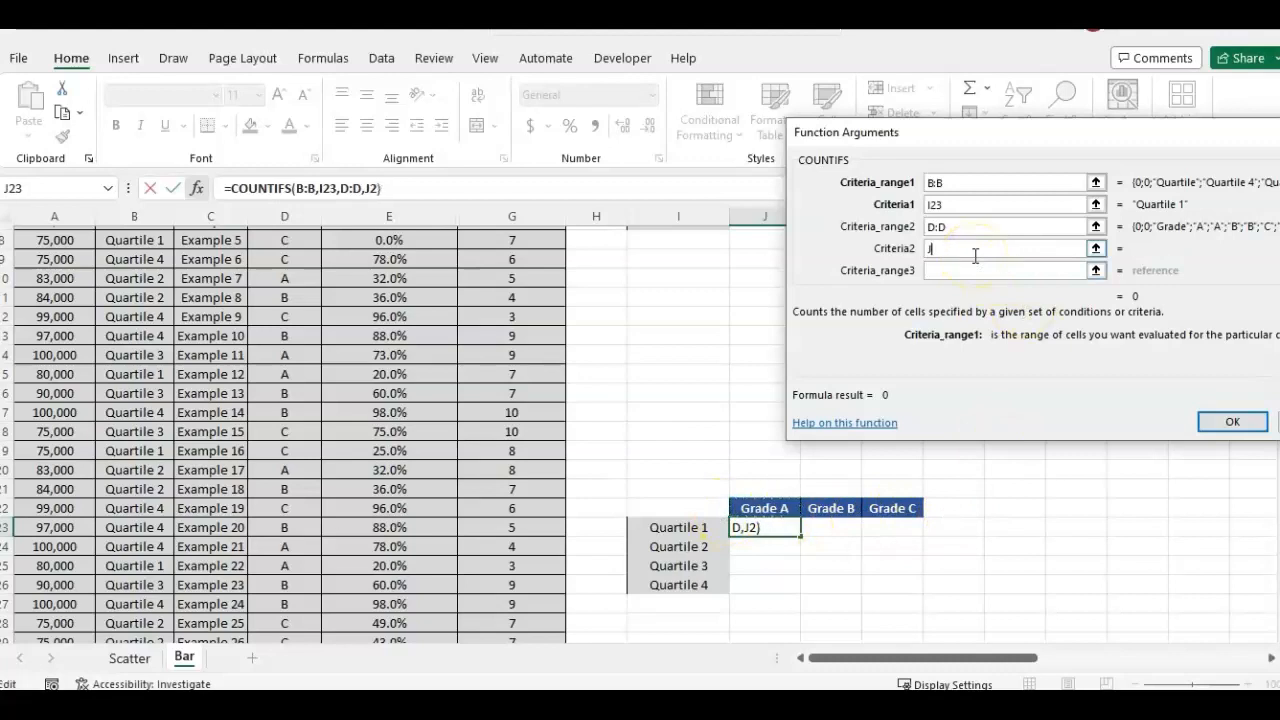
type("\"A")
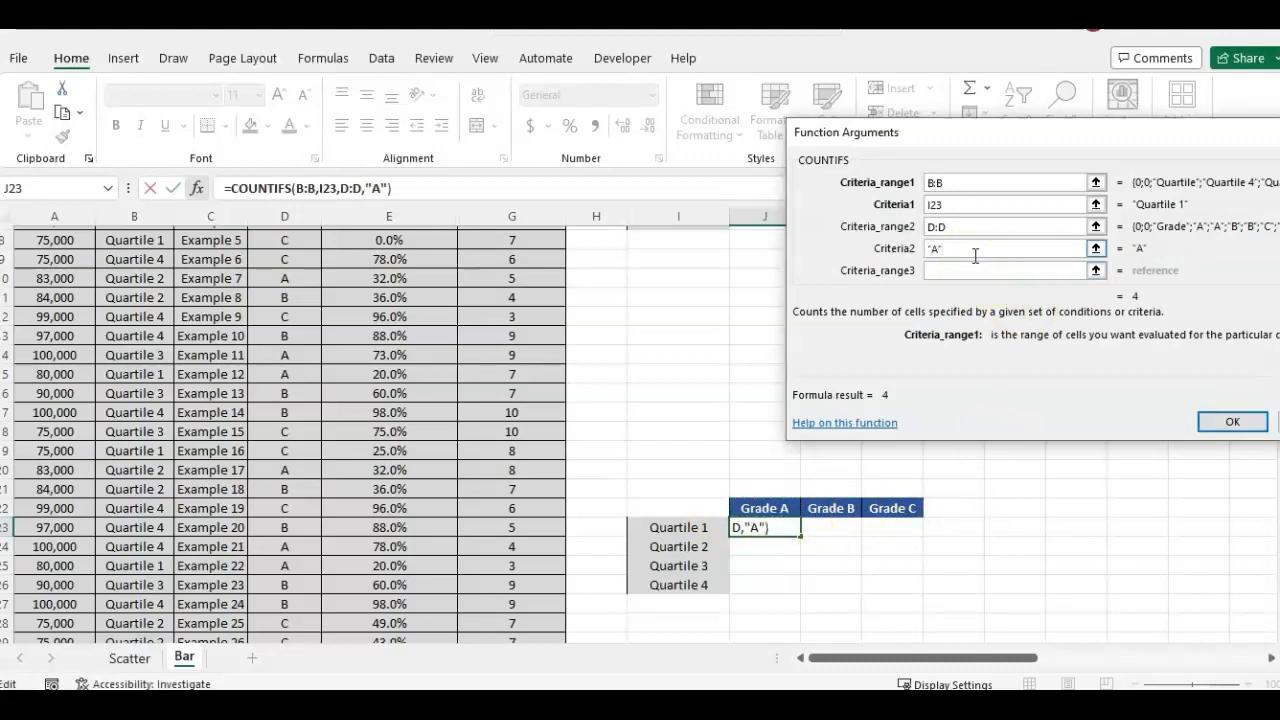
left_click(1004, 270)
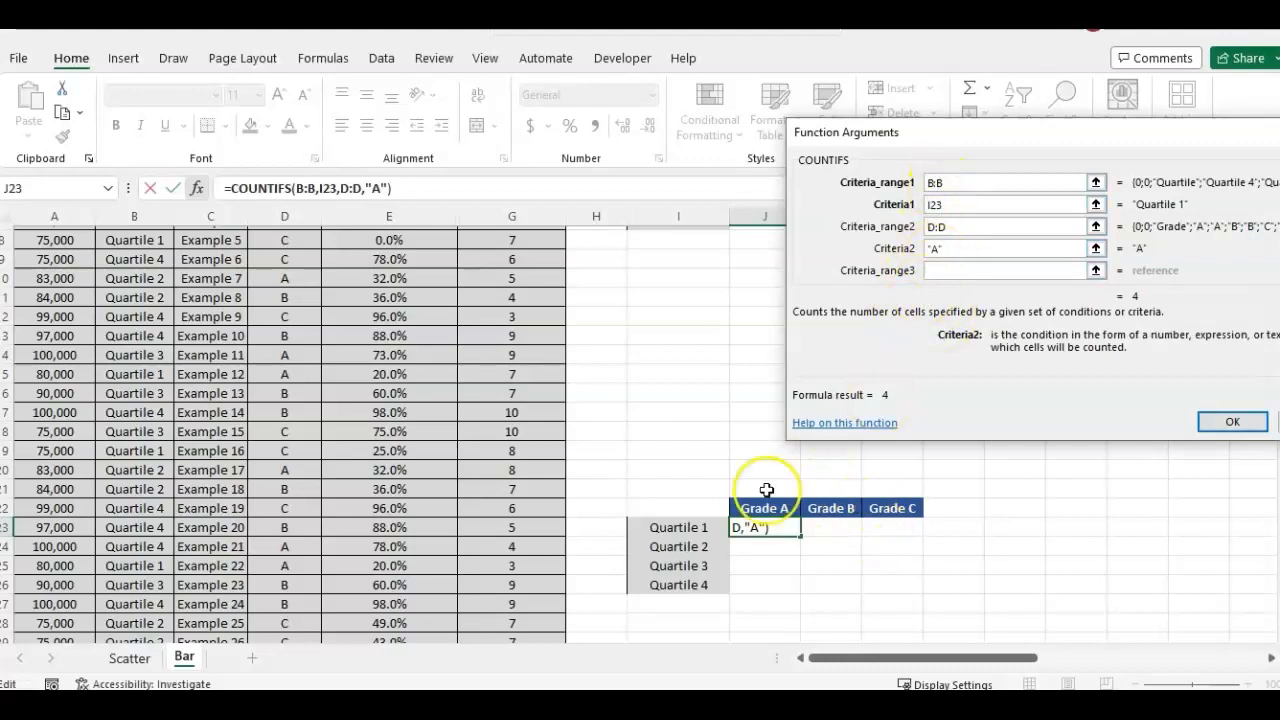
mouse_move(1116, 414)
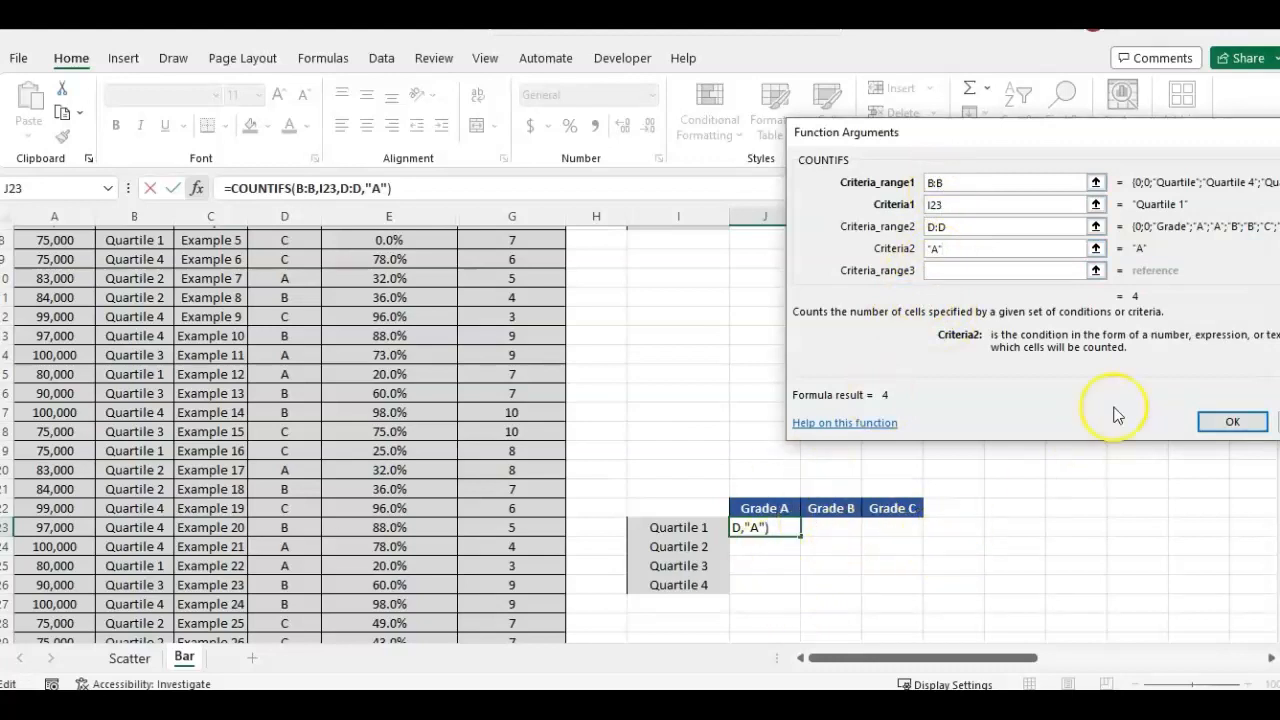
mouse_move(1232, 420)
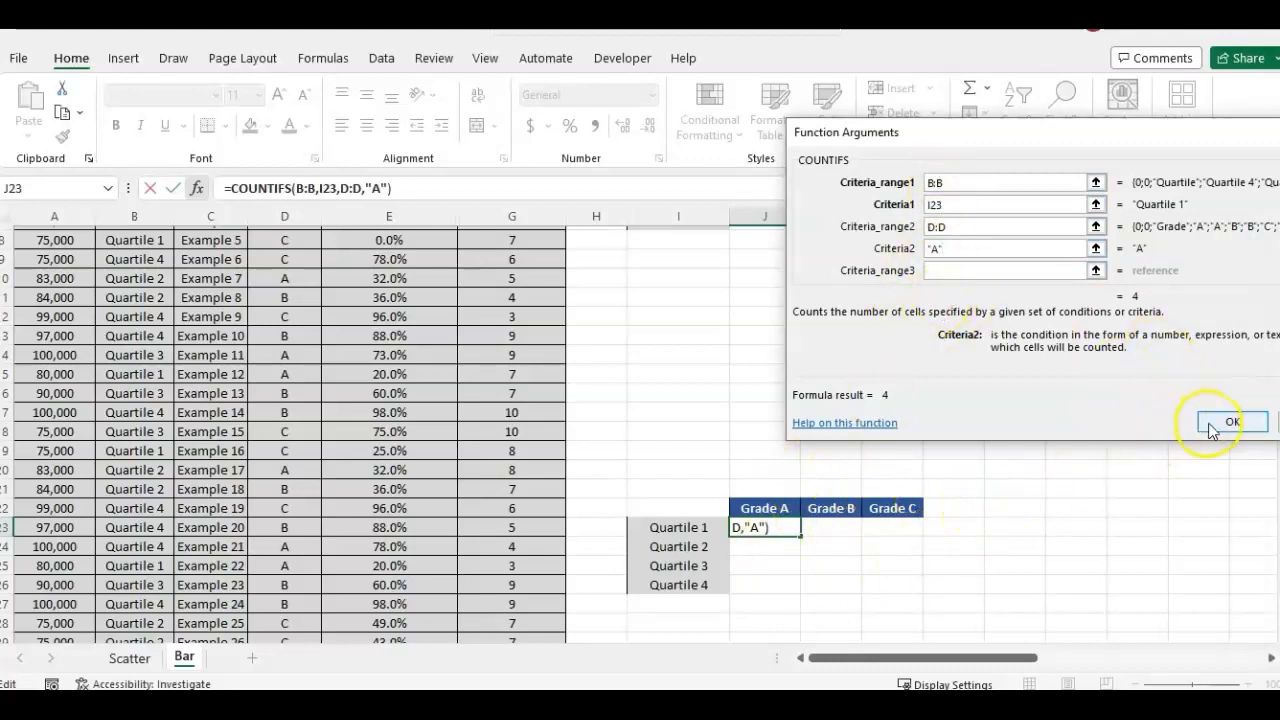
- Confirm the COUNTIFS formula and fill the Grade A counts down all four quartiles
left_click(1232, 420)
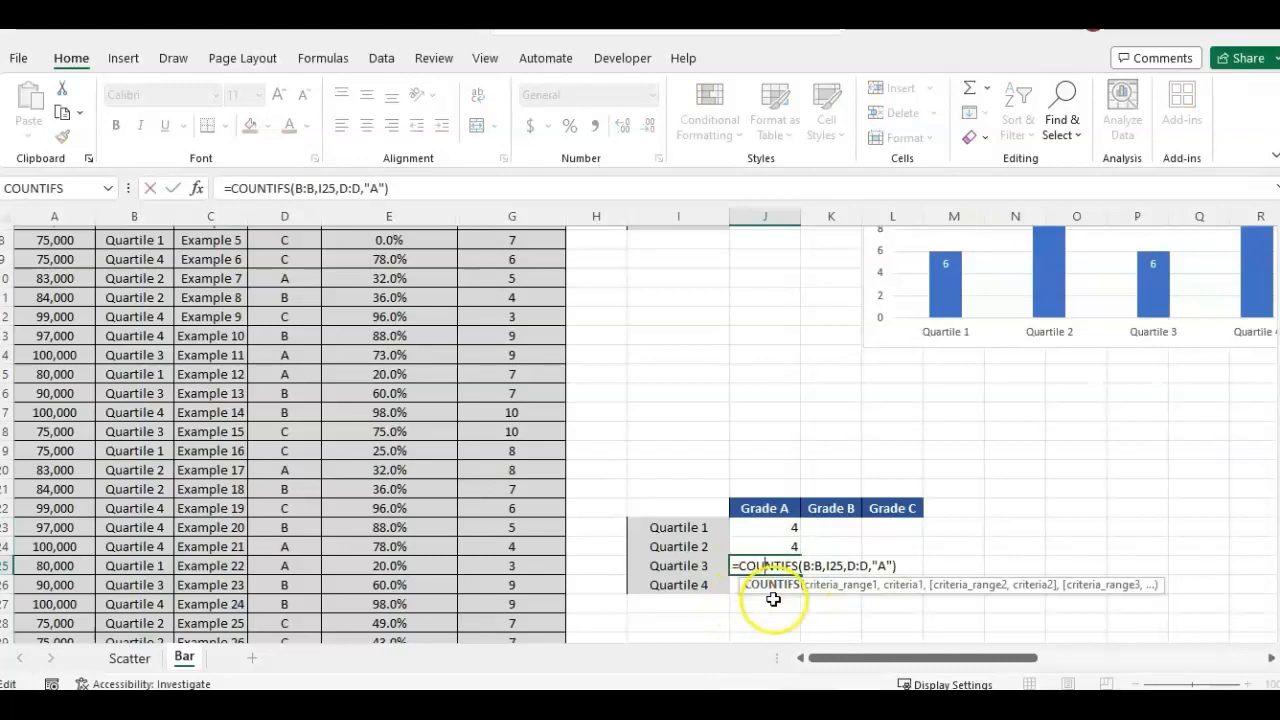
key("Return")
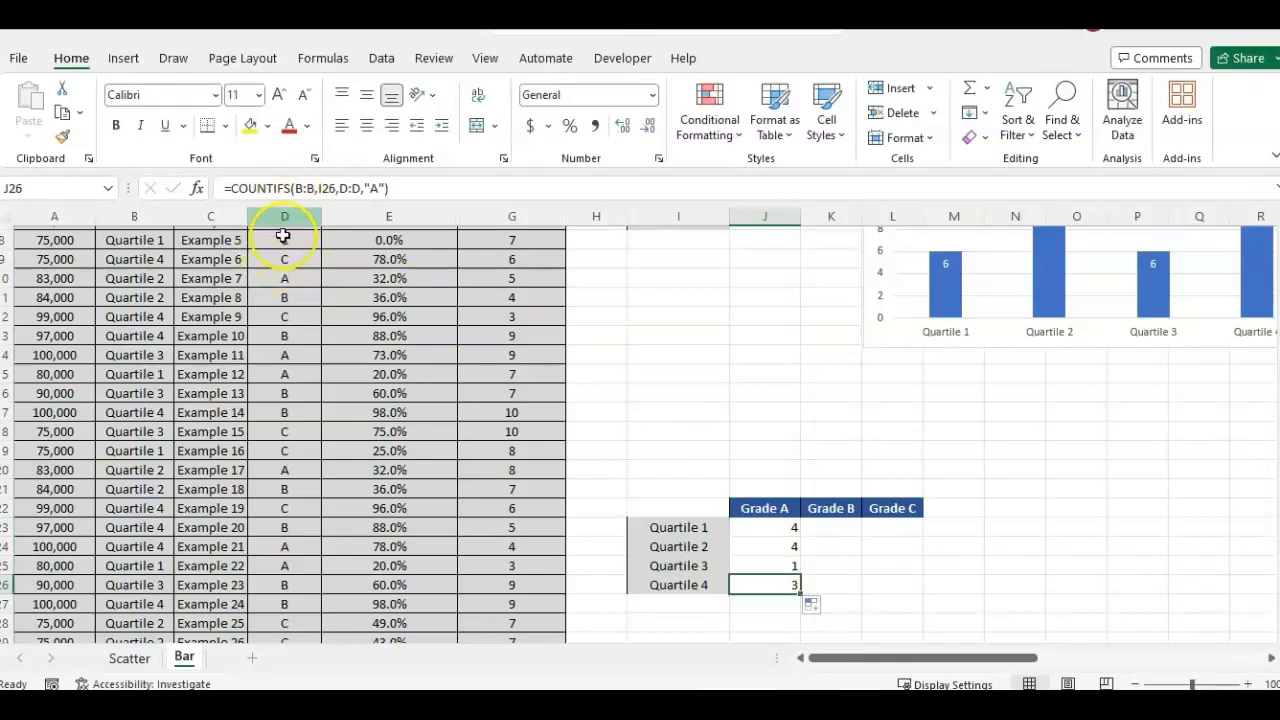
left_click(830, 528)
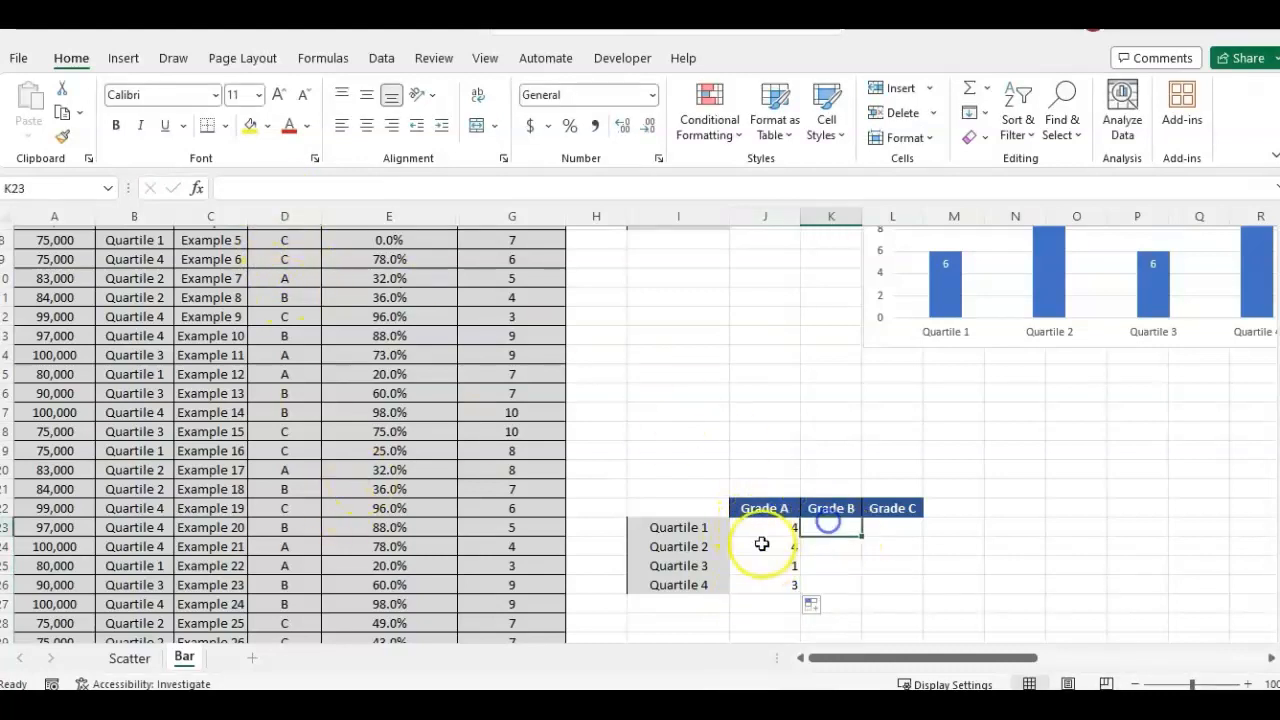
left_click(764, 528)
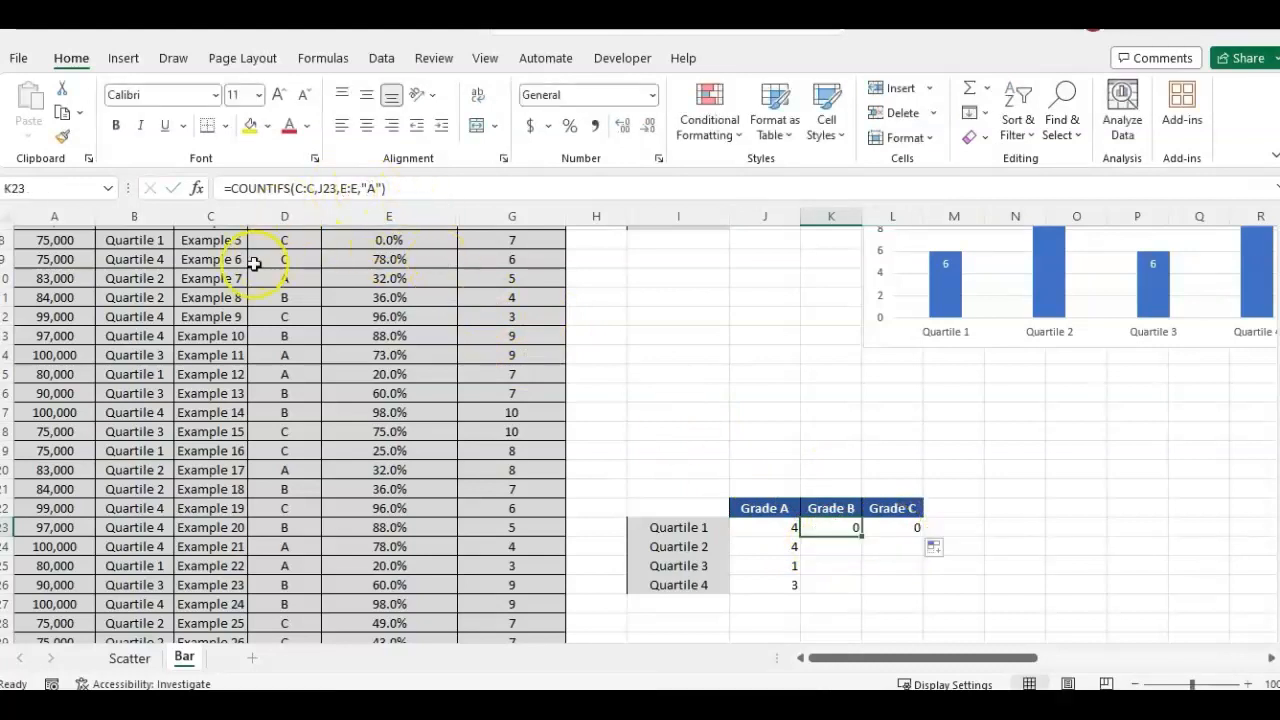
- Copy the formula across, changing the grade criterion to "B" and "C", and fill both columns down
left_click(764, 528)
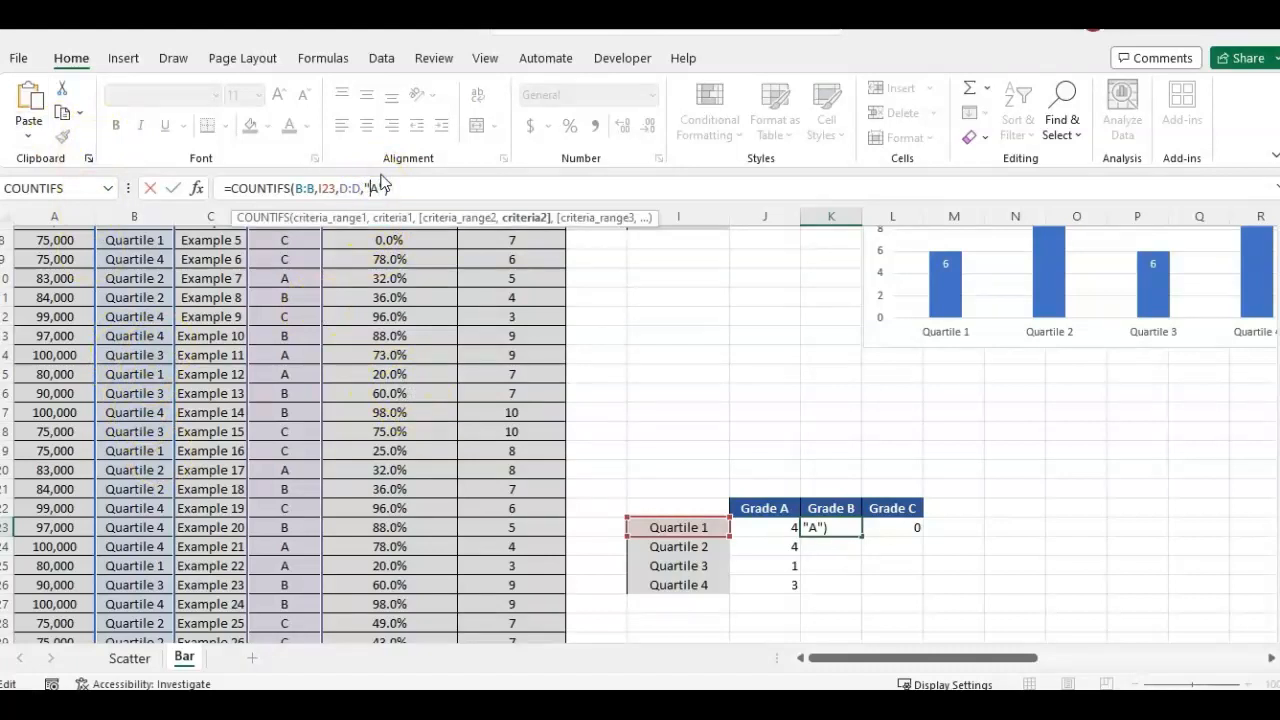
type("B")
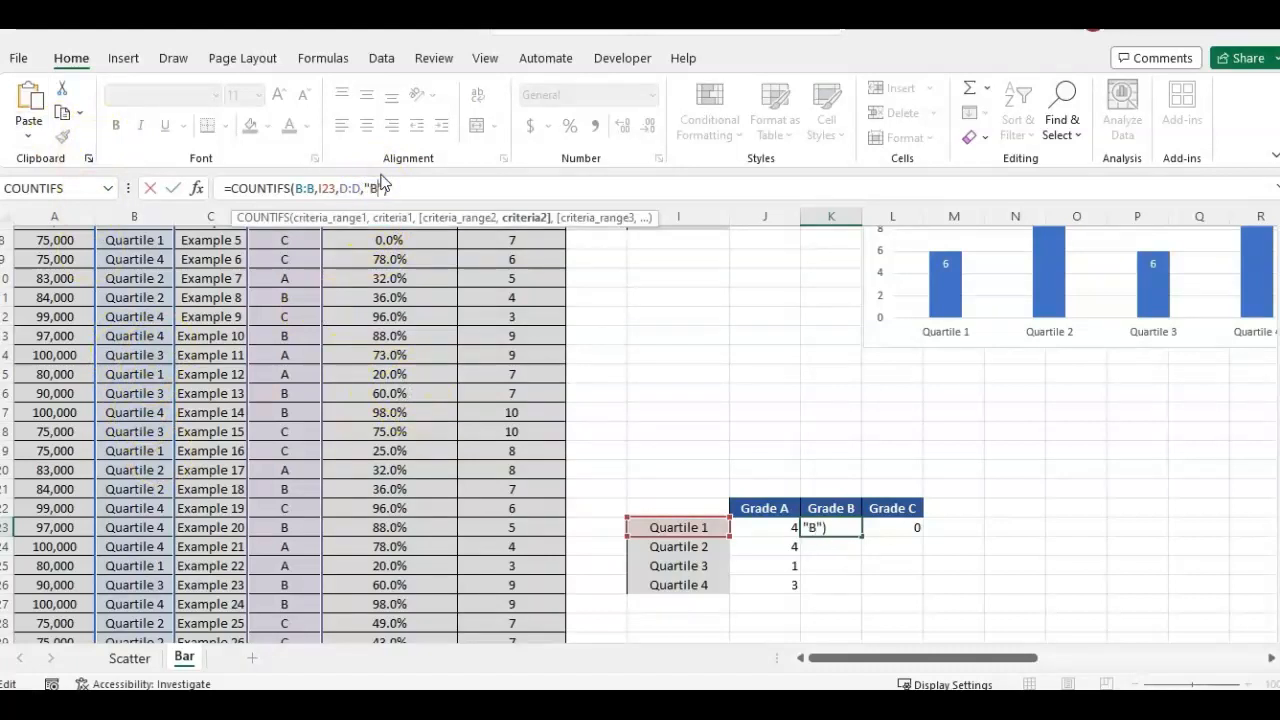
key("Return")
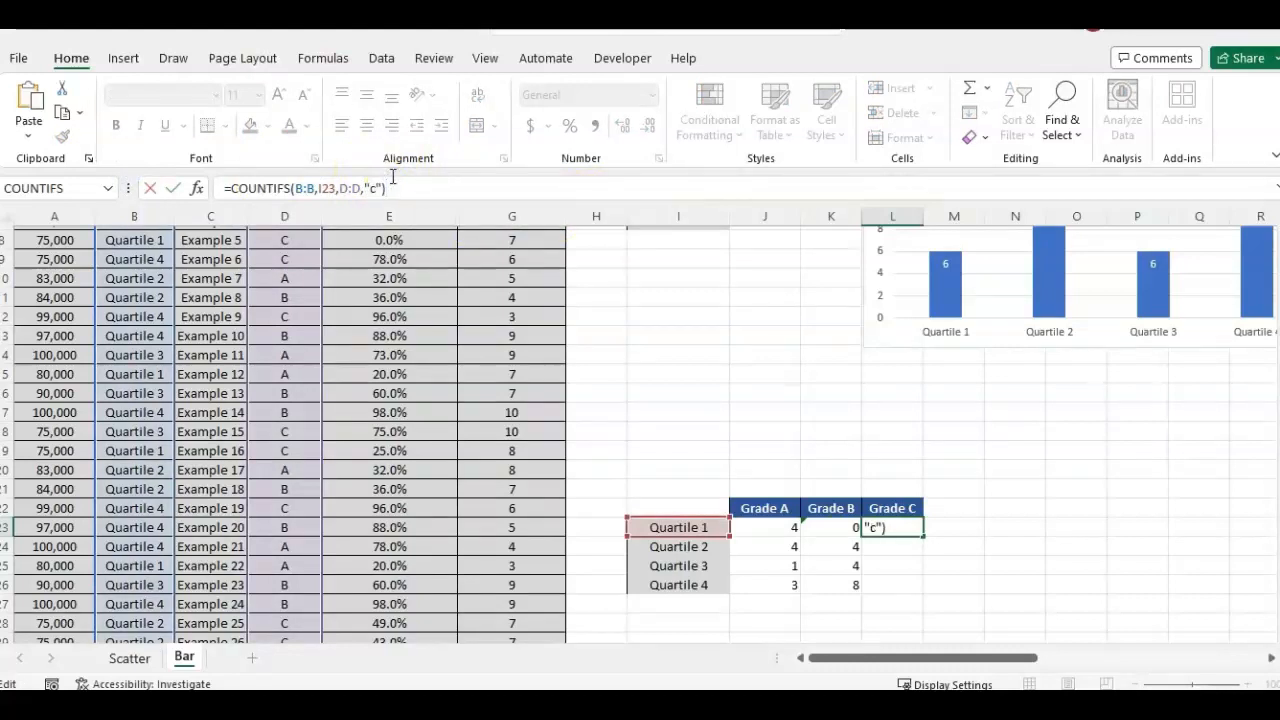
key("Return")
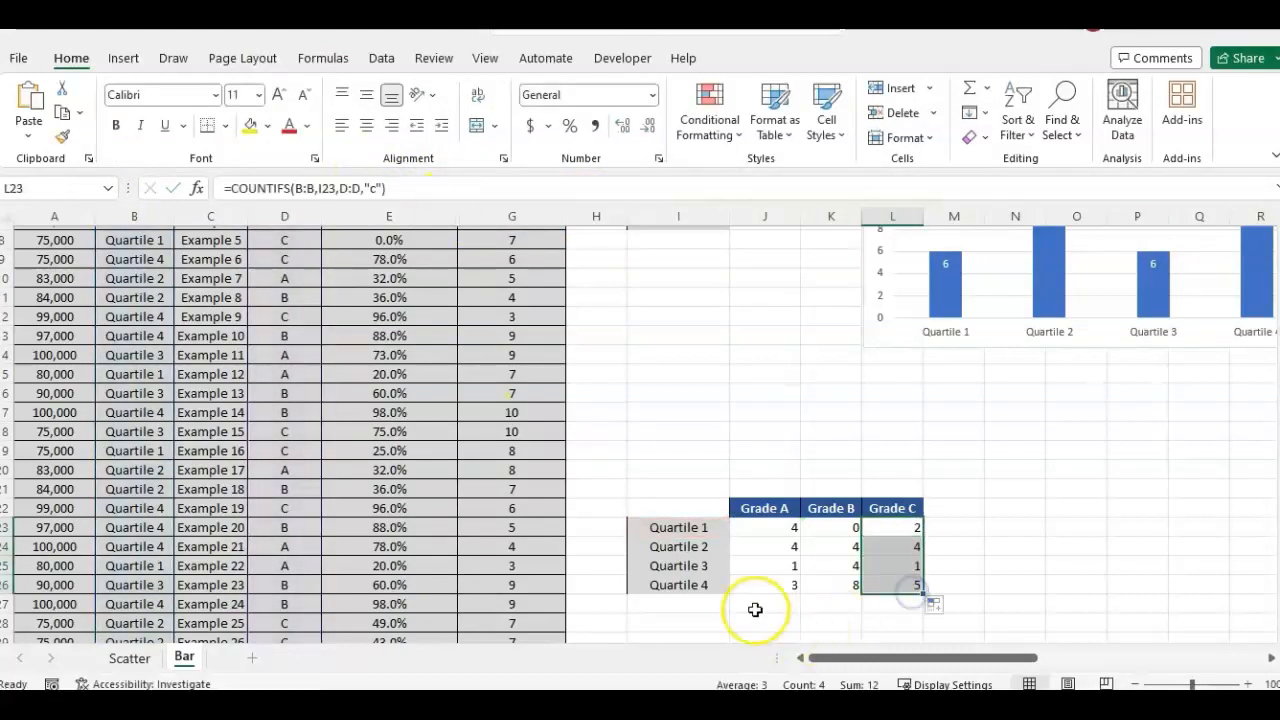
left_click(764, 508)
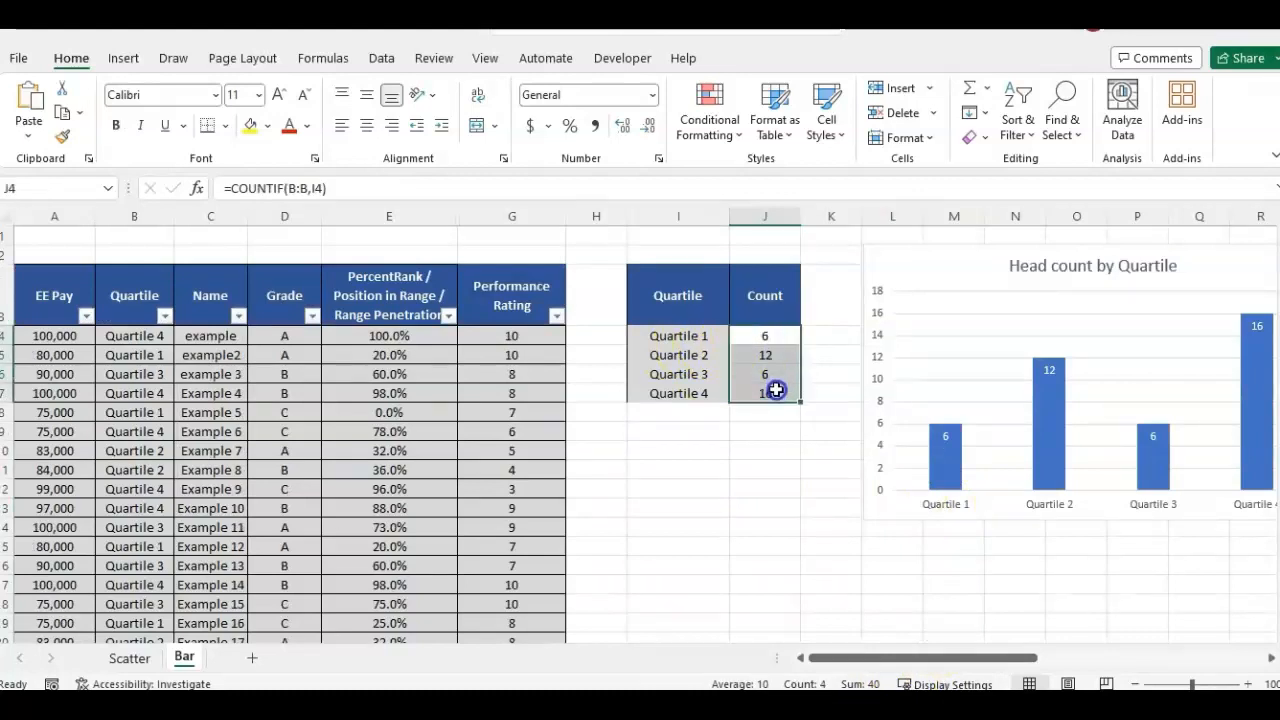
- Review the quartile headcount formula and select the quartile-by-grade grid I22:L26
left_click(764, 568)
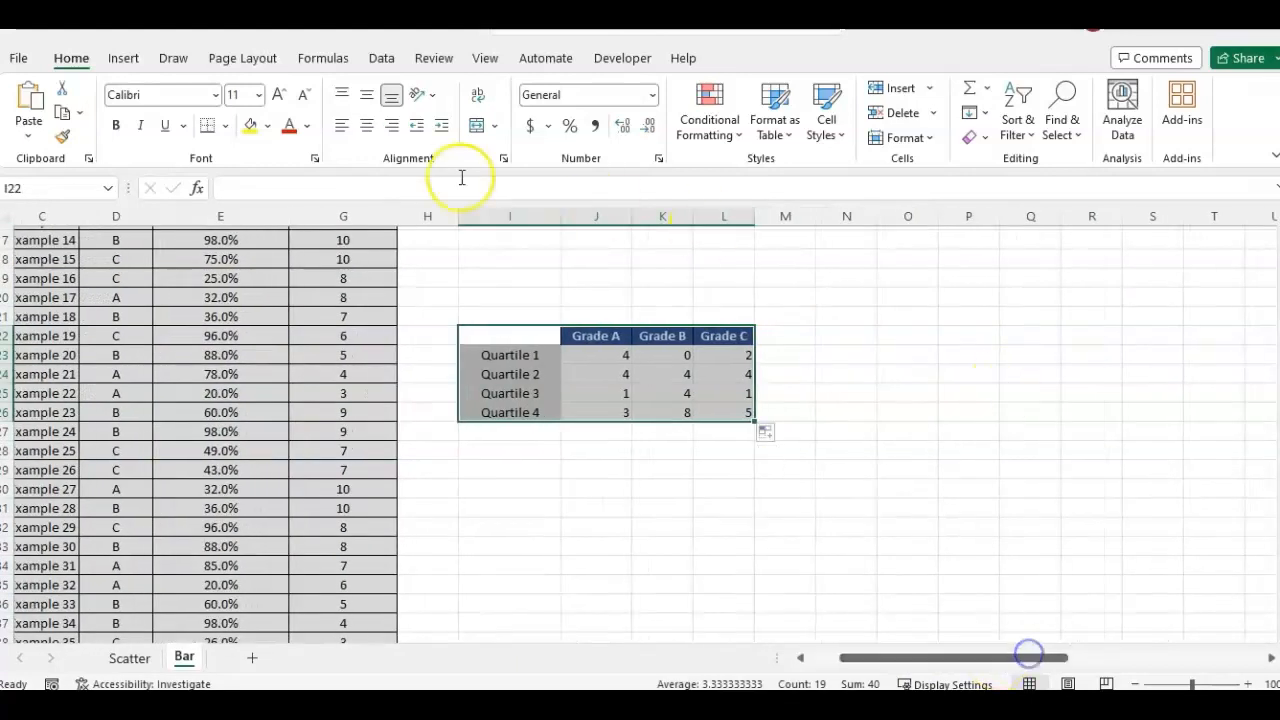
- Insert a Stacked Column chart of the quartile-by-grade counts from Recommended Charts
left_click(124, 56)
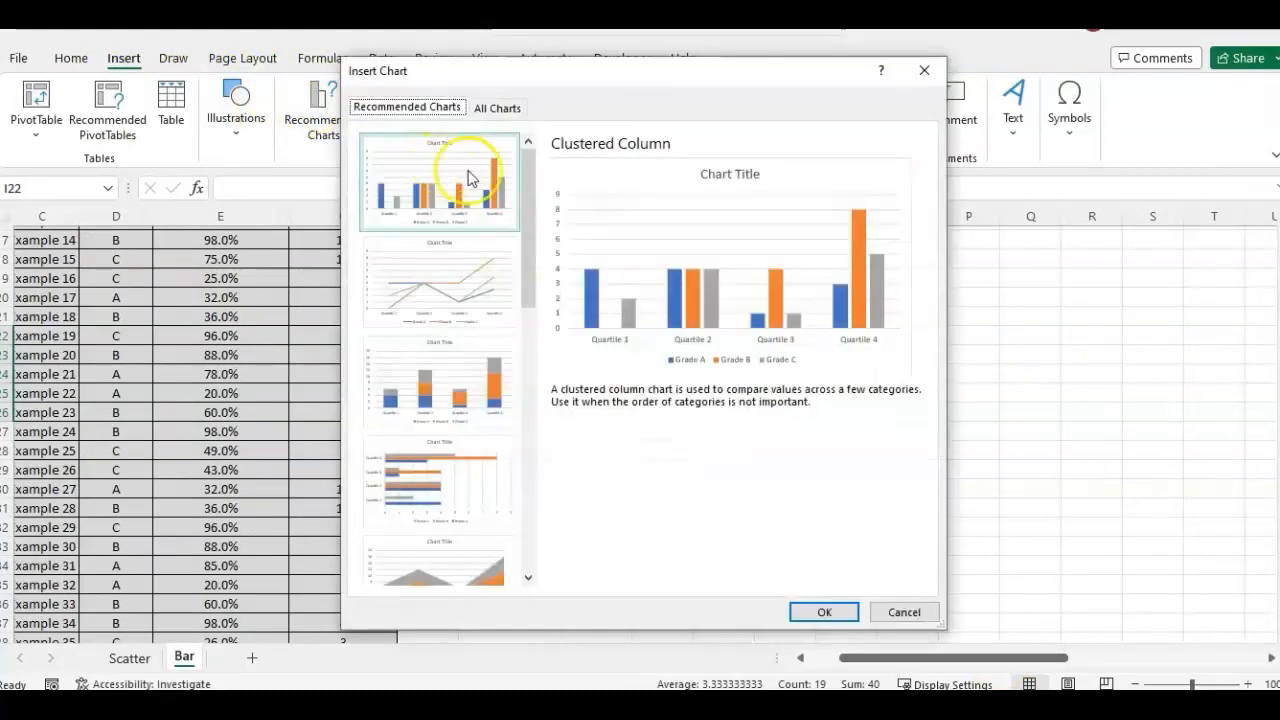
mouse_move(864, 332)
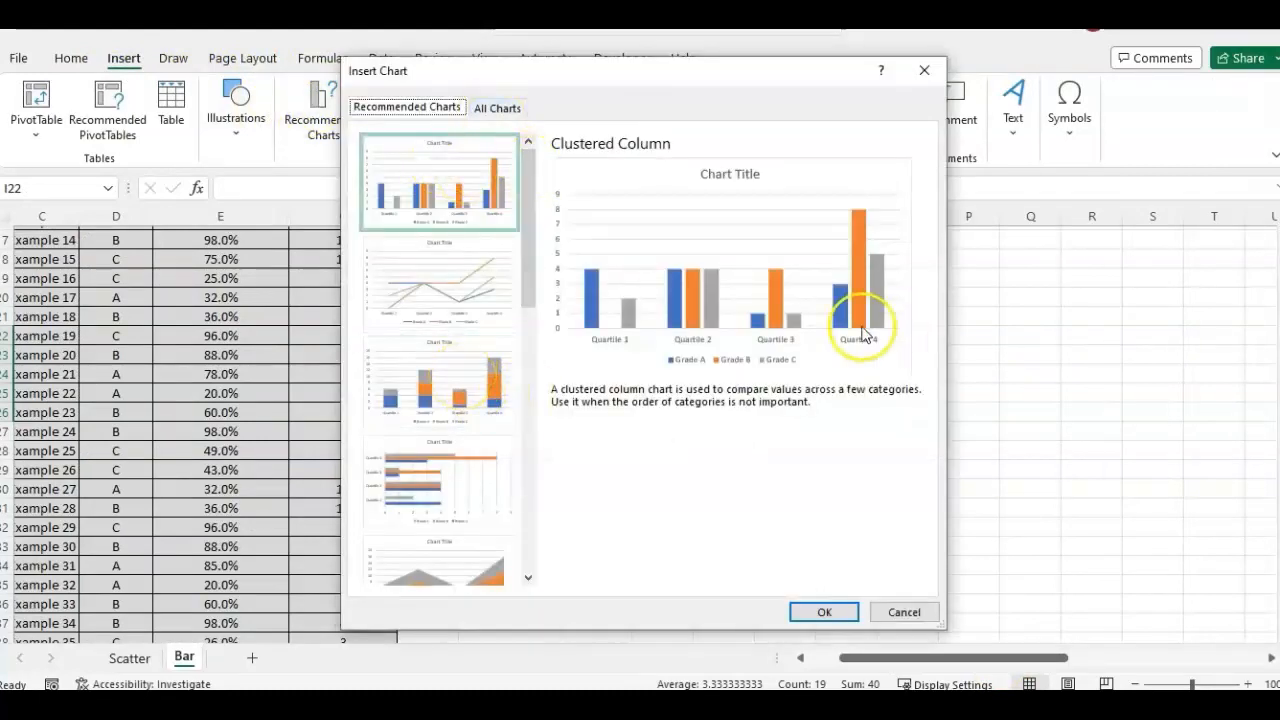
mouse_move(790, 336)
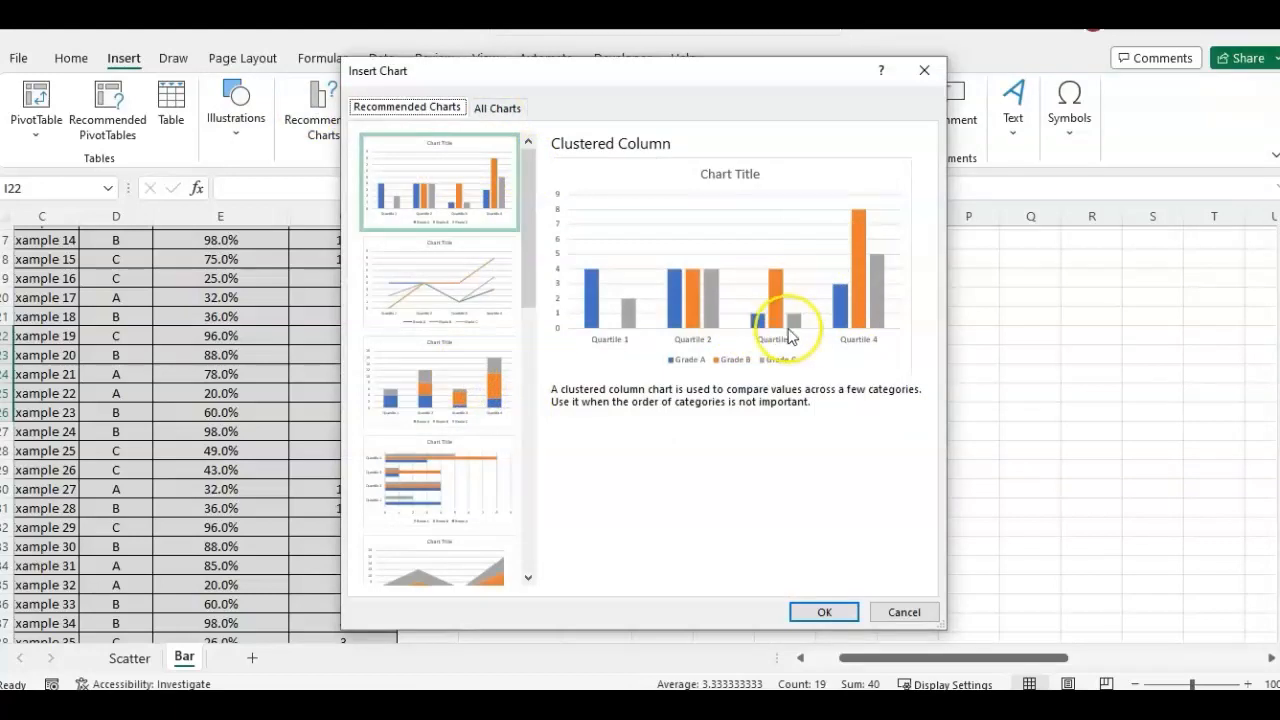
left_click(438, 380)
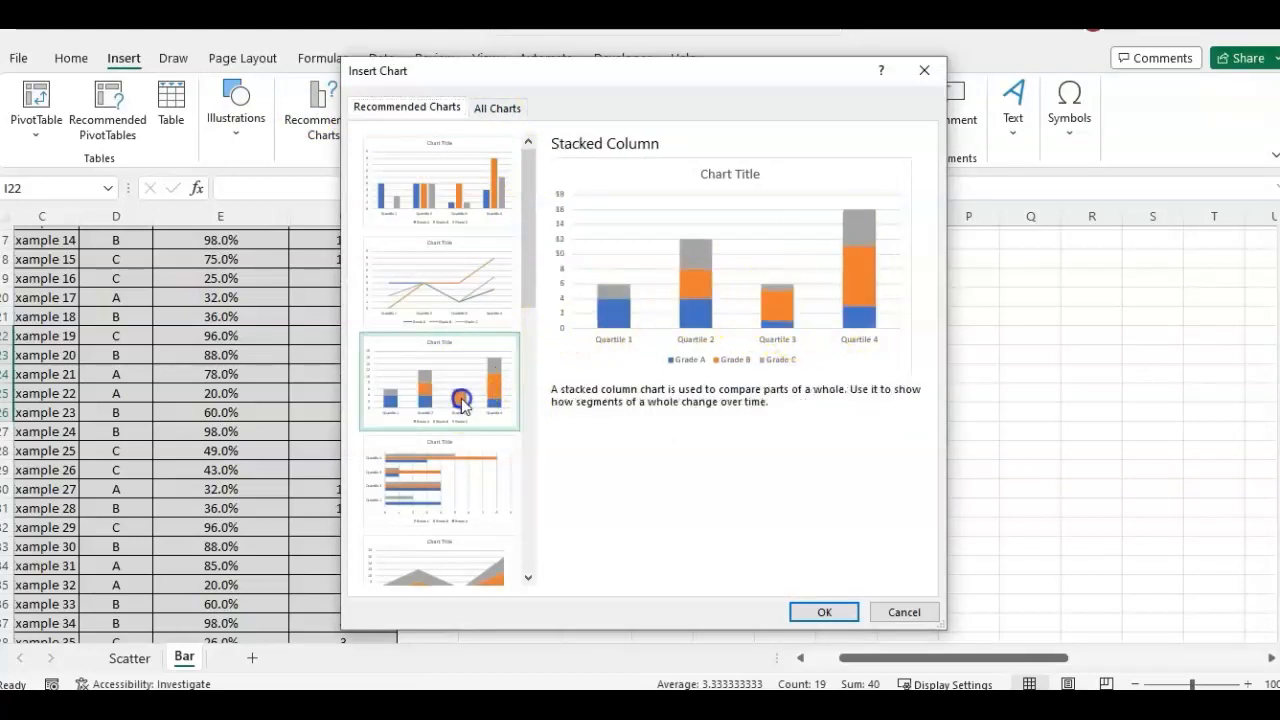
mouse_move(764, 336)
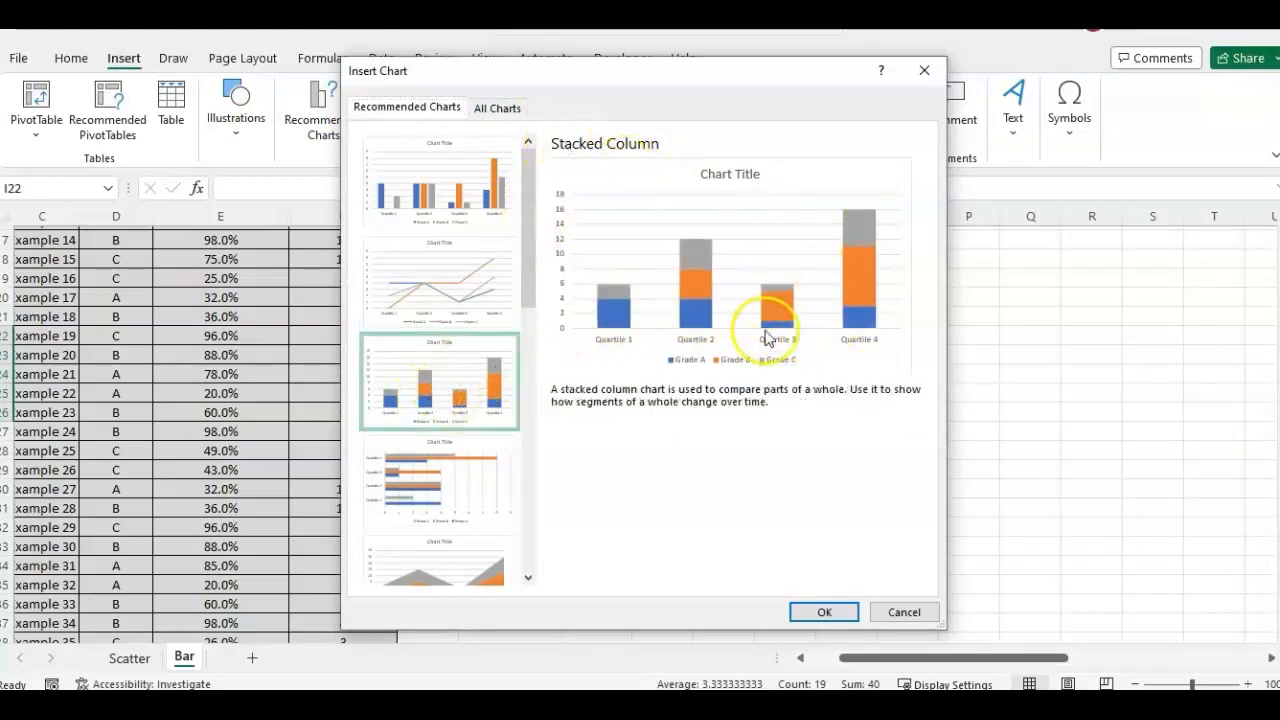
mouse_move(576, 356)
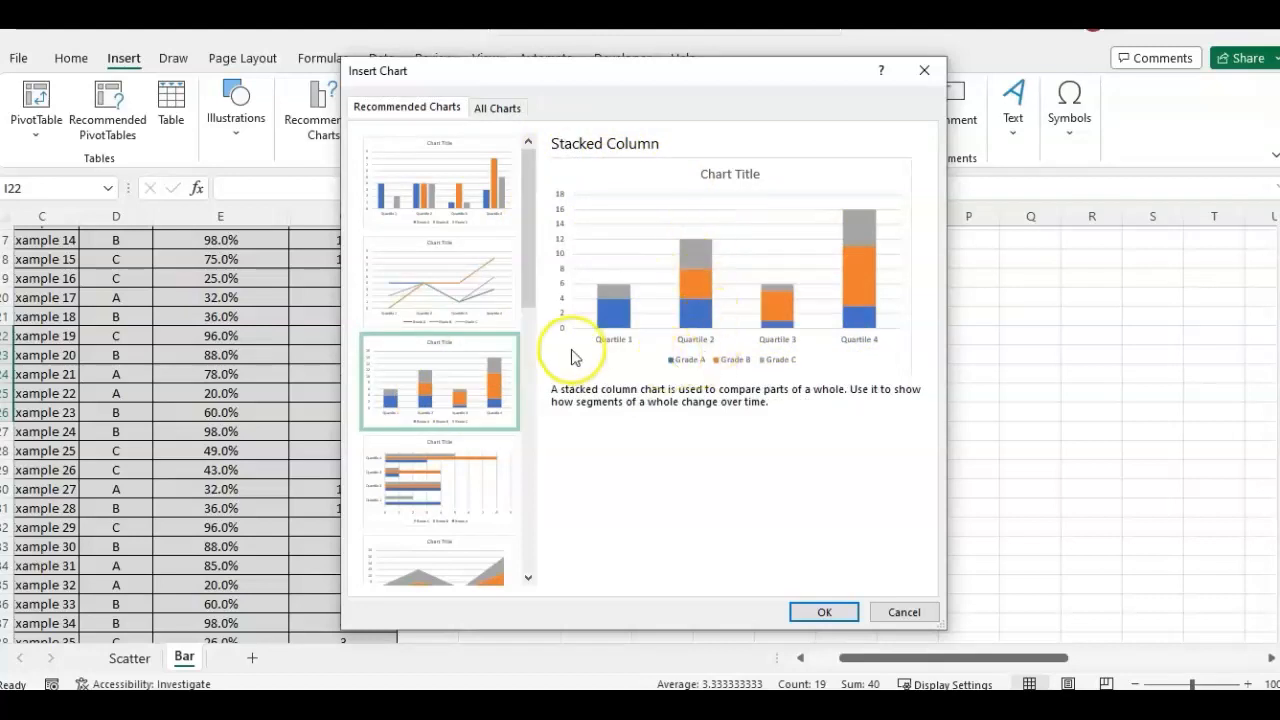
left_click(824, 612)
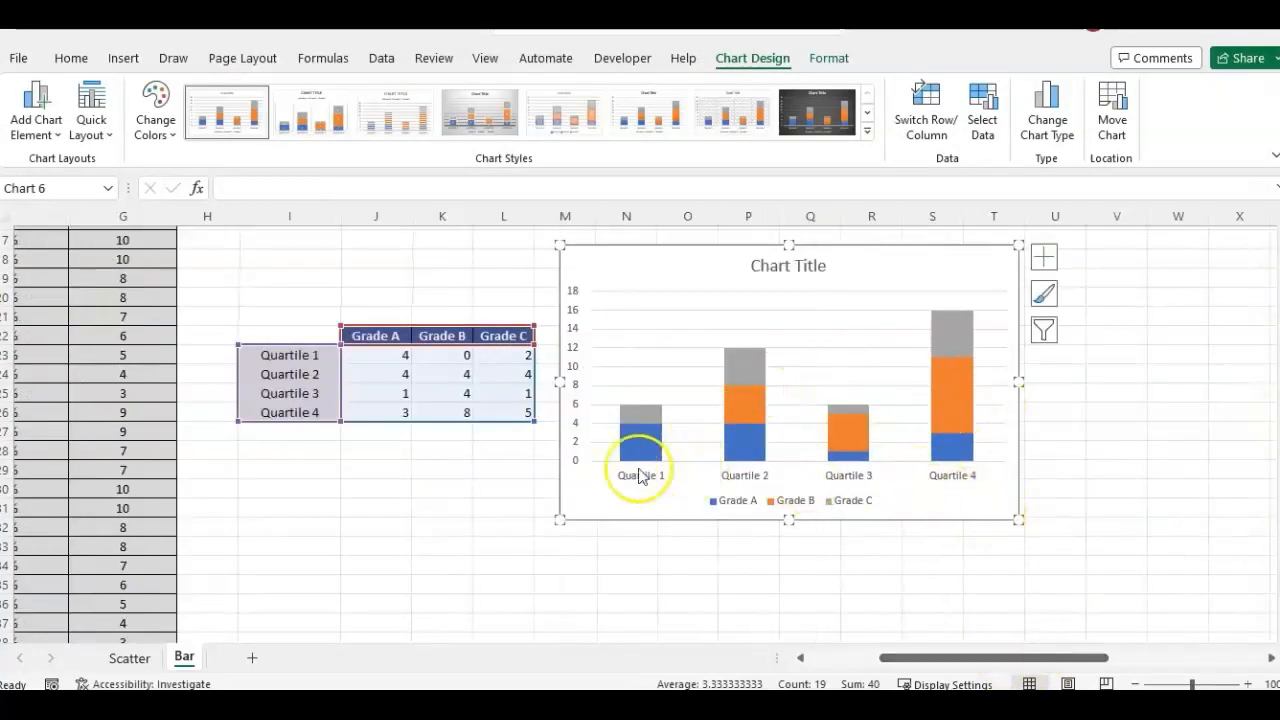
mouse_move(904, 464)
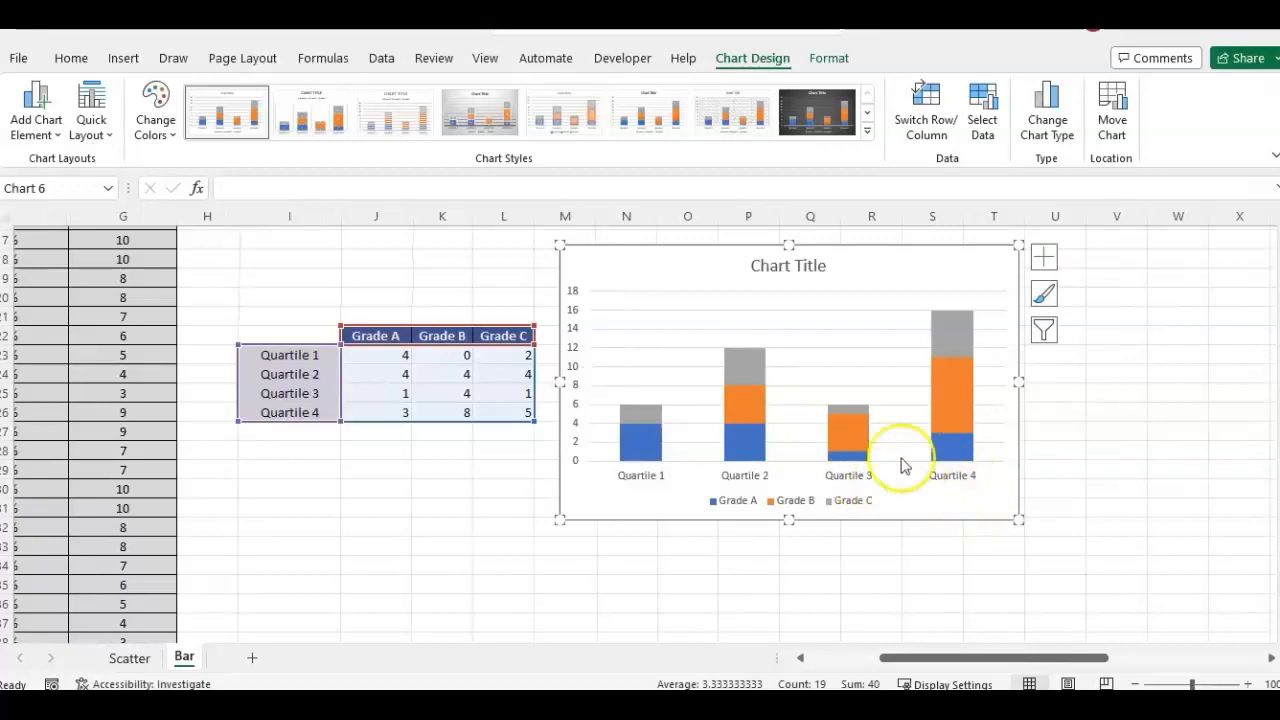
left_click(744, 364)
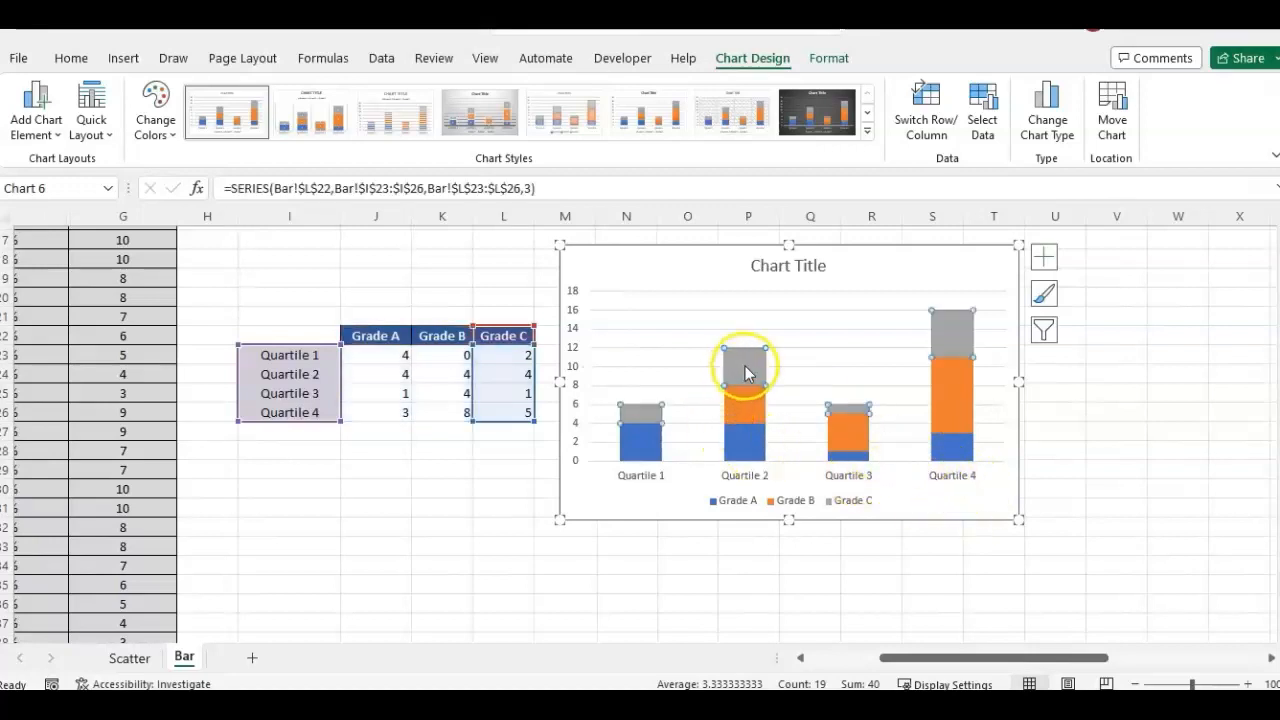
left_click(756, 414)
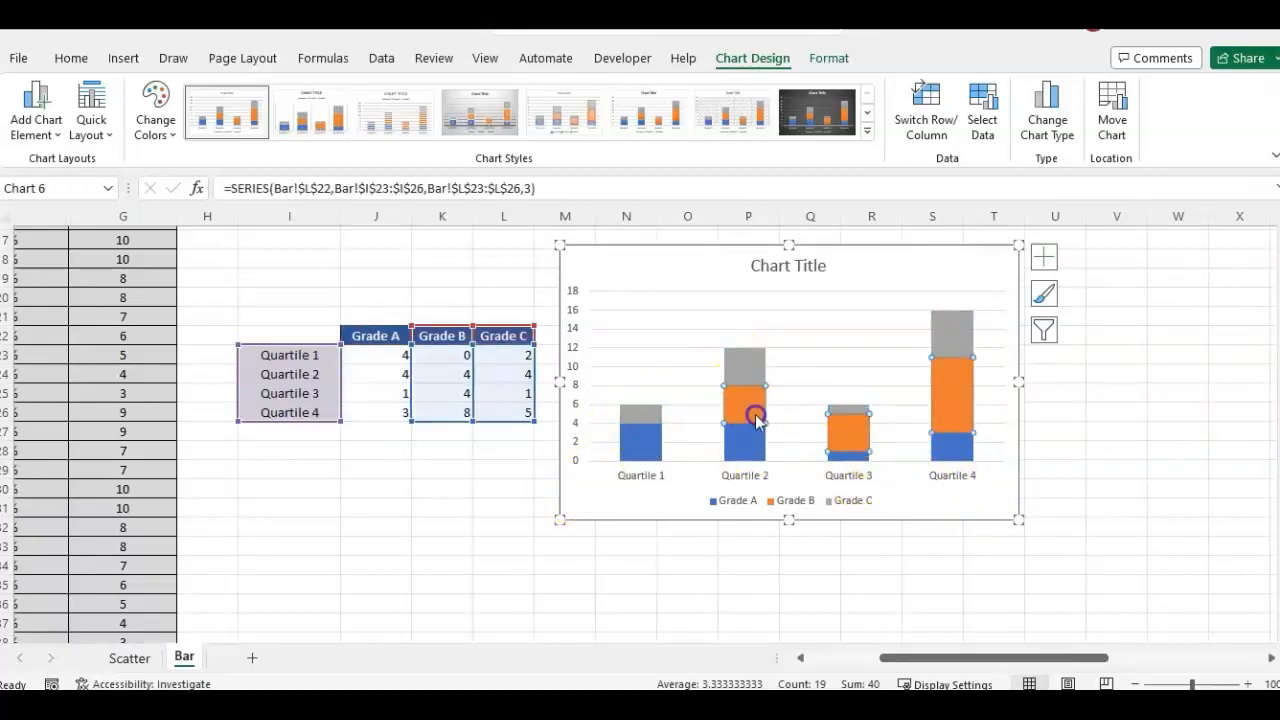
left_click(952, 450)
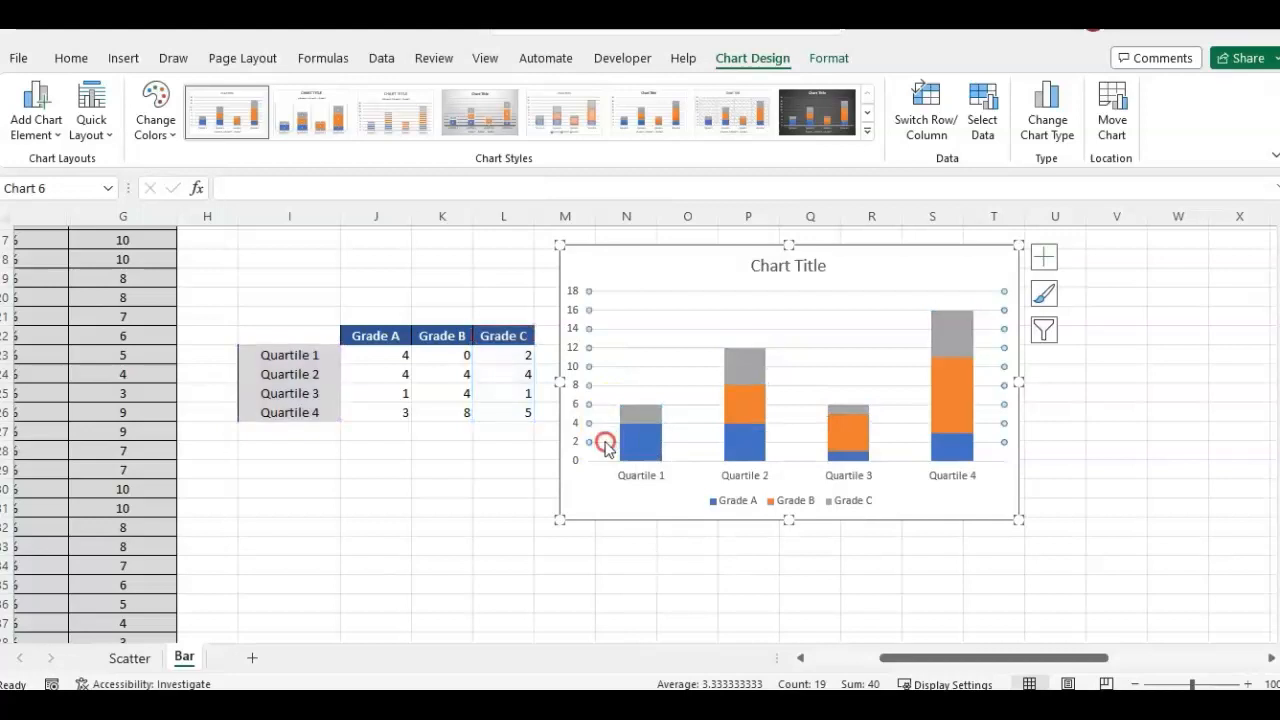
right_click(810, 464)
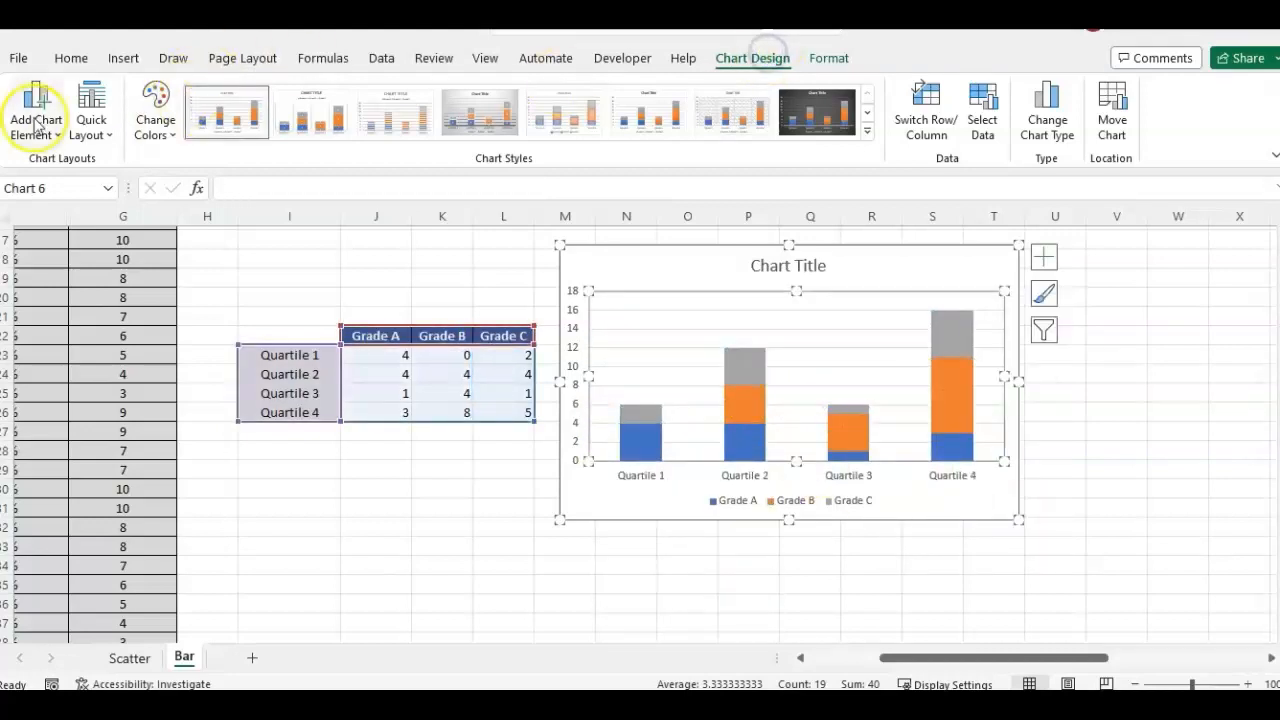
- Add centred data labels inside each grade segment via Add Chart Element > Data Labels
left_click(36, 104)
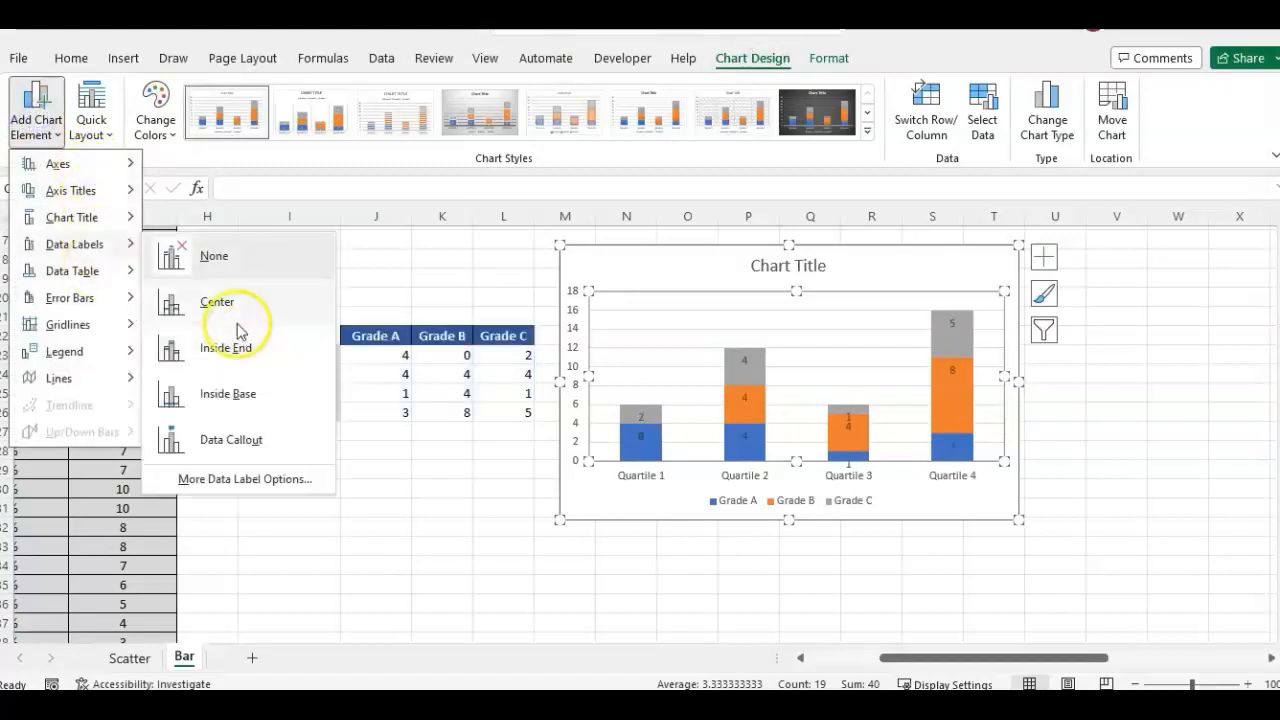
mouse_move(236, 358)
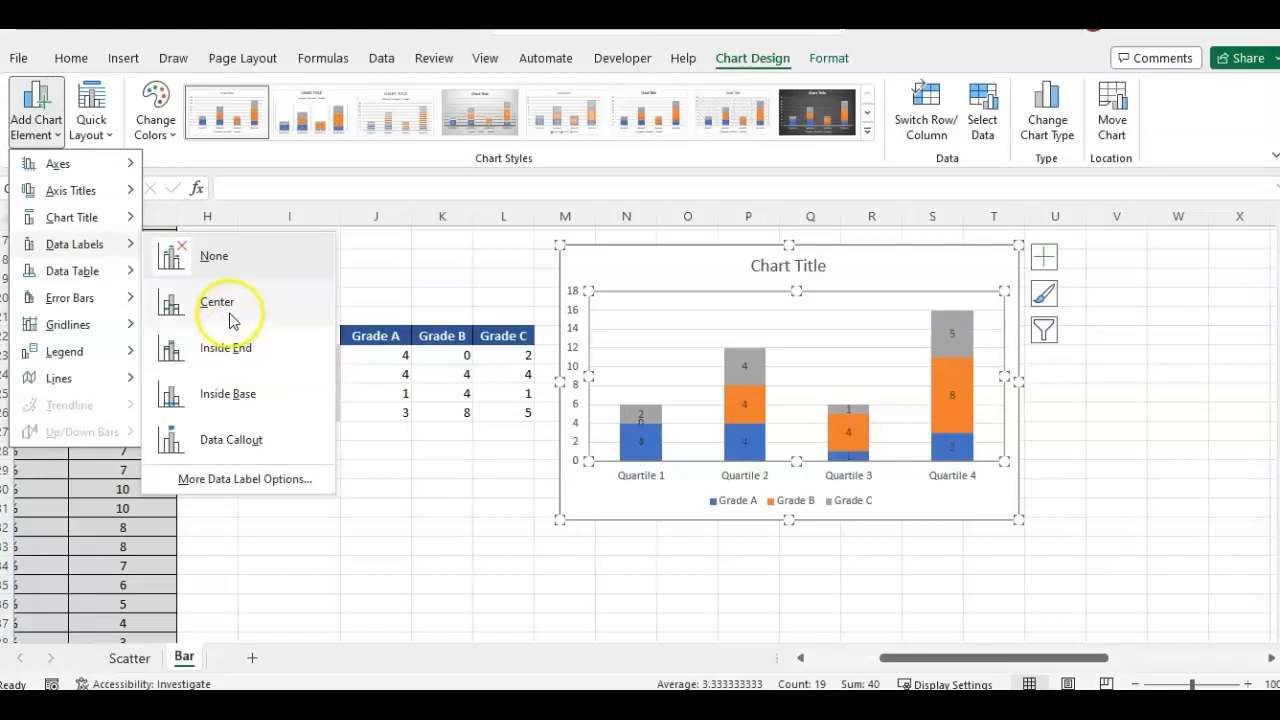
mouse_move(258, 318)
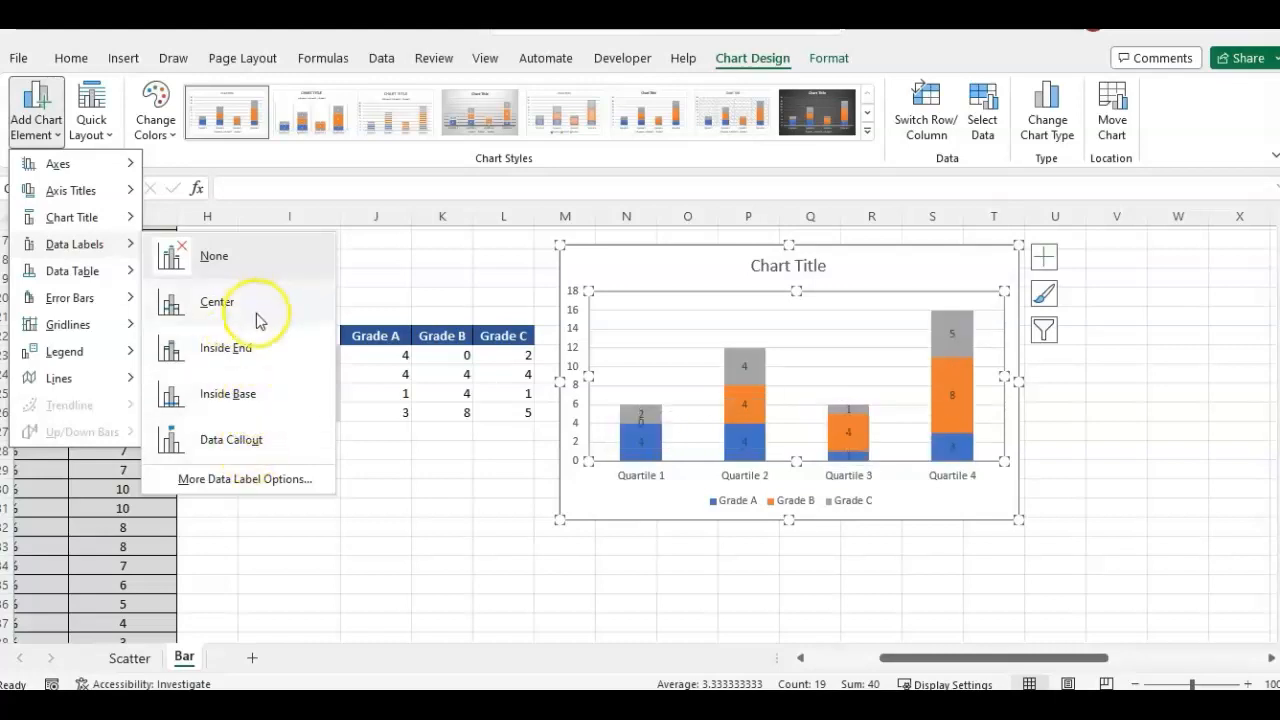
mouse_move(238, 316)
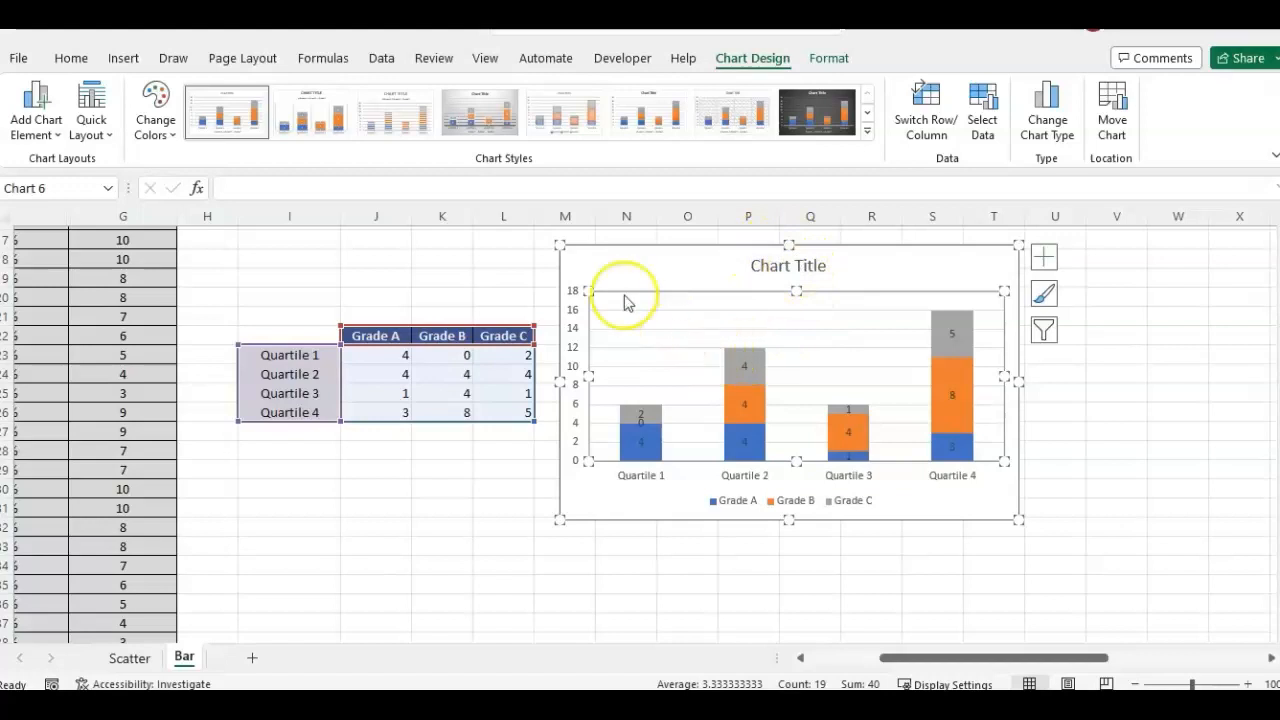
mouse_move(850, 378)
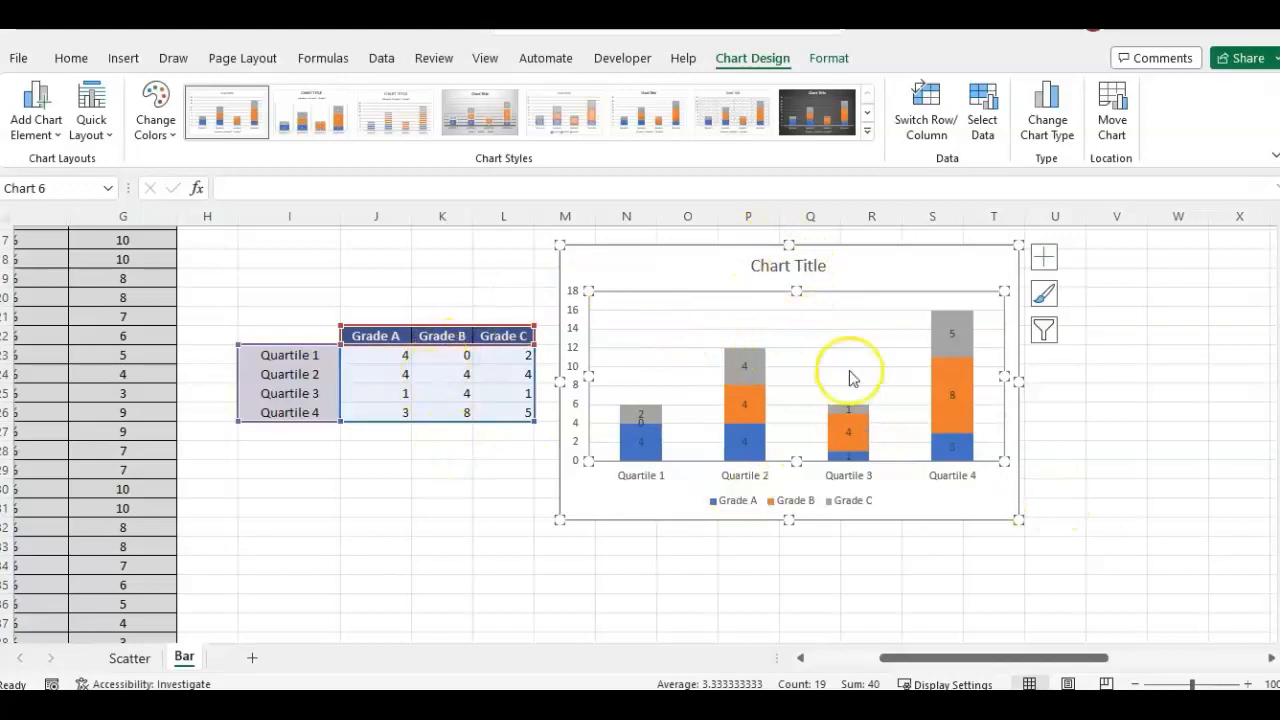
- Replace the chart title text with 'Headcount by Quartile and Grade Level'
left_click(788, 264)
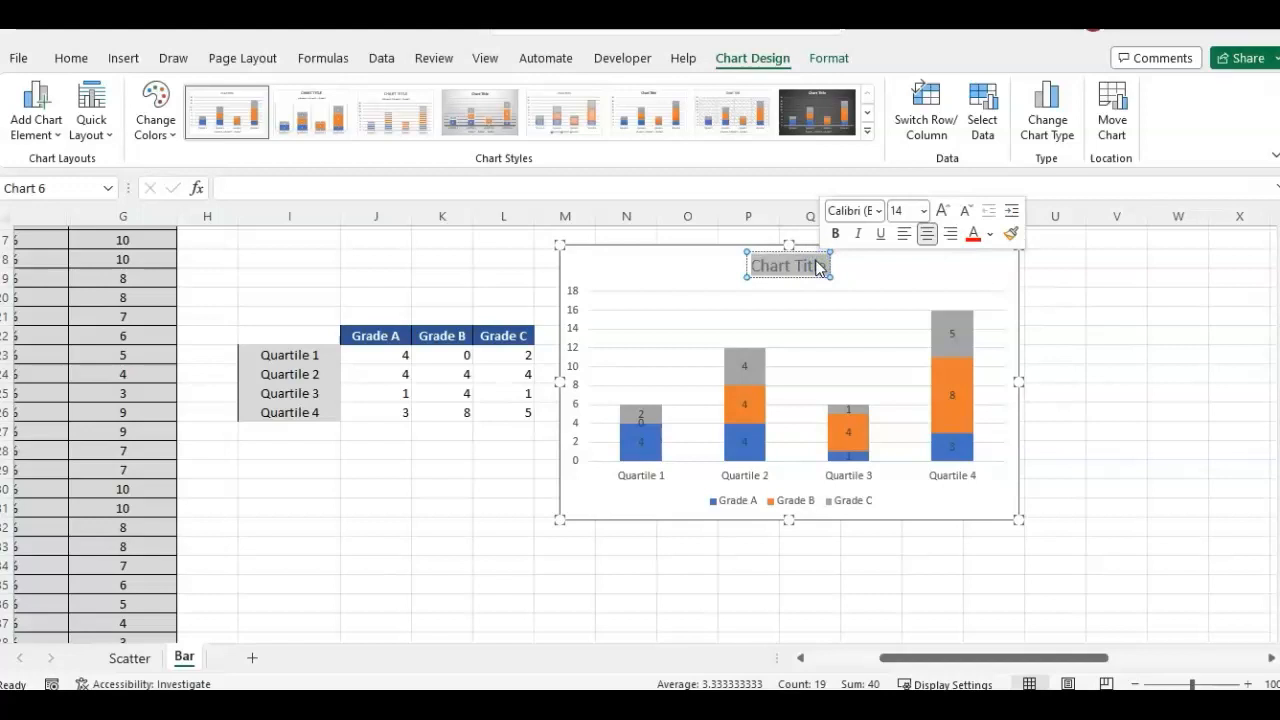
type("Headcount by Quartile")
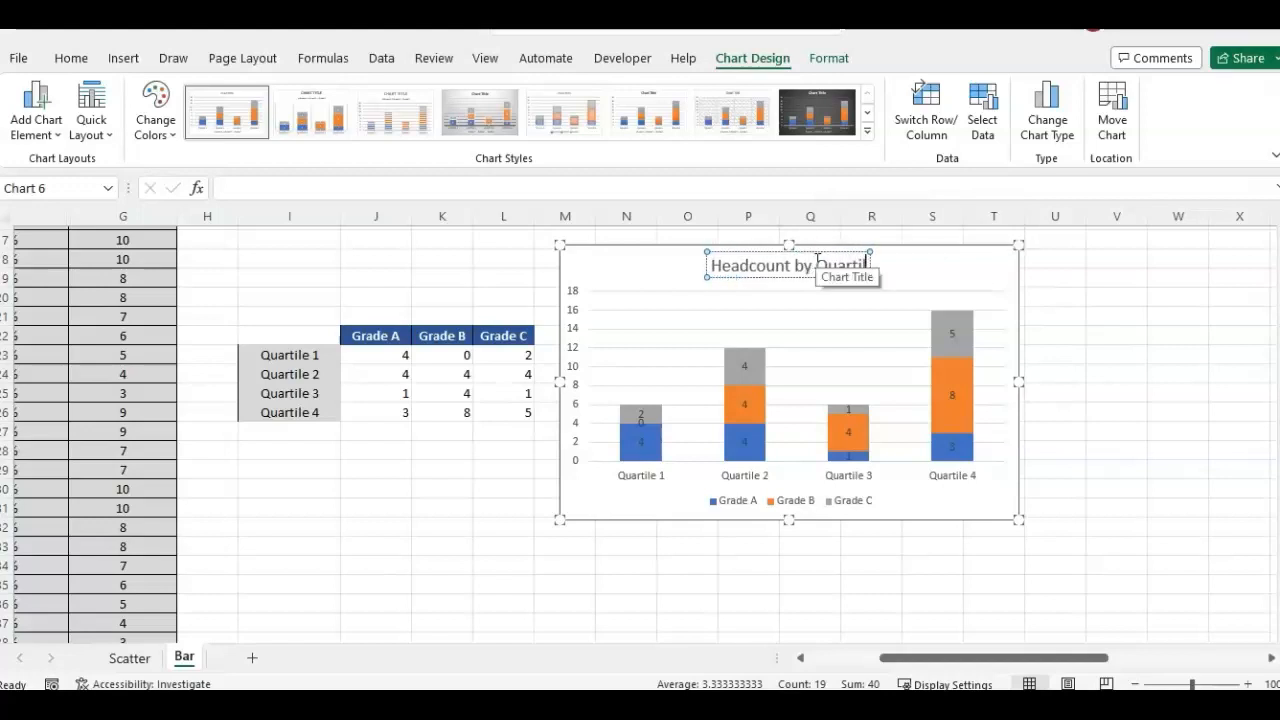
type("le and Grade Level")
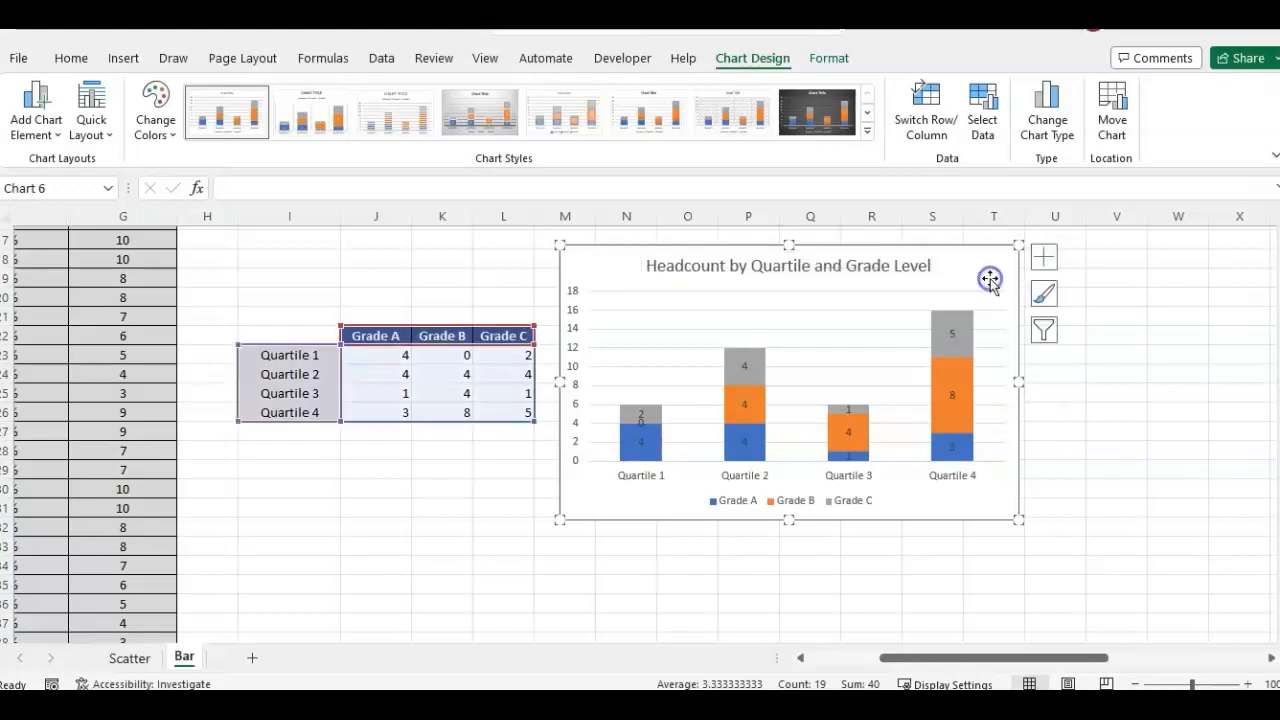
mouse_move(572, 364)
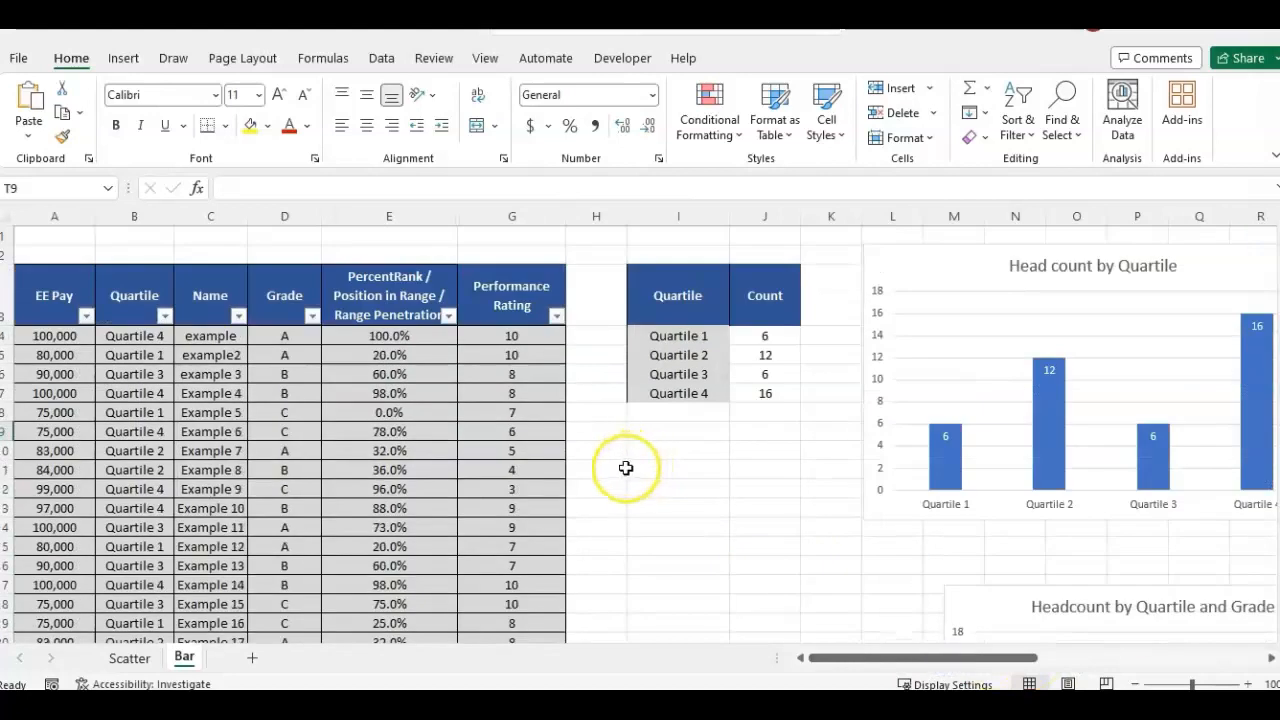
mouse_move(664, 446)
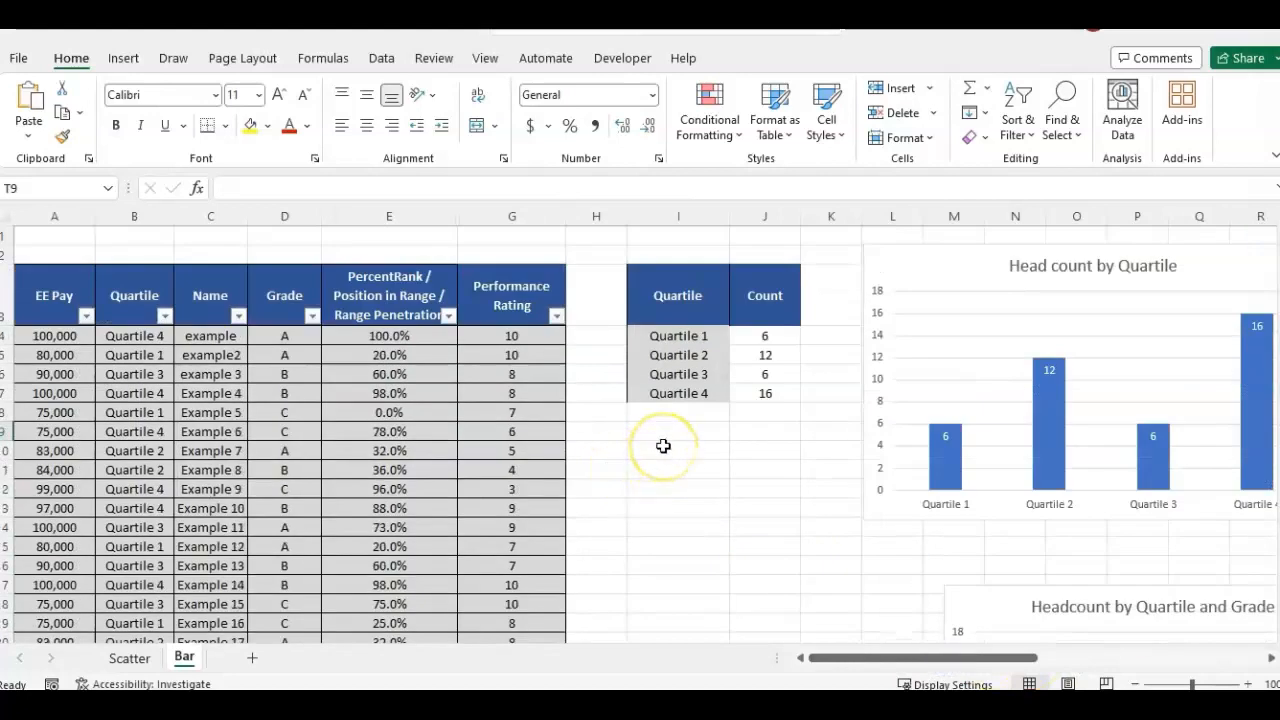
mouse_move(496, 456)
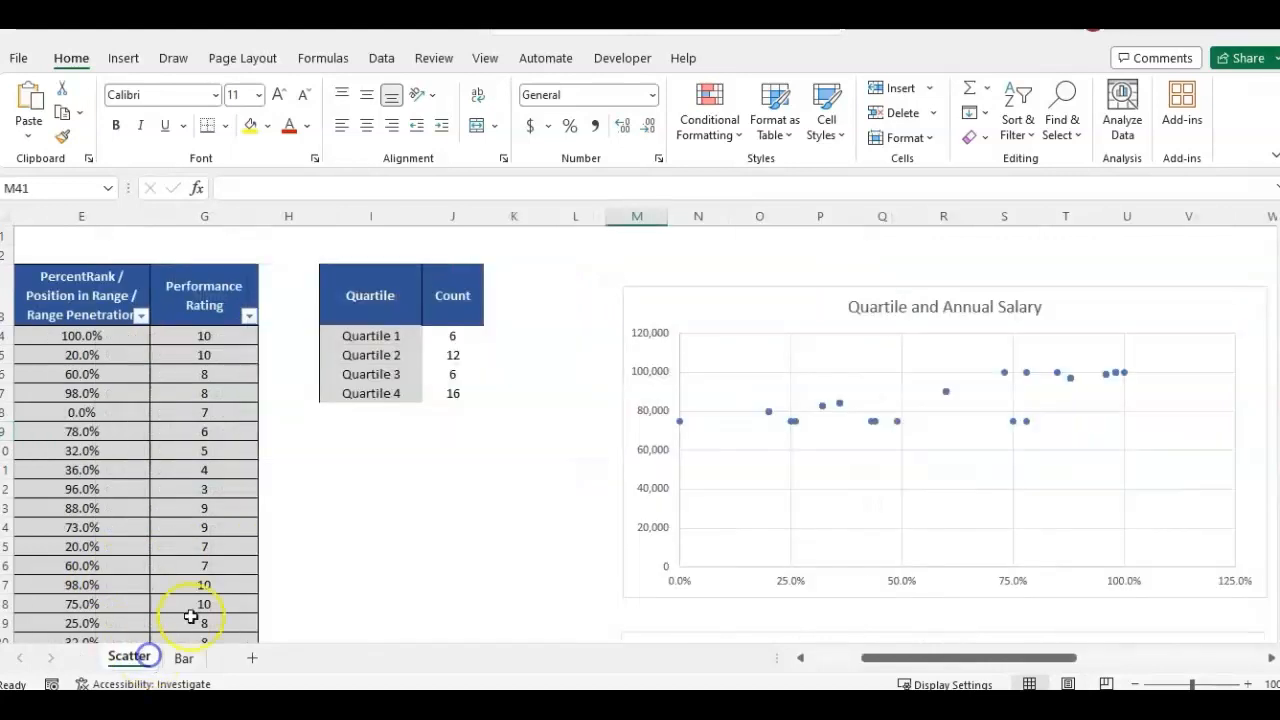
mouse_move(1104, 438)
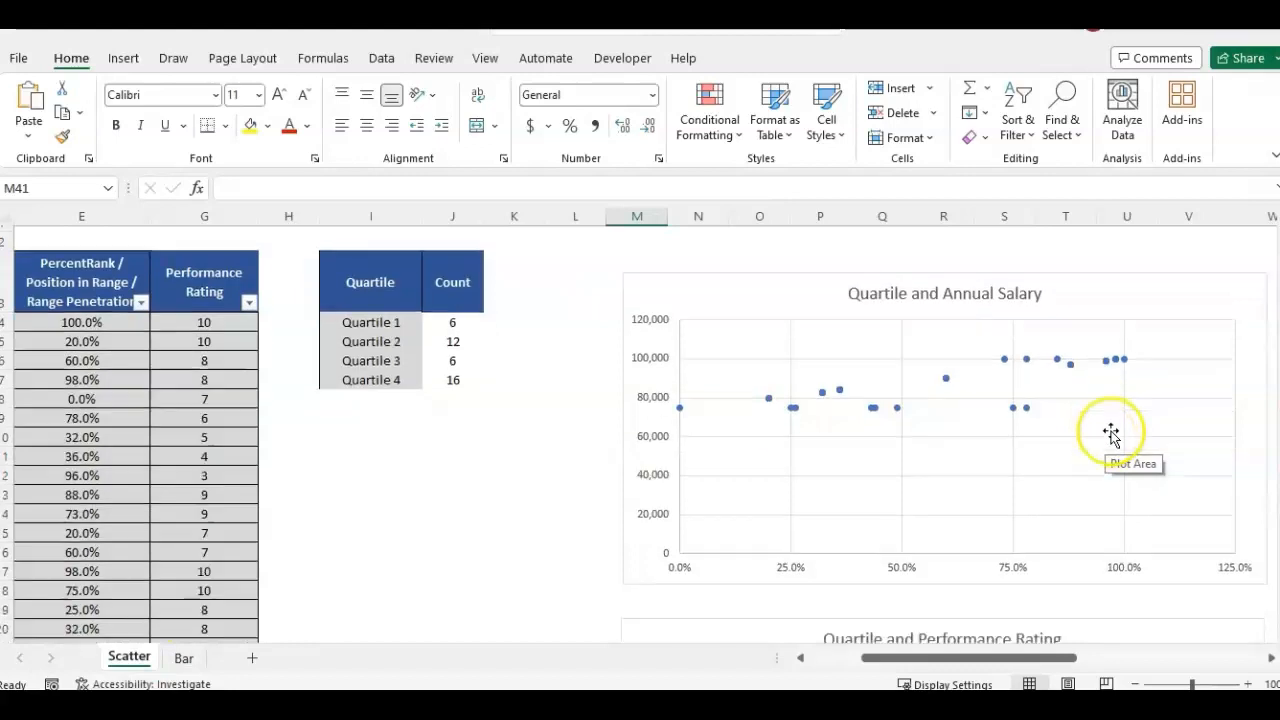
- Scroll through the Scatter sheet's quartile charts and deselect on an empty cell
scroll("down", 3)
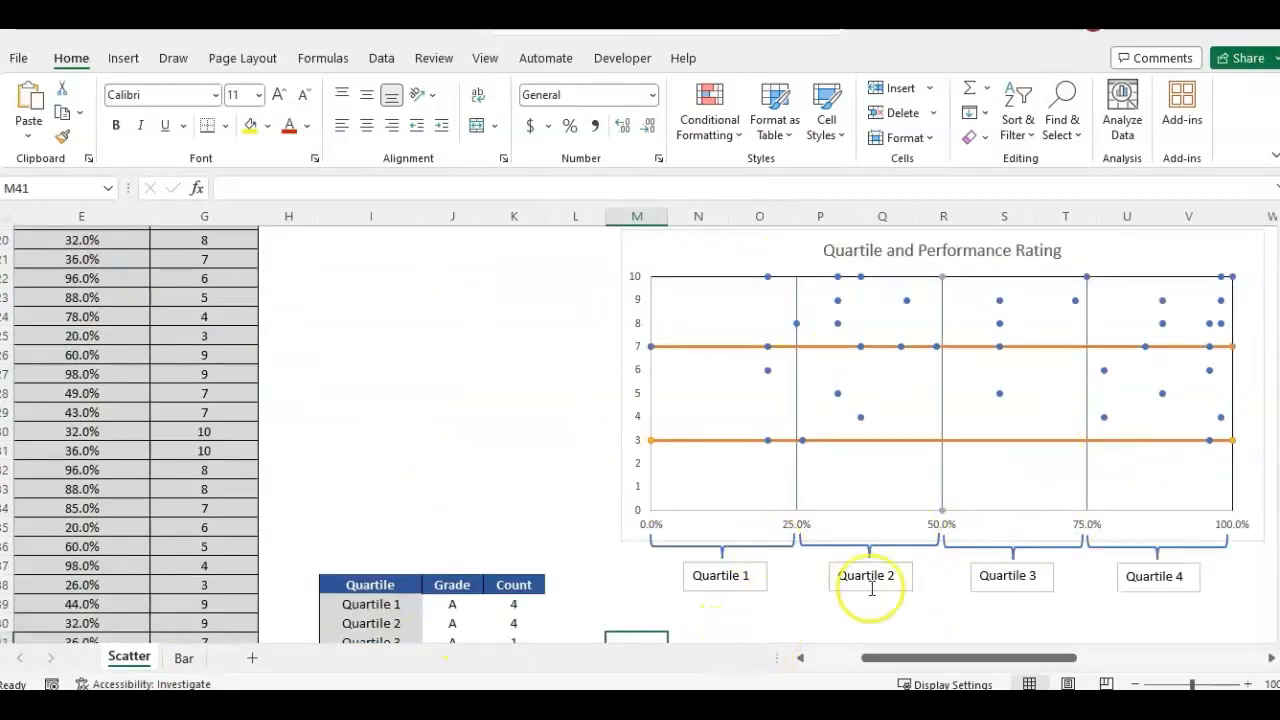
left_click(452, 488)
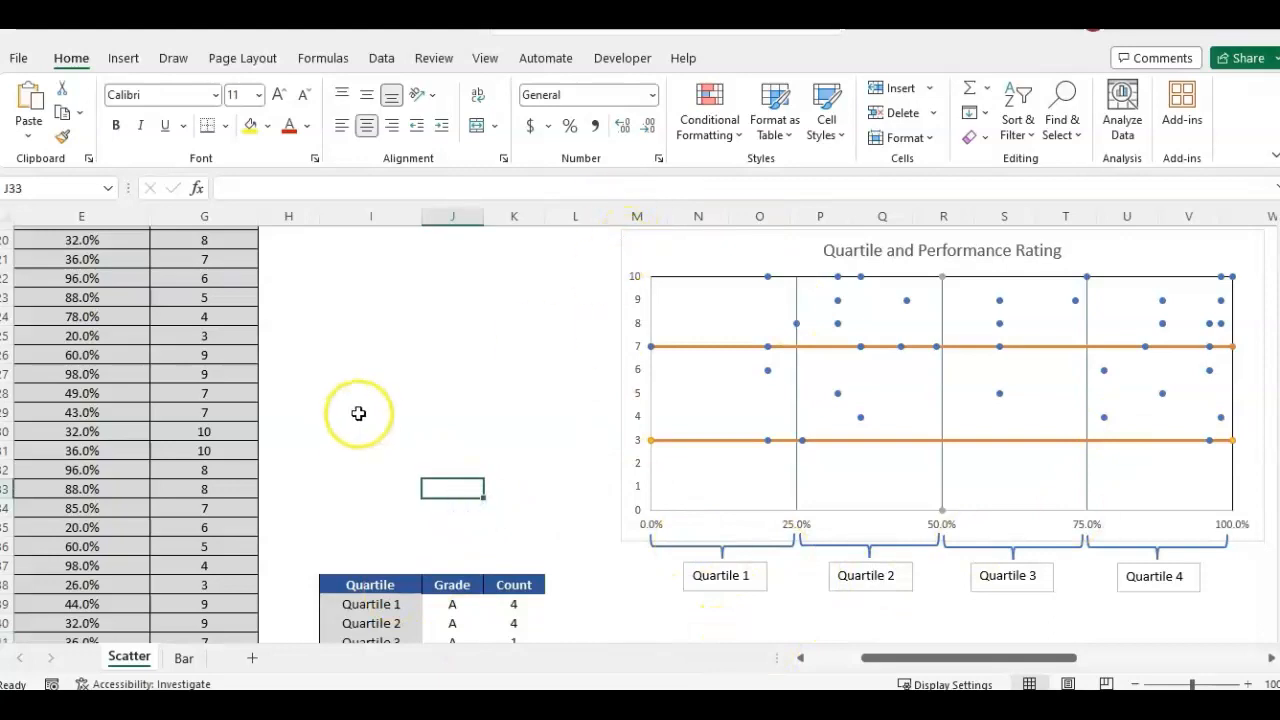
mouse_move(382, 412)
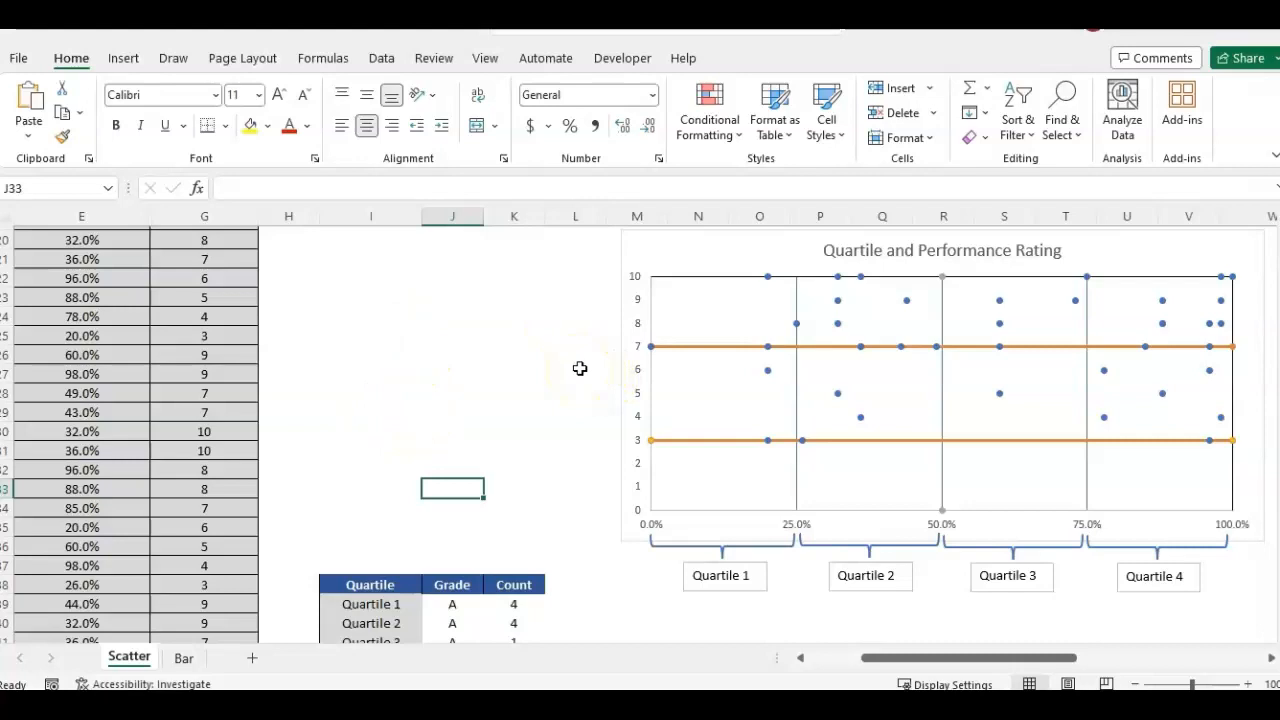
mouse_move(636, 336)
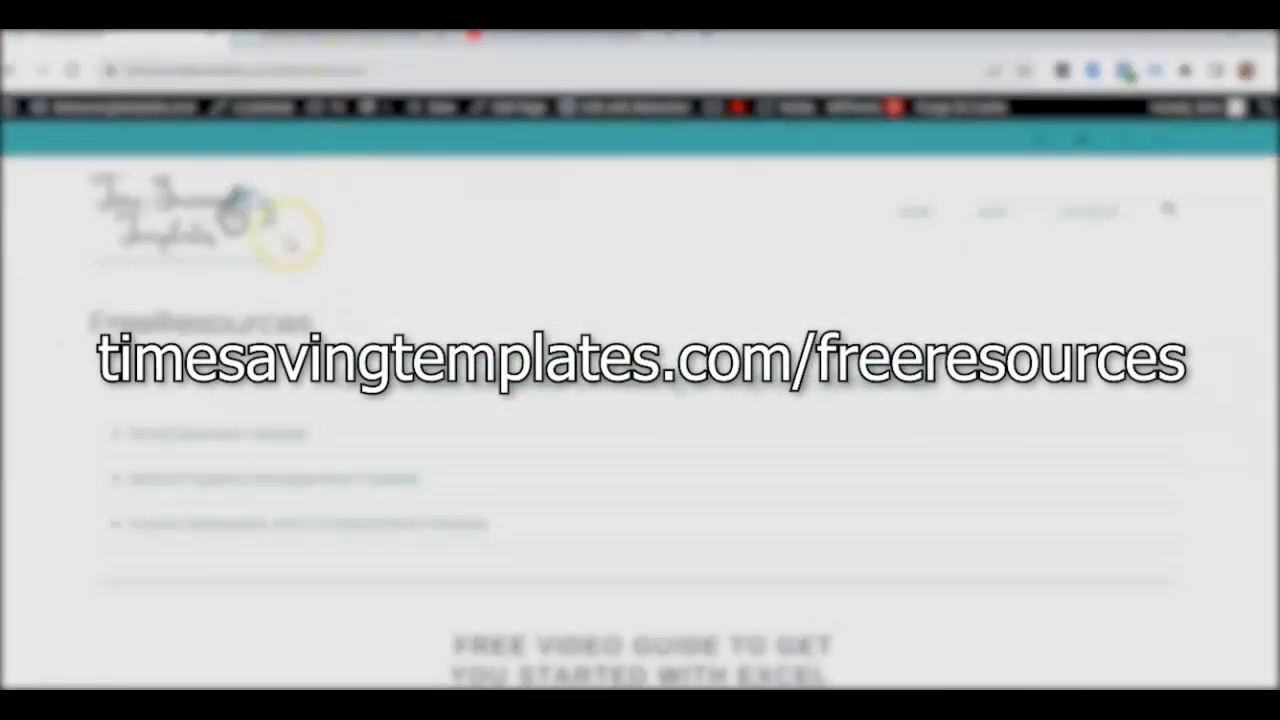
- Browse the FreeResources page, then go to Shop > Human Resources Spreadsheets
left_click(116, 524)
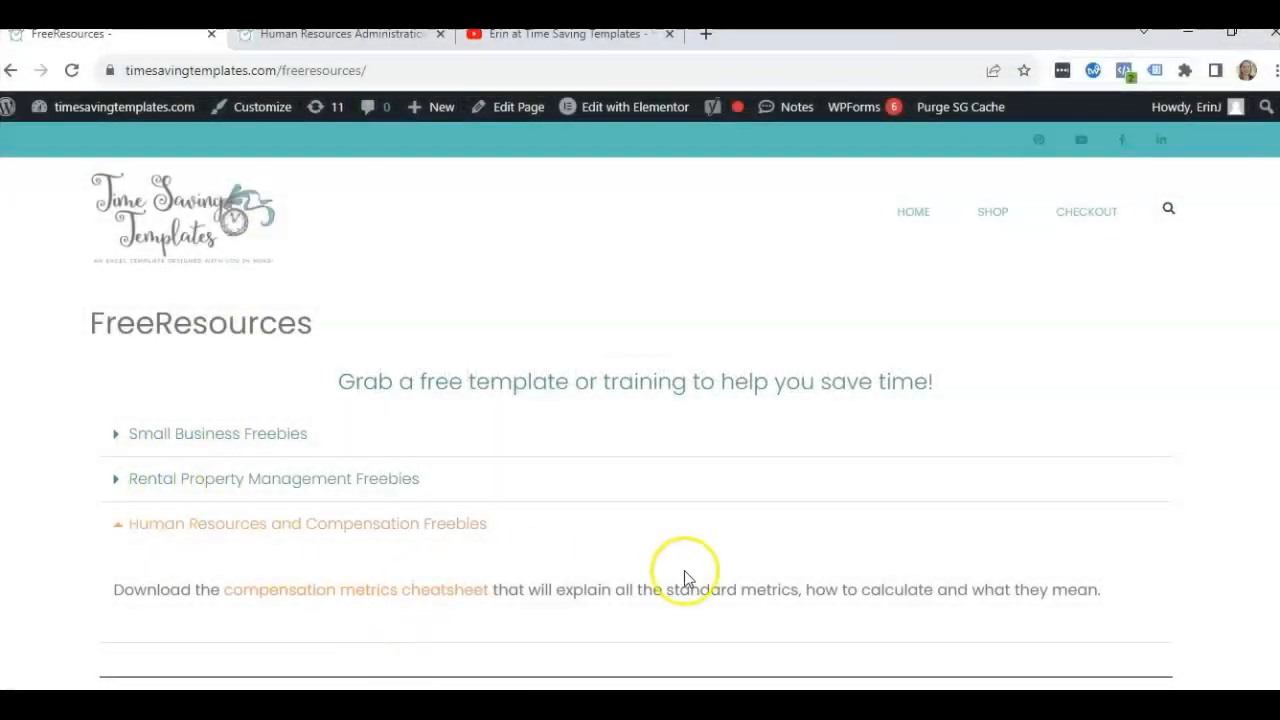
mouse_move(288, 464)
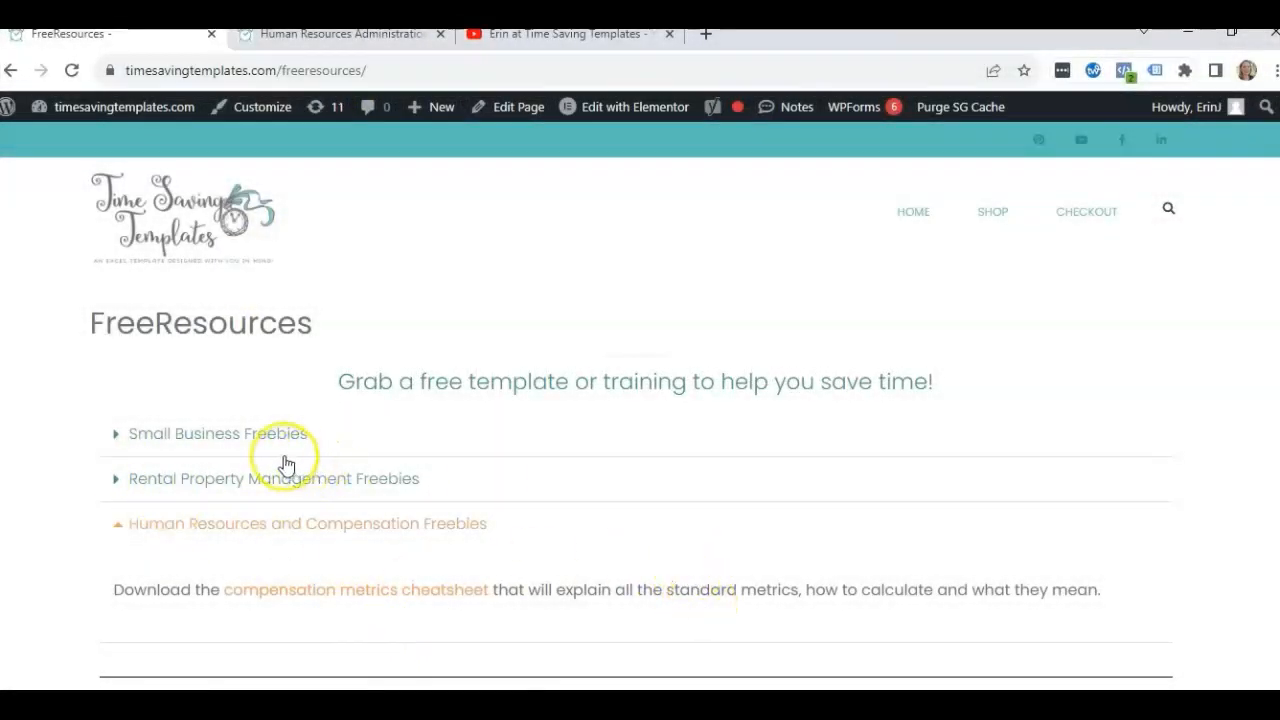
scroll("down", 3)
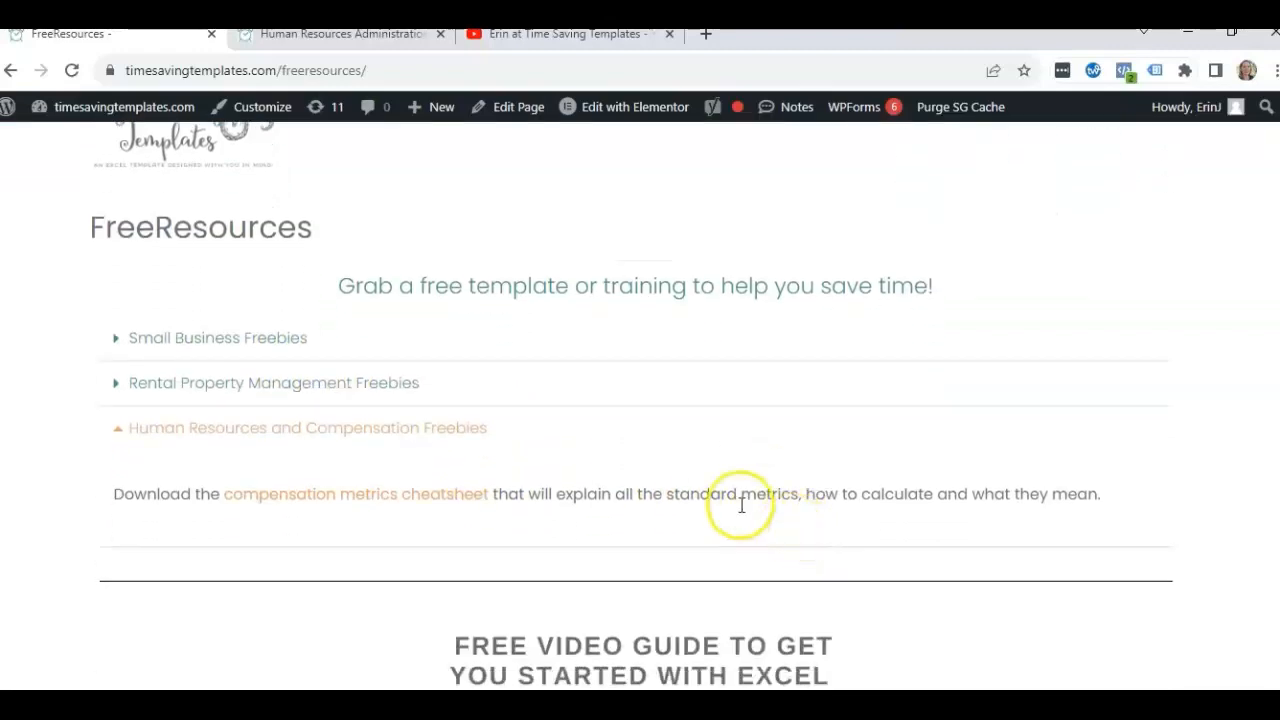
scroll("down", 3)
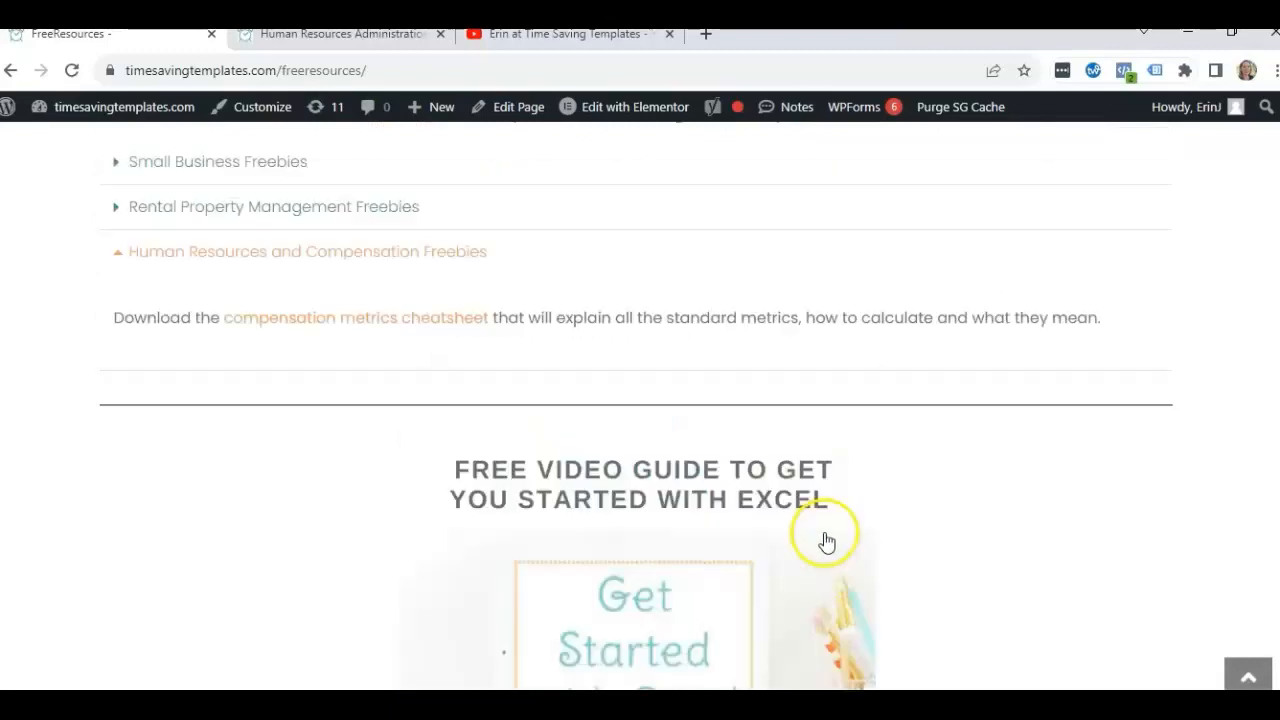
scroll("up", 3)
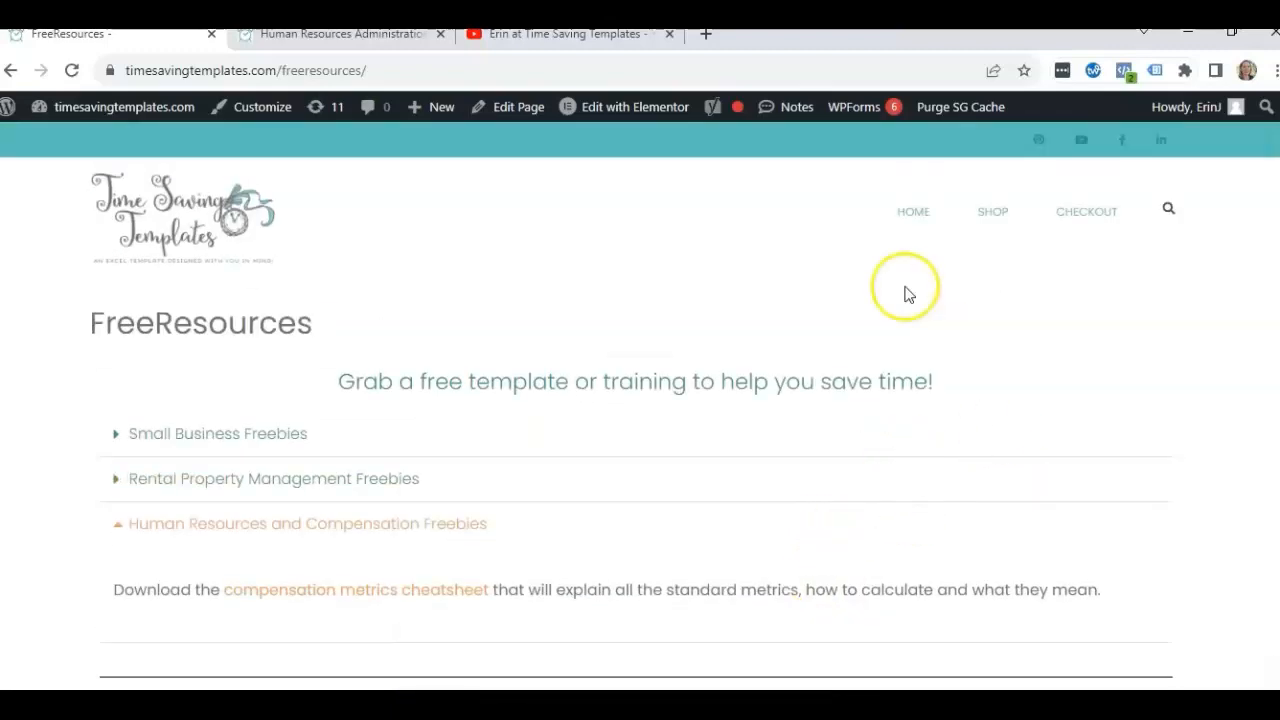
mouse_move(922, 290)
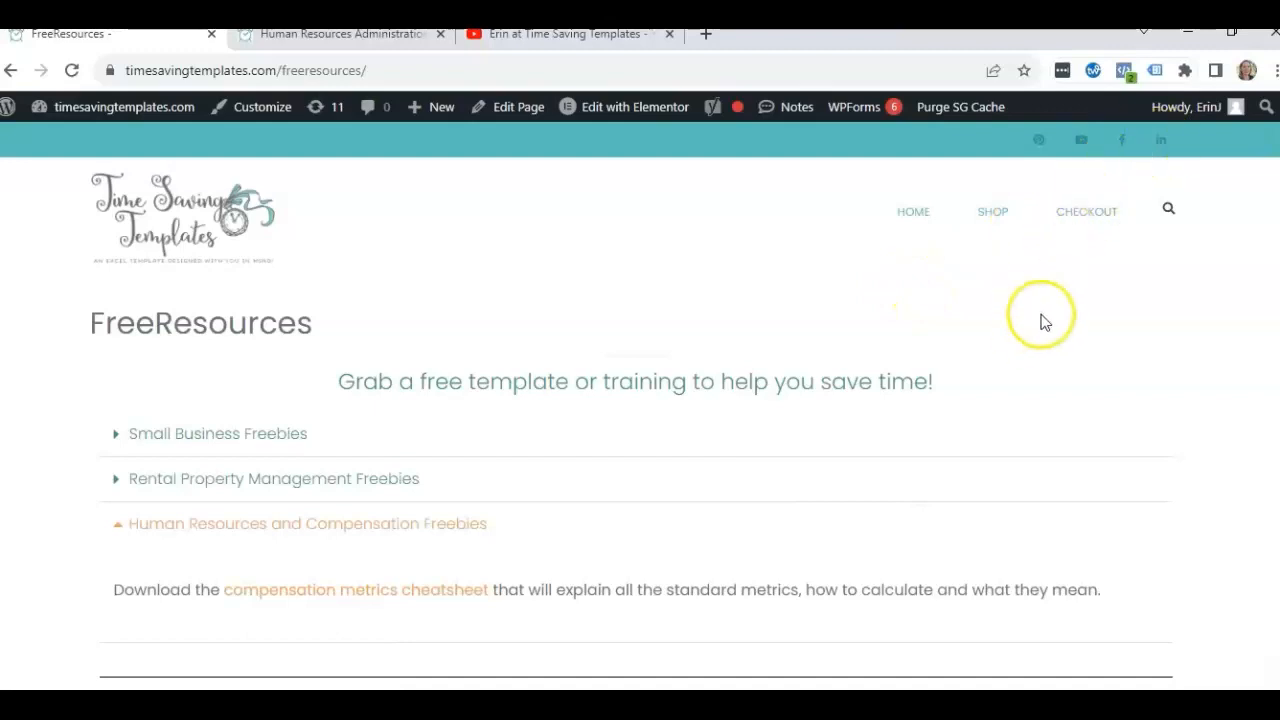
mouse_move(972, 276)
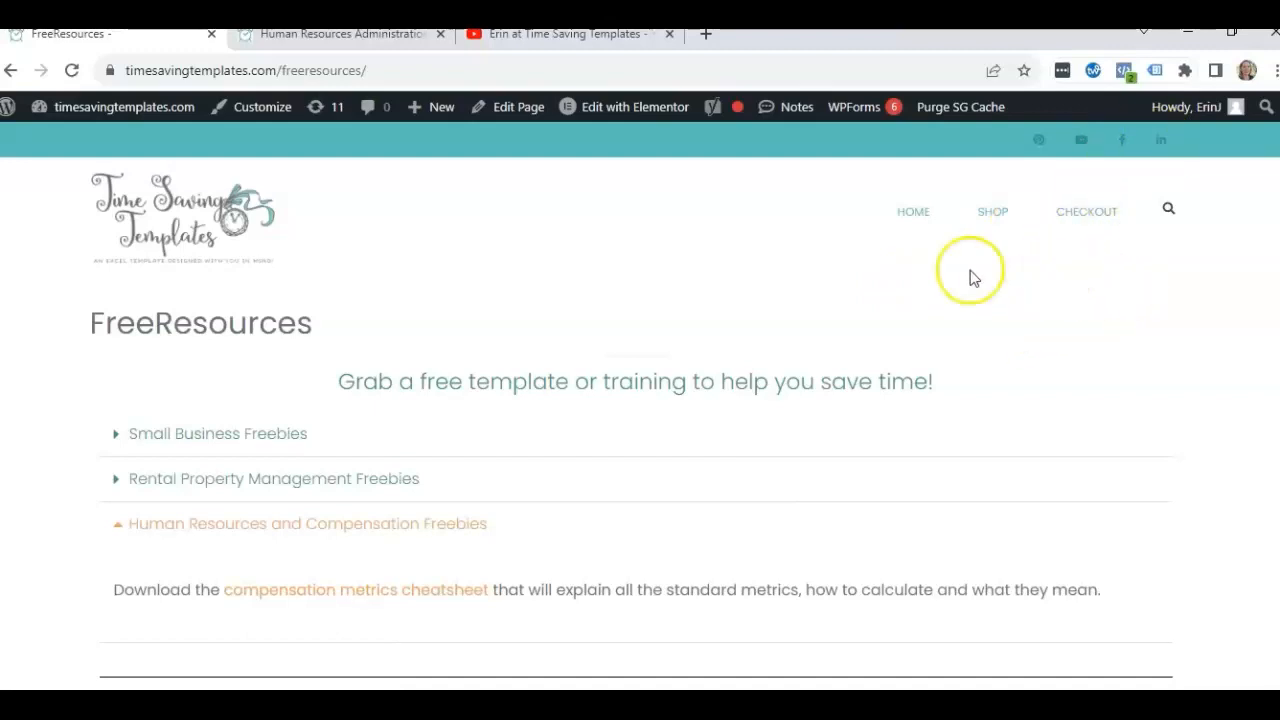
mouse_move(248, 232)
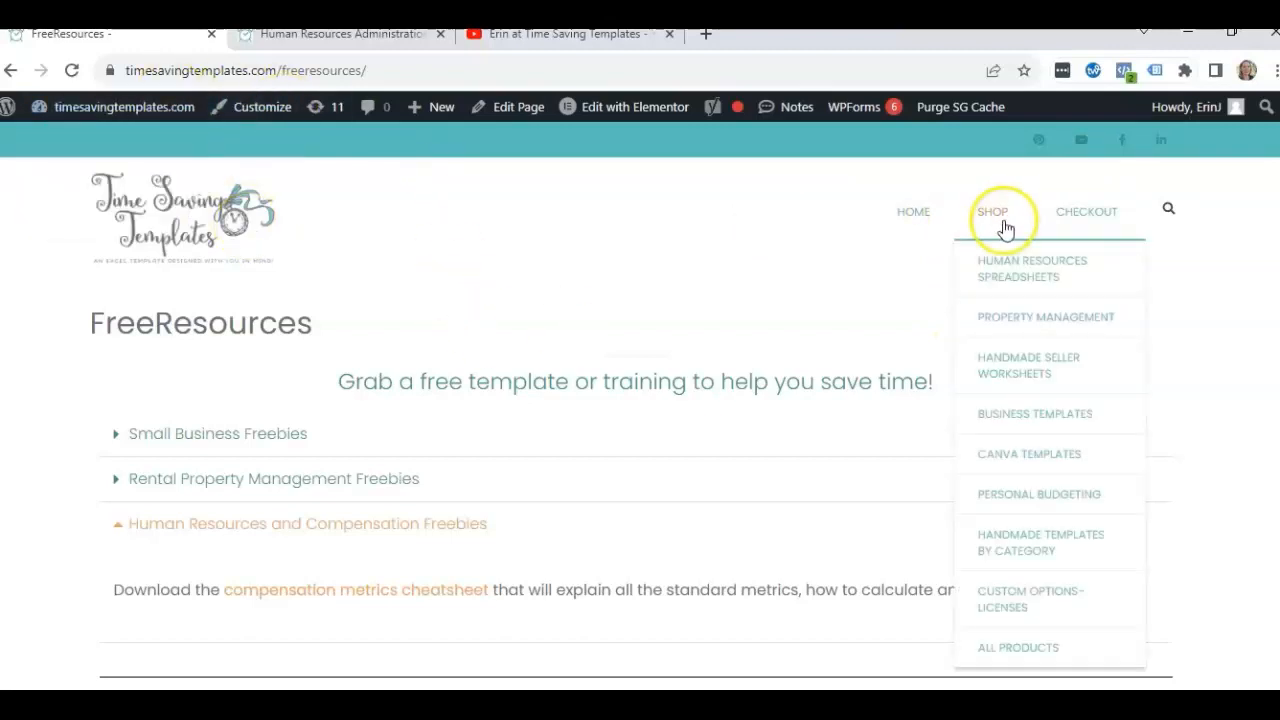
mouse_move(1010, 240)
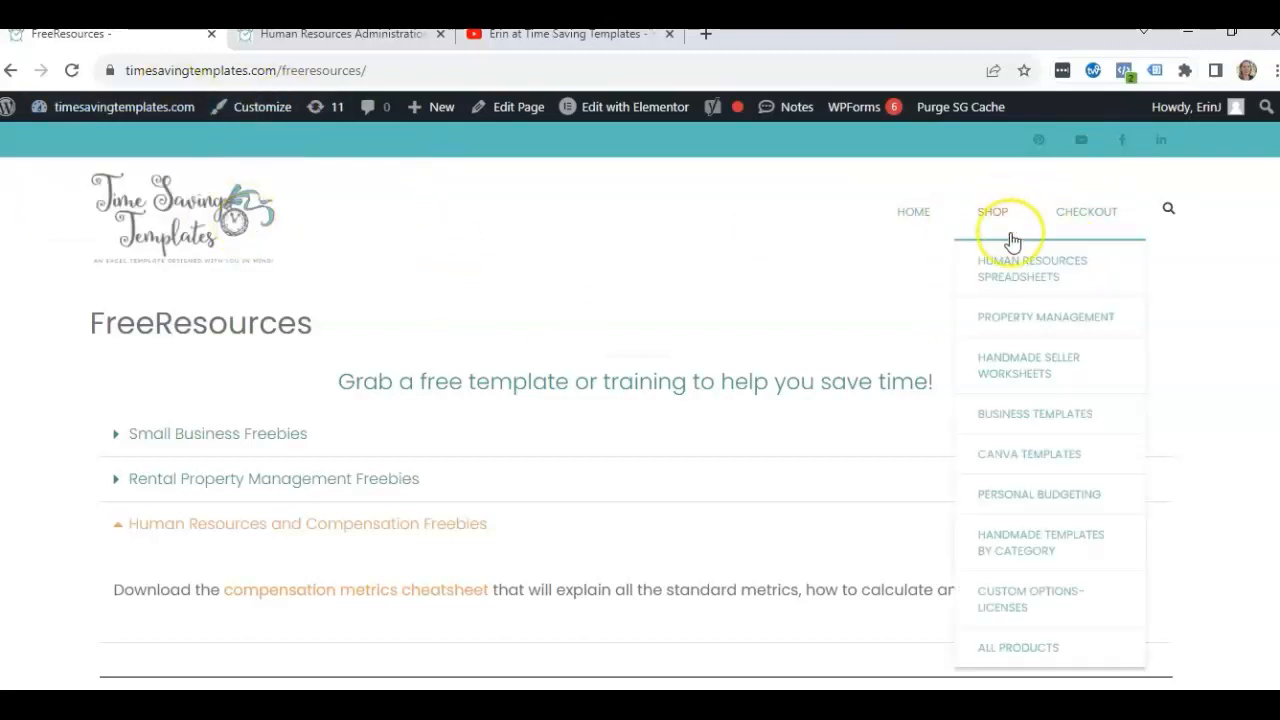
mouse_move(1060, 280)
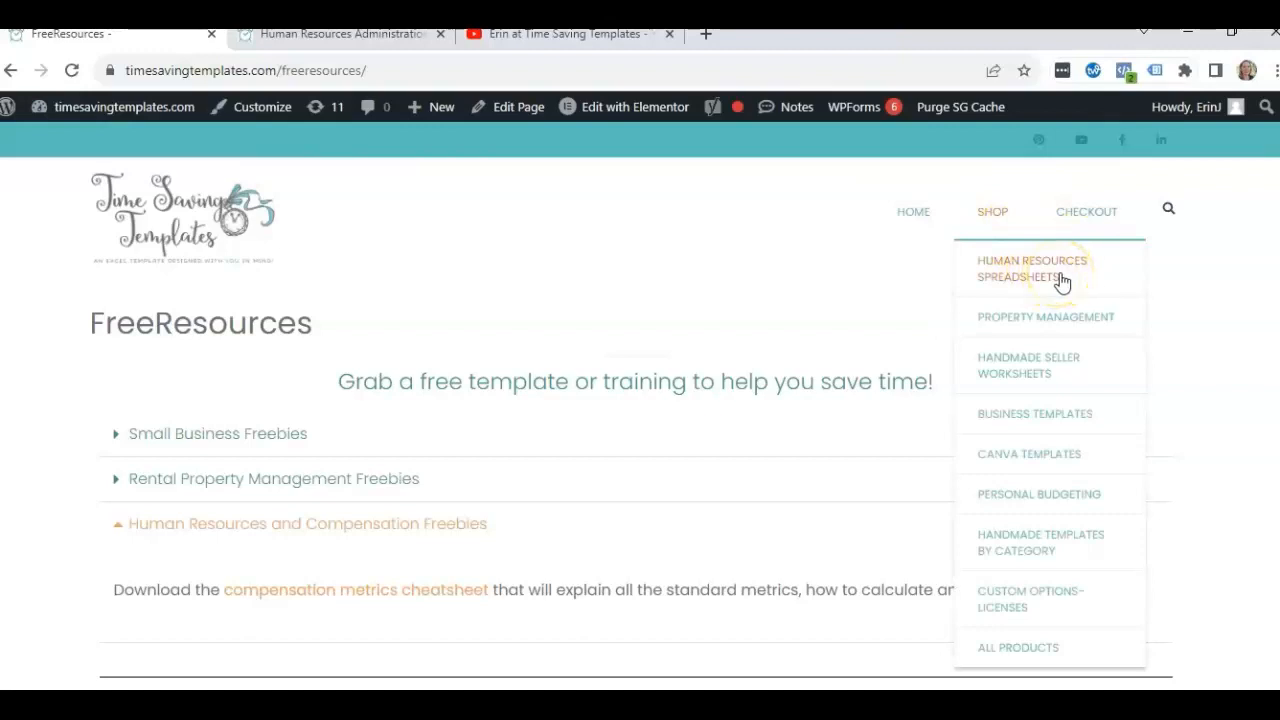
left_click(1032, 268)
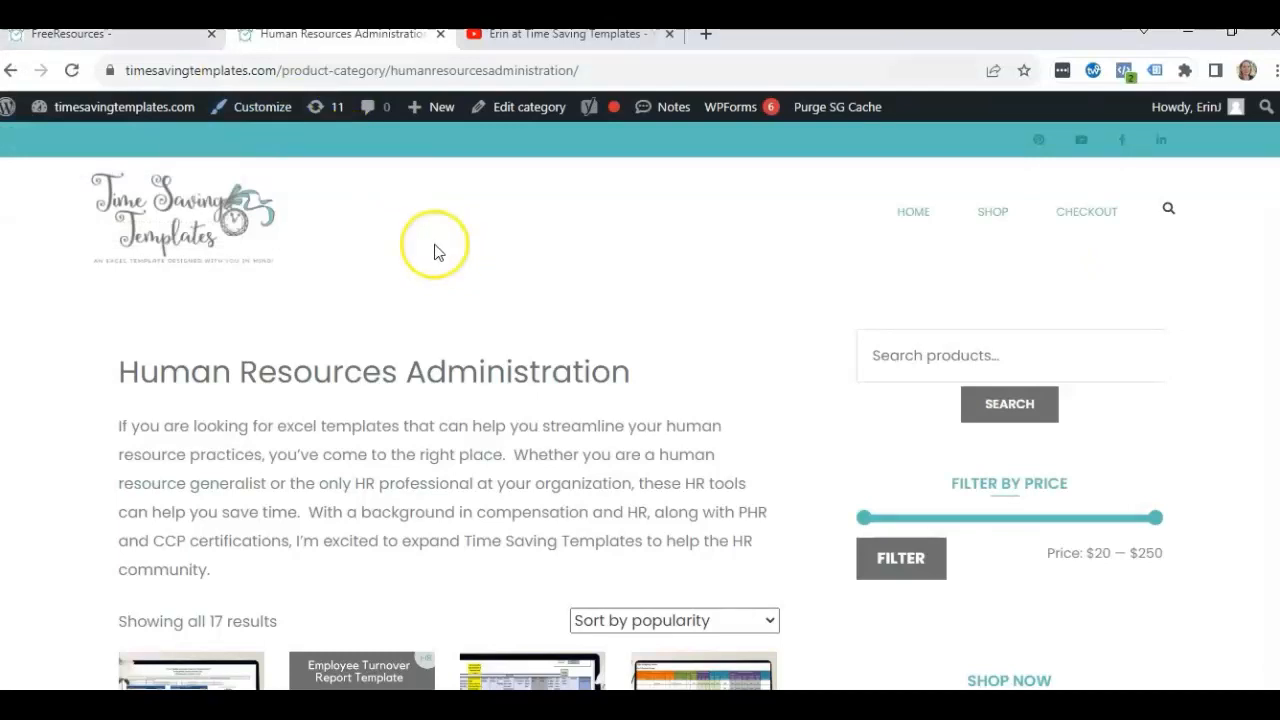
mouse_move(556, 310)
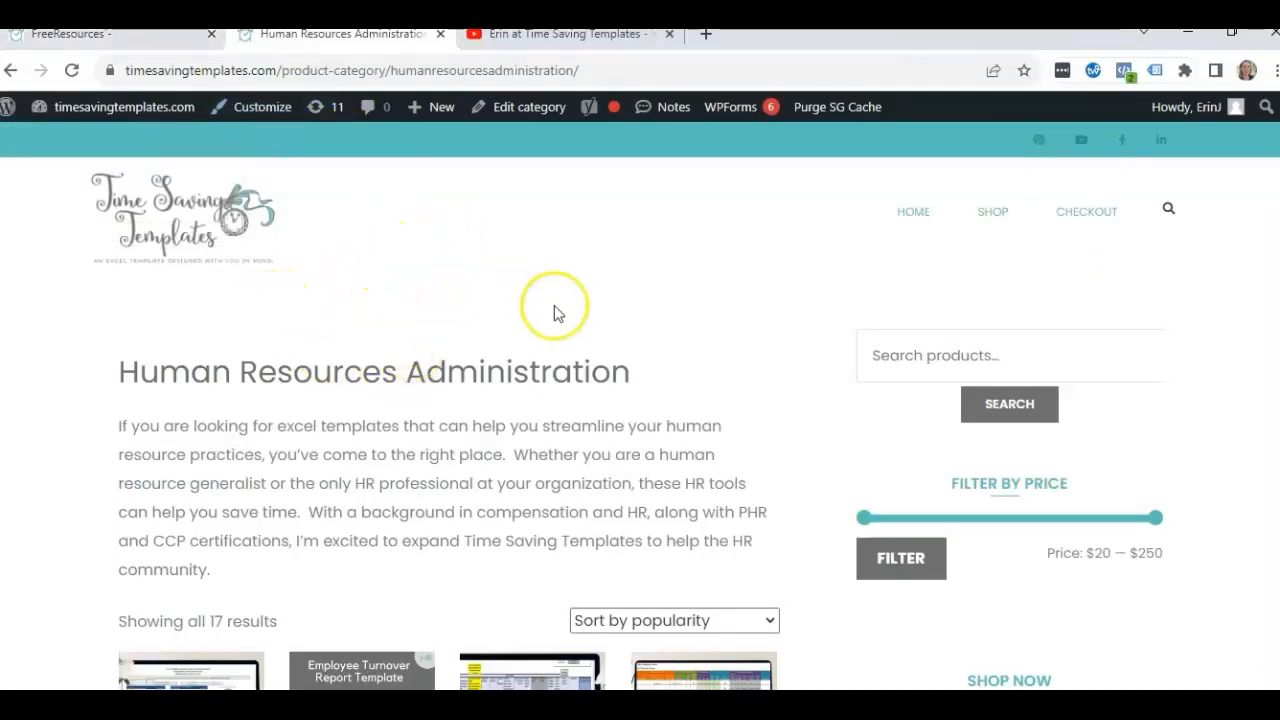